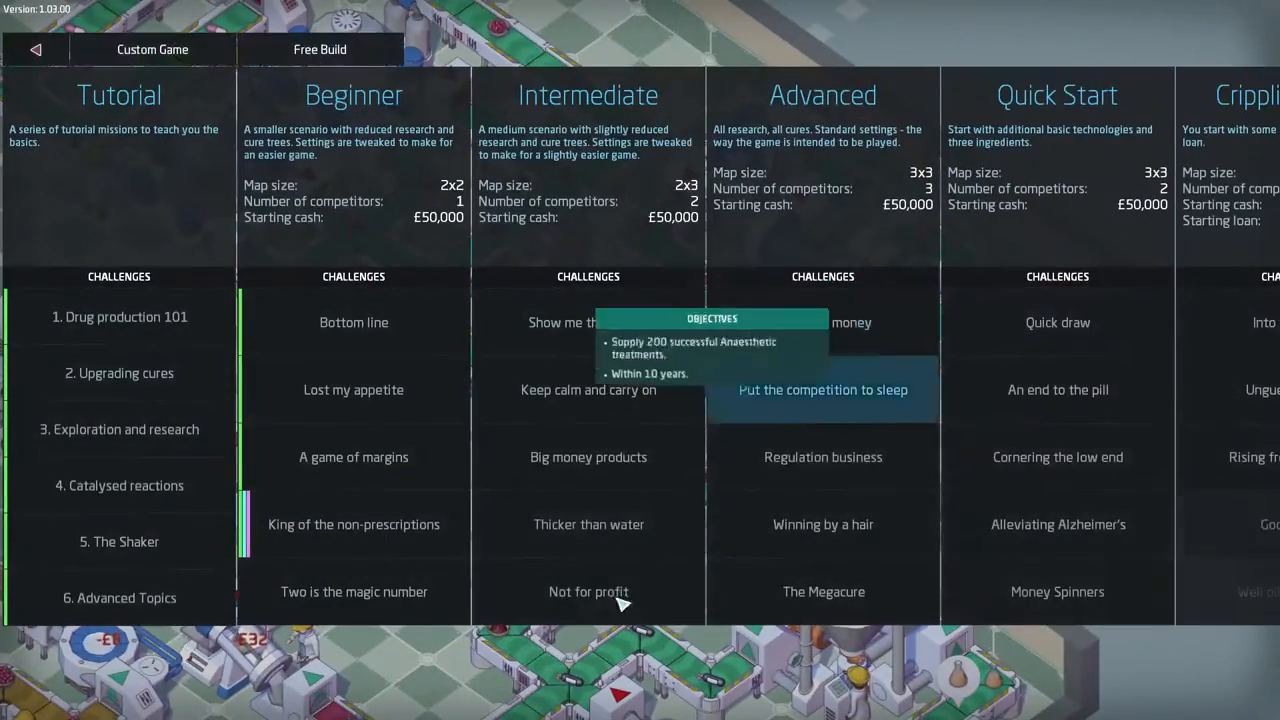
mouse_move(300, 635)
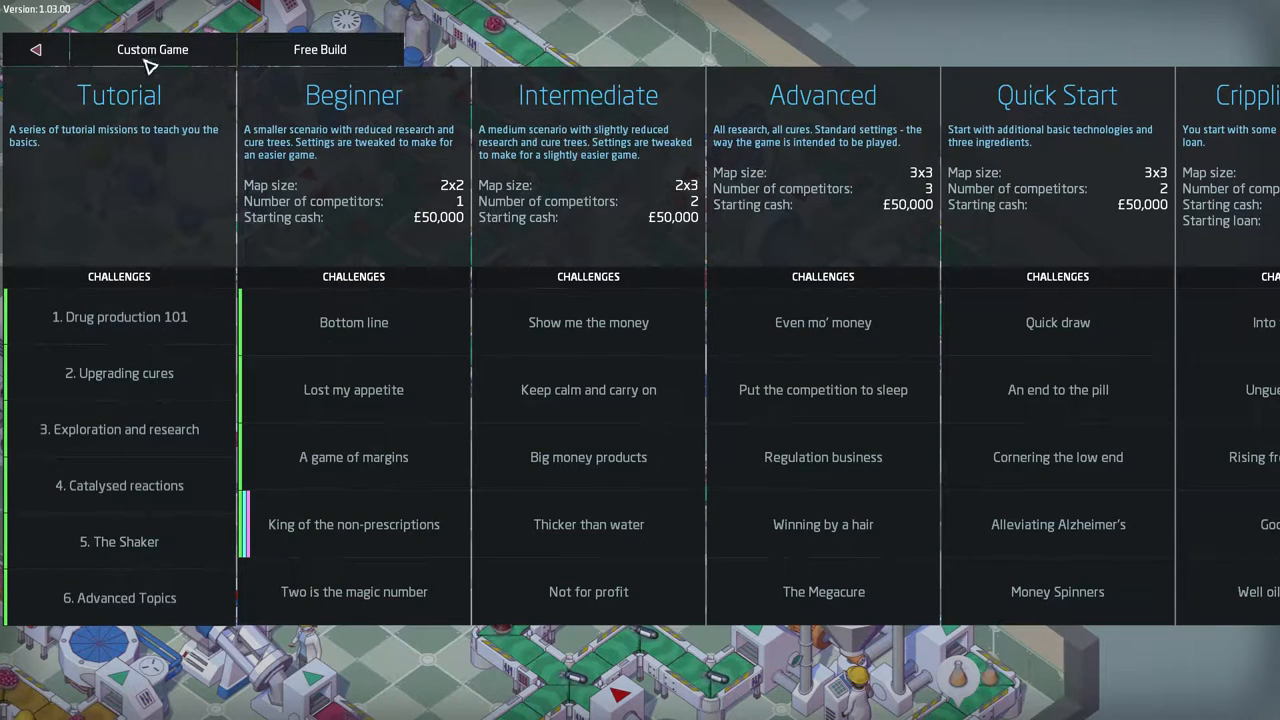
mouse_move(320, 670)
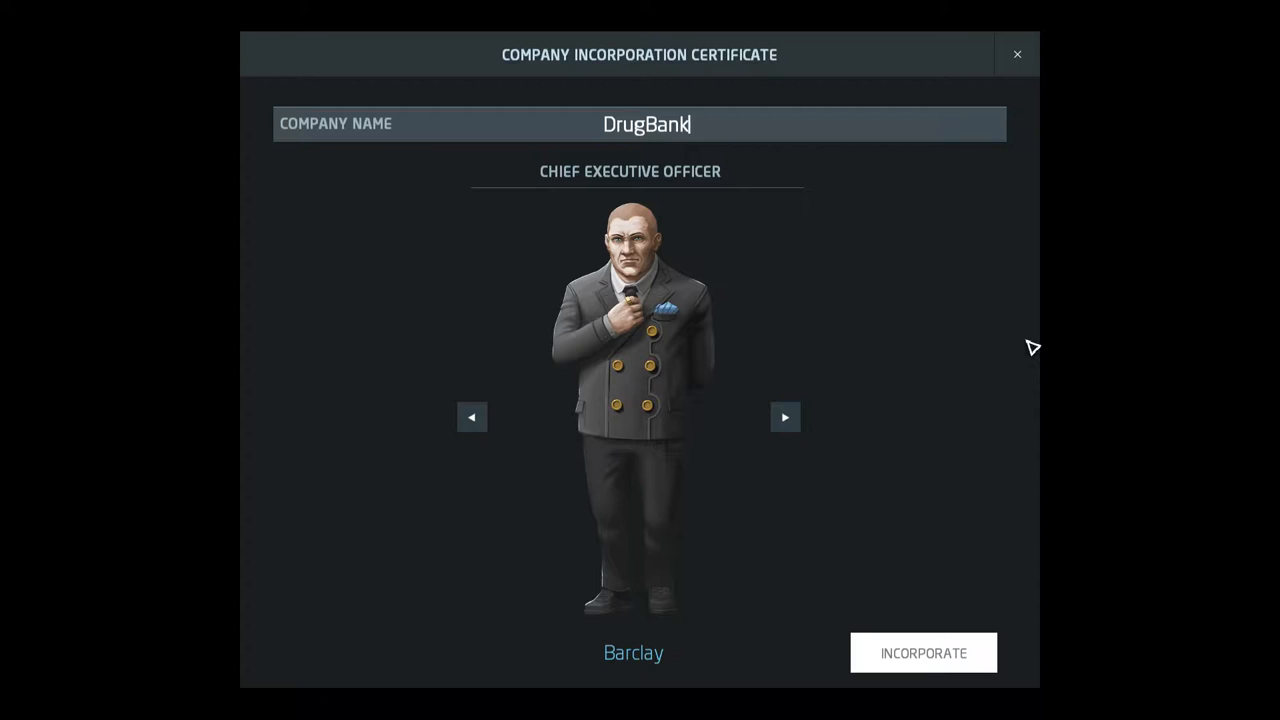
mouse_move(786, 417)
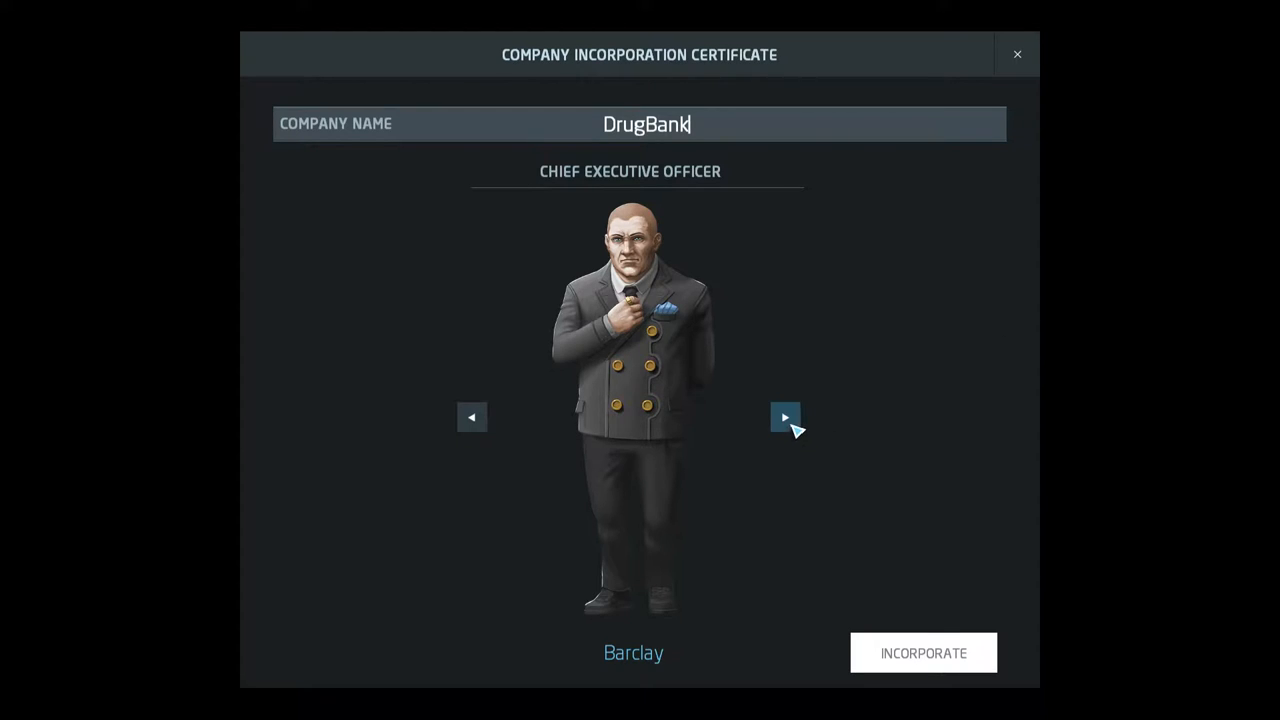
Cycle through every CEO candidate back to Barclay, then incorporate DrugBank.
left_click(785, 417)
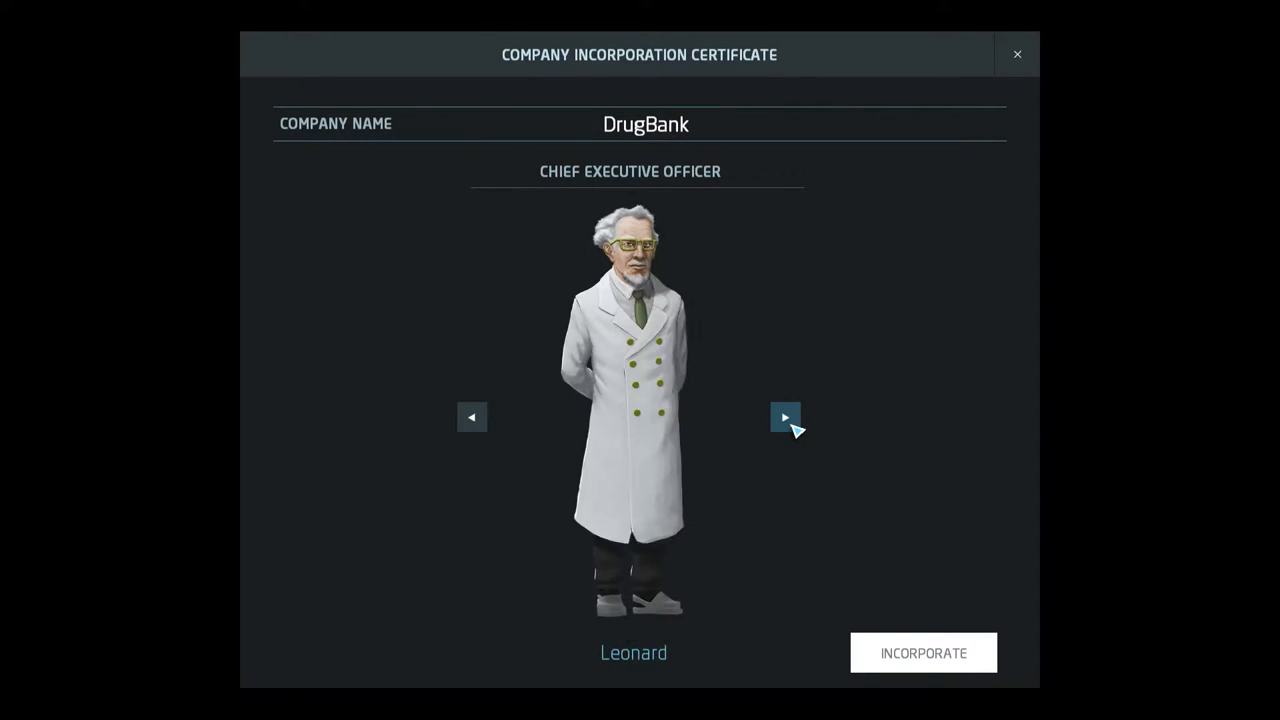
left_click(785, 417)
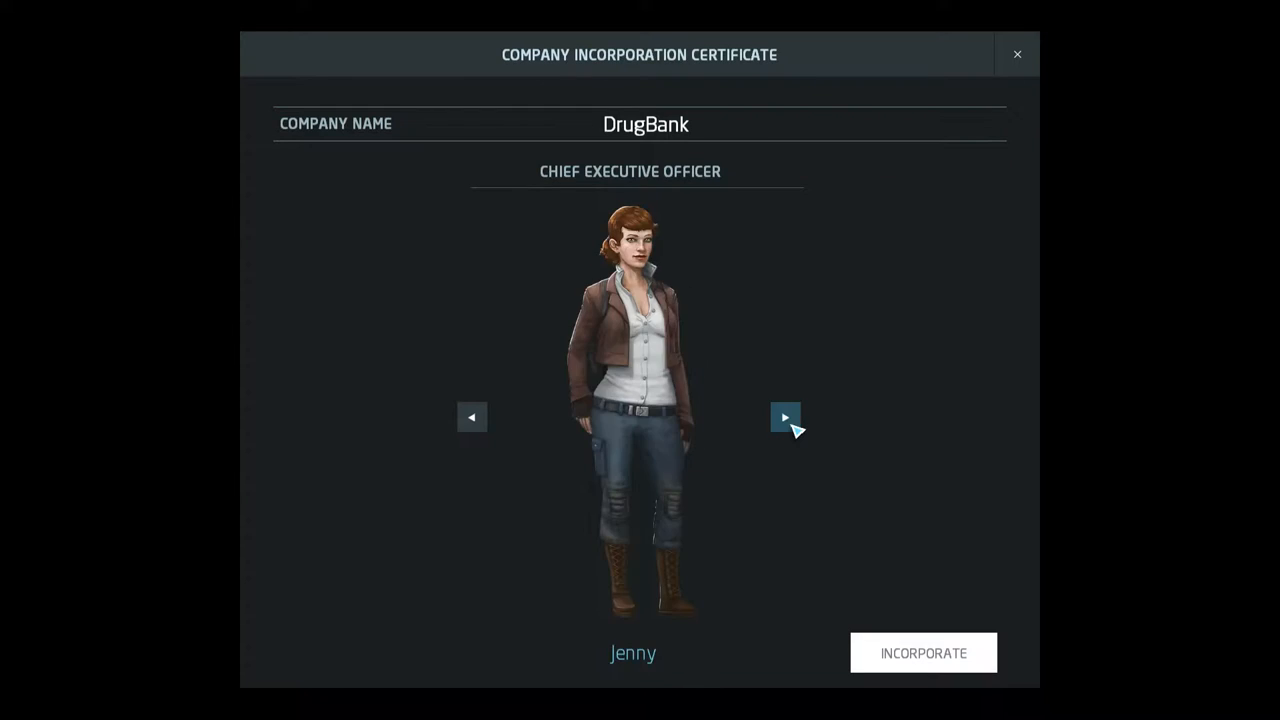
left_click(785, 417)
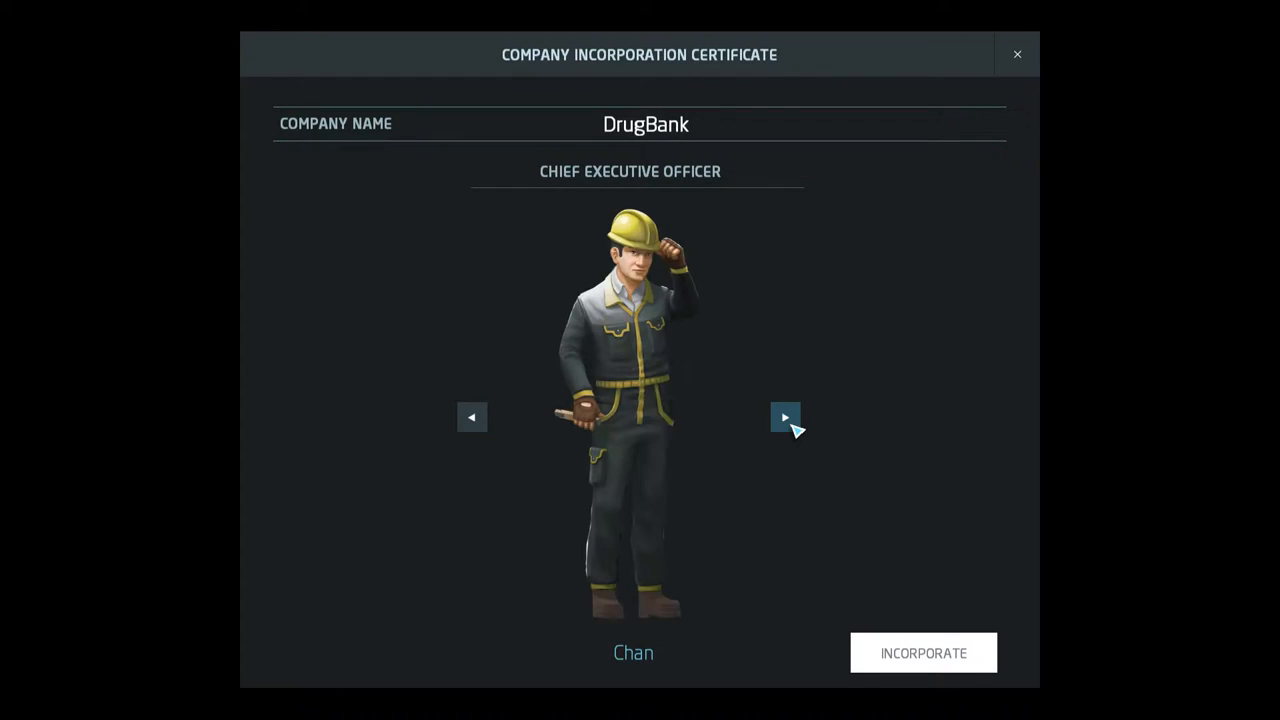
left_click(785, 417)
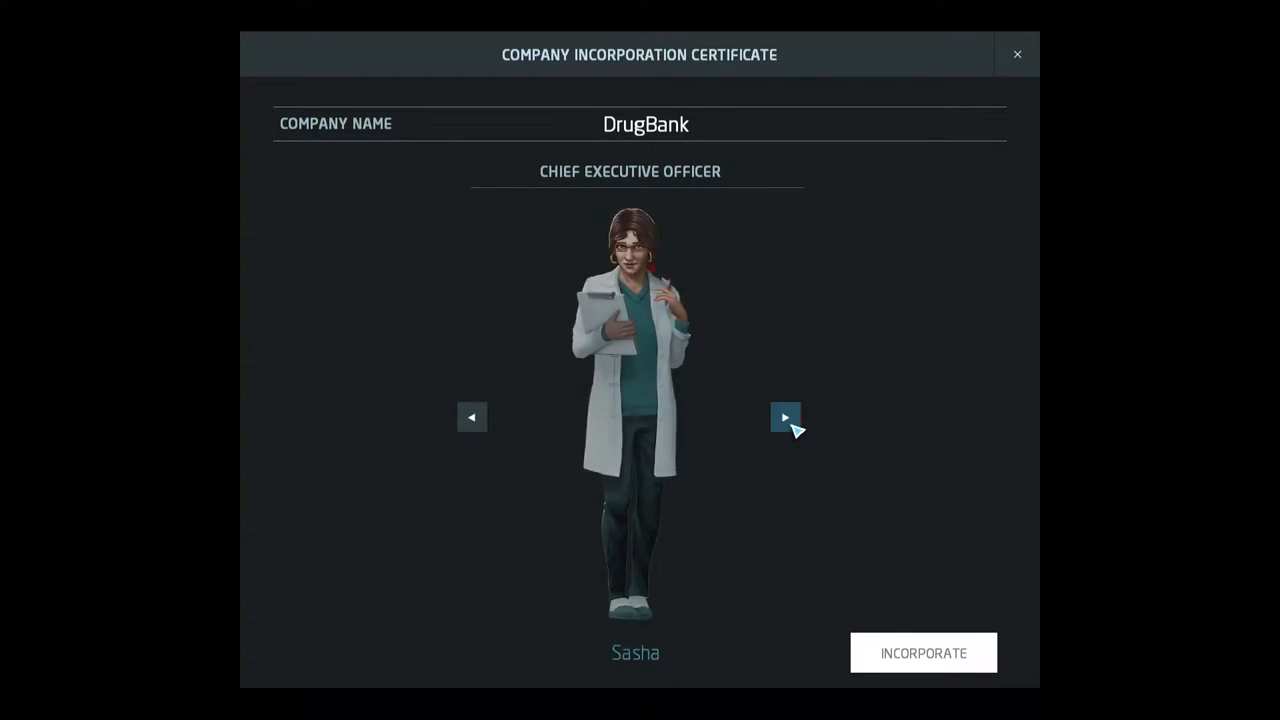
left_click(785, 417)
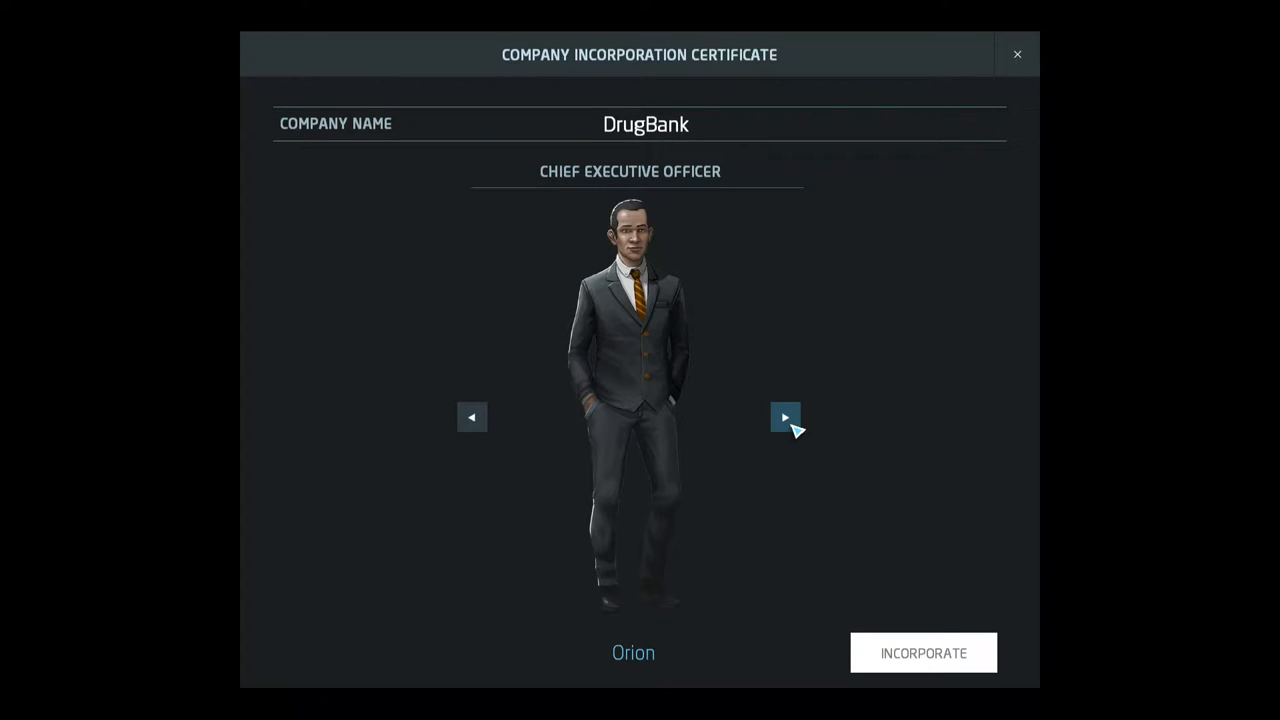
left_click(785, 417)
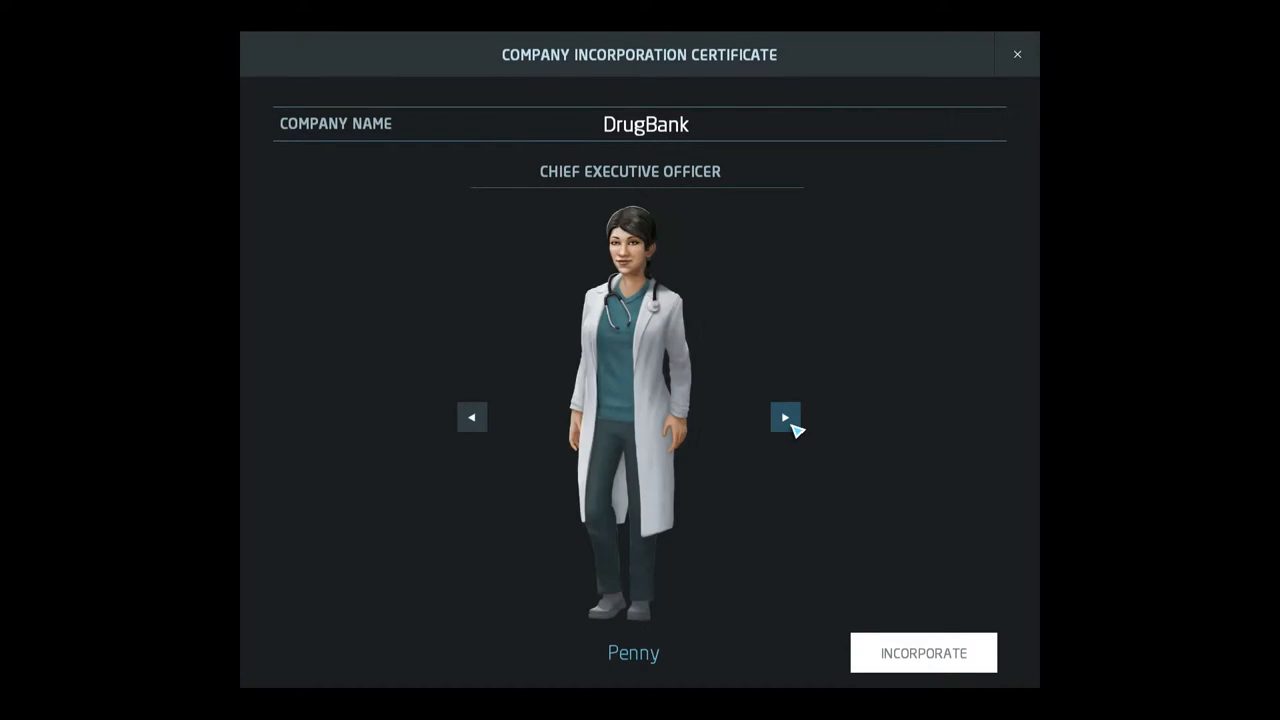
left_click(785, 417)
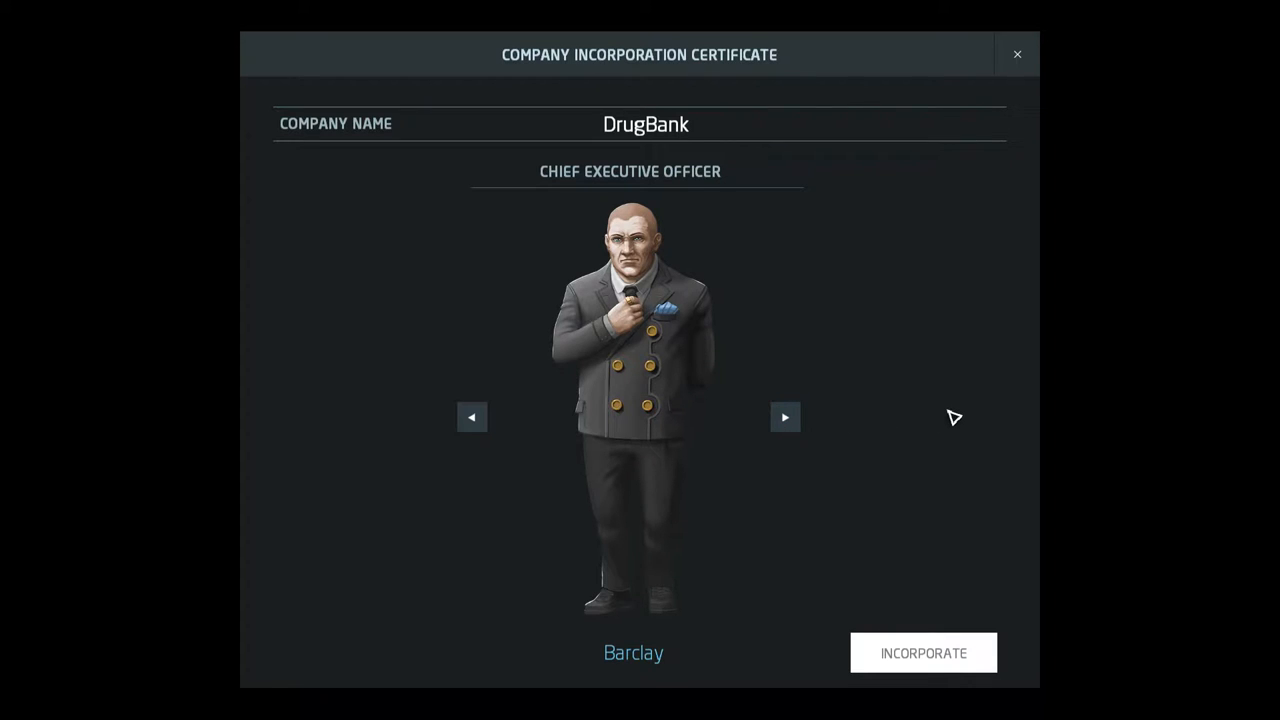
mouse_move(891, 444)
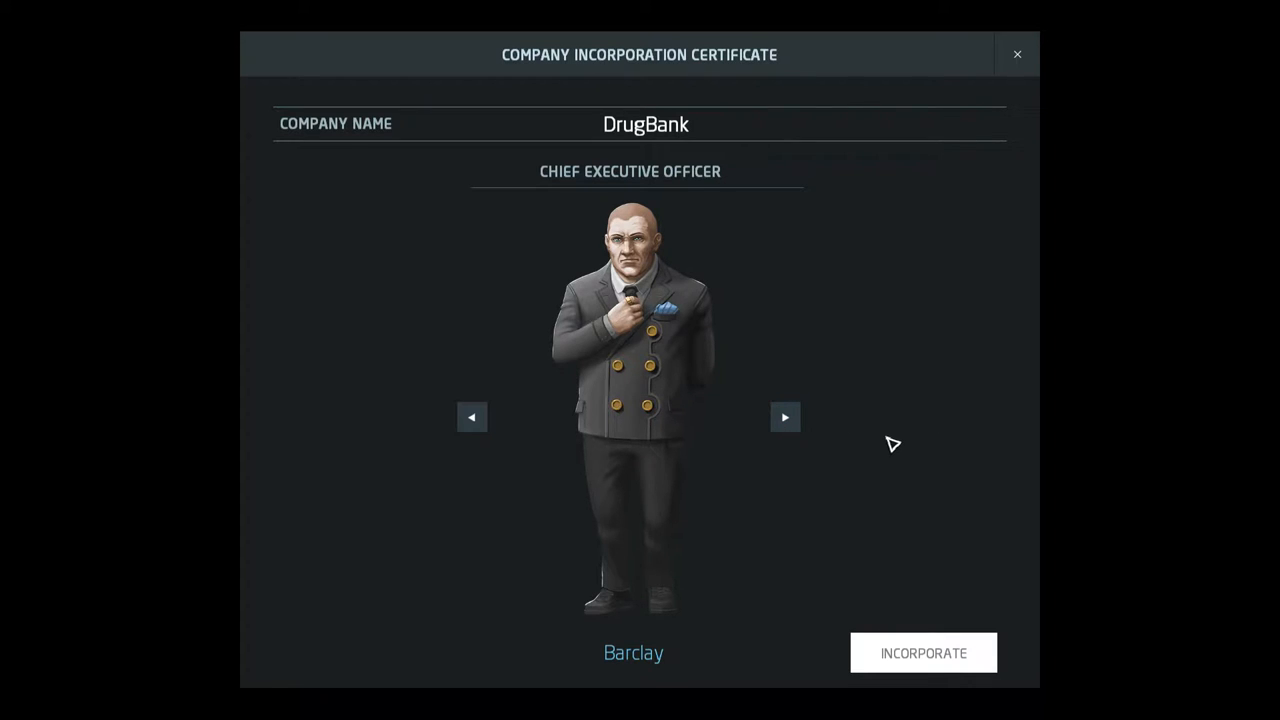
mouse_move(896, 416)
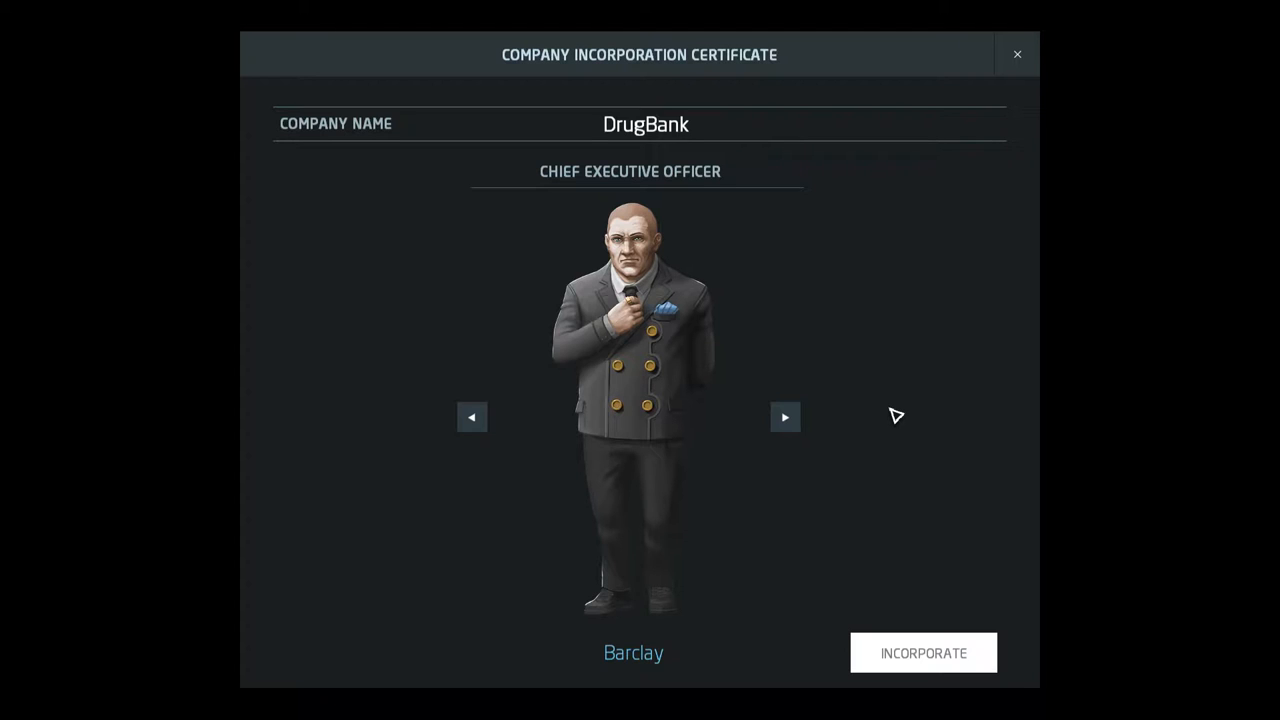
mouse_move(895, 470)
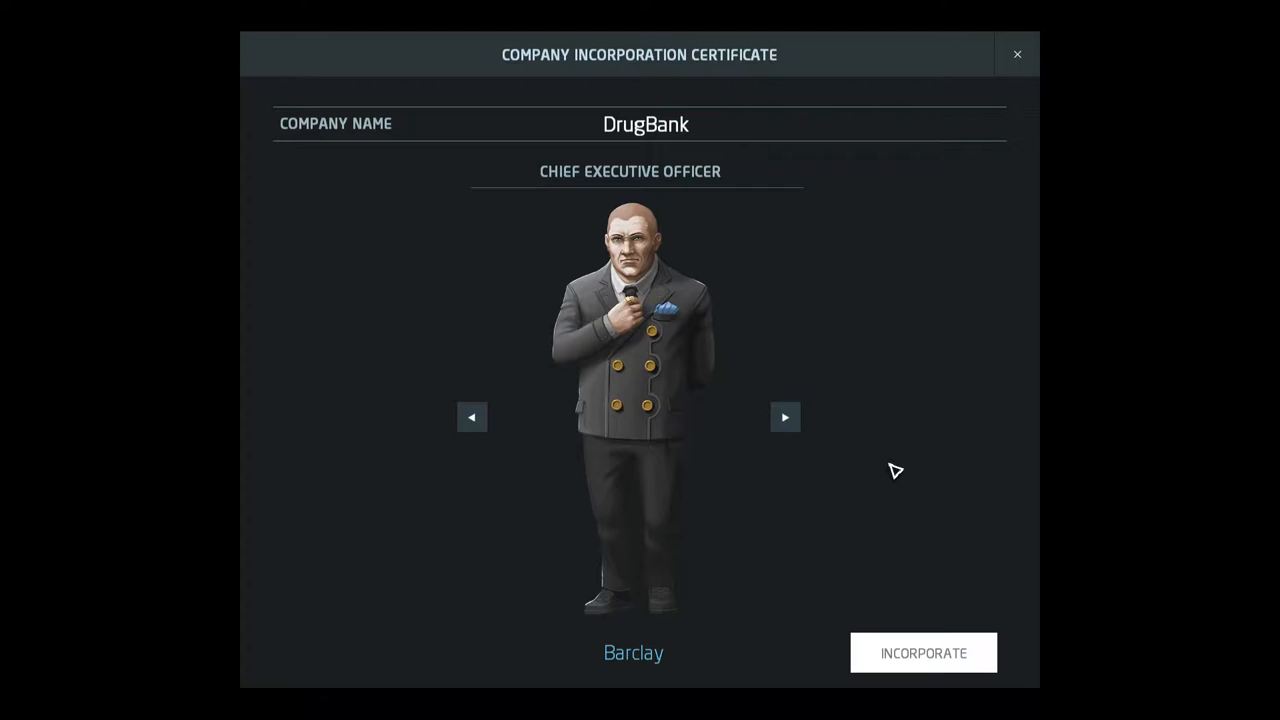
mouse_move(909, 523)
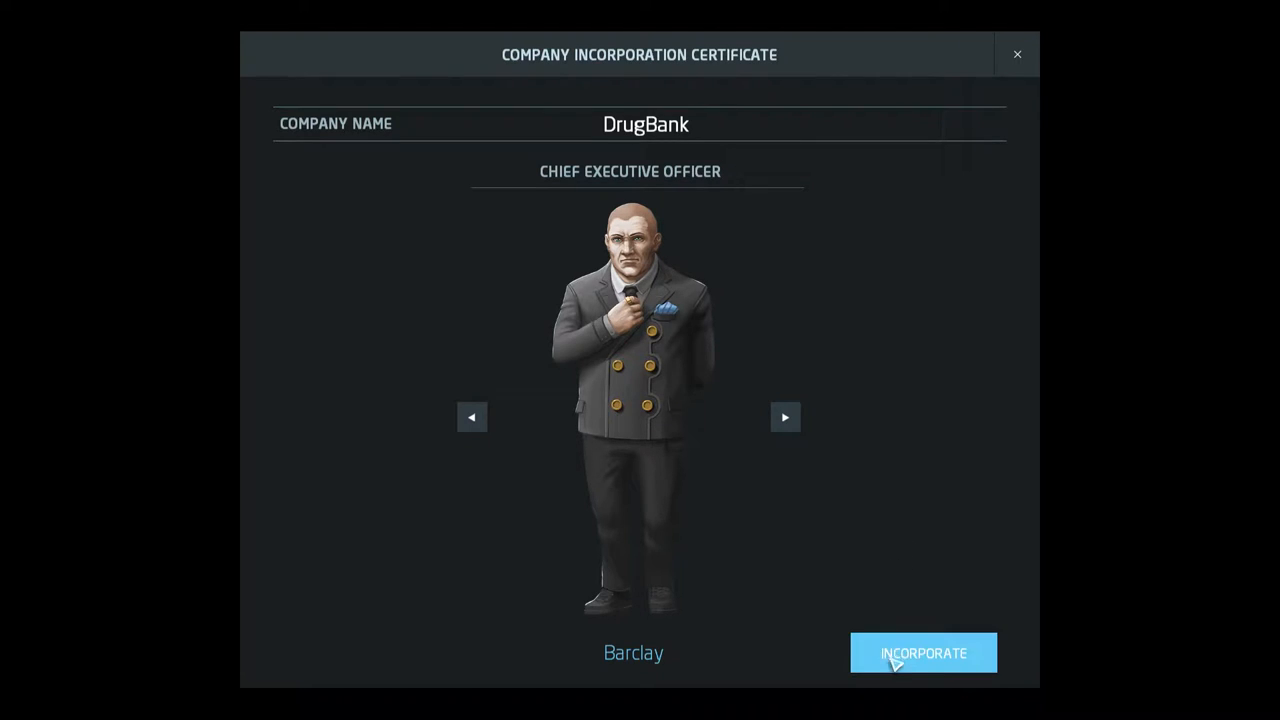
left_click(922, 652)
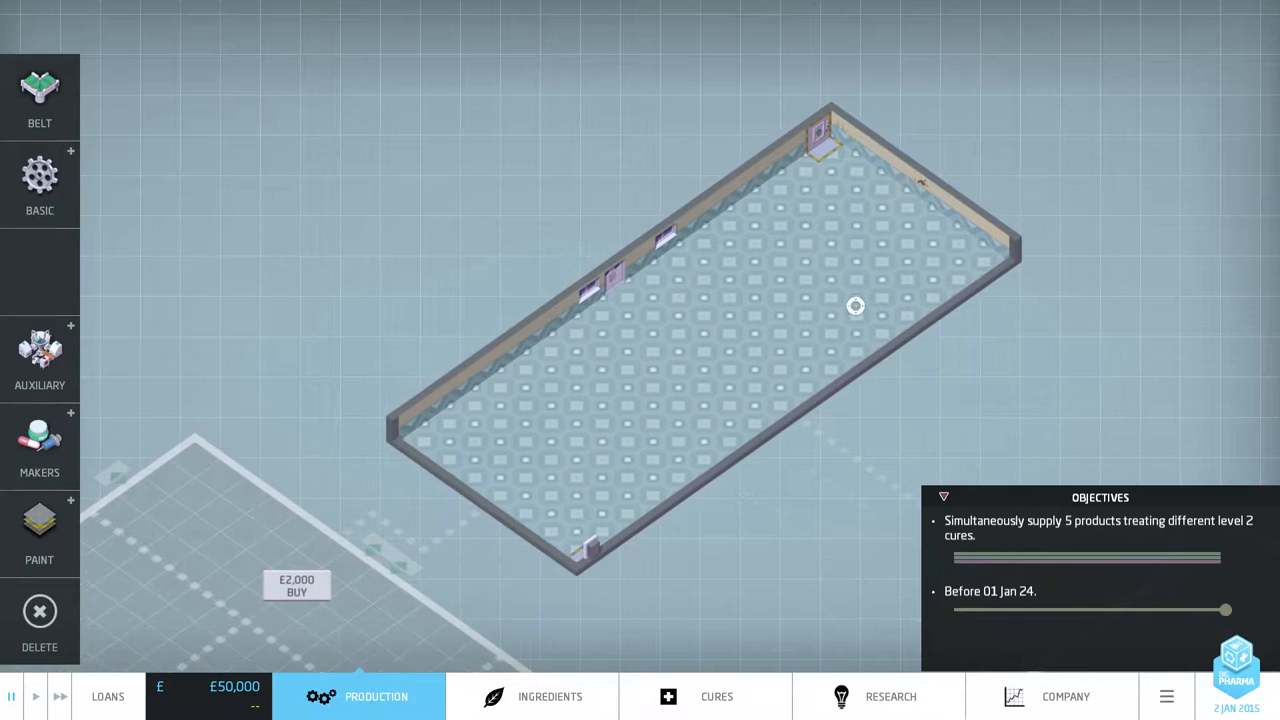
mouse_move(938, 126)
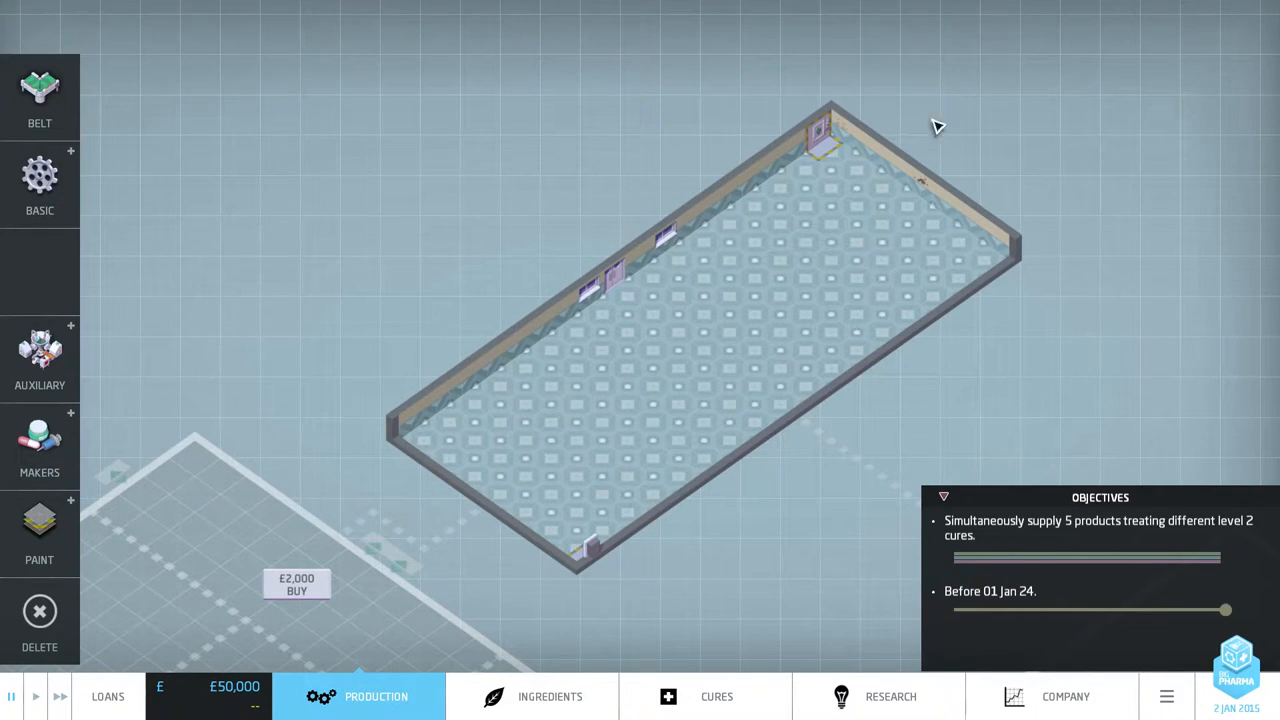
mouse_move(770, 487)
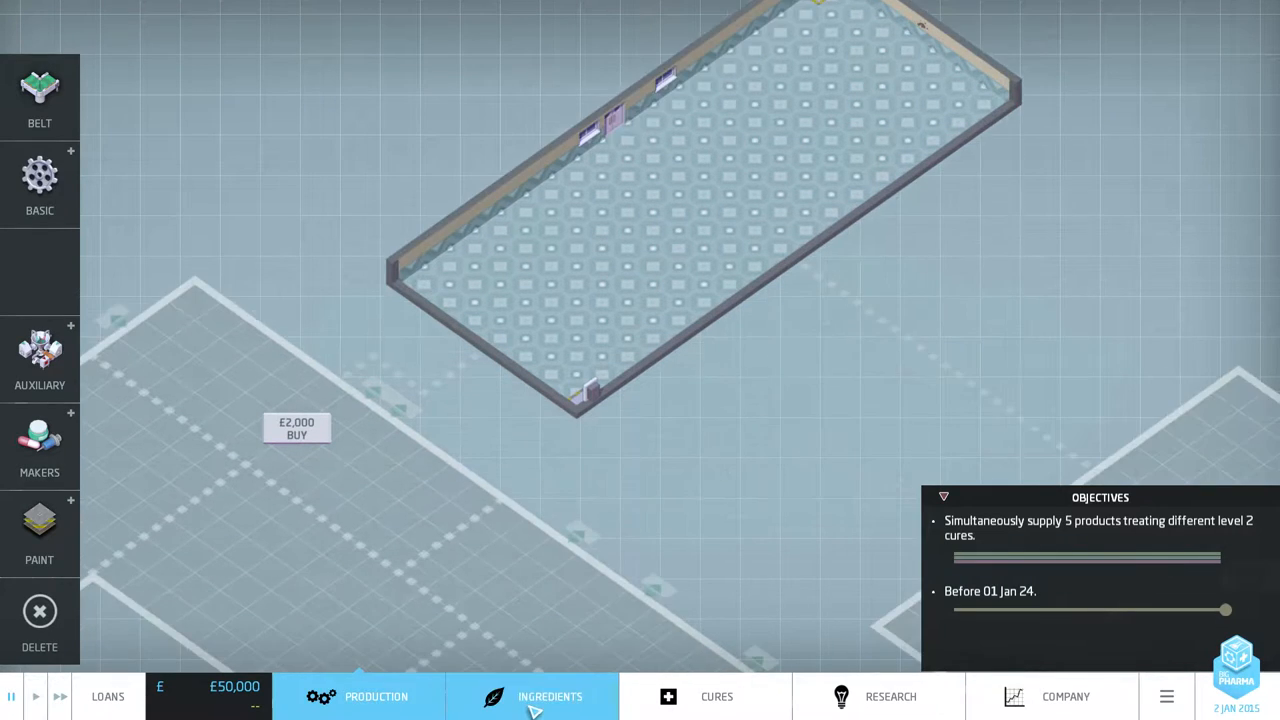
left_click(550, 696)
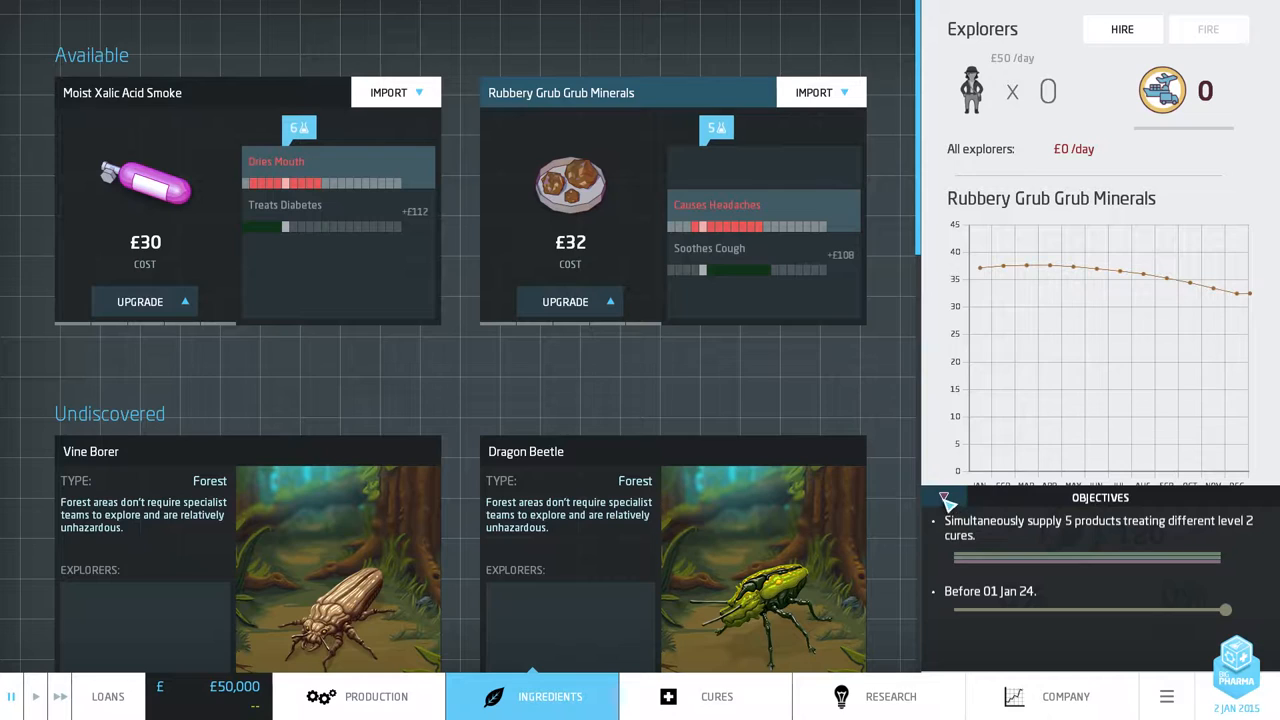
scroll("down", 3)
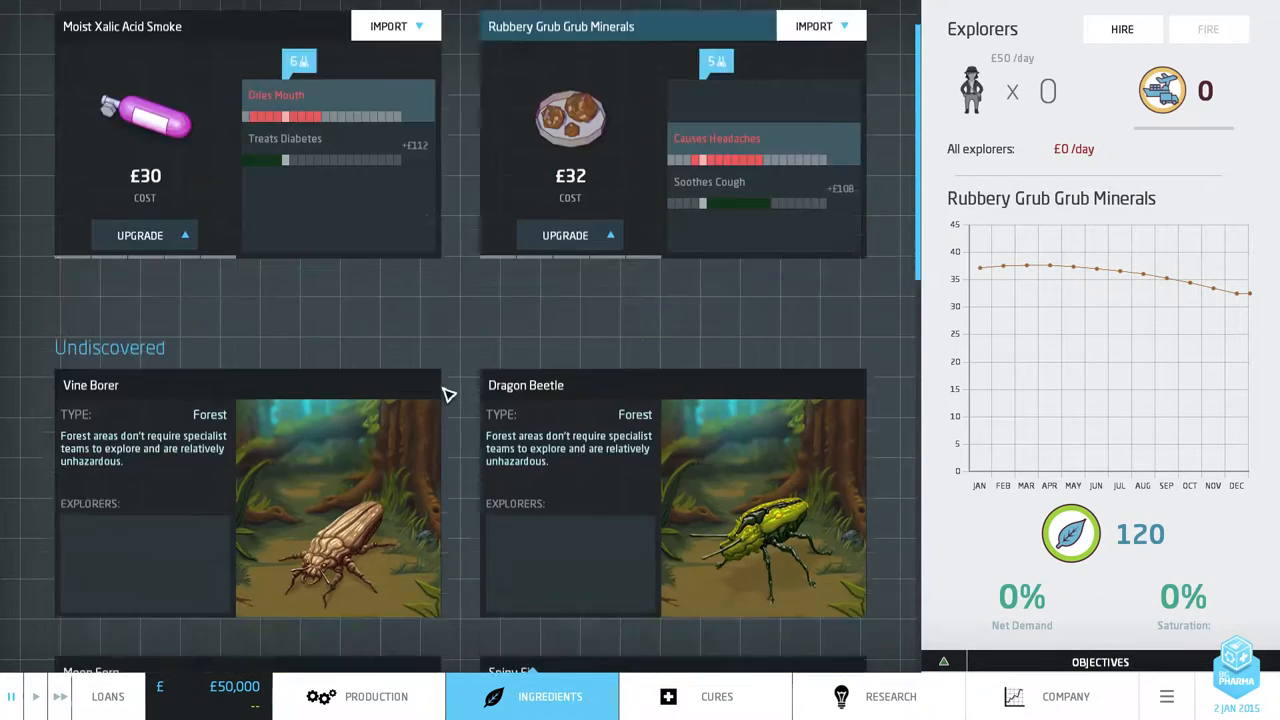
scroll("down", 3)
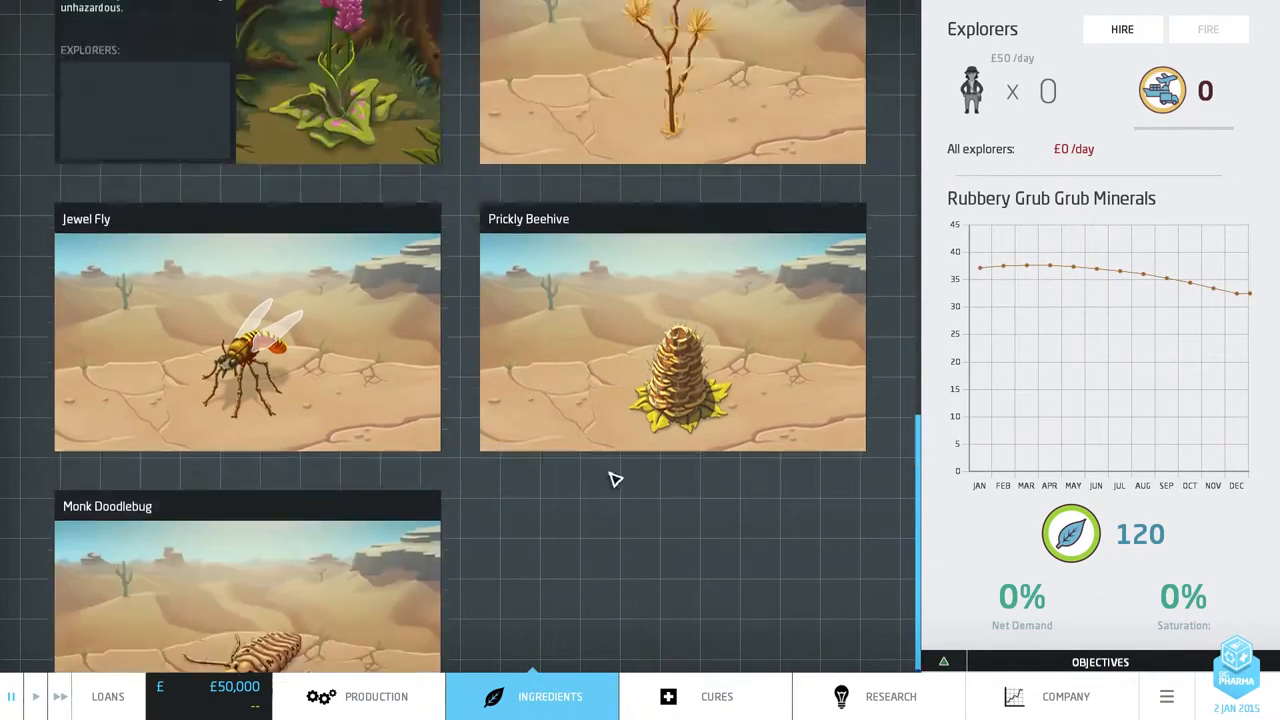
scroll("up", 3)
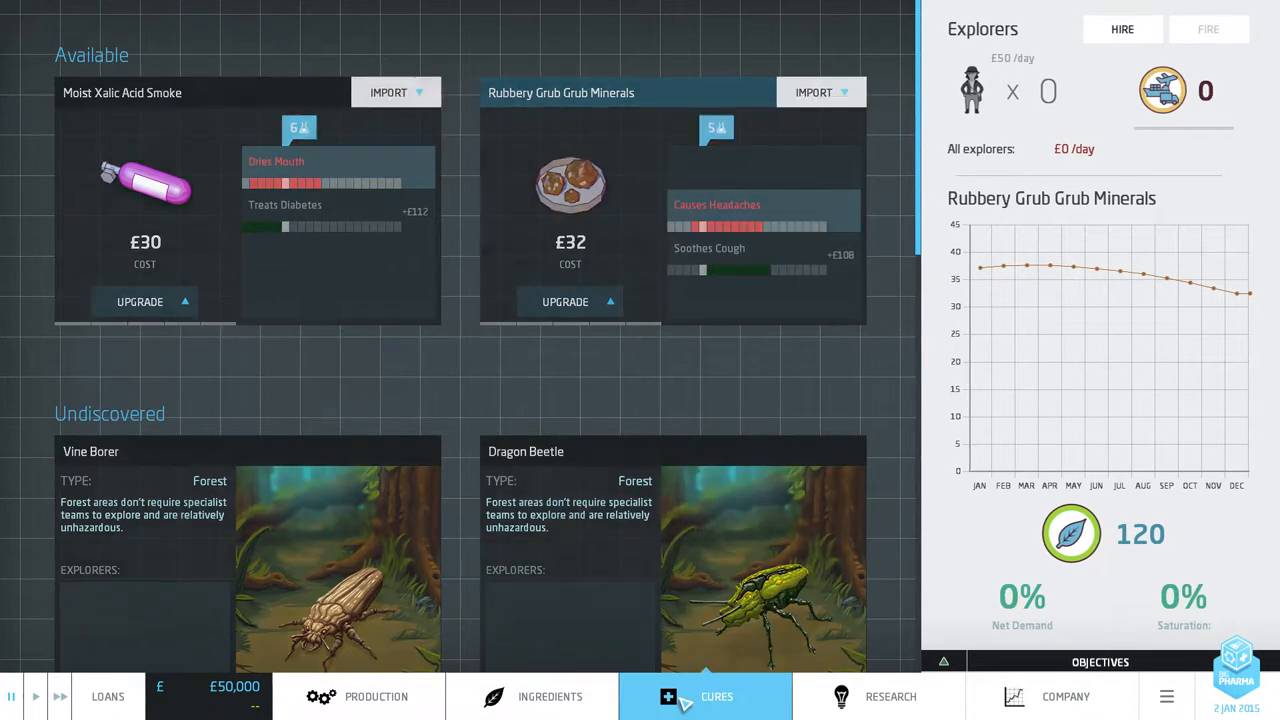
left_click(889, 696)
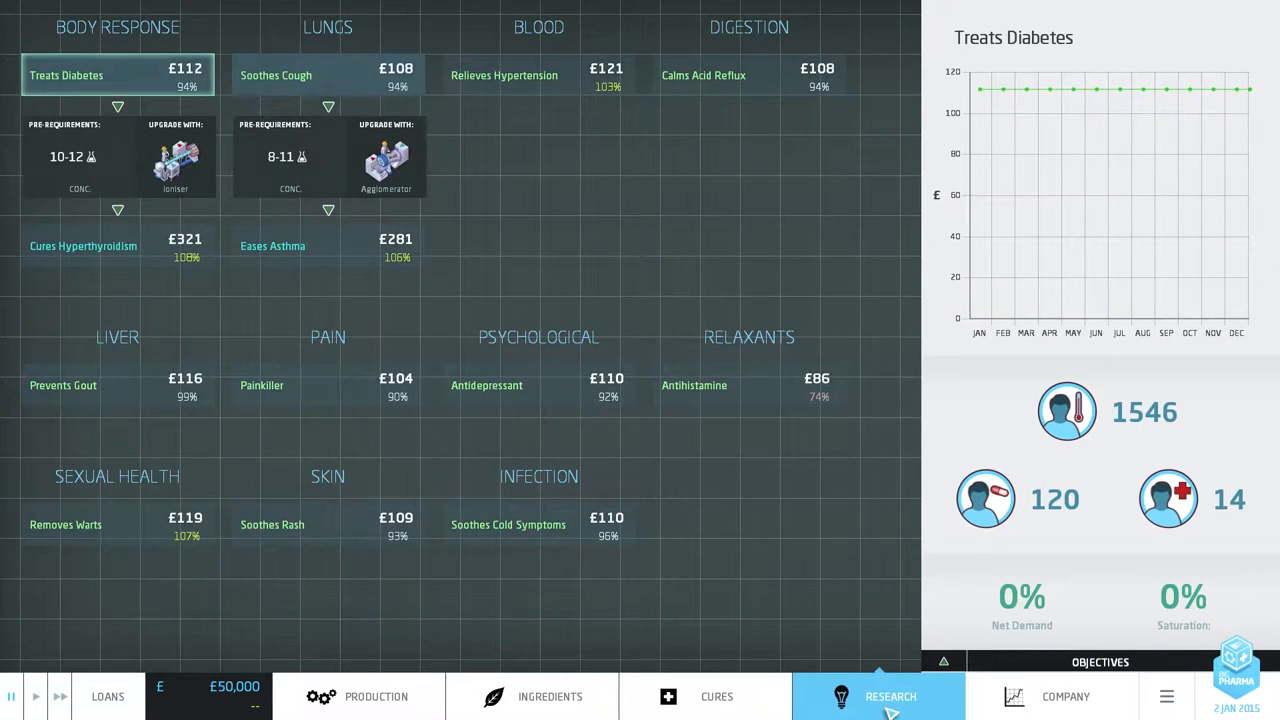
left_click(1065, 696)
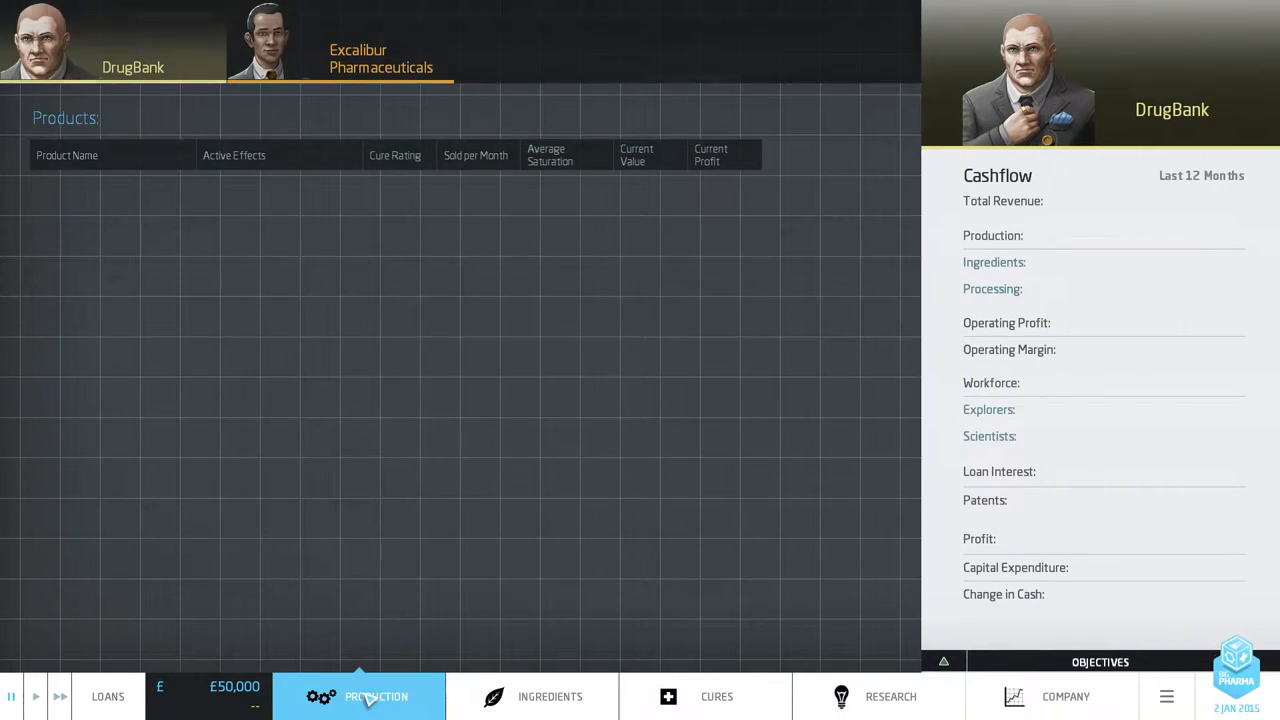
left_click(376, 696)
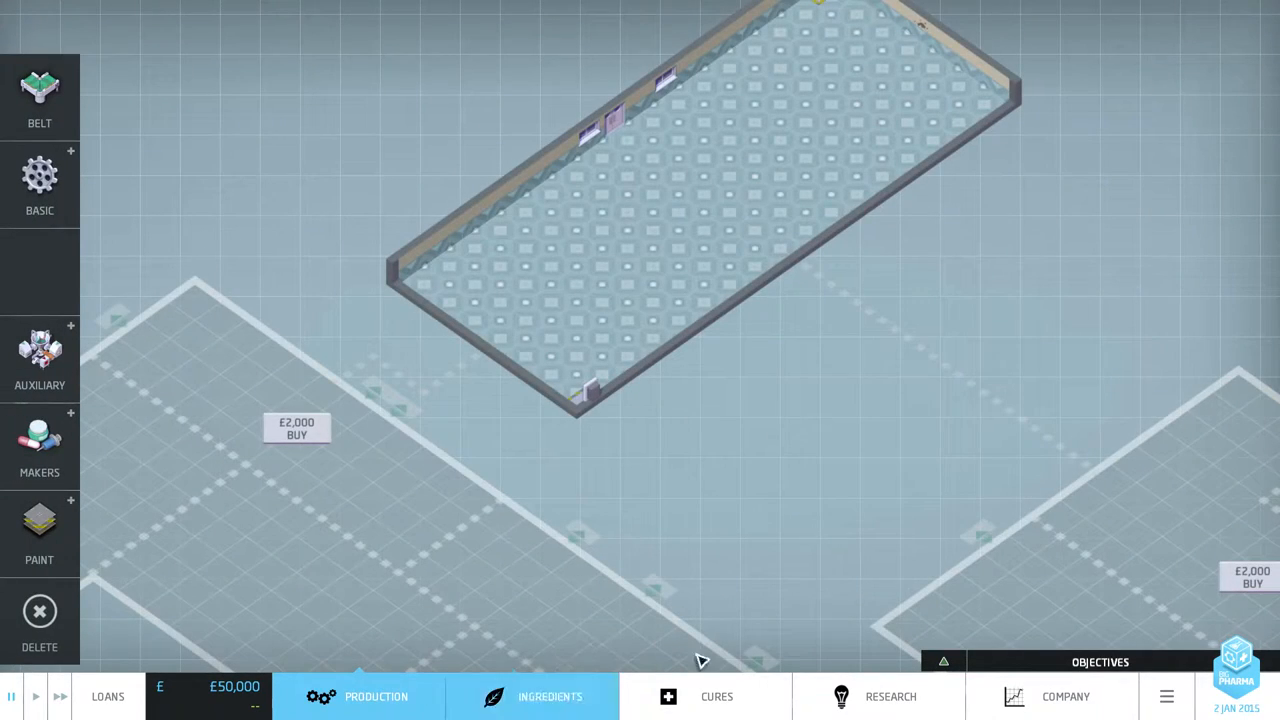
left_click(1166, 696)
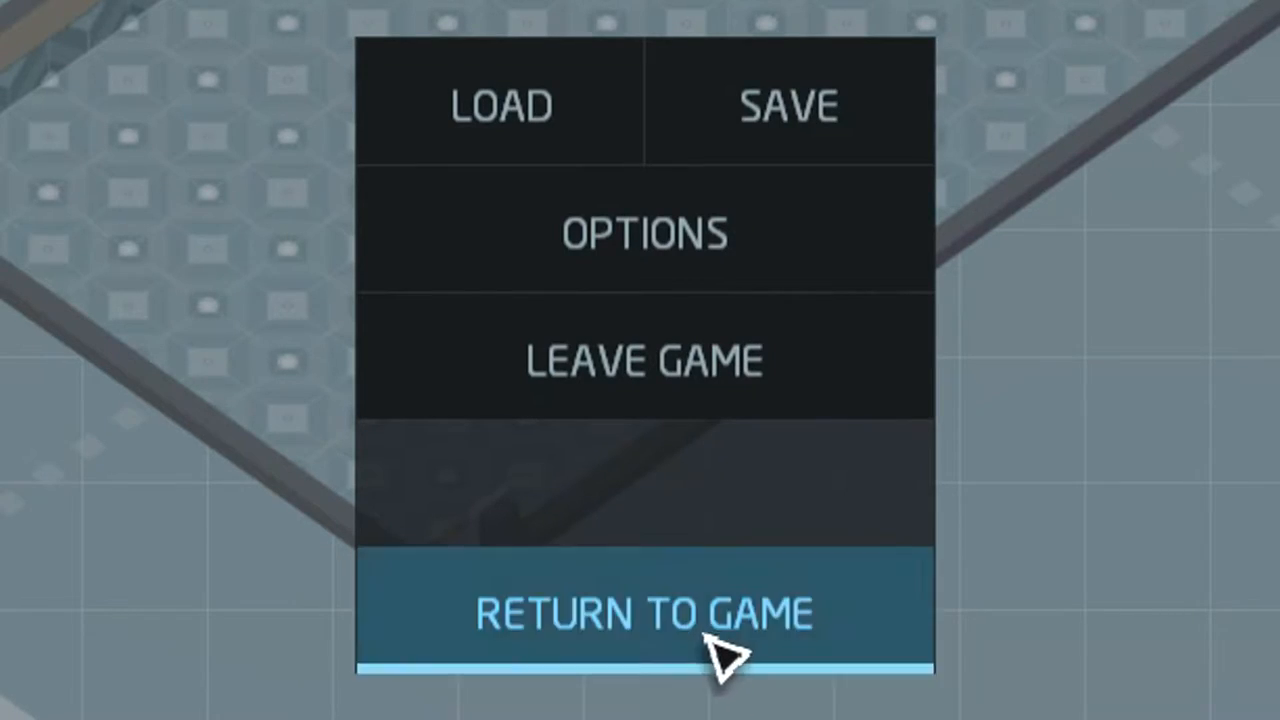
left_click(643, 613)
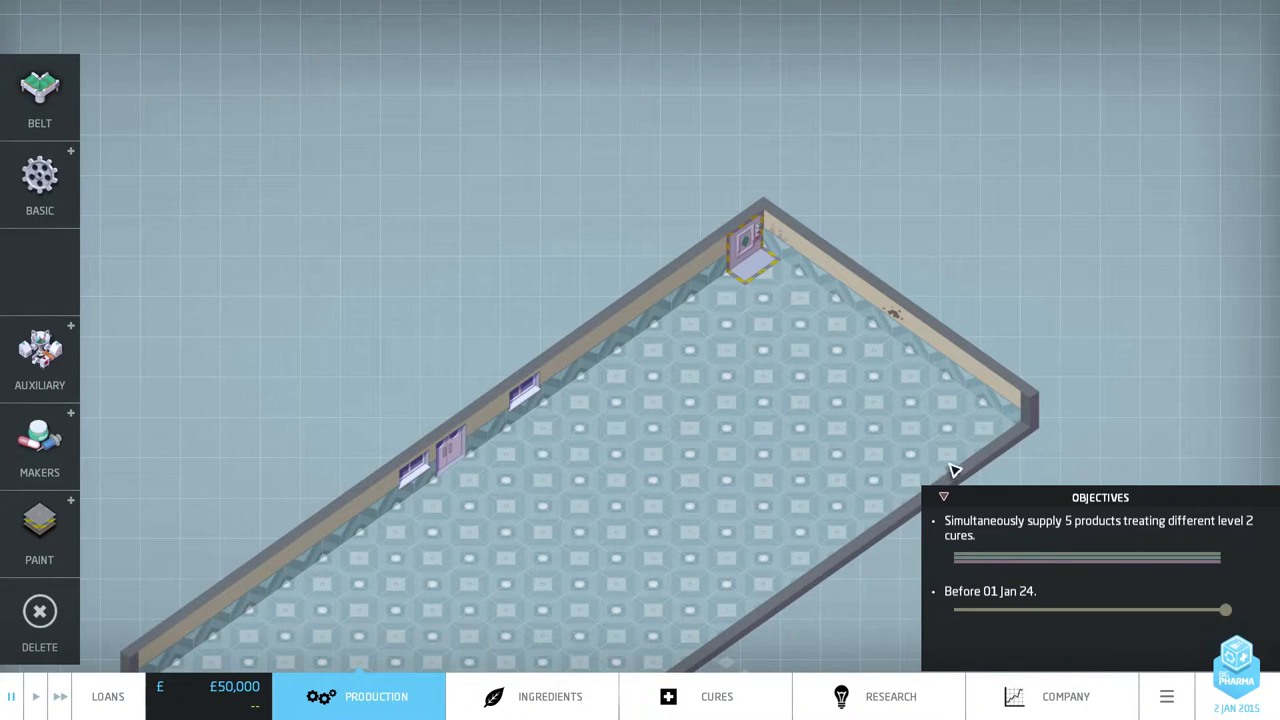
left_click(549, 696)
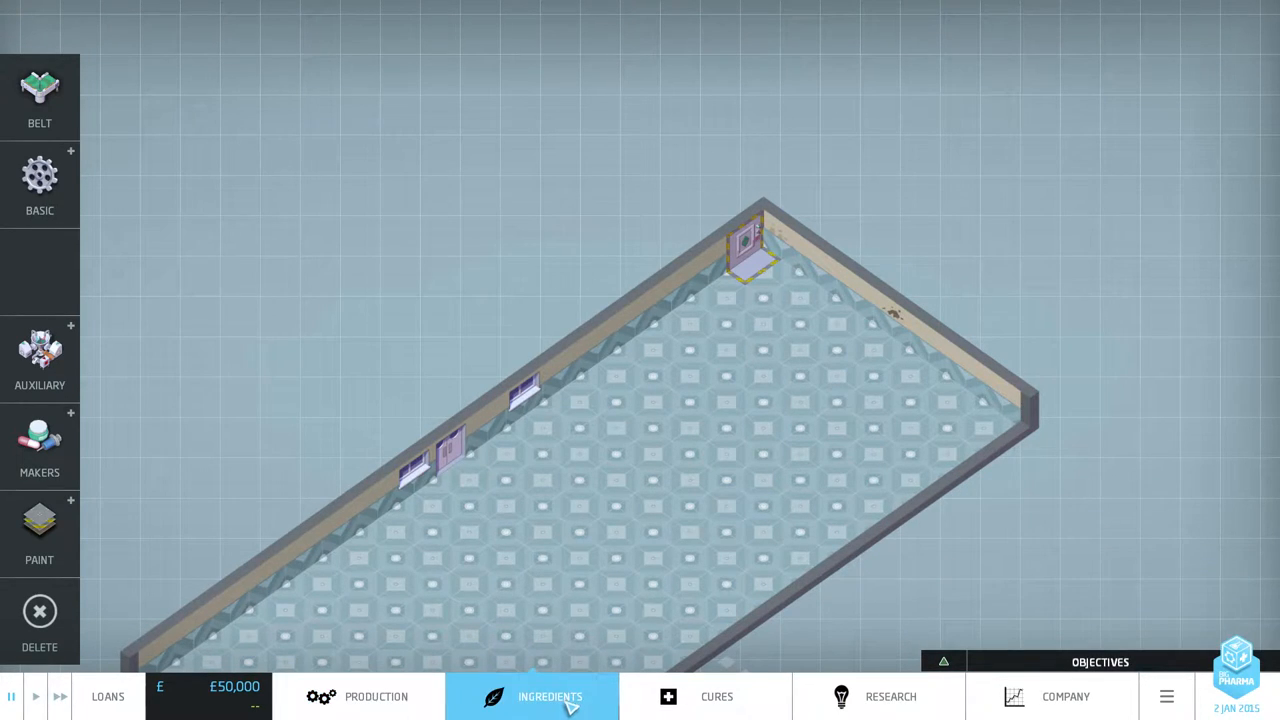
left_click(549, 696)
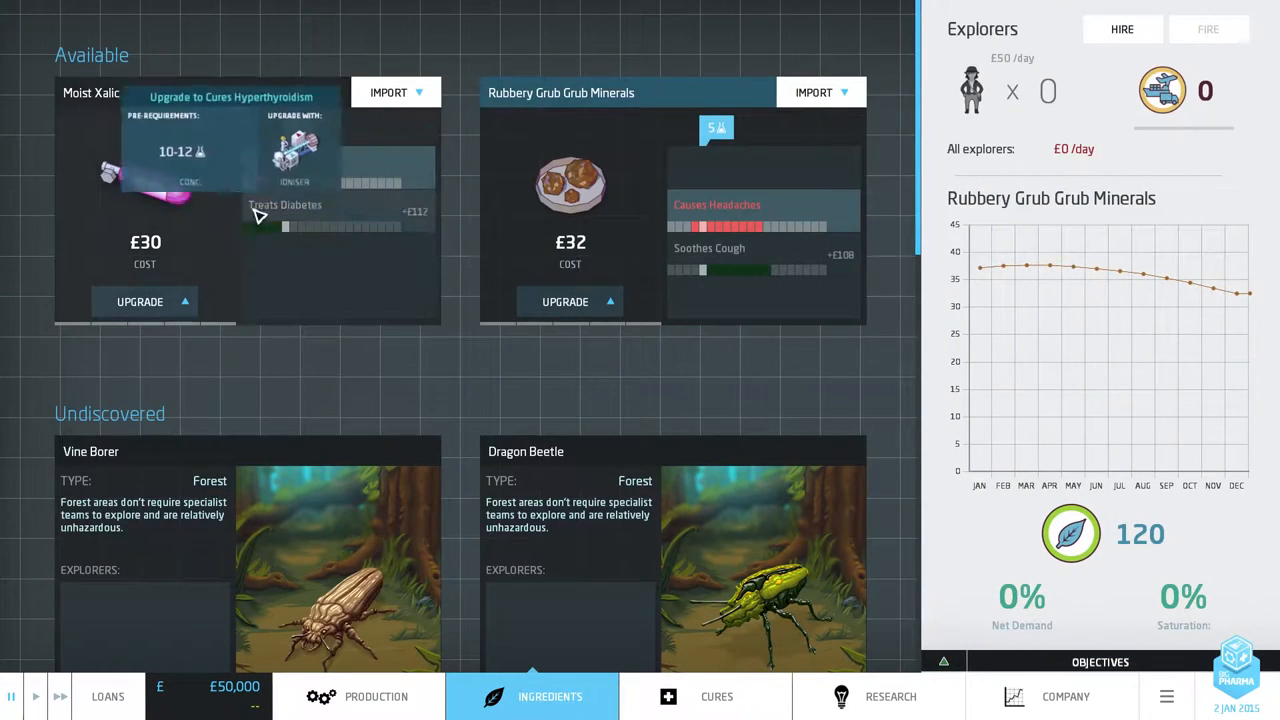
scroll("down", 3)
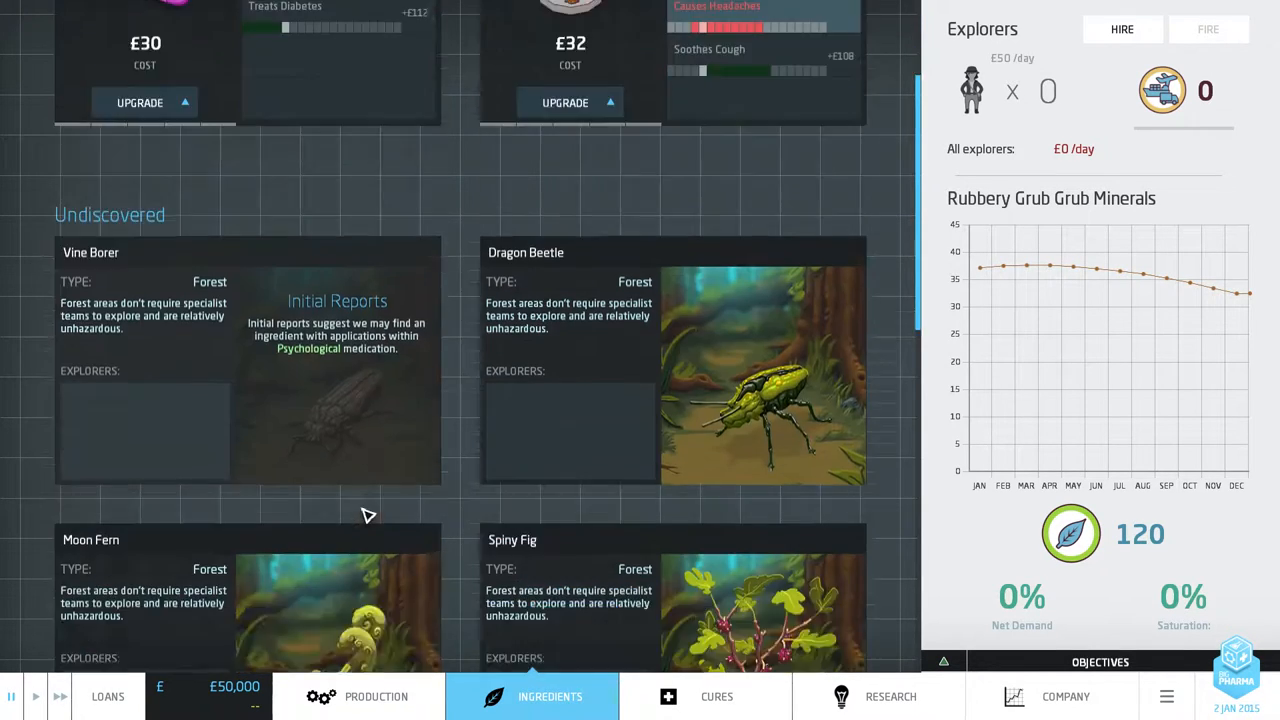
scroll("up", 3)
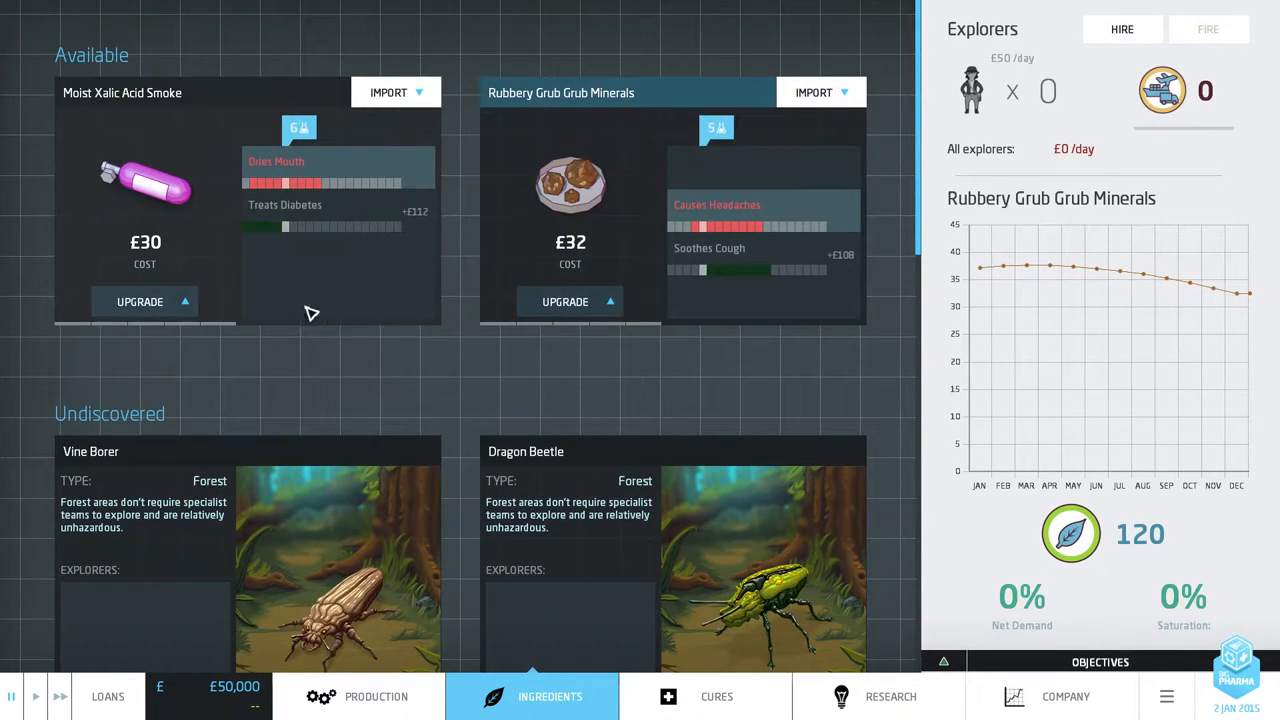
scroll("down", 3)
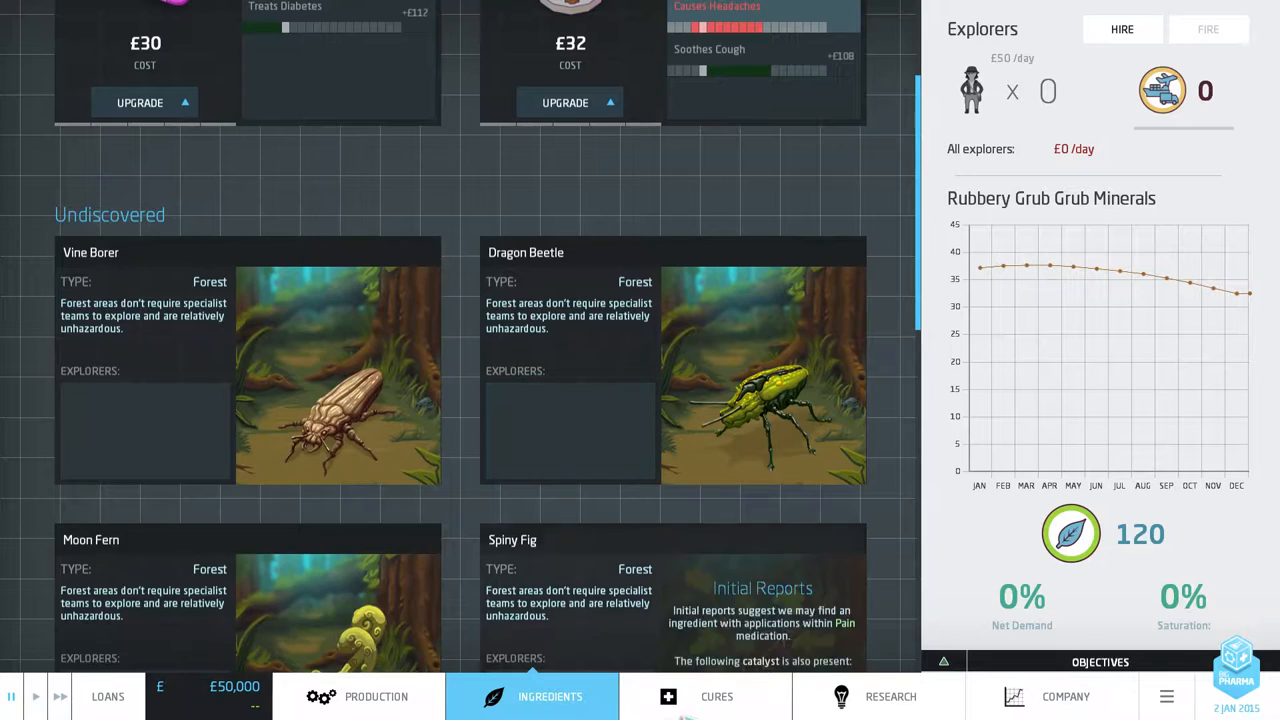
left_click(376, 696)
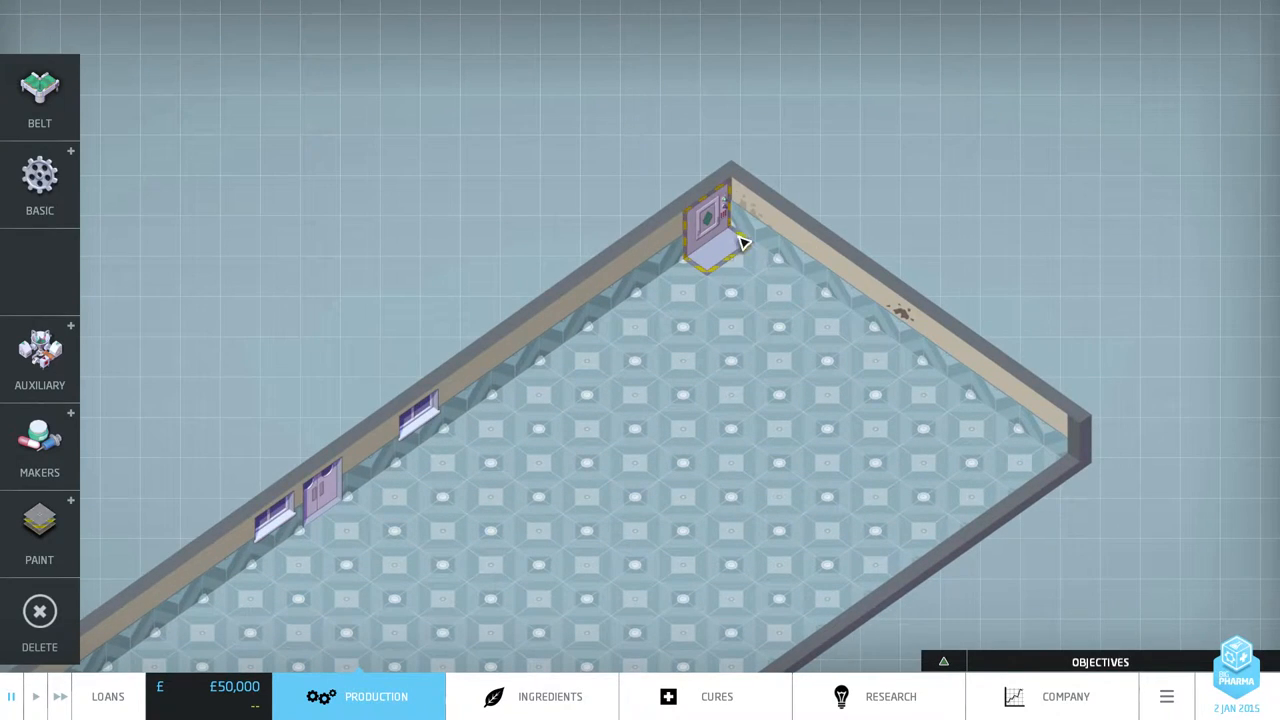
left_click(531, 696)
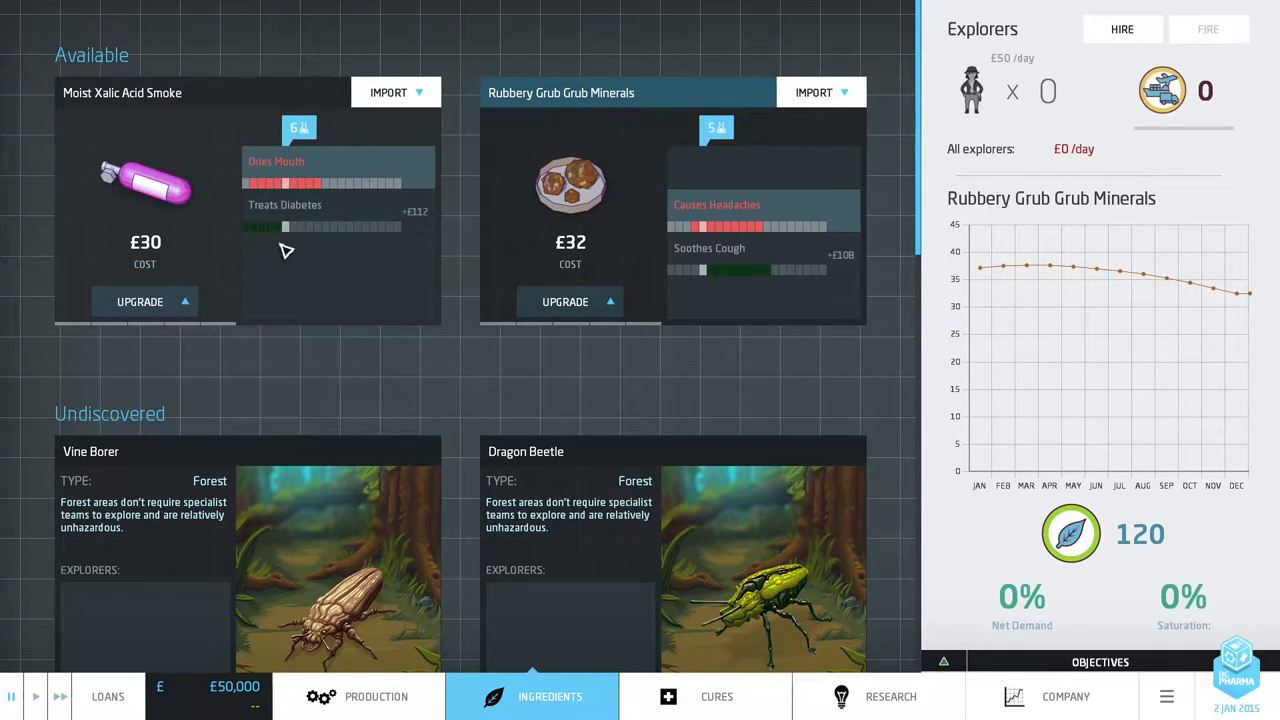
mouse_move(285, 245)
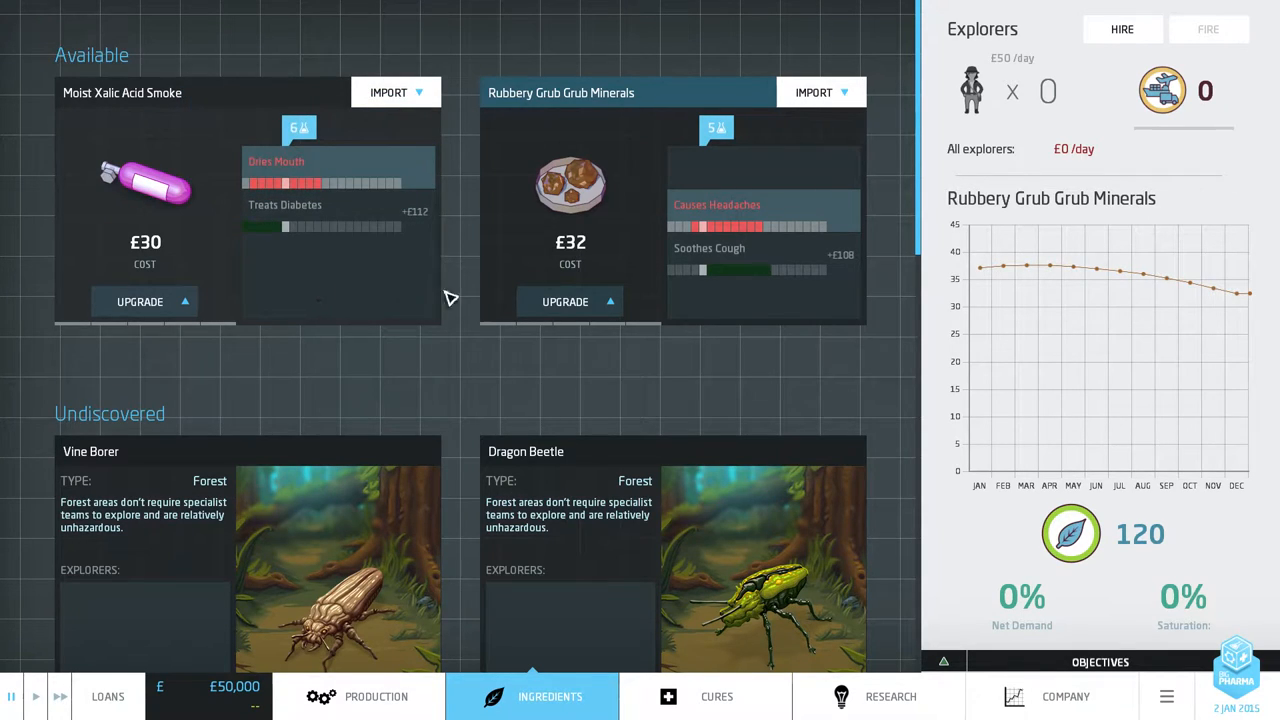
mouse_move(745, 318)
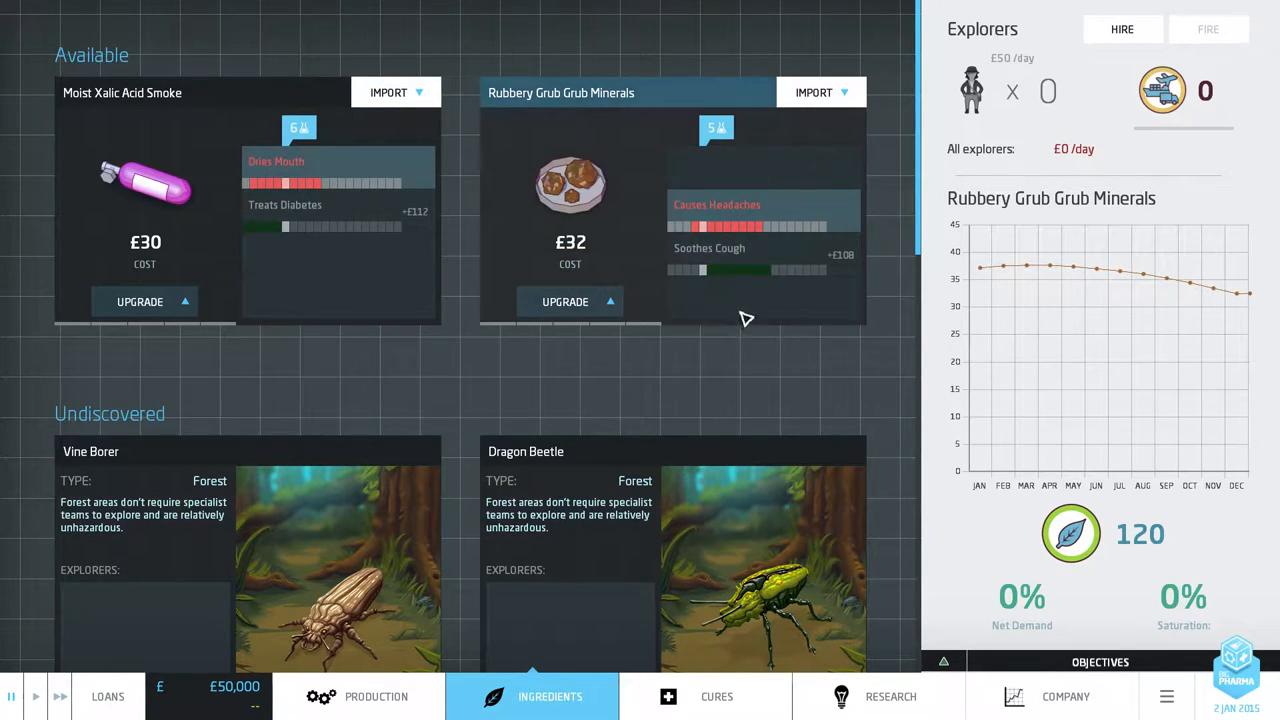
mouse_move(312, 198)
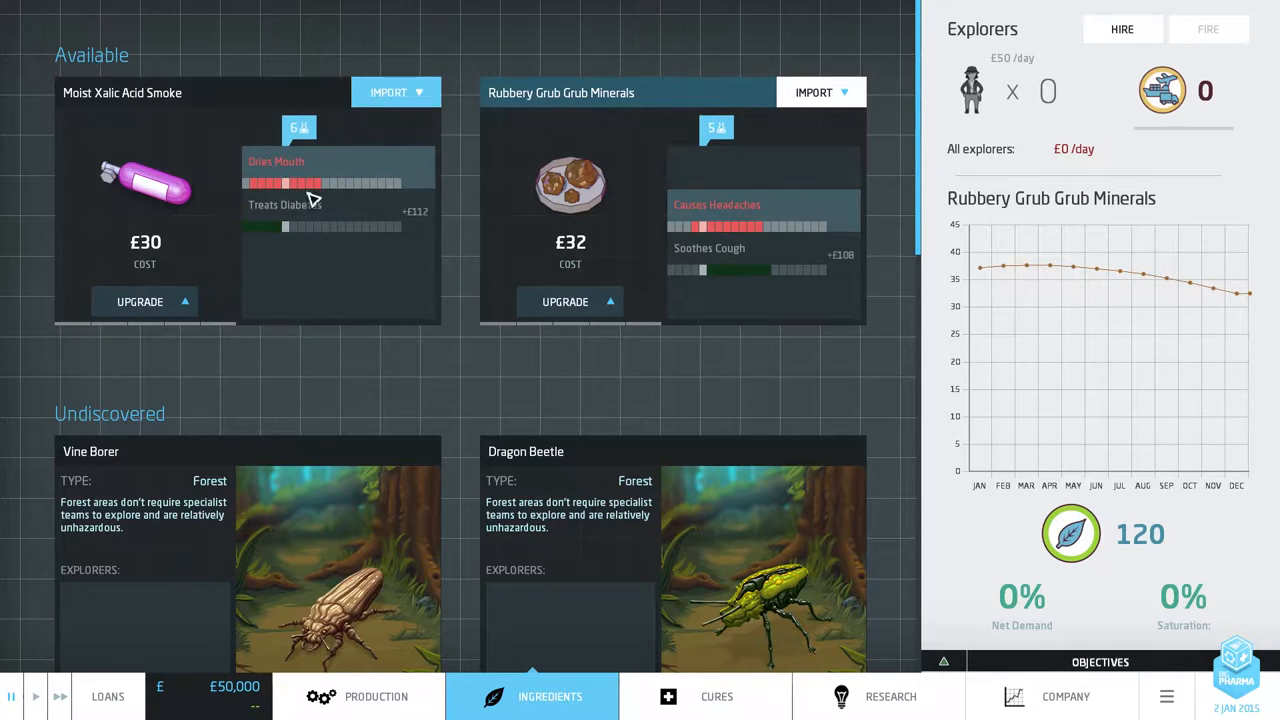
mouse_move(452, 545)
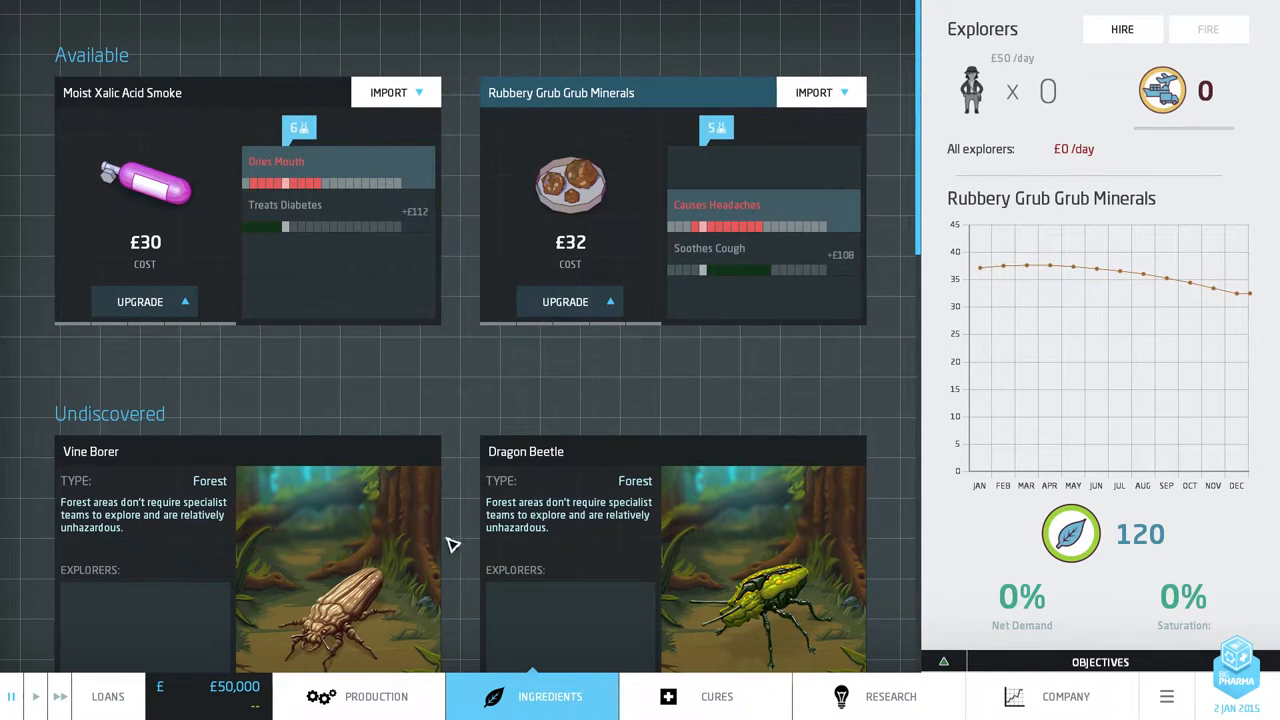
mouse_move(230, 325)
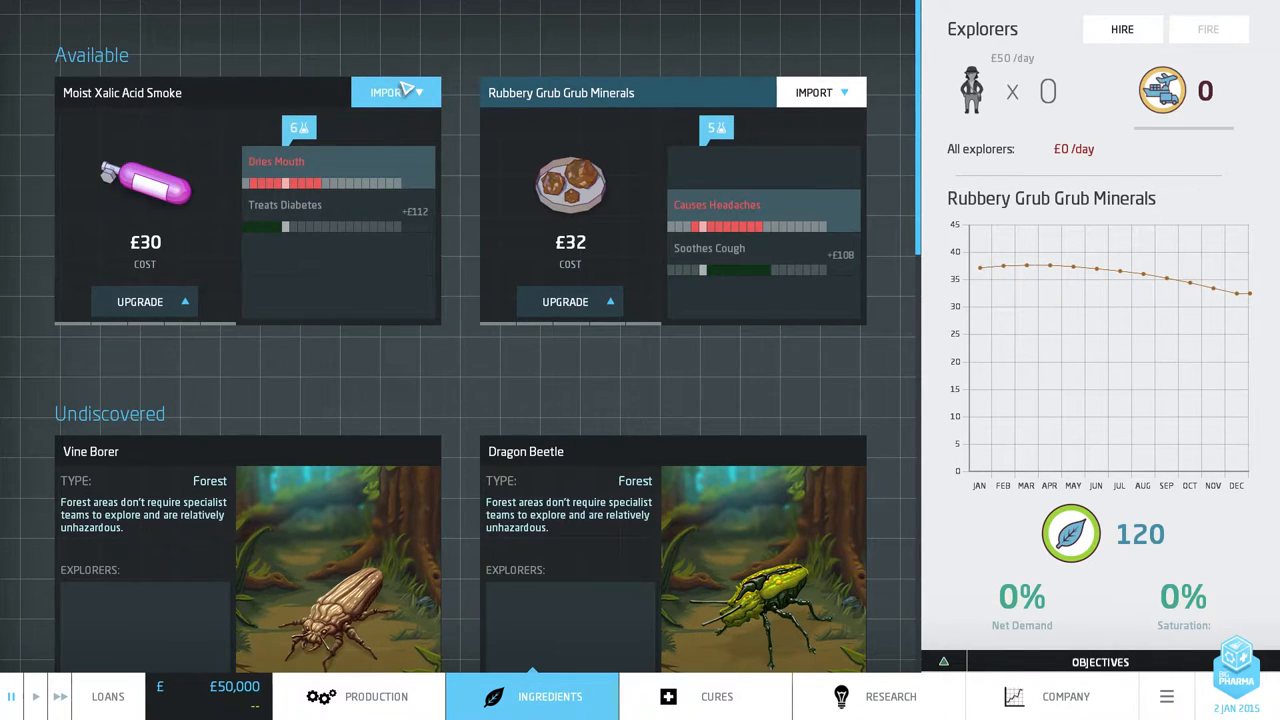
mouse_move(425, 96)
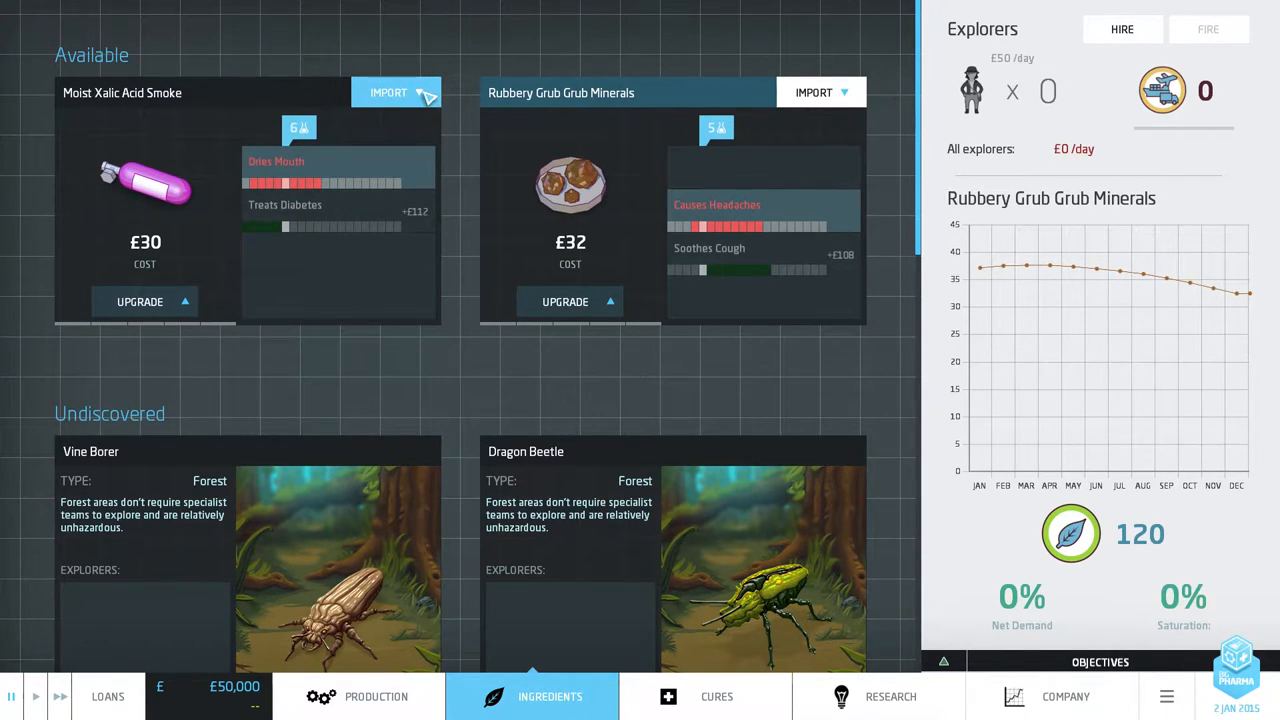
mouse_move(413, 107)
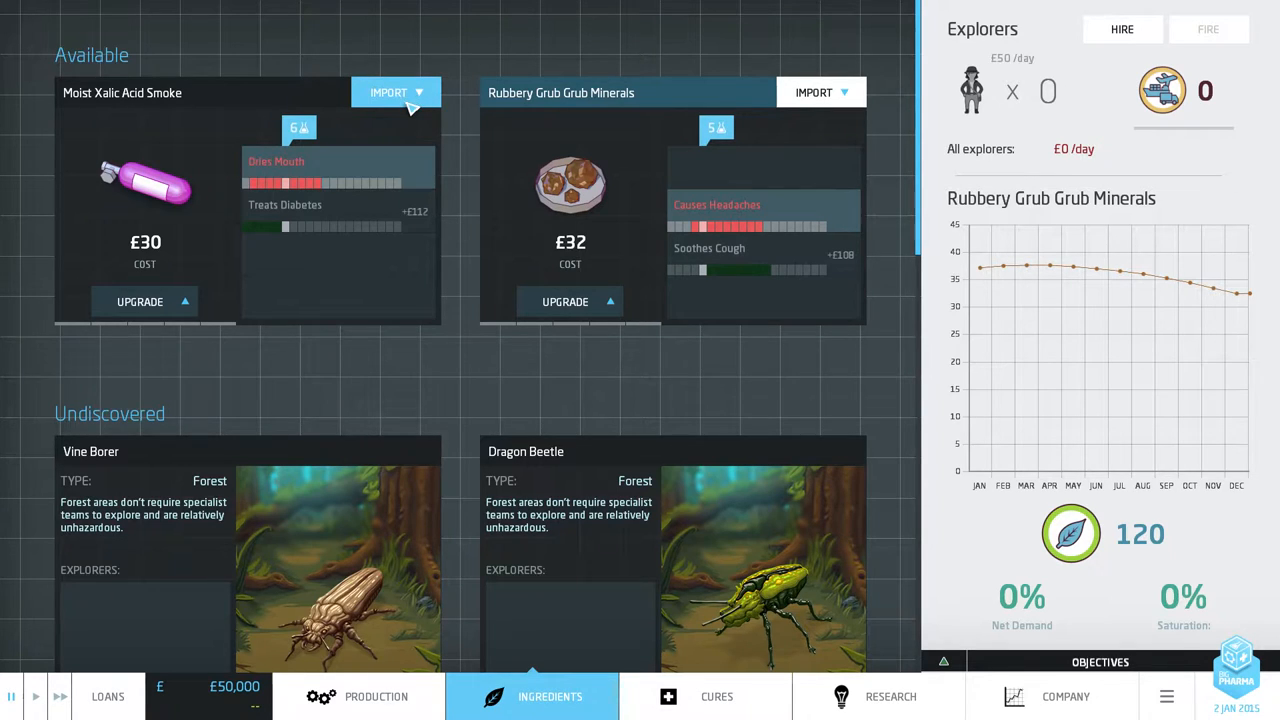
mouse_move(190, 80)
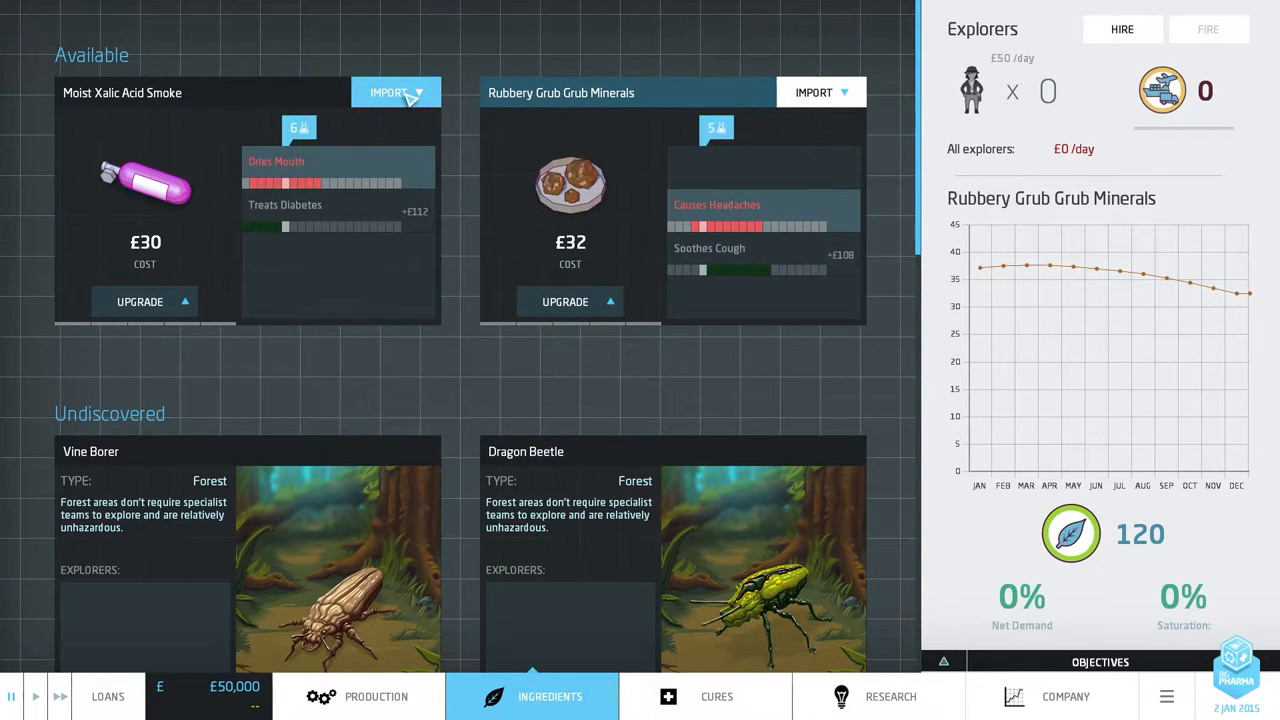
Import Moist Xalic Acid Smoke on the back corner wall and lay a belt from it.
left_click(359, 696)
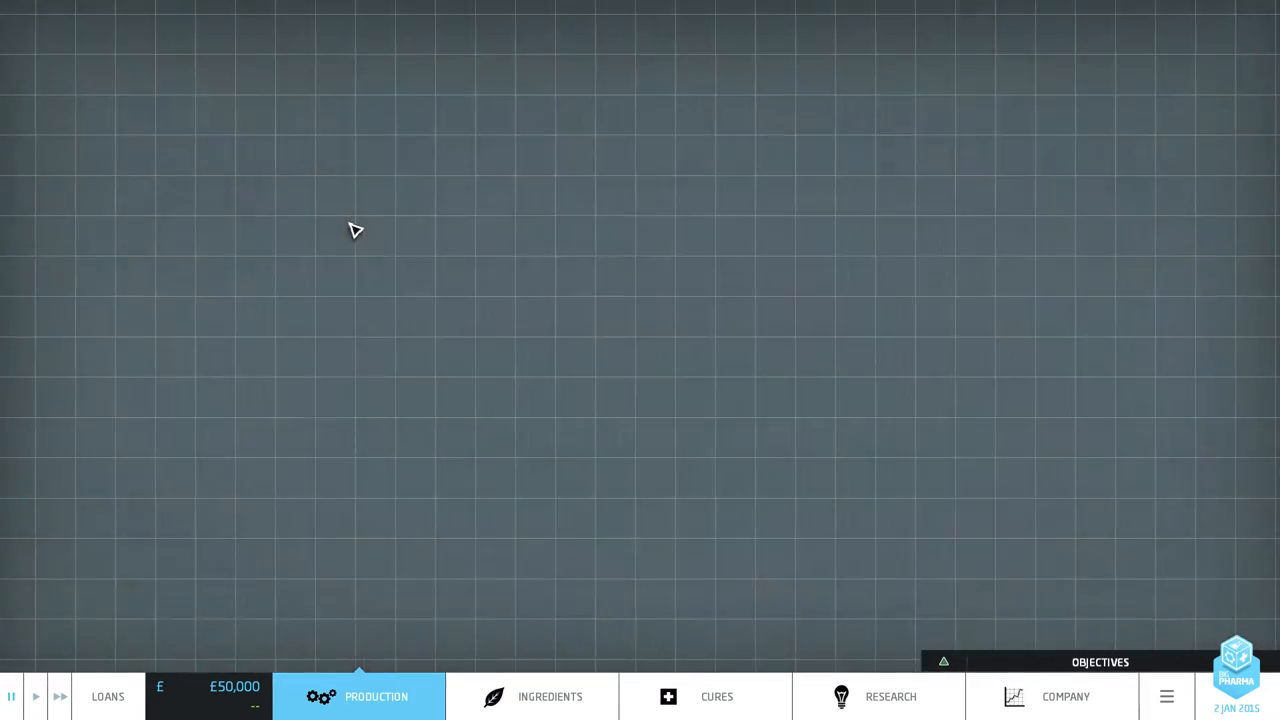
left_click(358, 696)
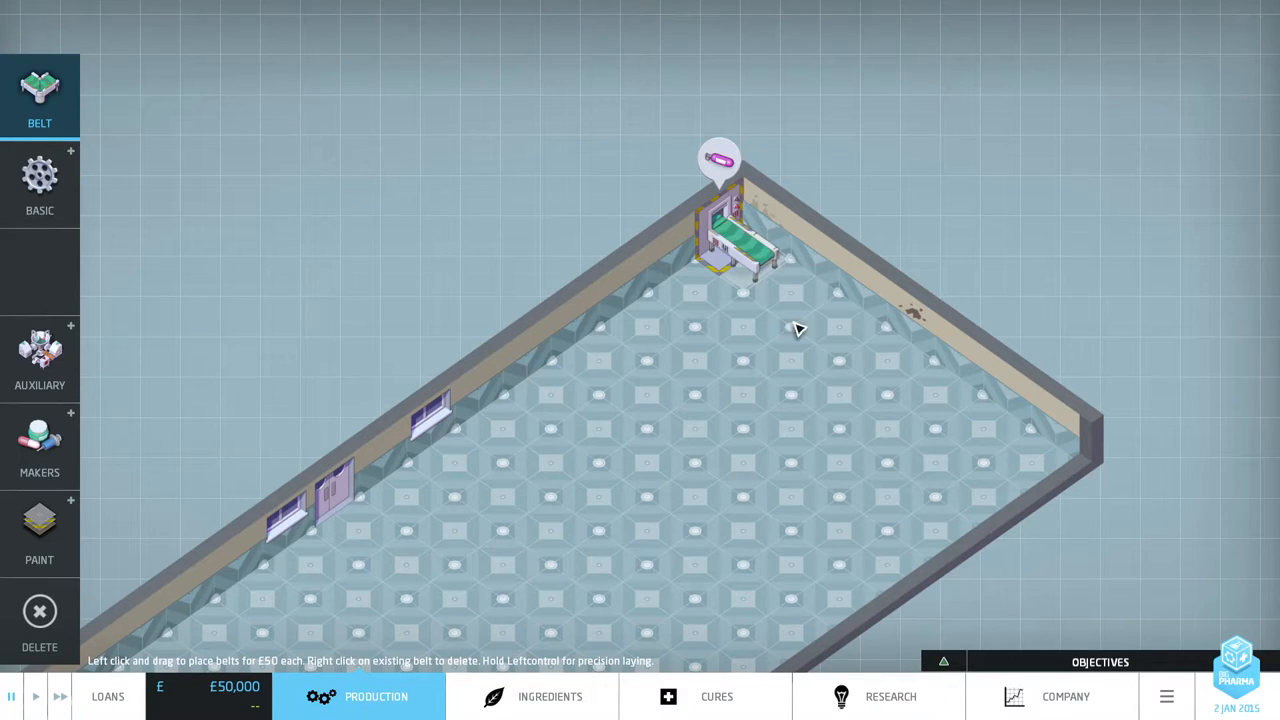
left_click(40, 185)
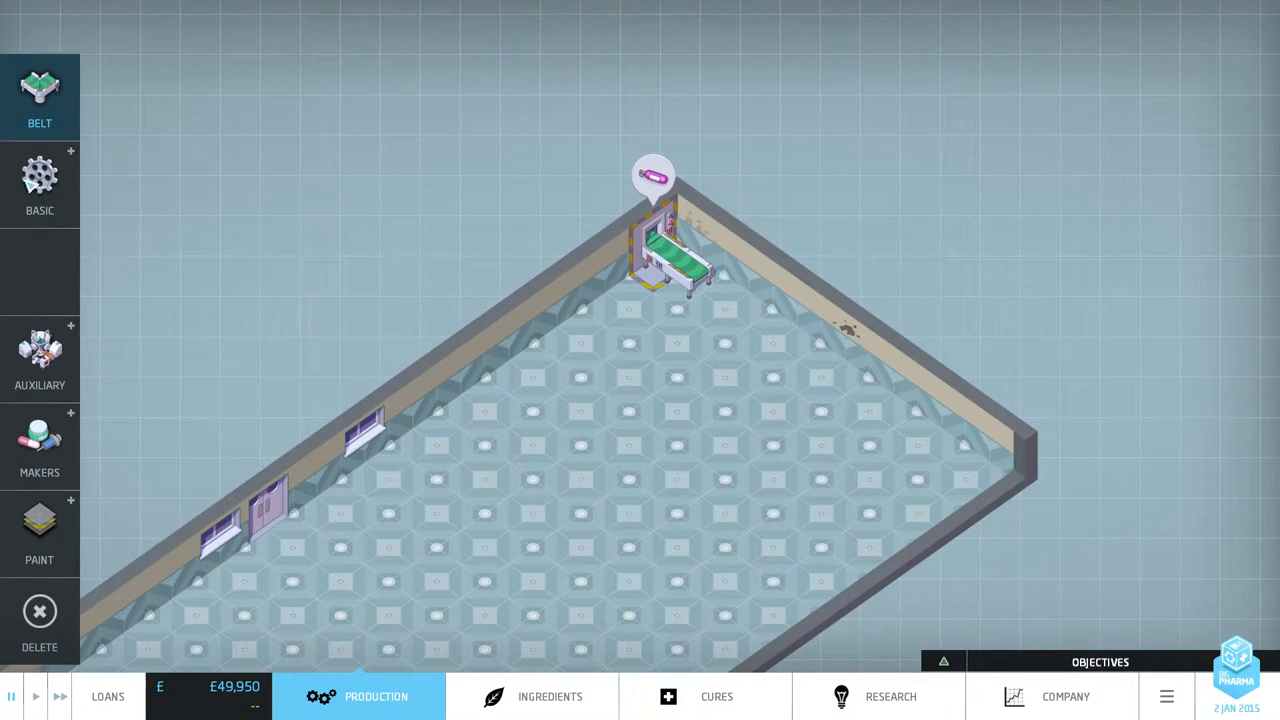
Compare the evaporator and dissolver effects and costs, and inspect the imported smoke's effects.
left_click(40, 185)
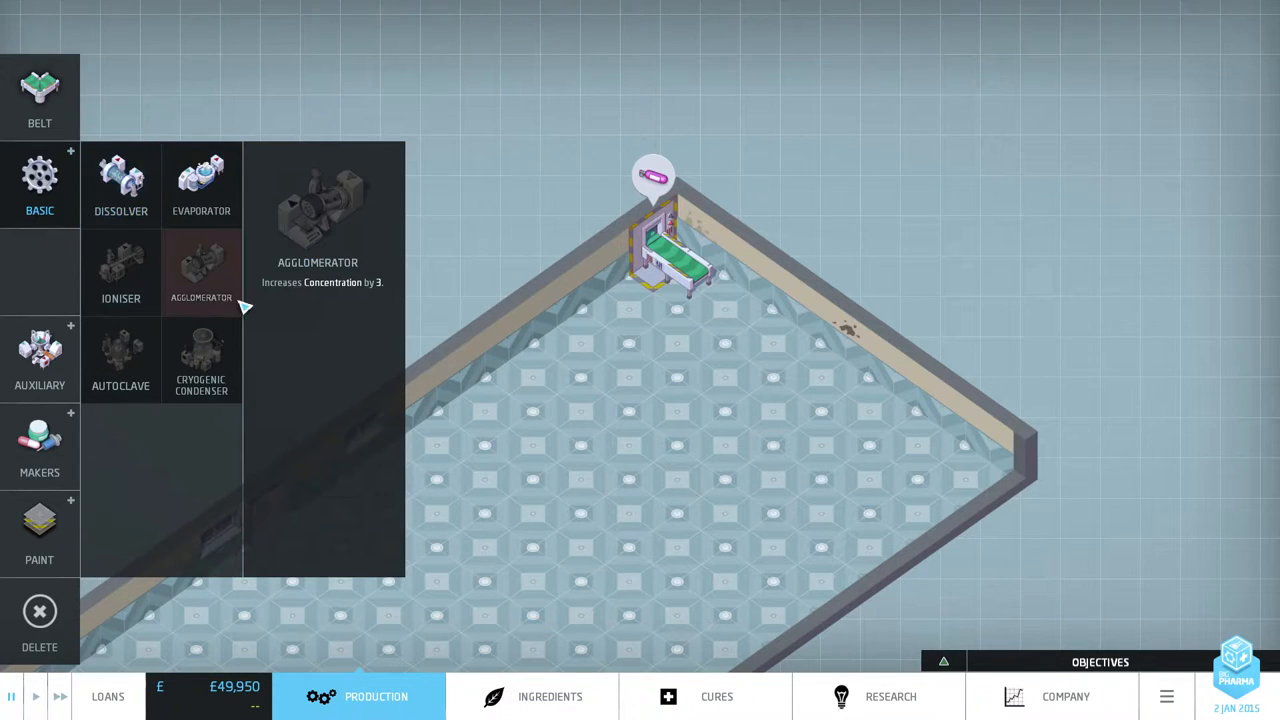
left_click(201, 185)
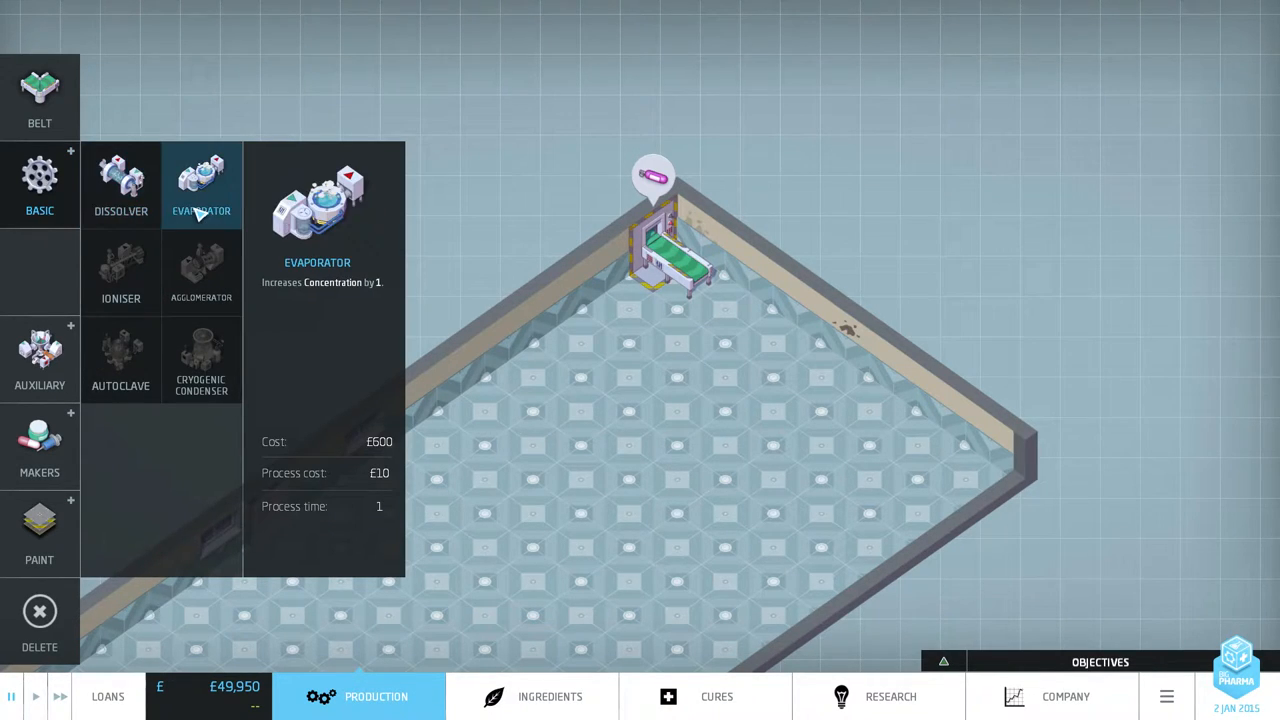
left_click(121, 185)
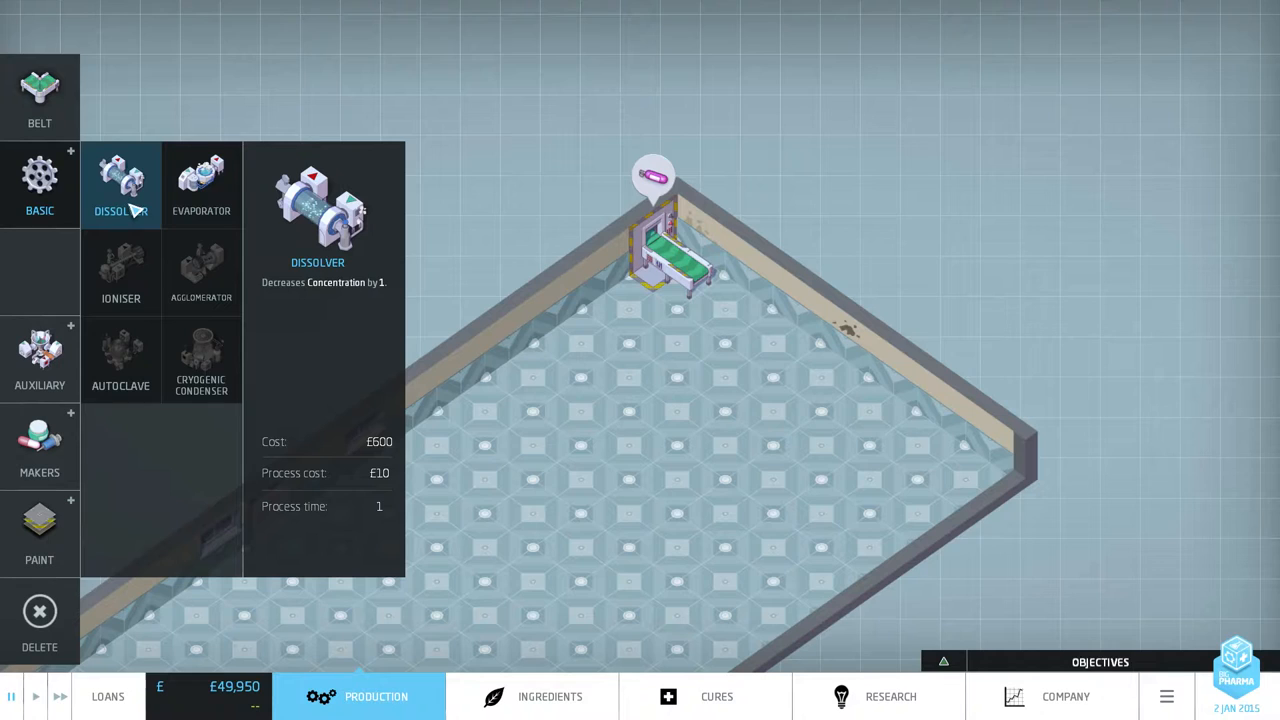
left_click(670, 250)
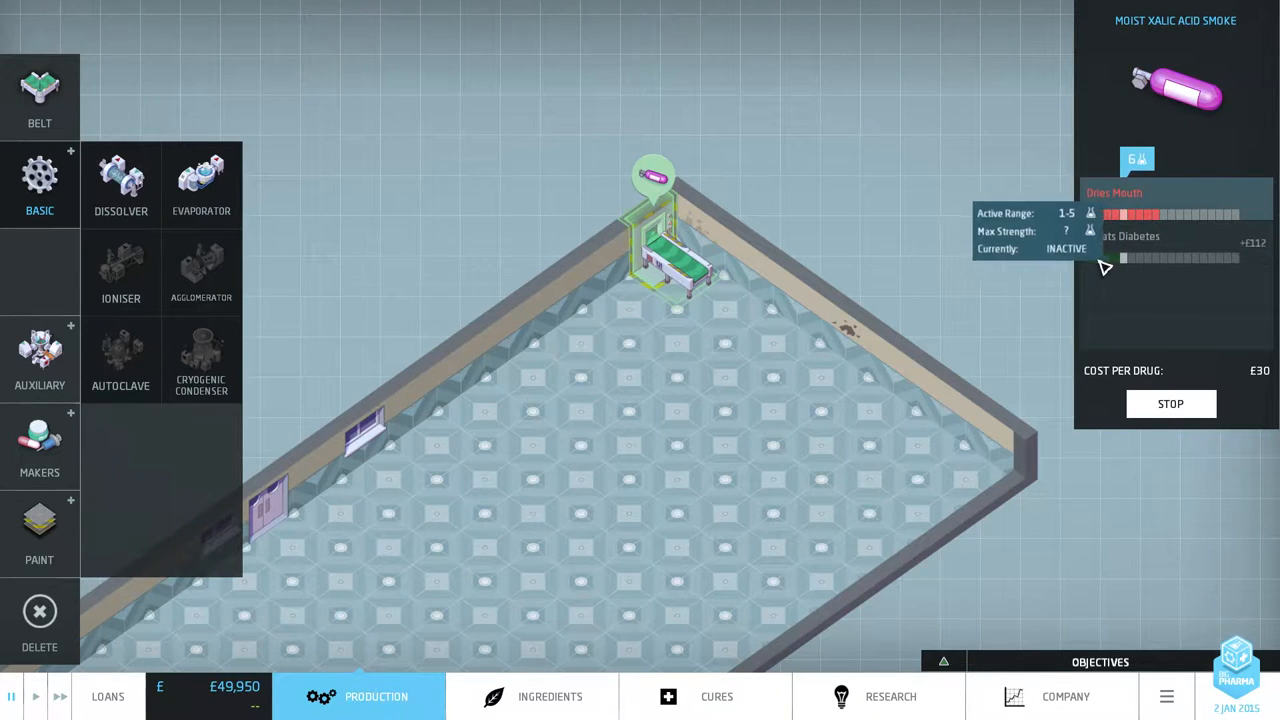
mouse_move(1043, 243)
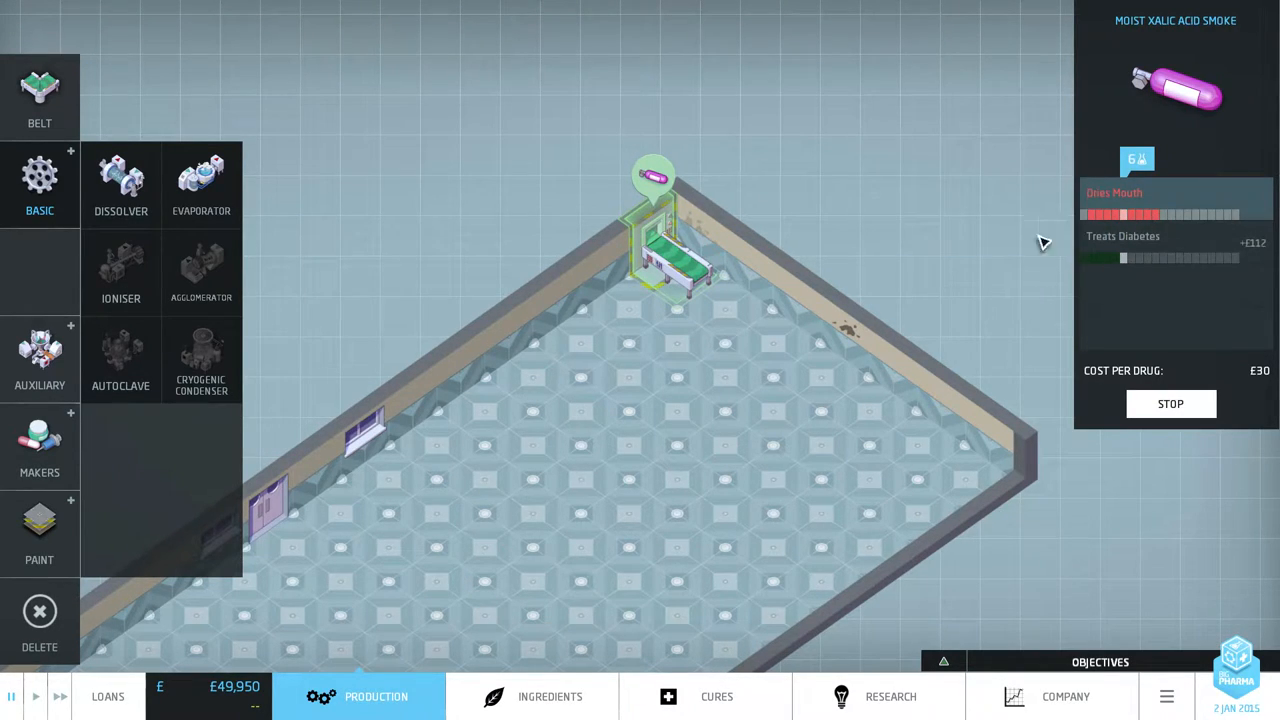
mouse_move(1140, 250)
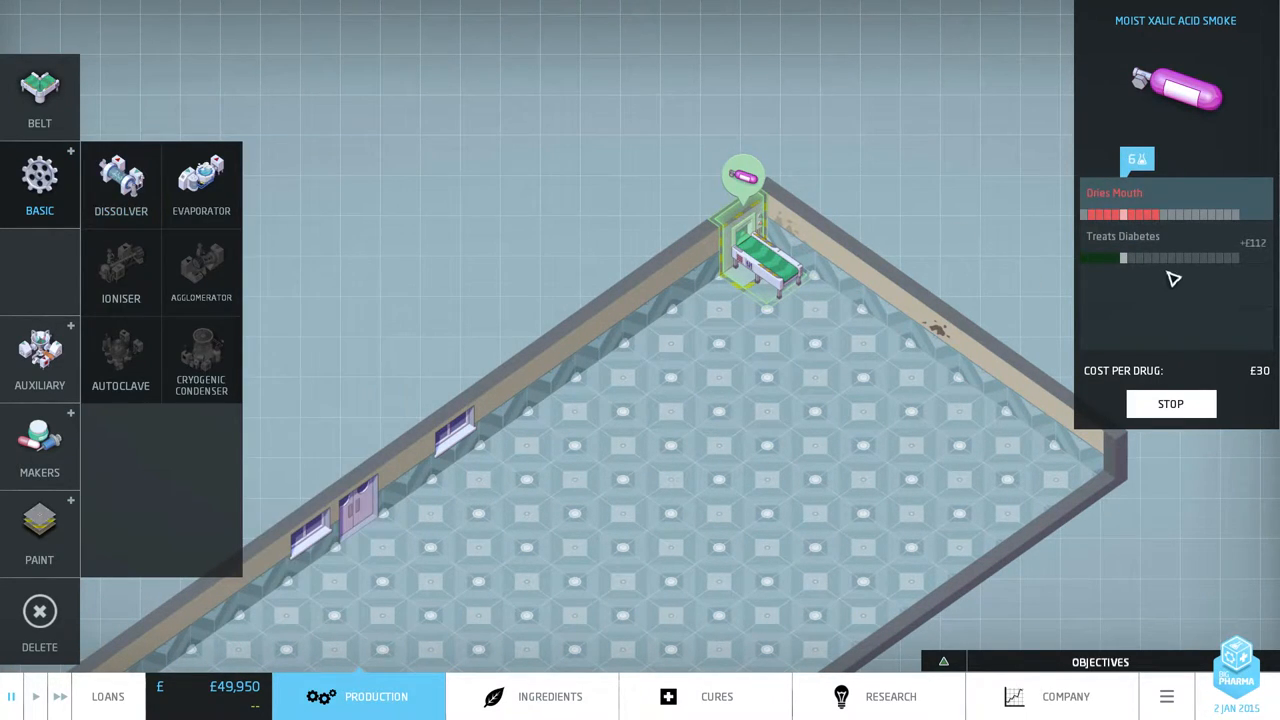
mouse_move(120, 185)
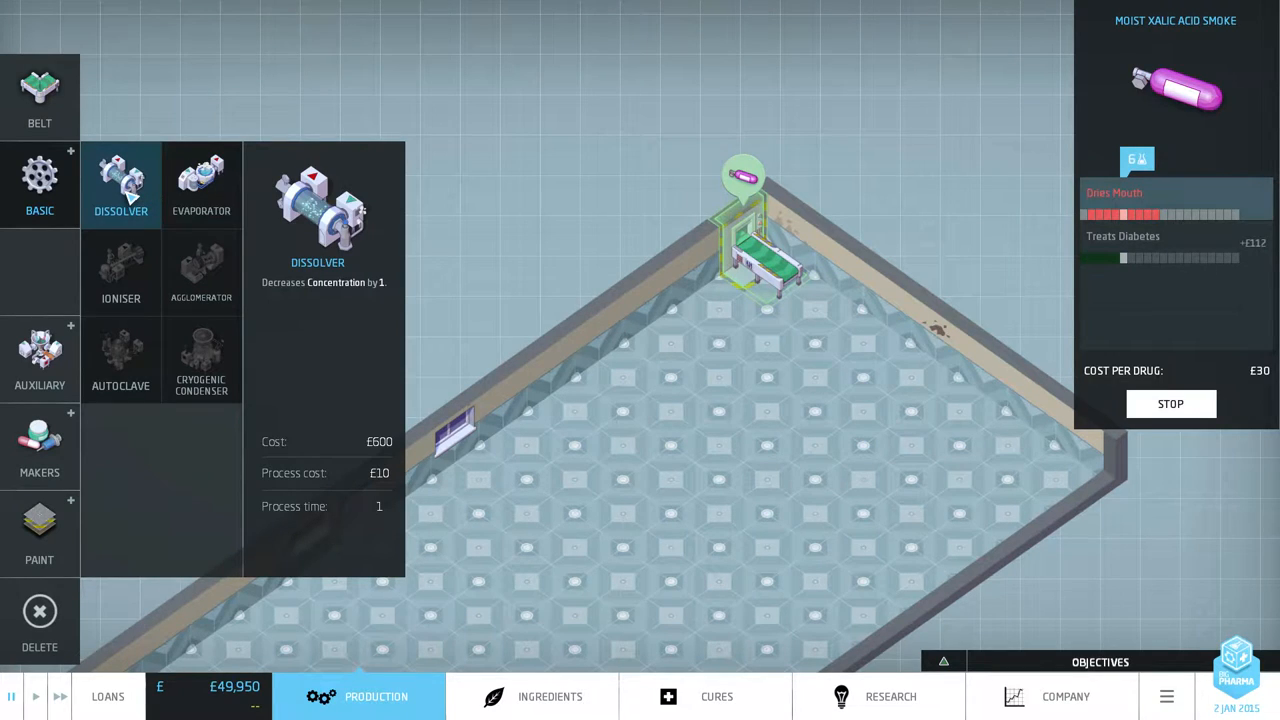
Place one dissolver next to the smoke import and lay belt sections out of it.
left_click(120, 185)
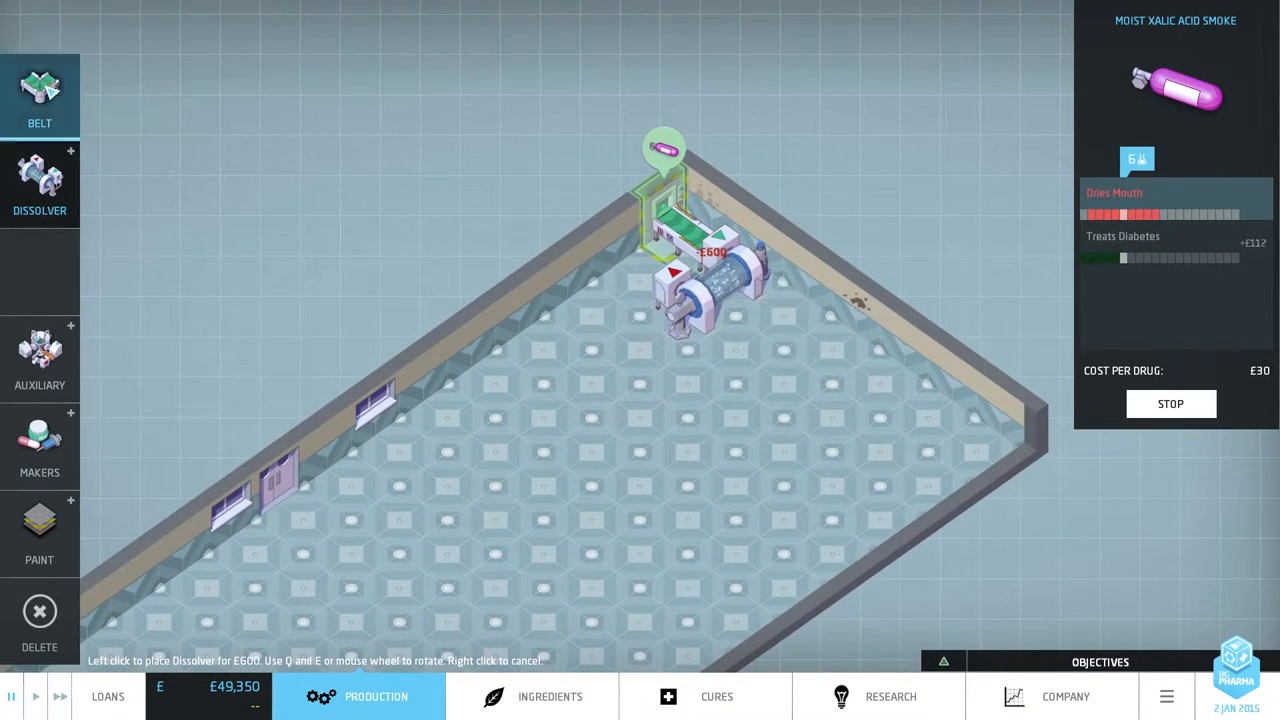
right_click(690, 330)
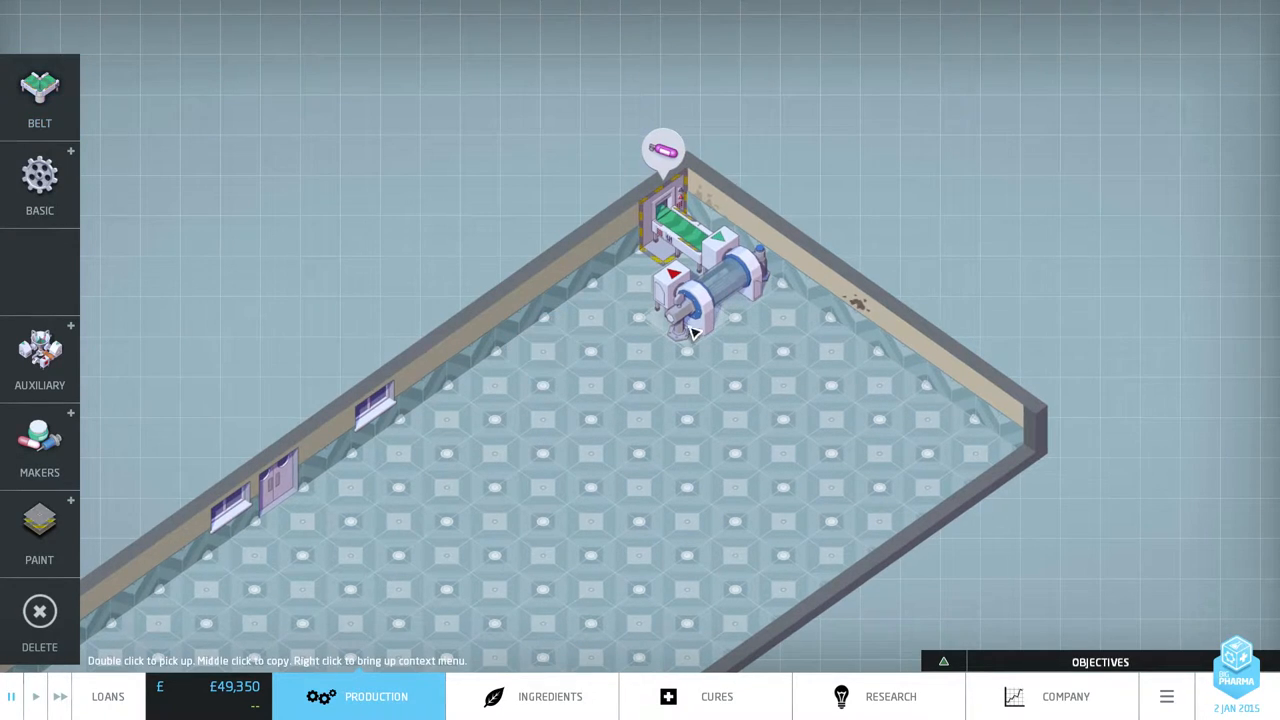
left_click(700, 290)
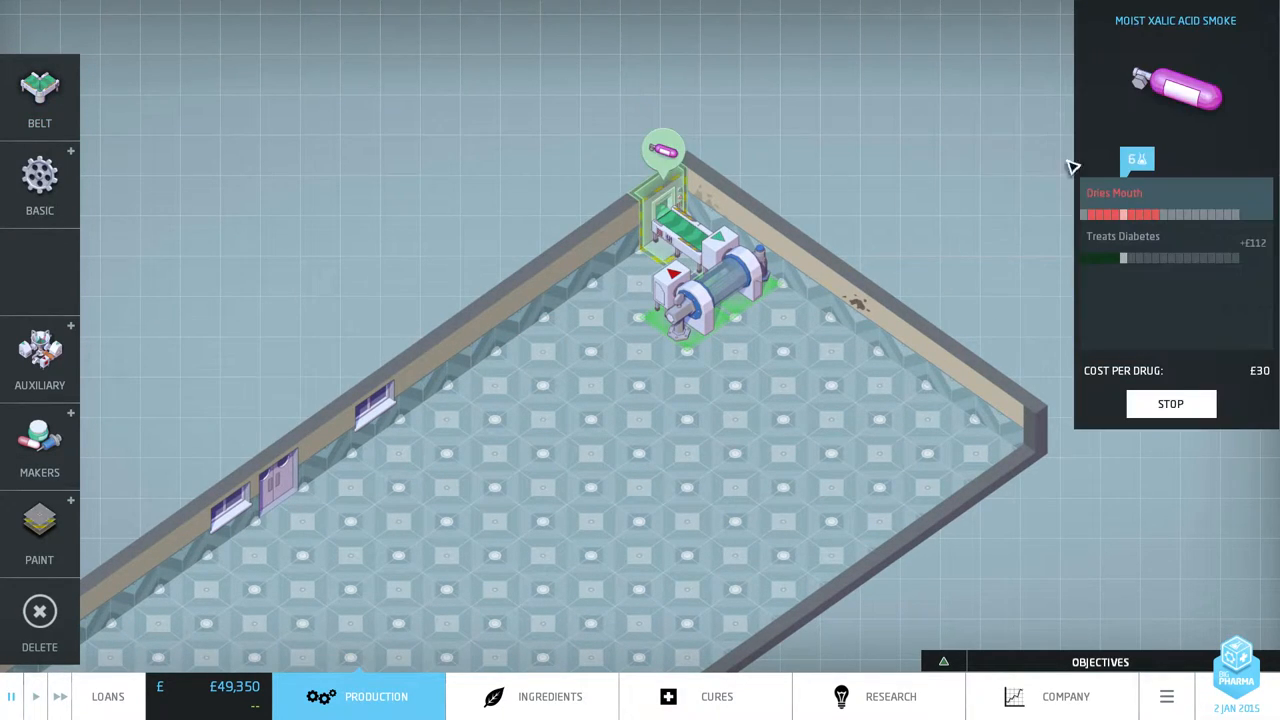
mouse_move(1227, 64)
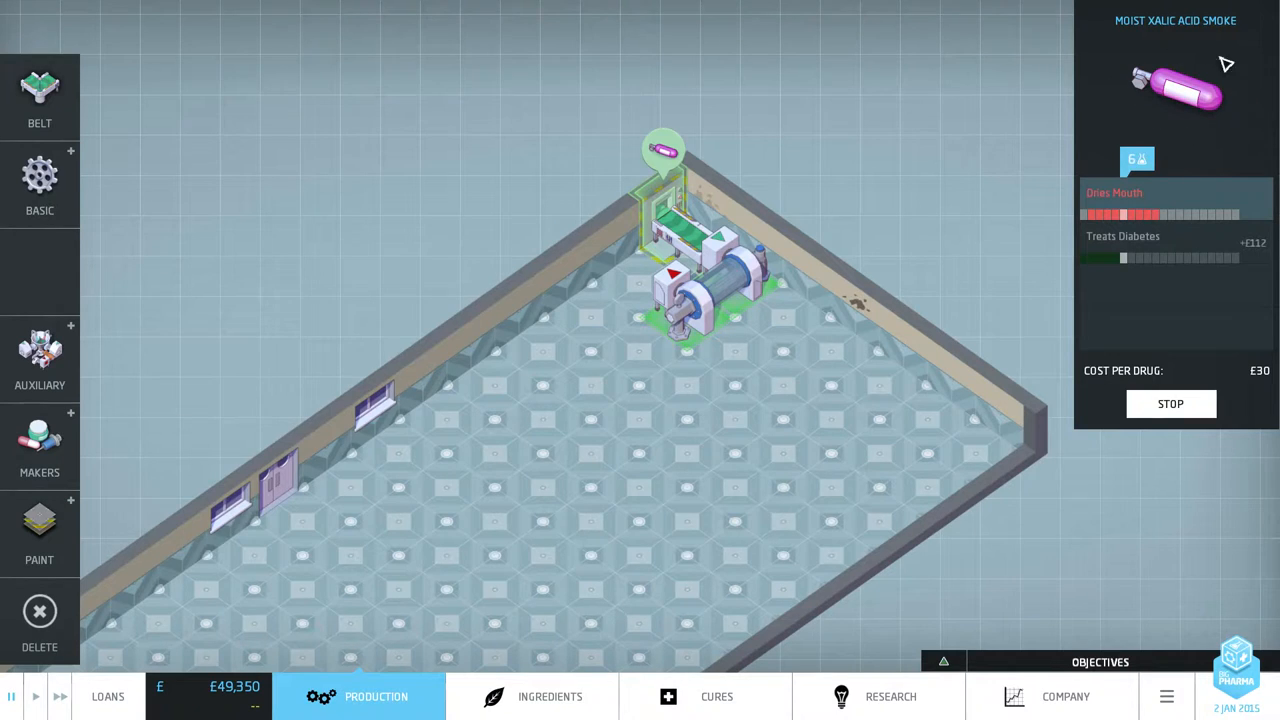
mouse_move(1222, 152)
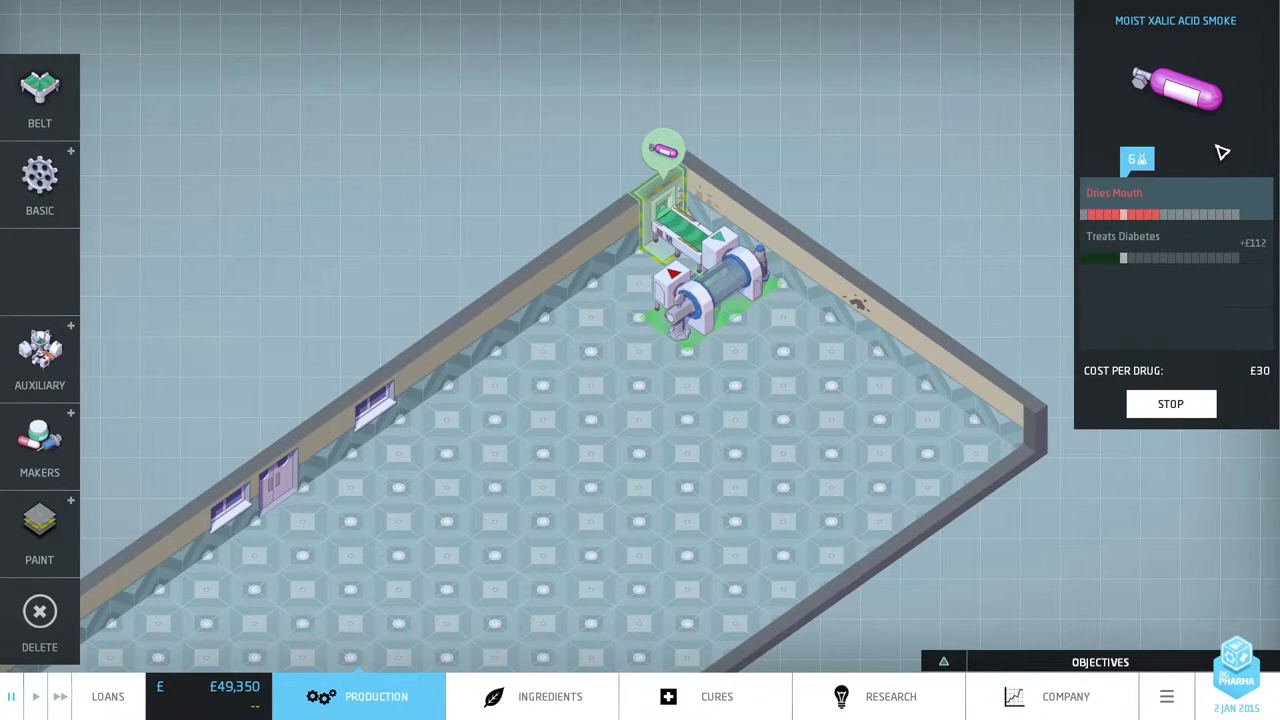
mouse_move(1160, 88)
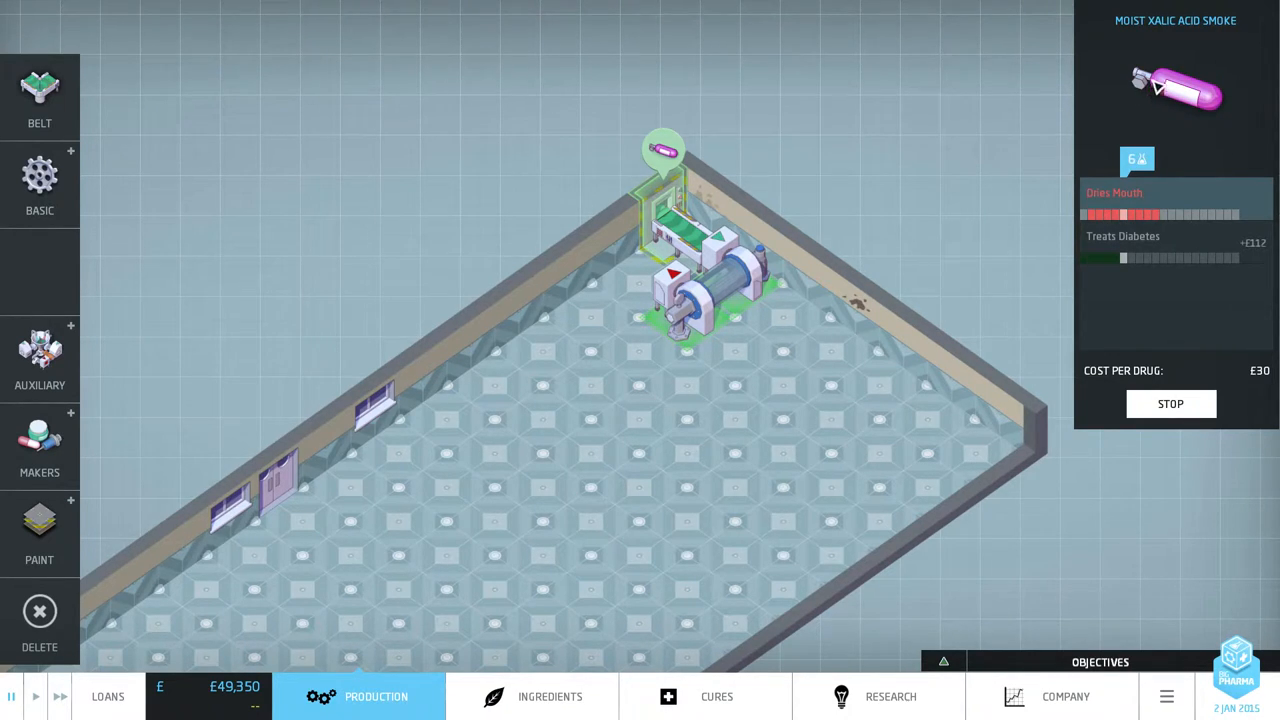
mouse_move(1097, 258)
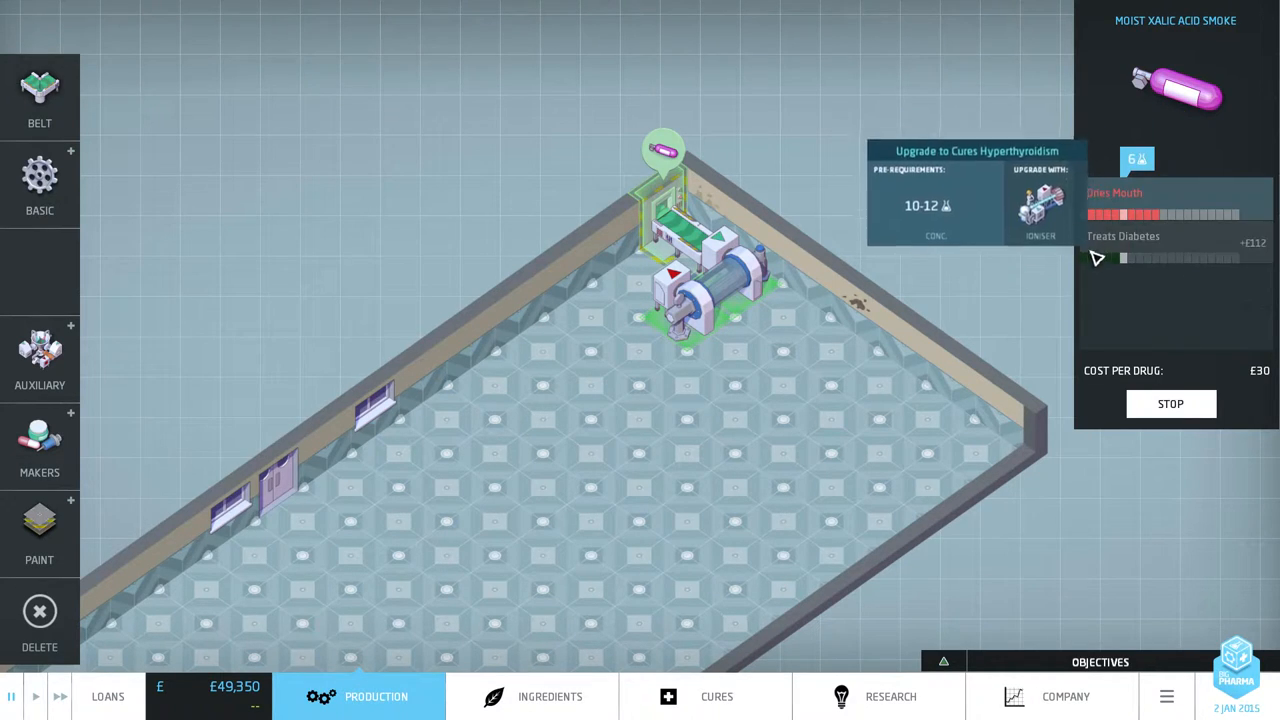
left_click(39, 95)
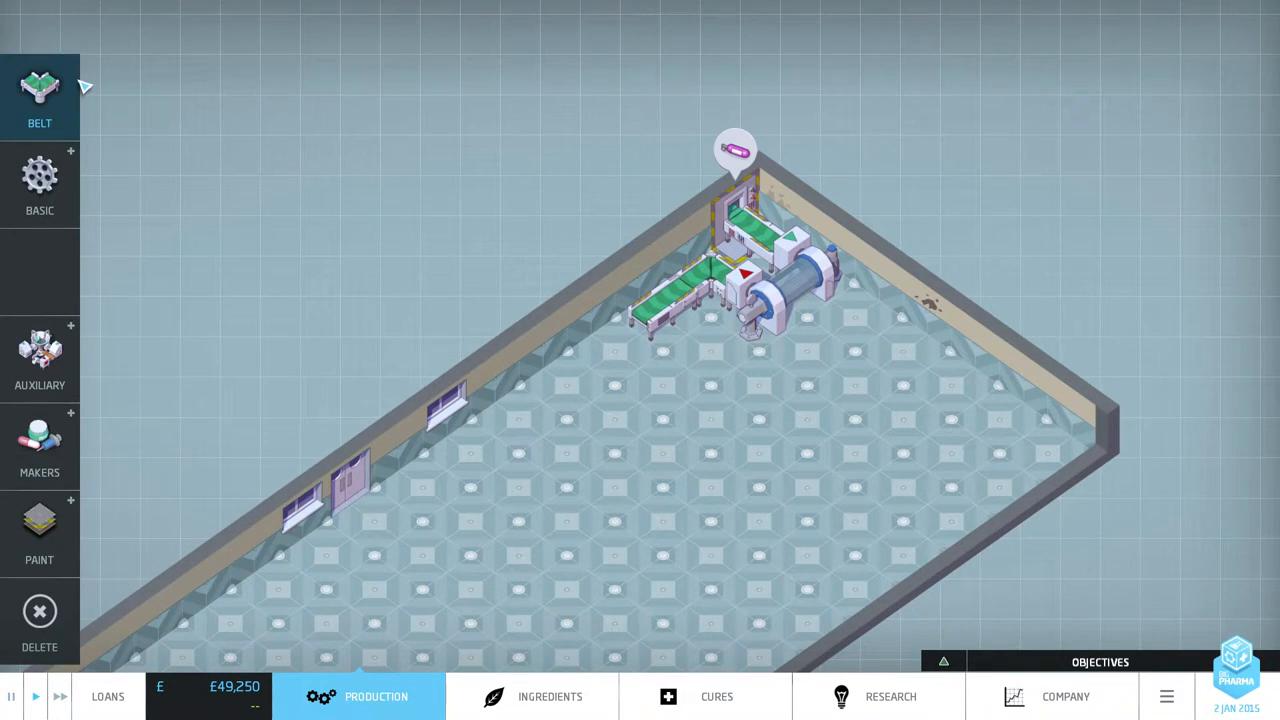
left_click(40, 95)
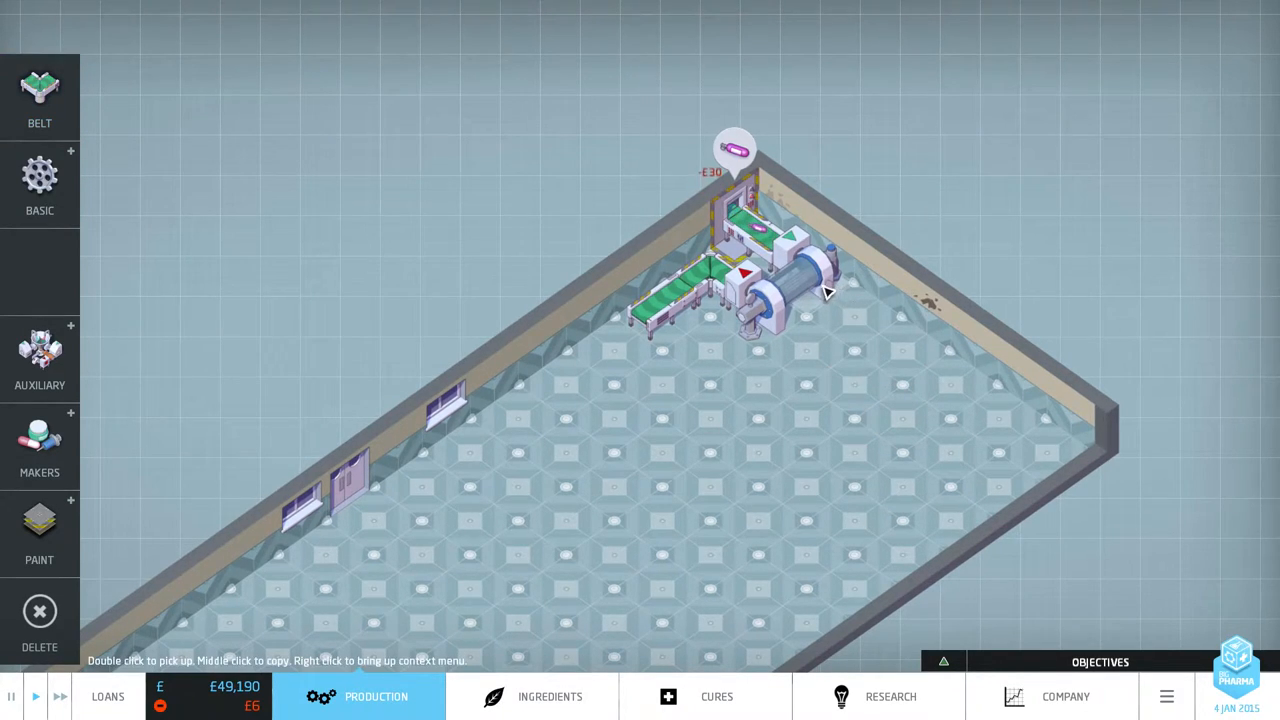
left_click(780, 290)
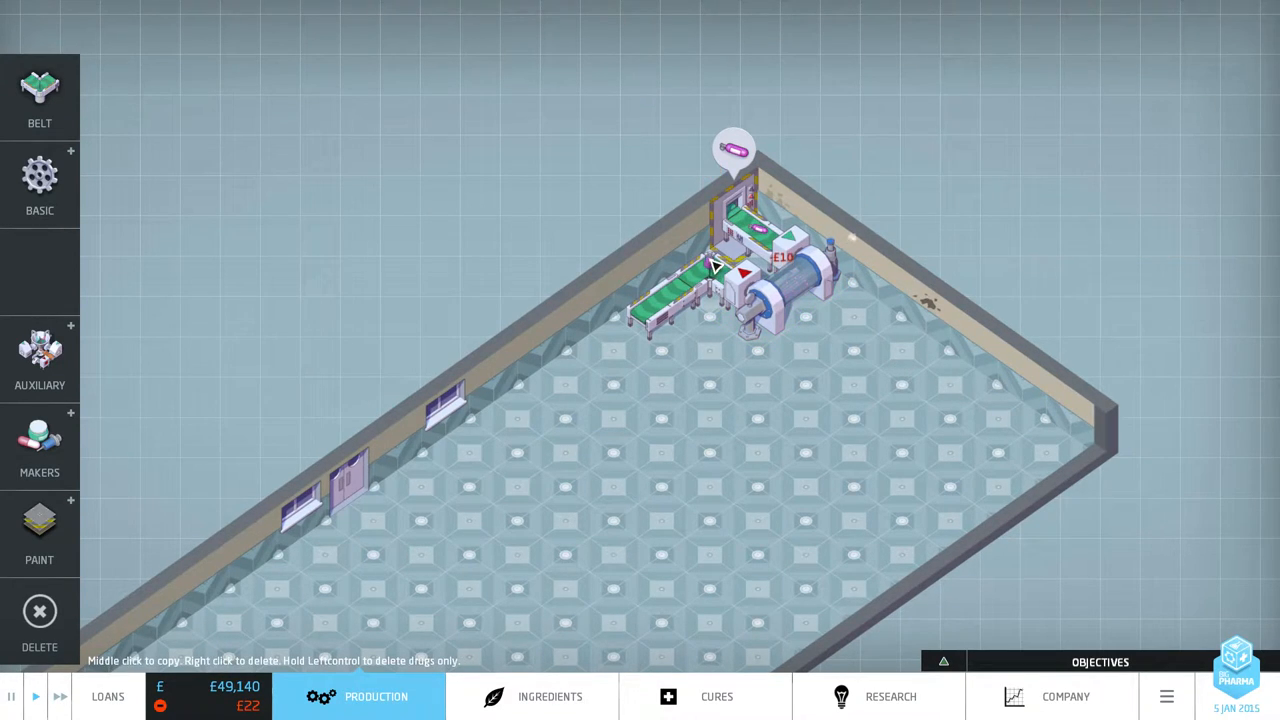
left_click(735, 155)
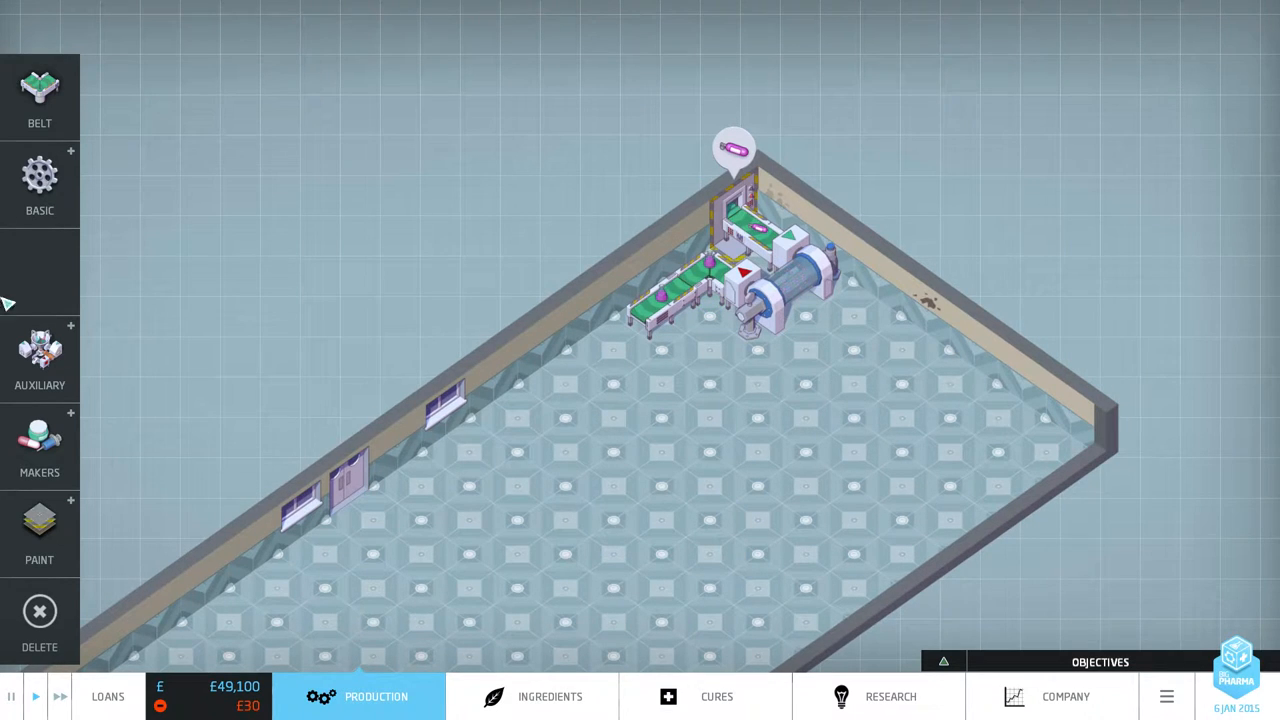
left_click(39, 95)
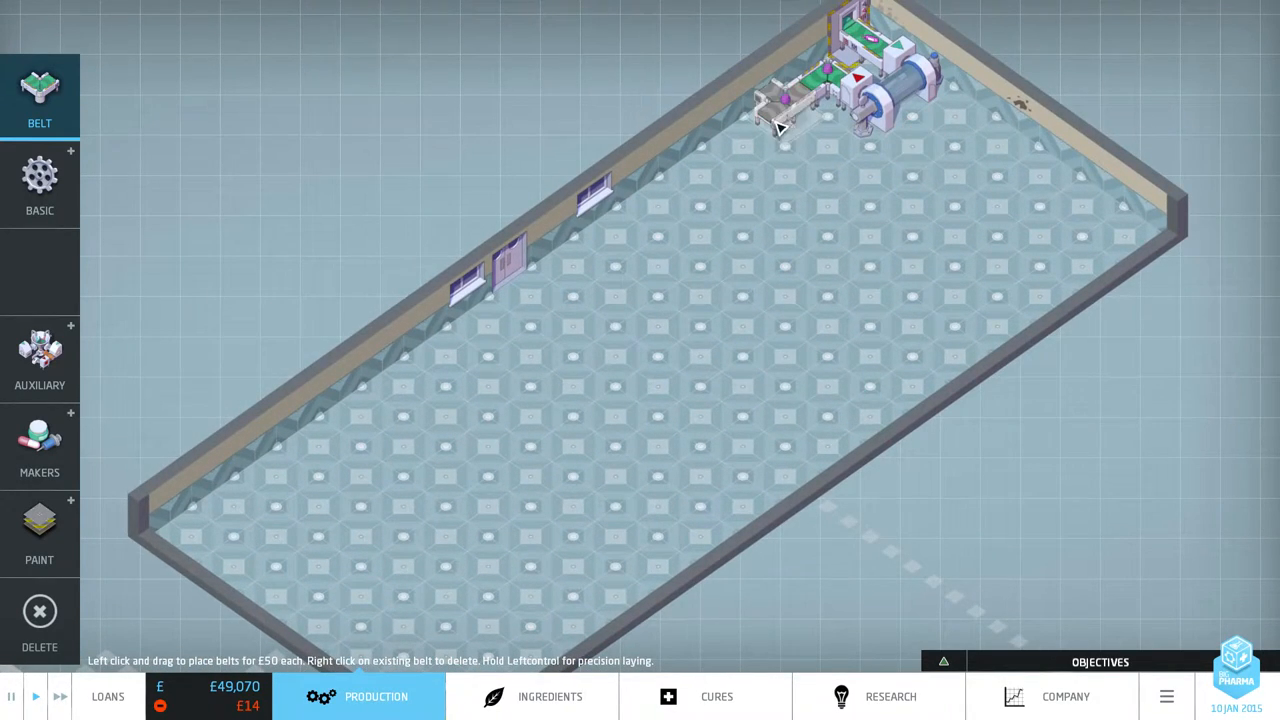
left_click_drag(790, 130, 865, 180)
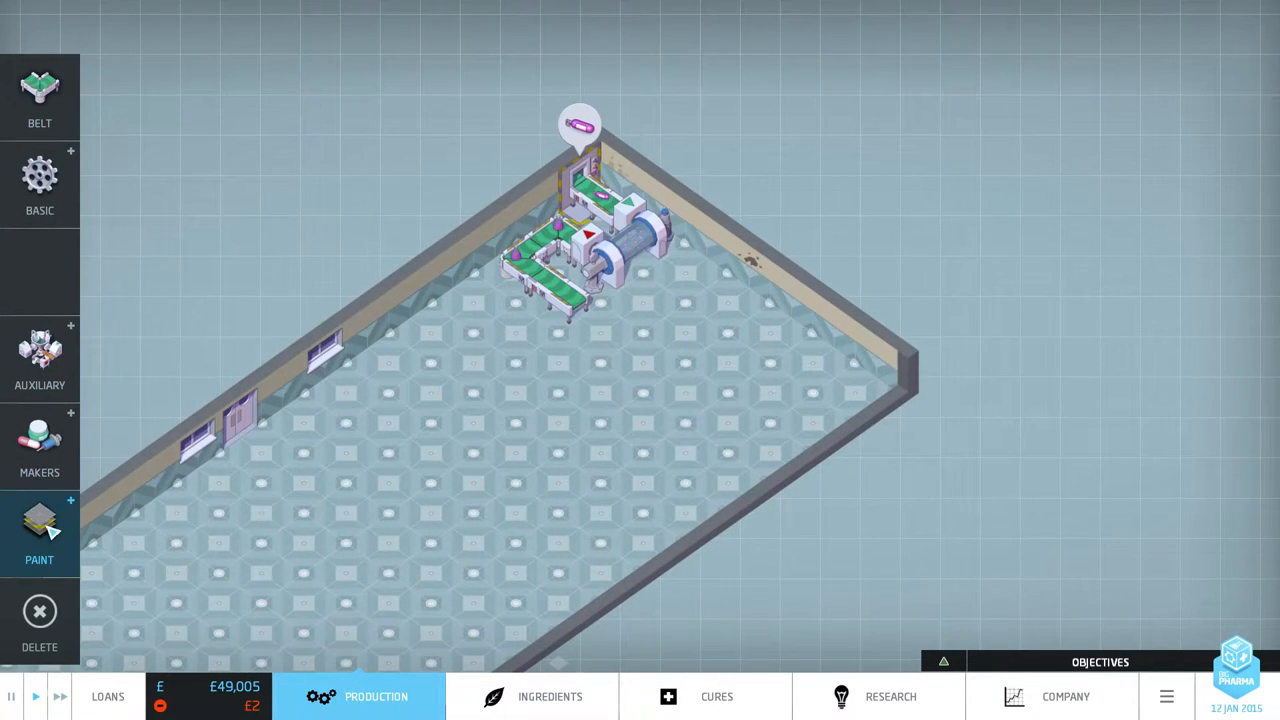
Place pill printers after the dissolver and run a long diagonal belt across the floor.
left_click(40, 445)
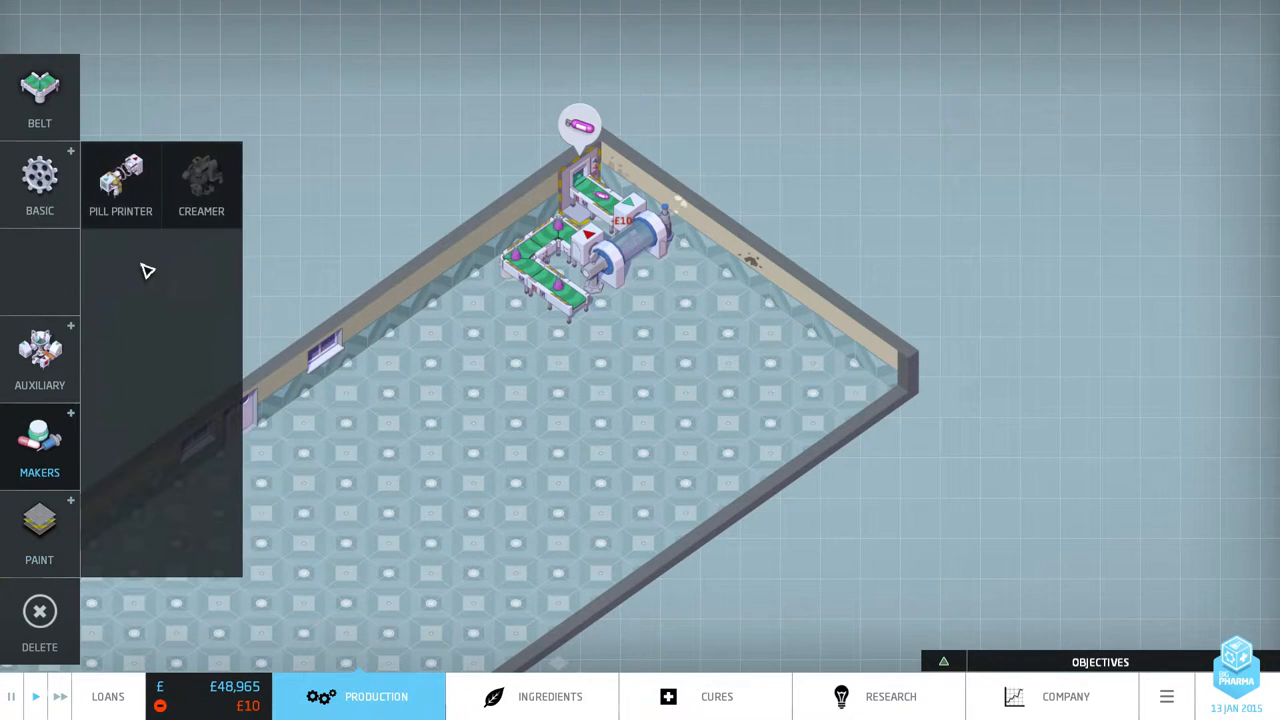
left_click(120, 180)
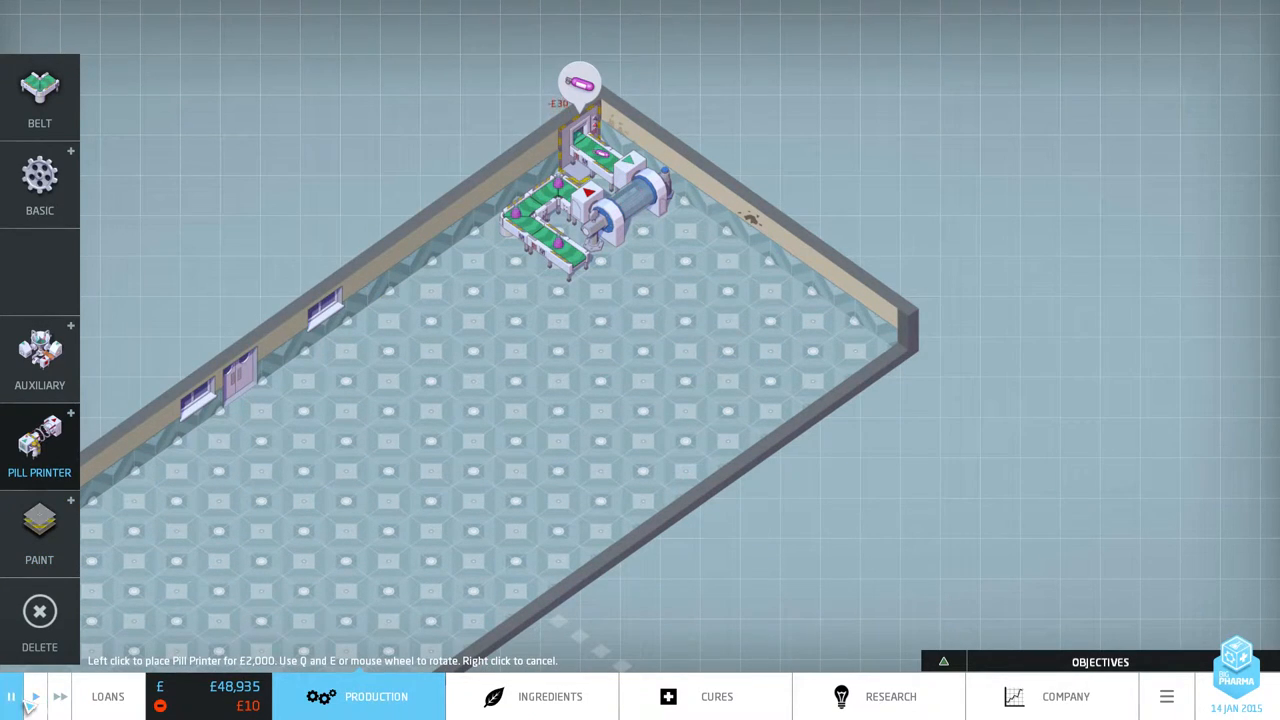
mouse_move(650, 340)
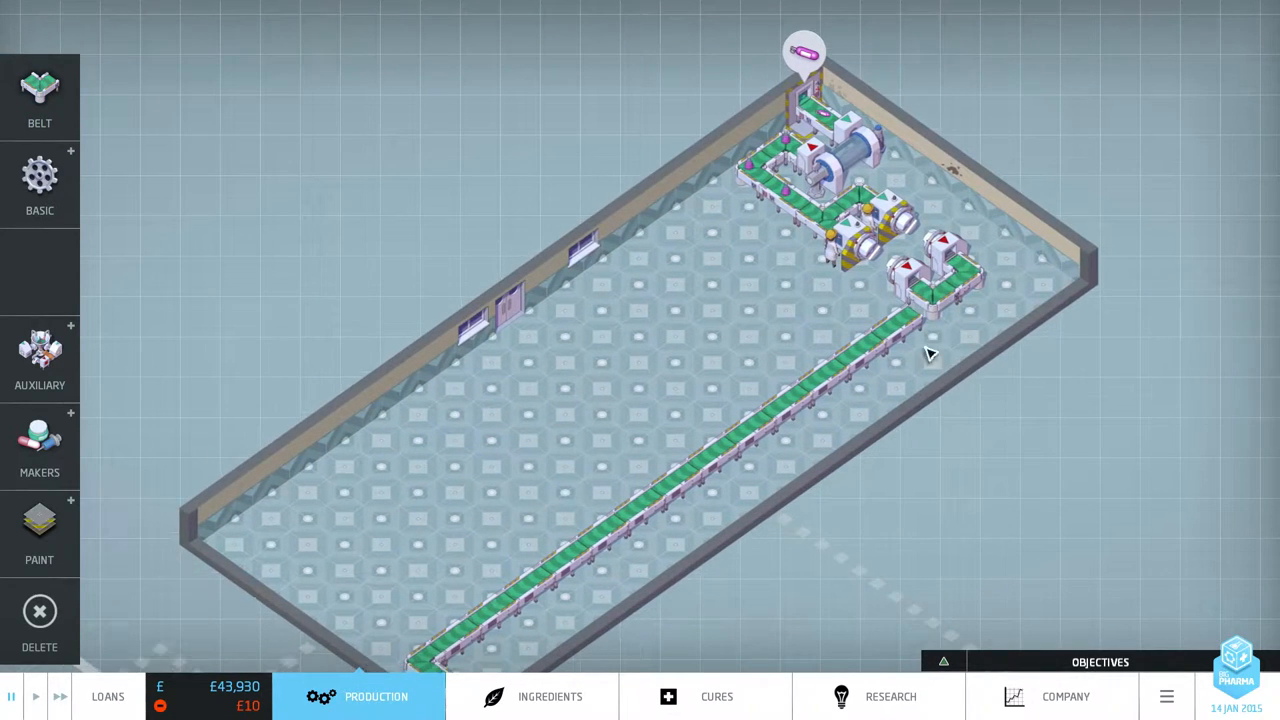
left_click(39, 95)
type("DrugBank Diabetes-Ease")
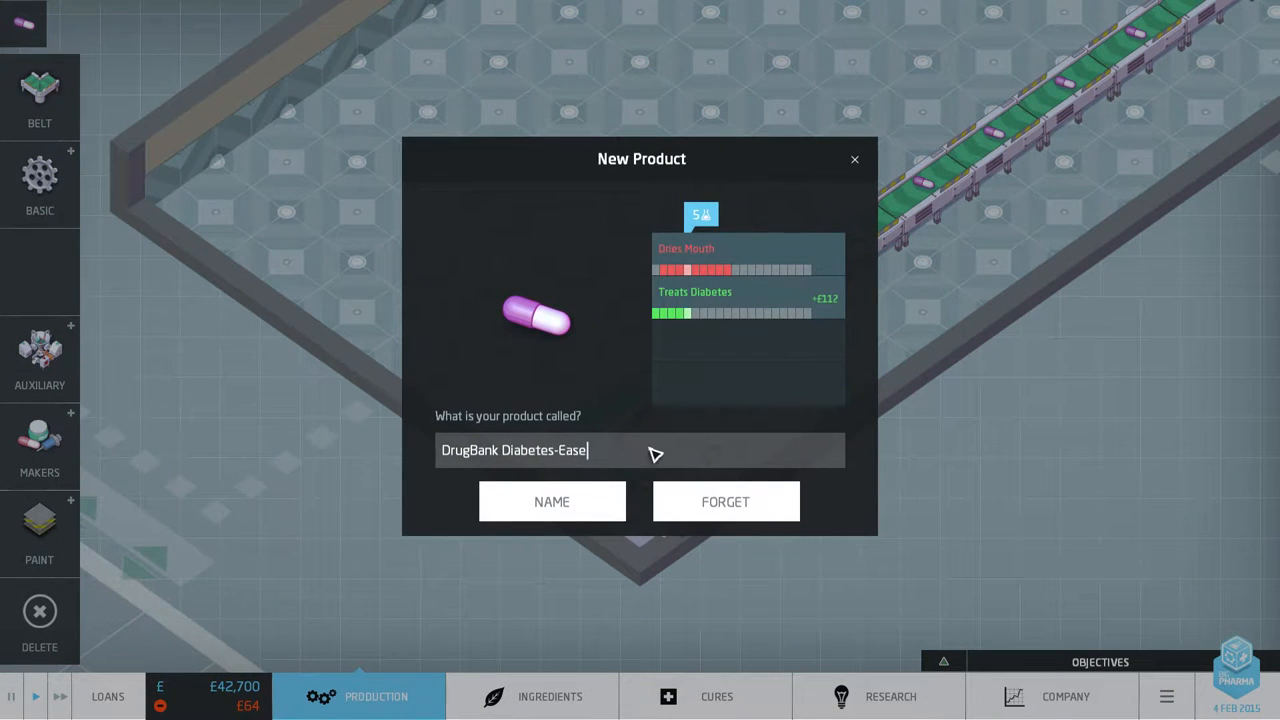
mouse_move(725, 501)
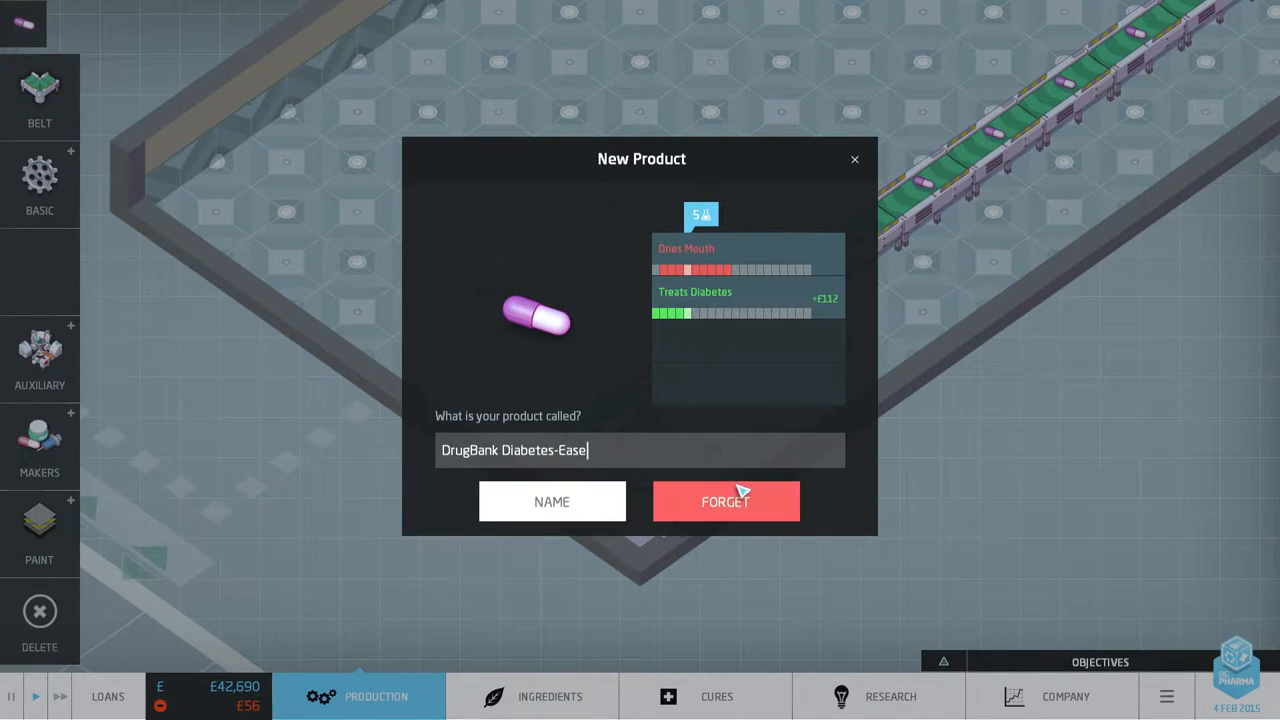
Change the product name from 'DrugBank Diabetes-Ease' to 'DrugBank Diabetes Away' and confirm.
key("Backspace")
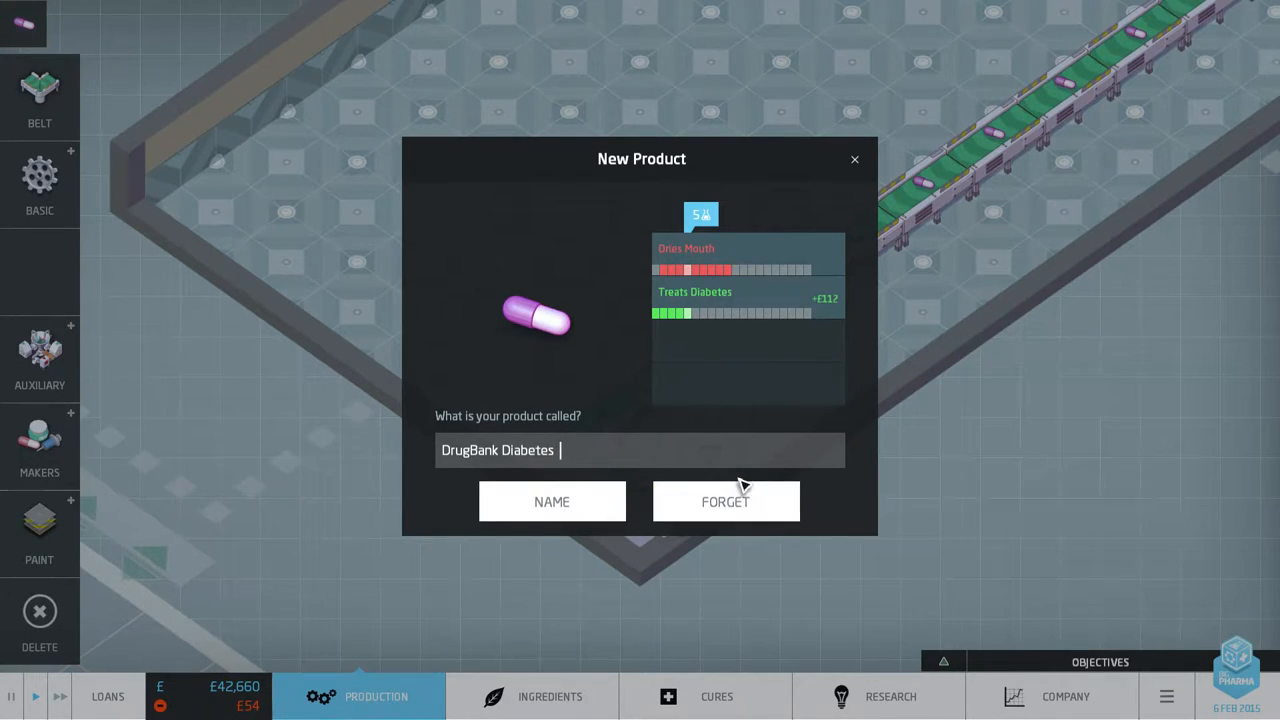
type("A")
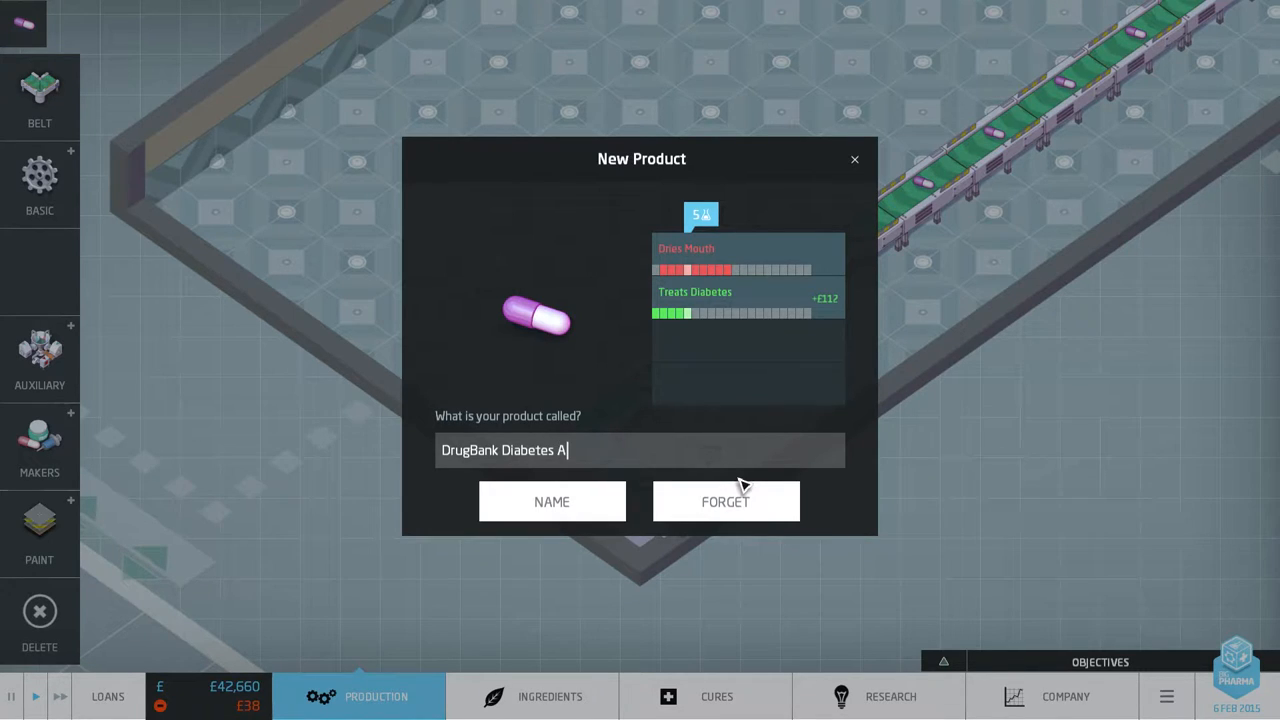
type("way")
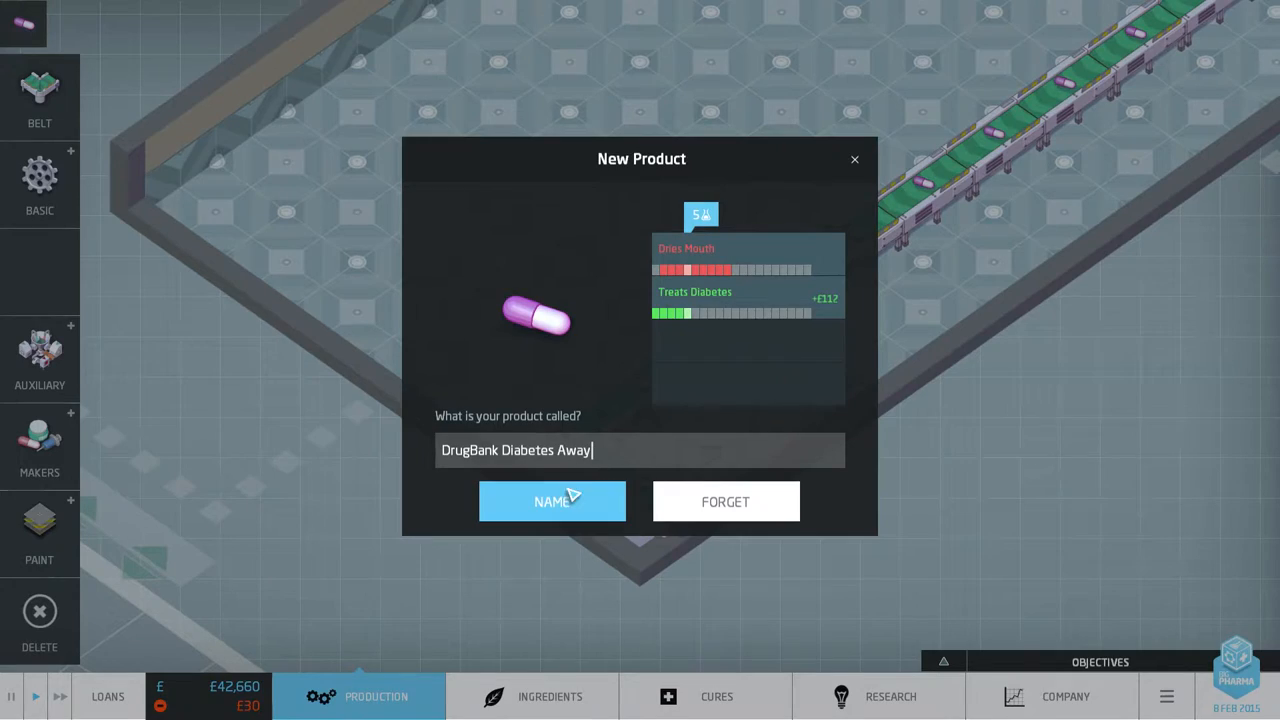
left_click(551, 501)
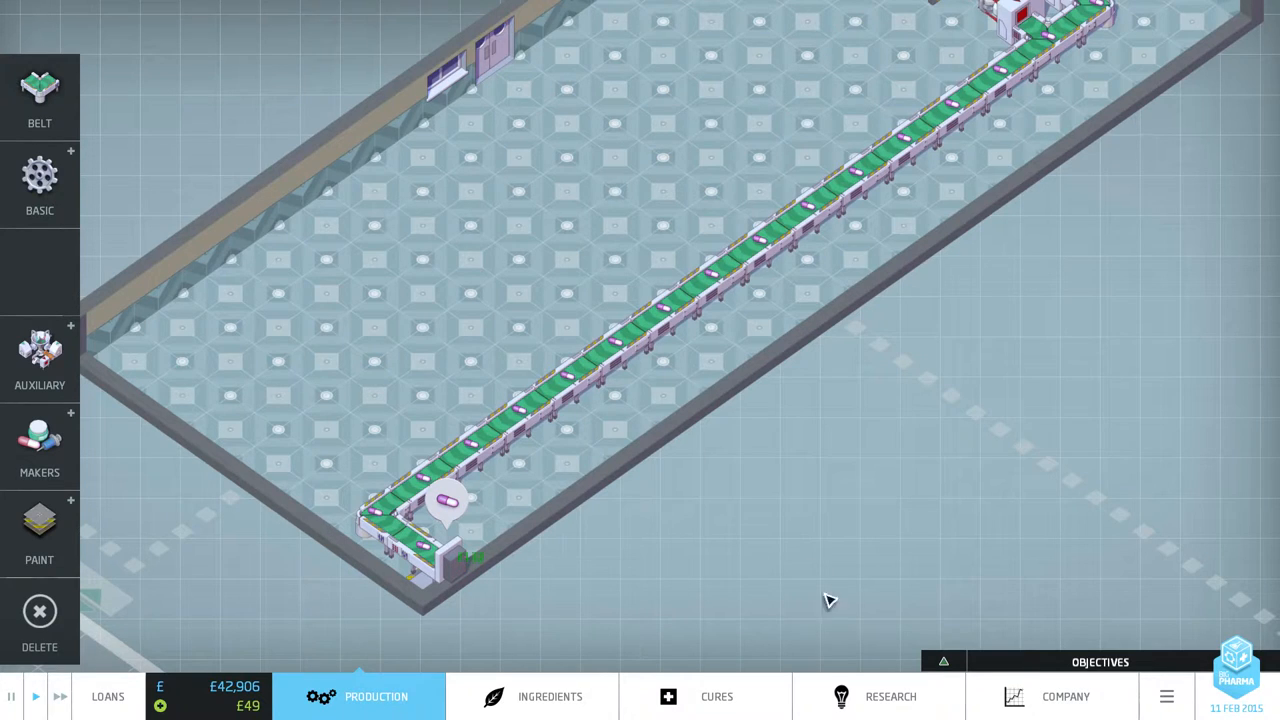
View the DrugBank company report showing Diabetes Away selling 13 a month at £132.
left_click(1065, 696)
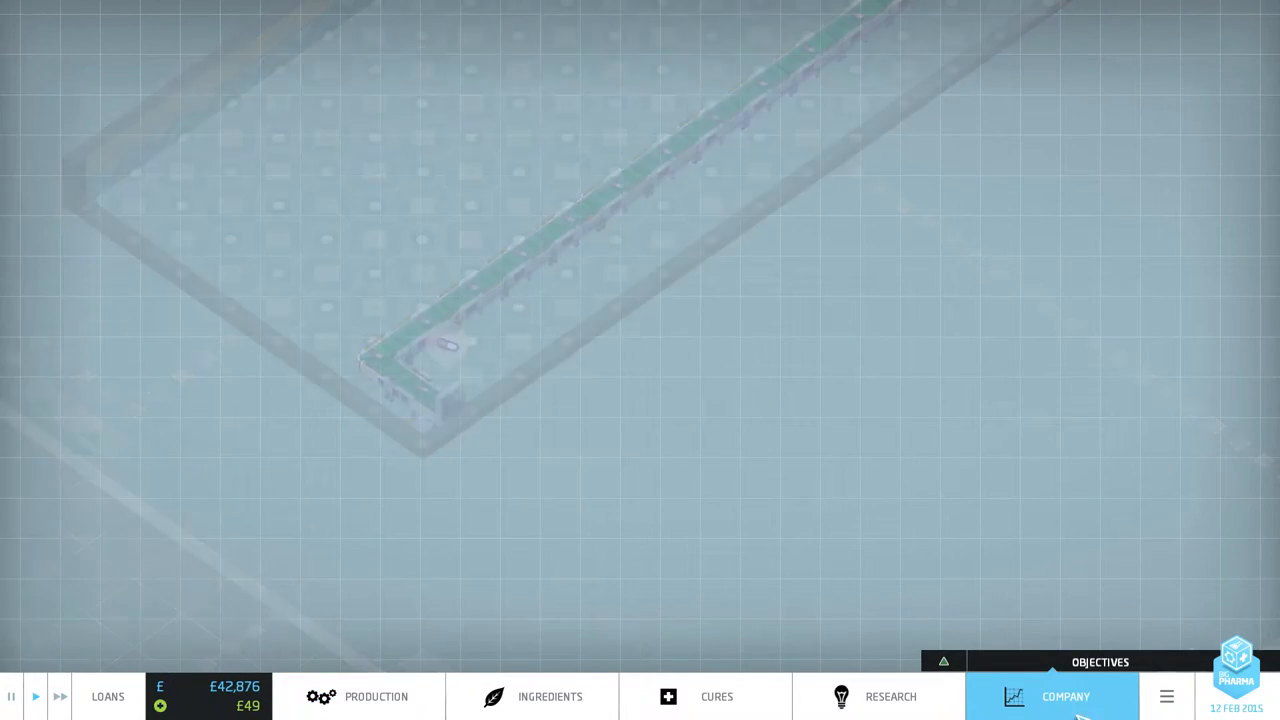
left_click(1065, 696)
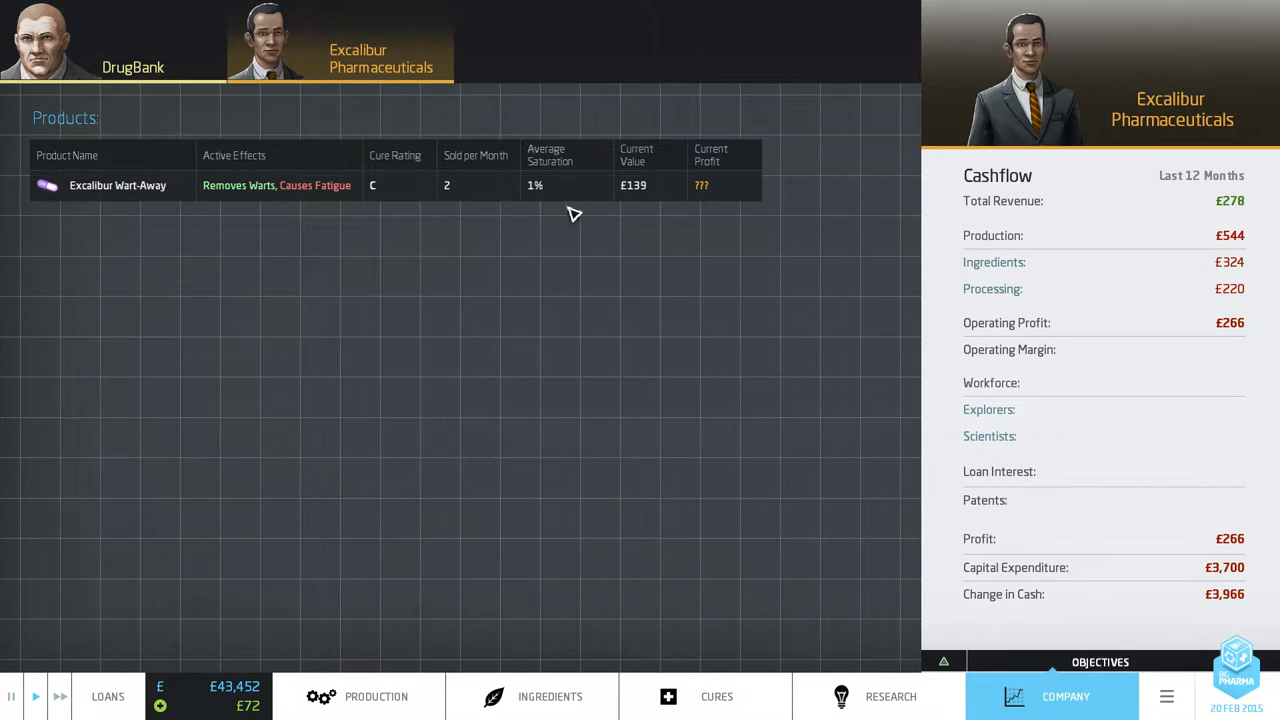
left_click(133, 45)
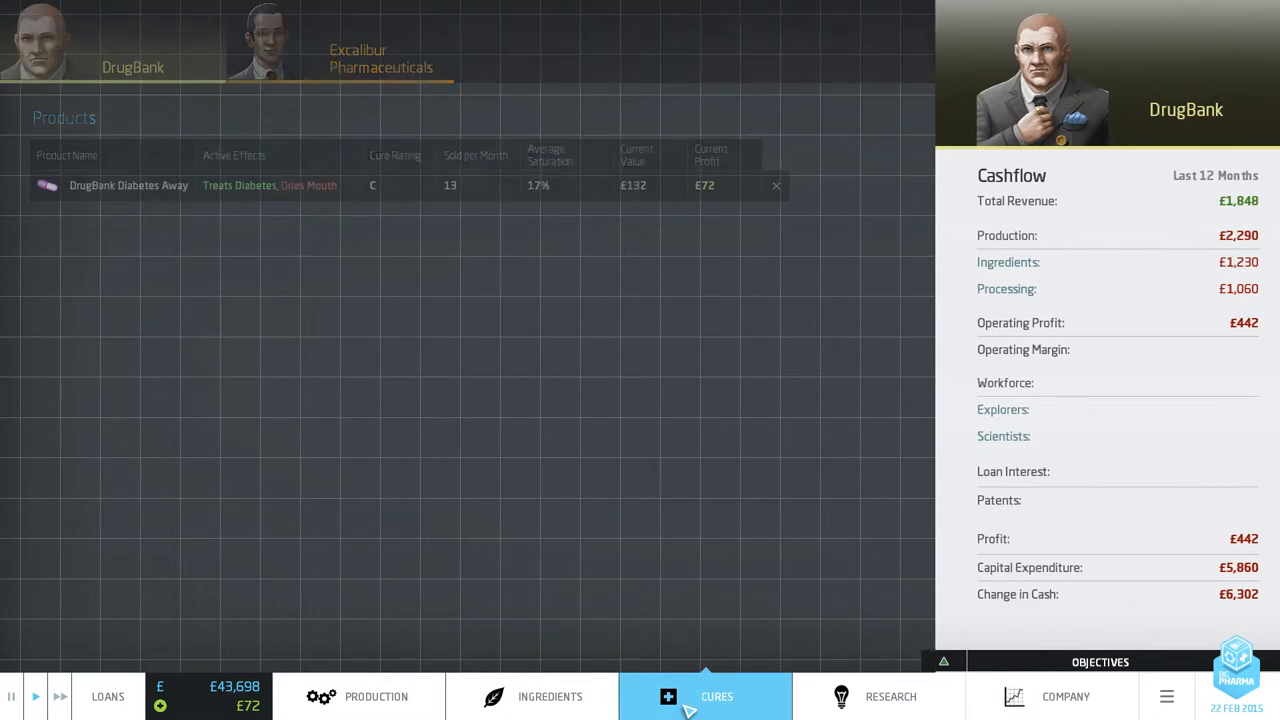
Check the Treats Diabetes demand and saturation, then return to the factory and go to research.
left_click(716, 696)
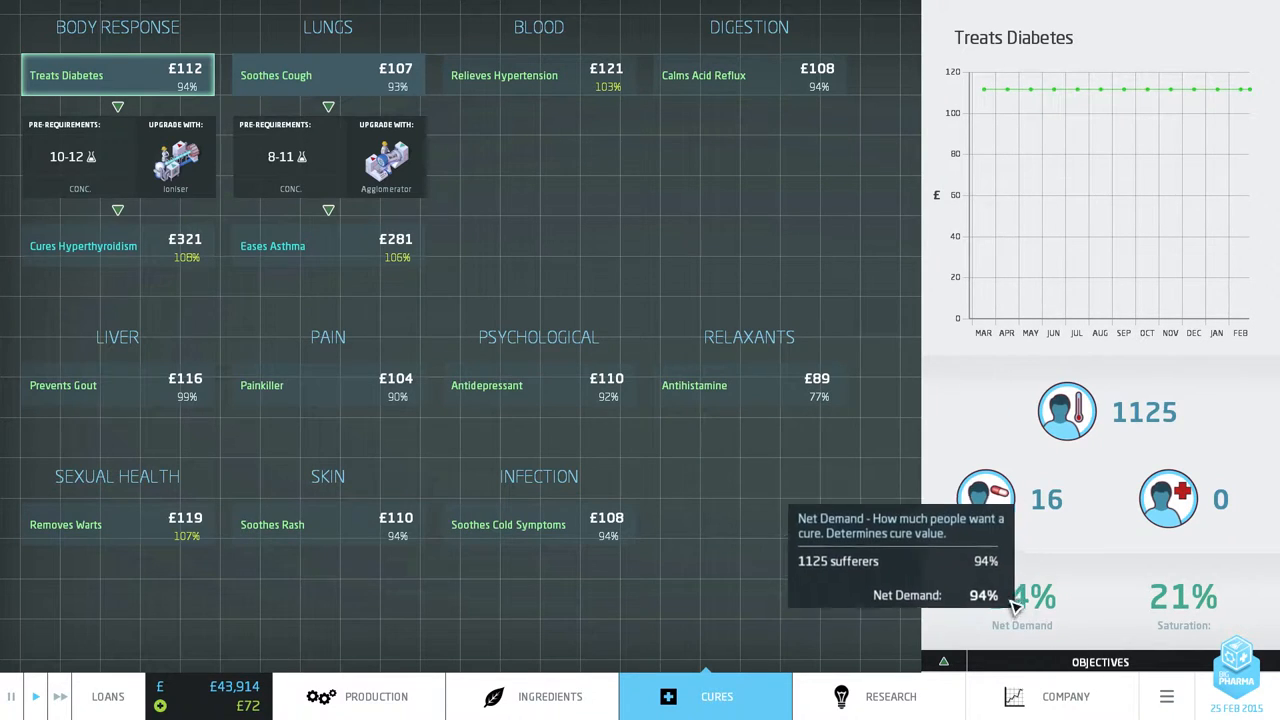
mouse_move(1180, 600)
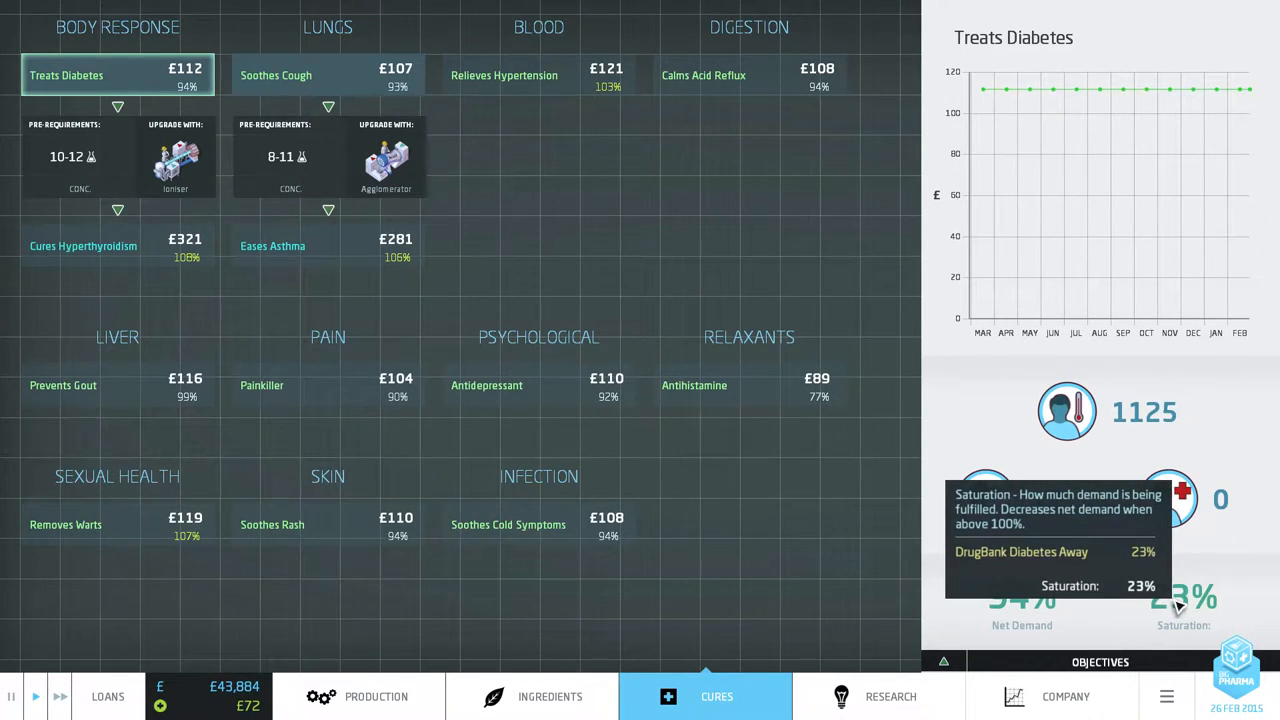
mouse_move(1008, 184)
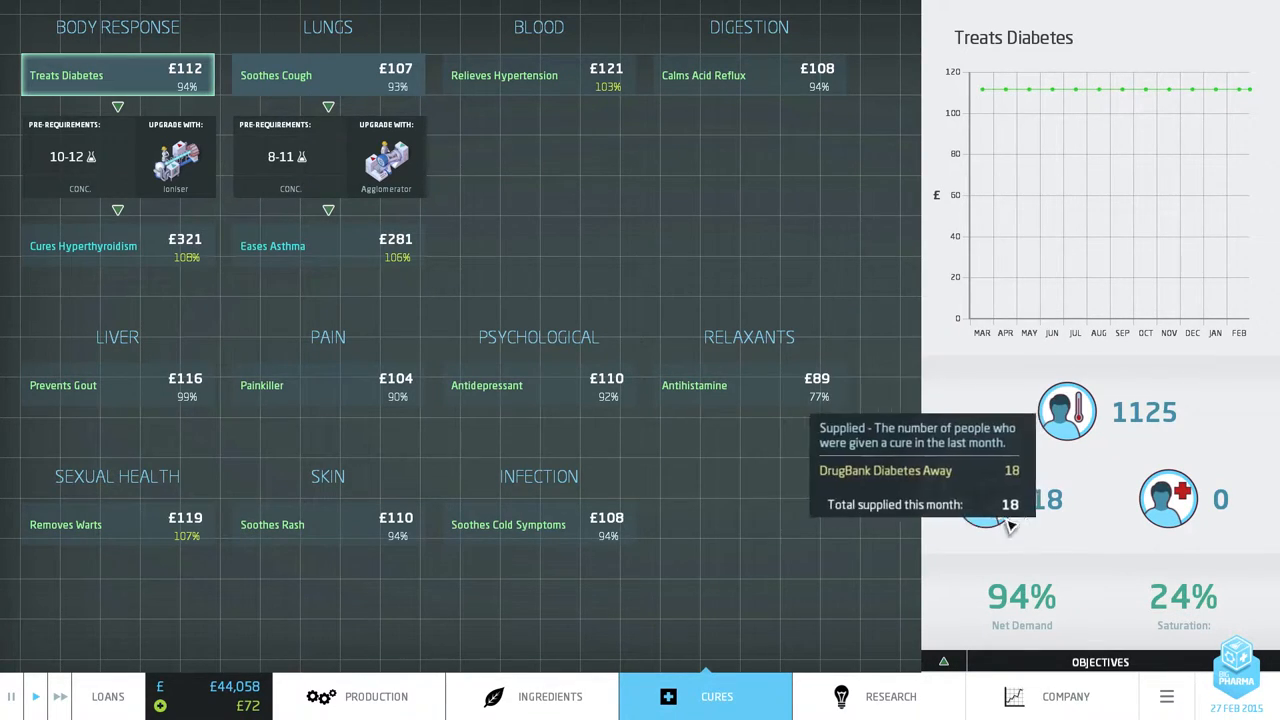
mouse_move(1167, 498)
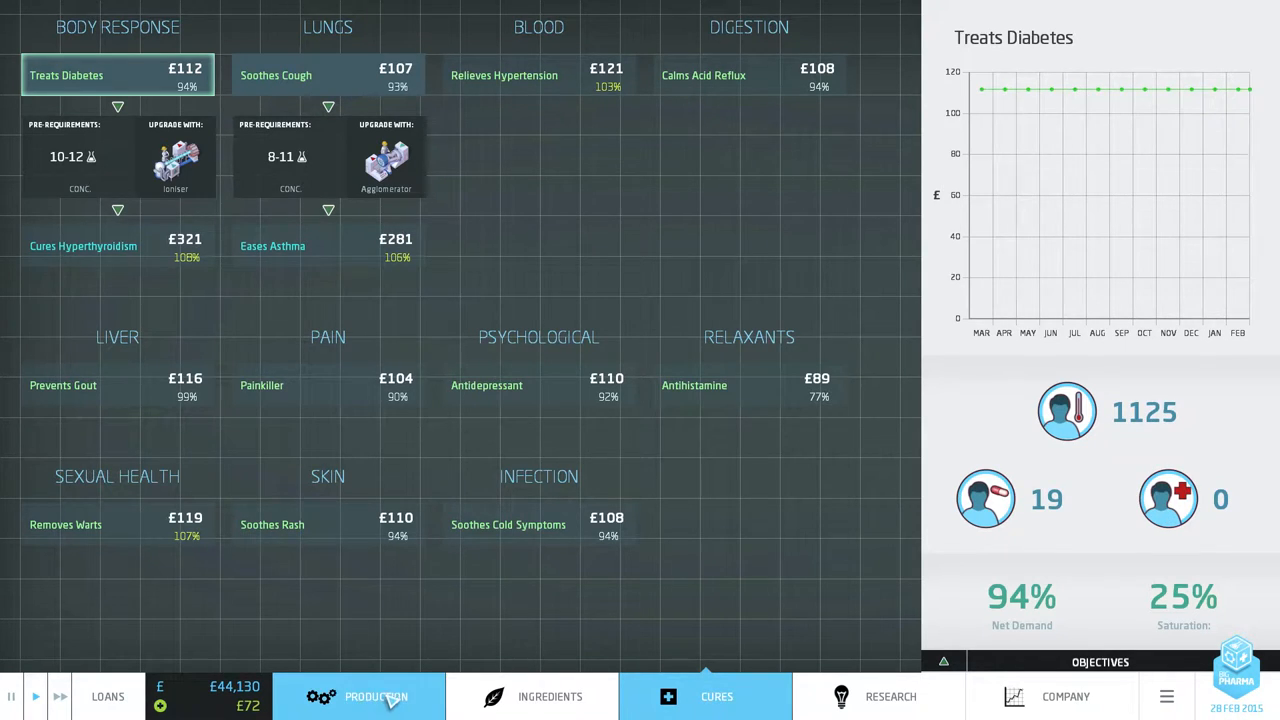
left_click(358, 696)
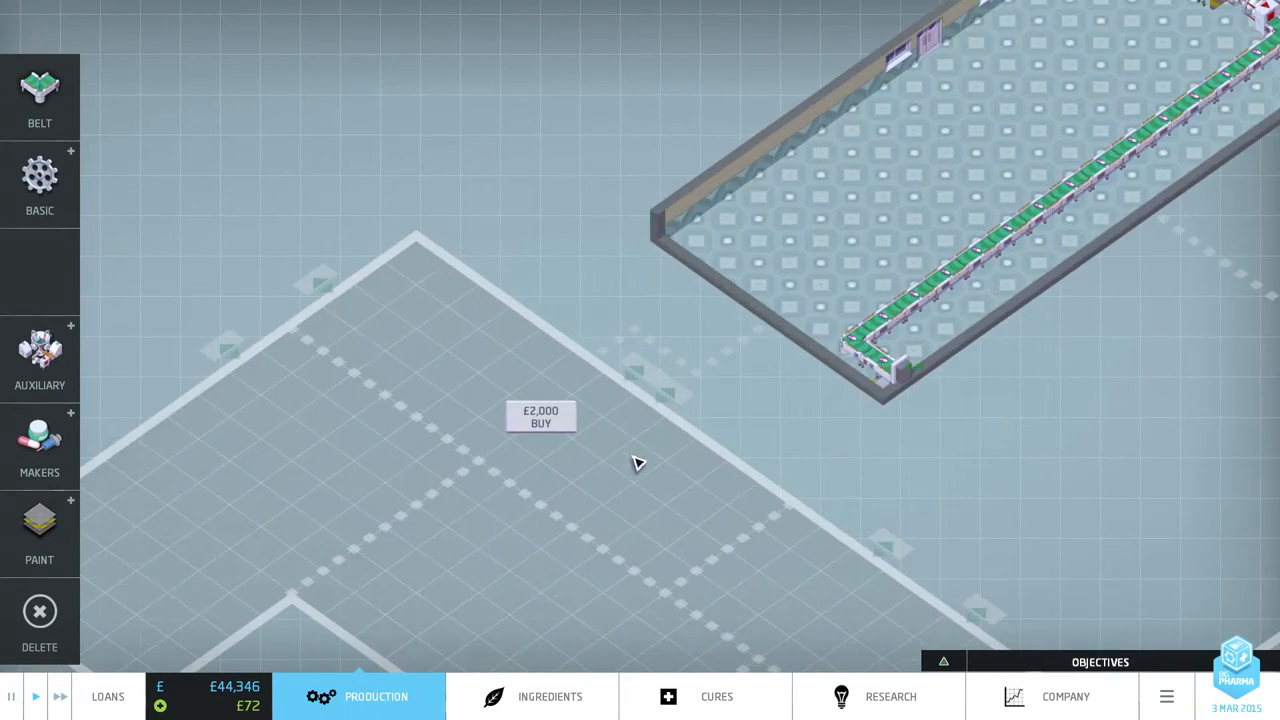
left_click(889, 696)
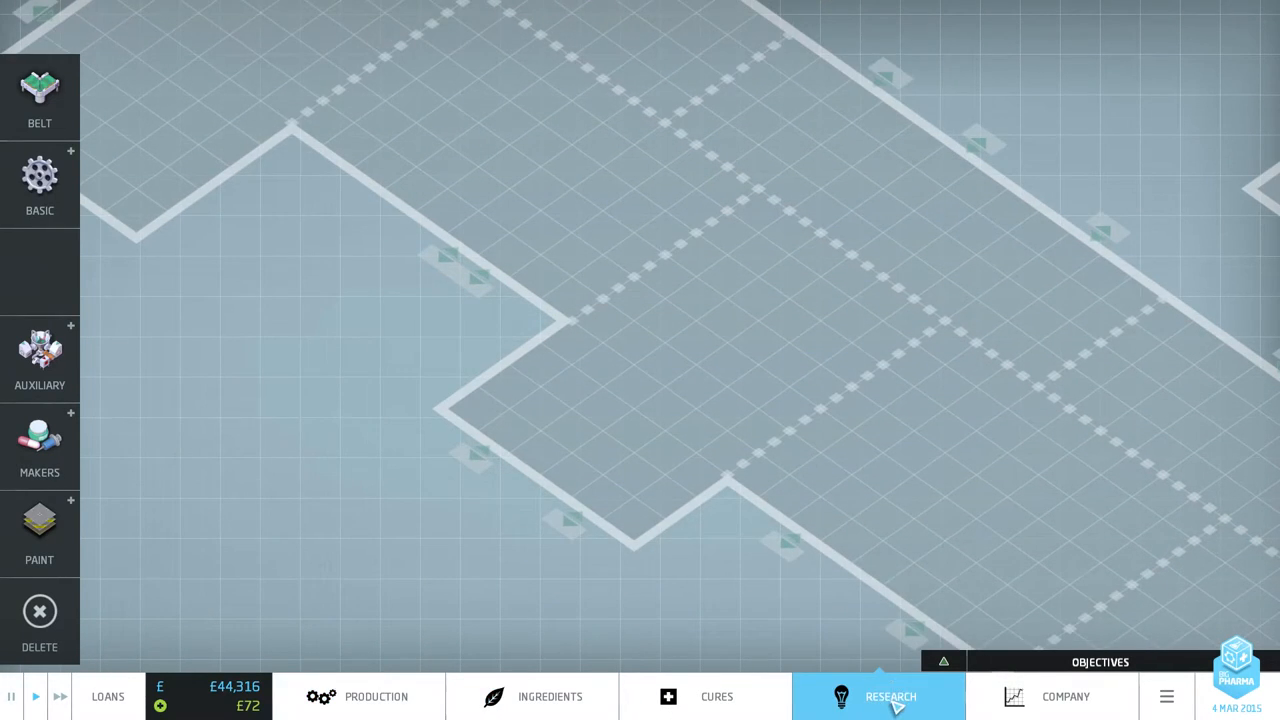
Hire two scientists and assign them to research the Ioniser and the Agglomerator.
left_click(889, 696)
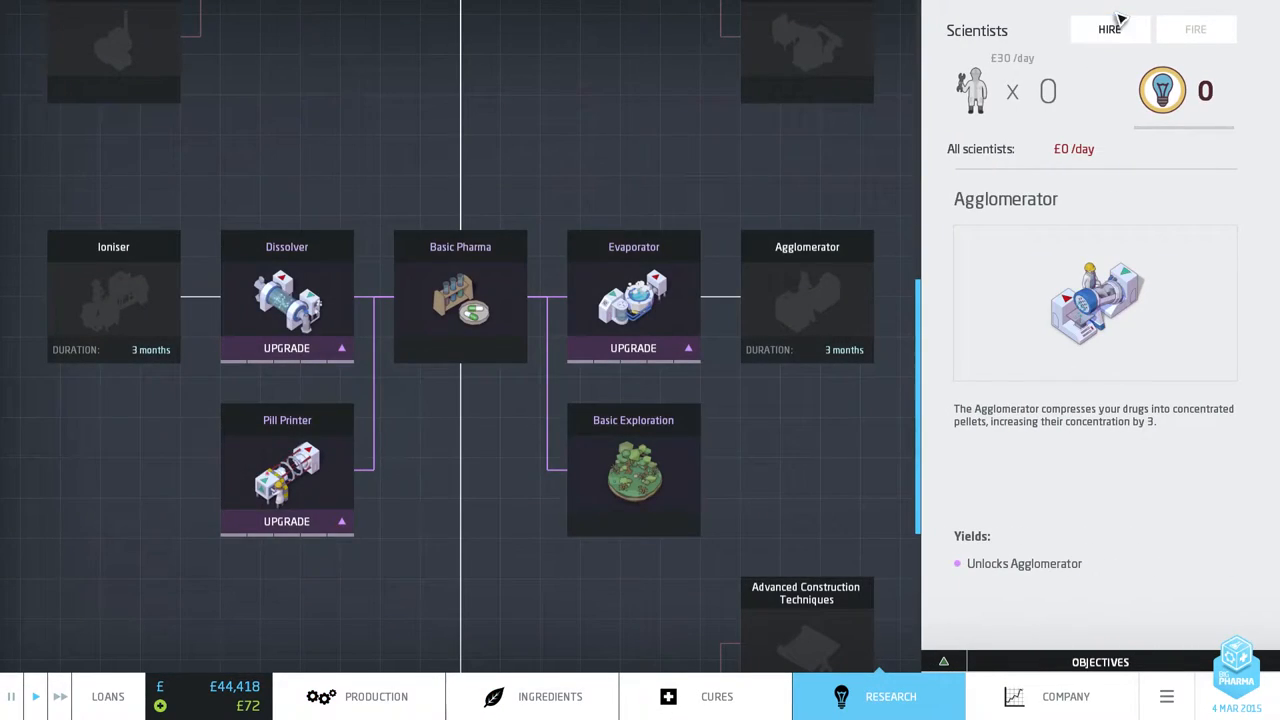
left_click(633, 470)
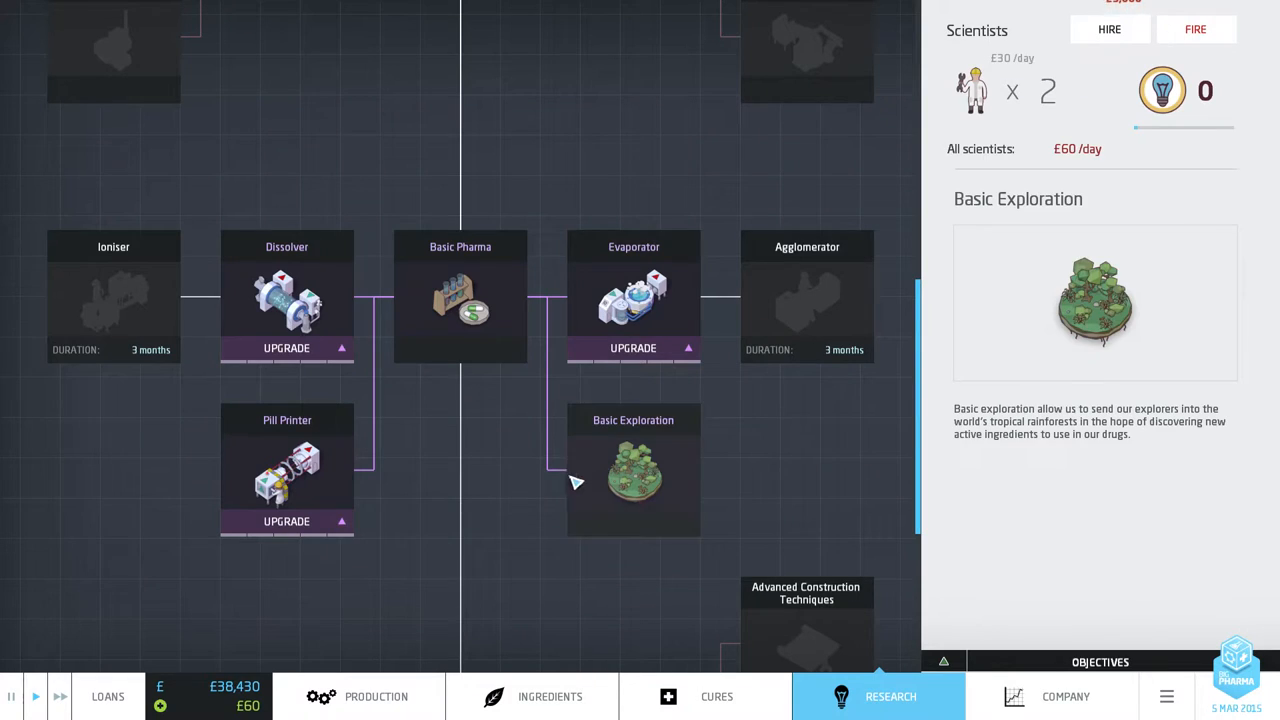
left_click(113, 300)
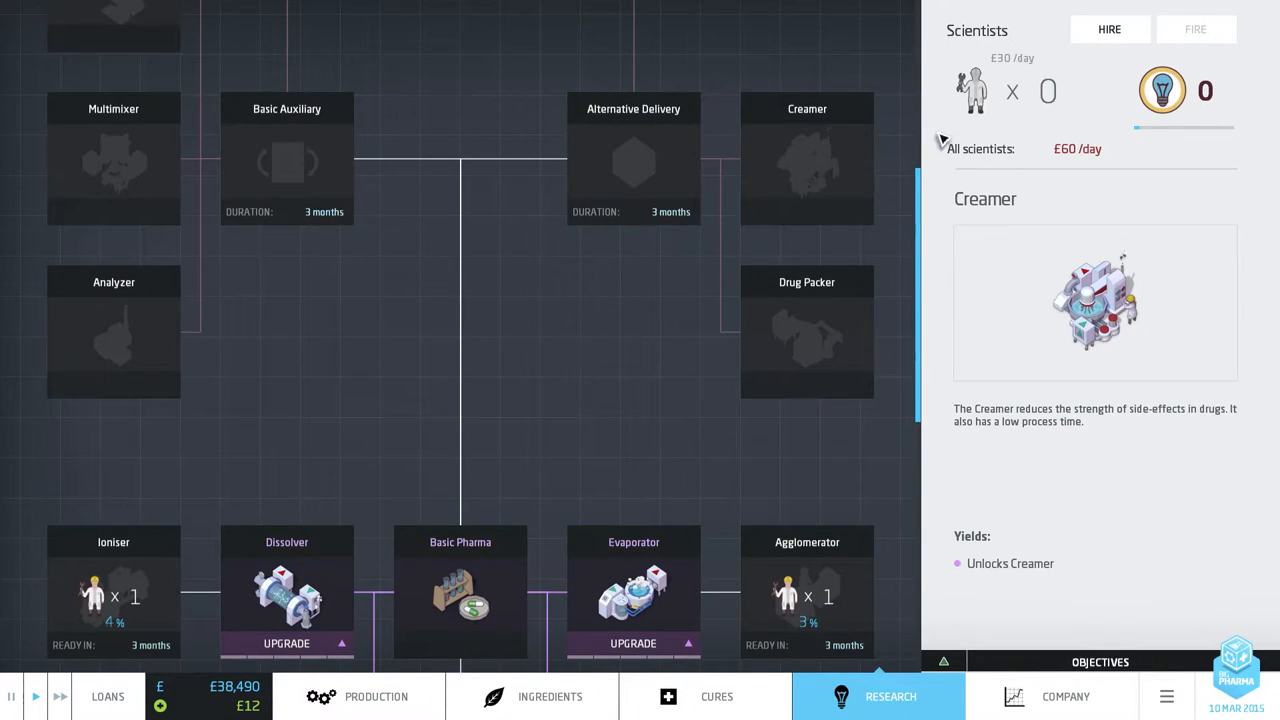
mouse_move(1163, 91)
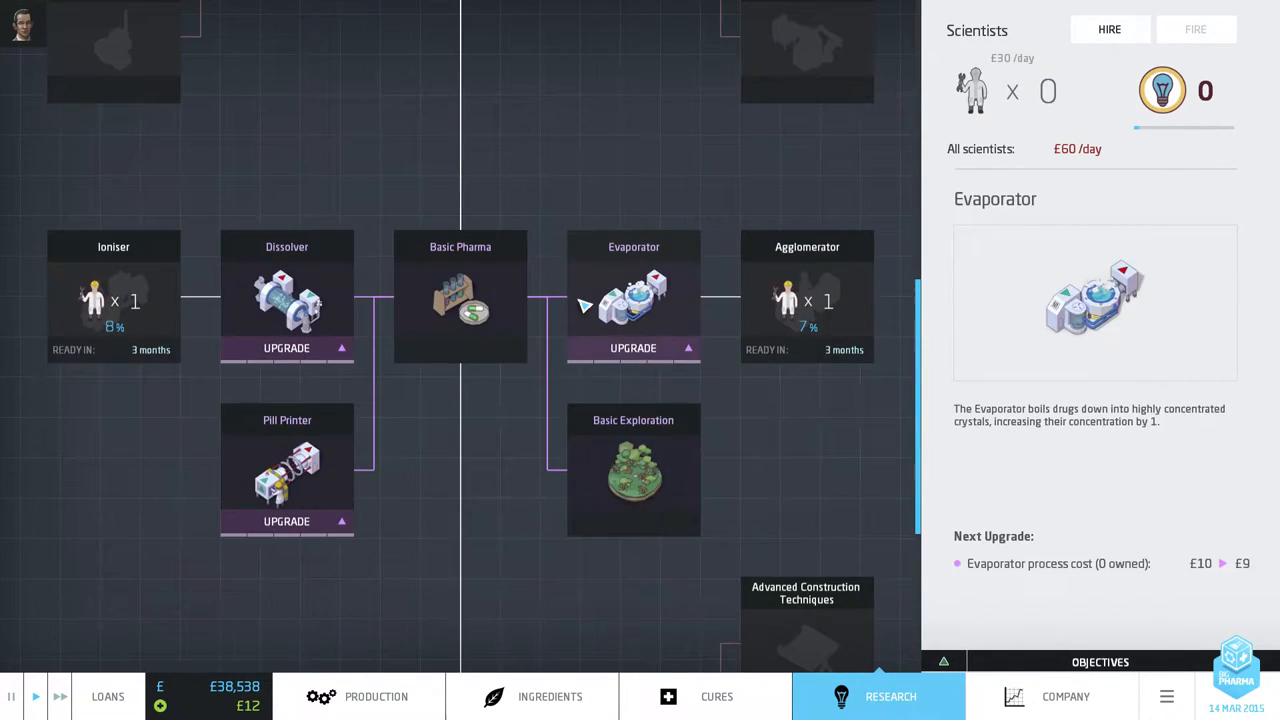
left_click(286, 300)
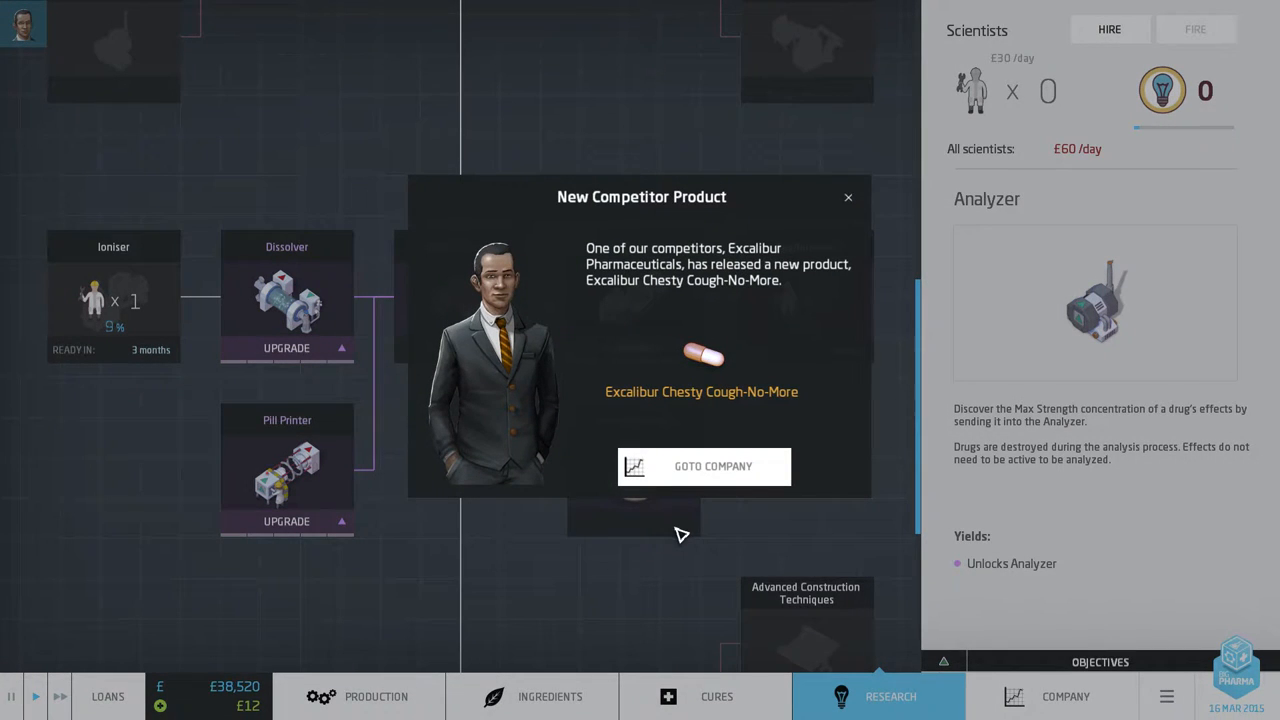
Dismiss the competitor product notice and return to the factory floor.
left_click(848, 197)
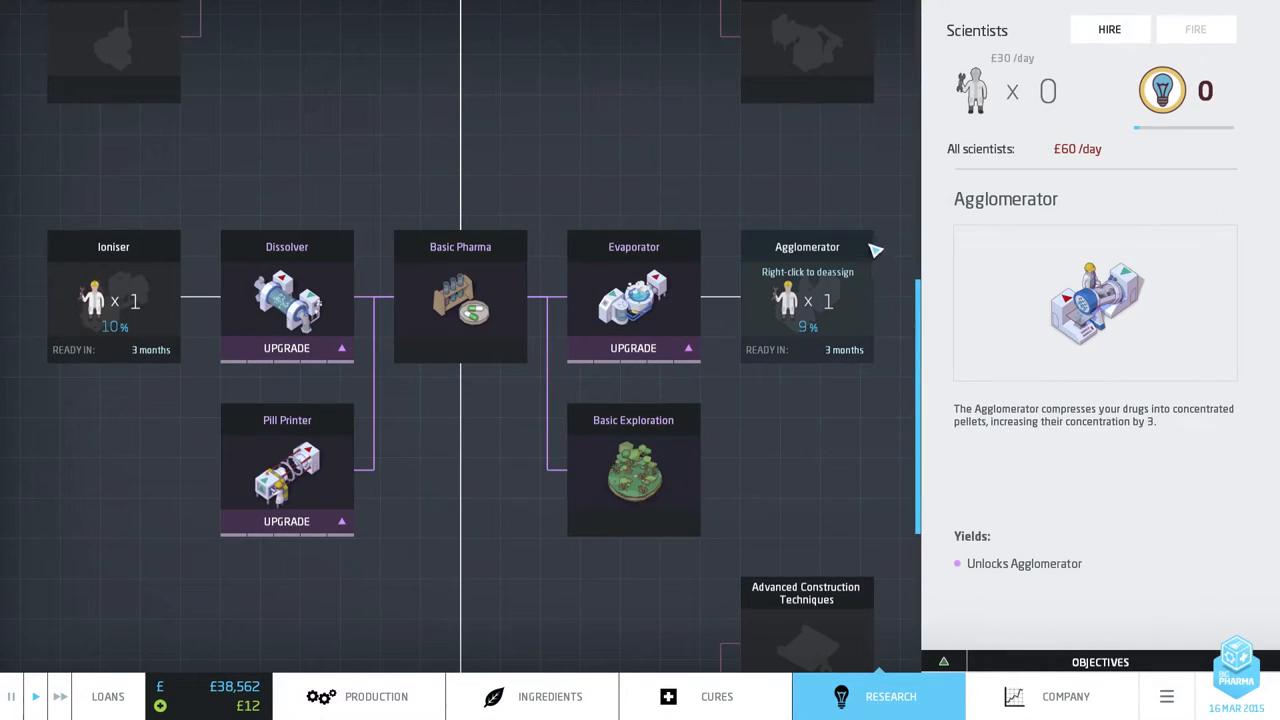
left_click(376, 696)
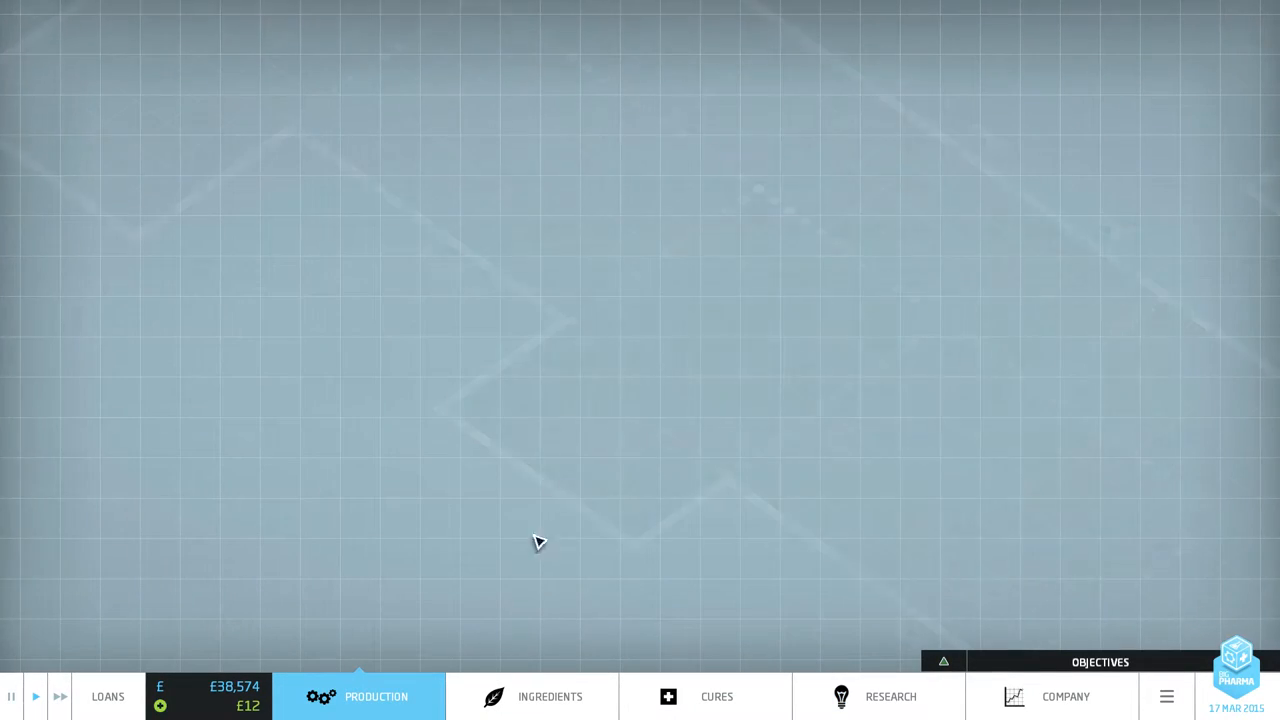
left_click(359, 696)
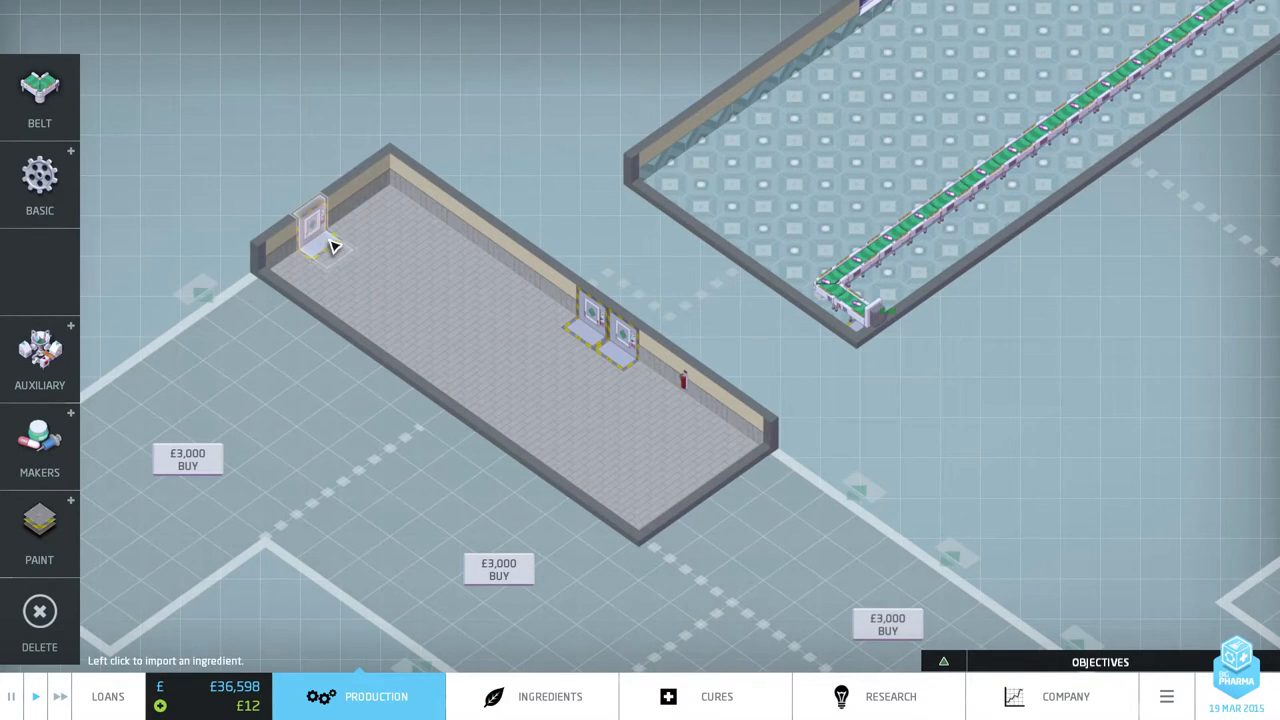
Import Rubbery Grub Grub Minerals and place an evaporator after the entrance.
left_click(549, 696)
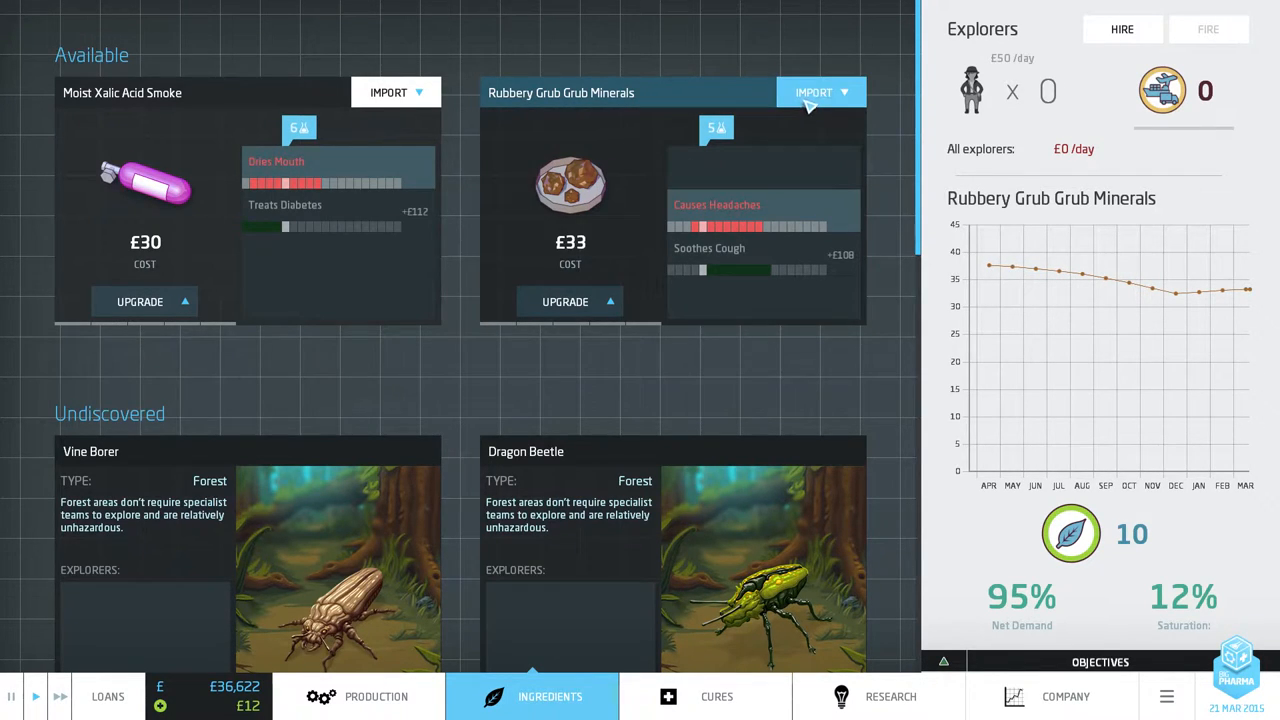
left_click(376, 696)
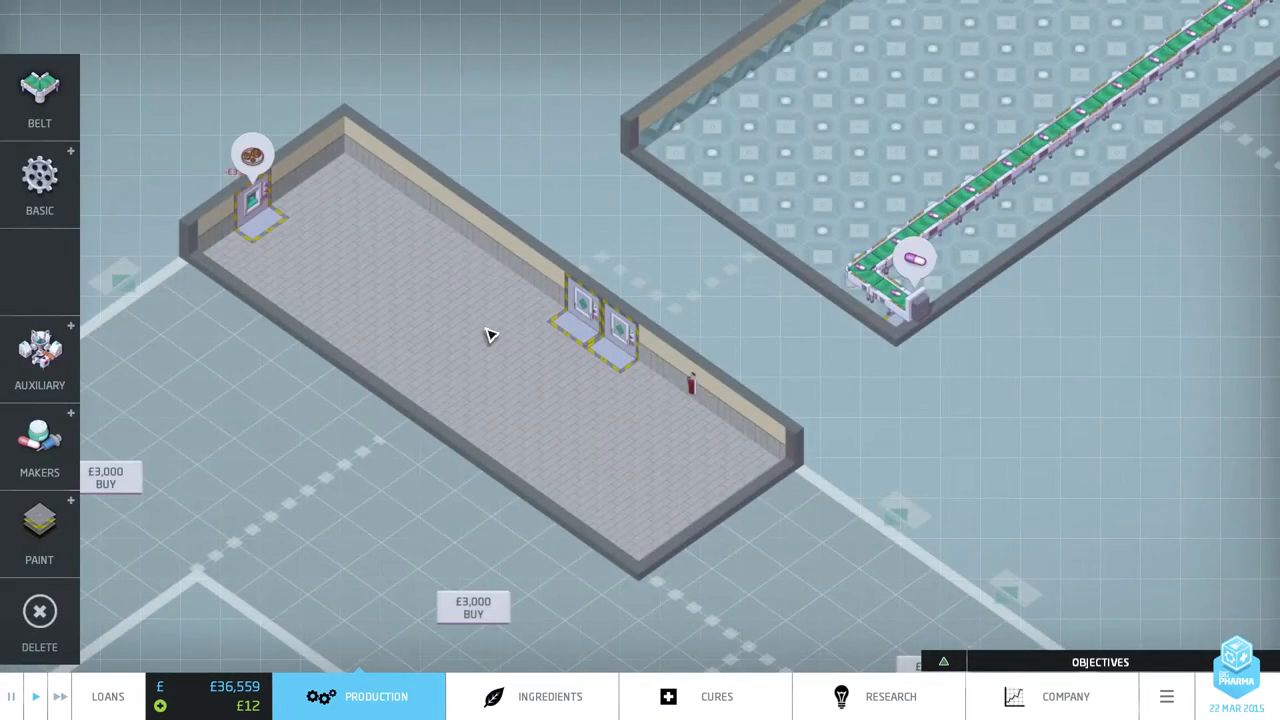
left_click(39, 95)
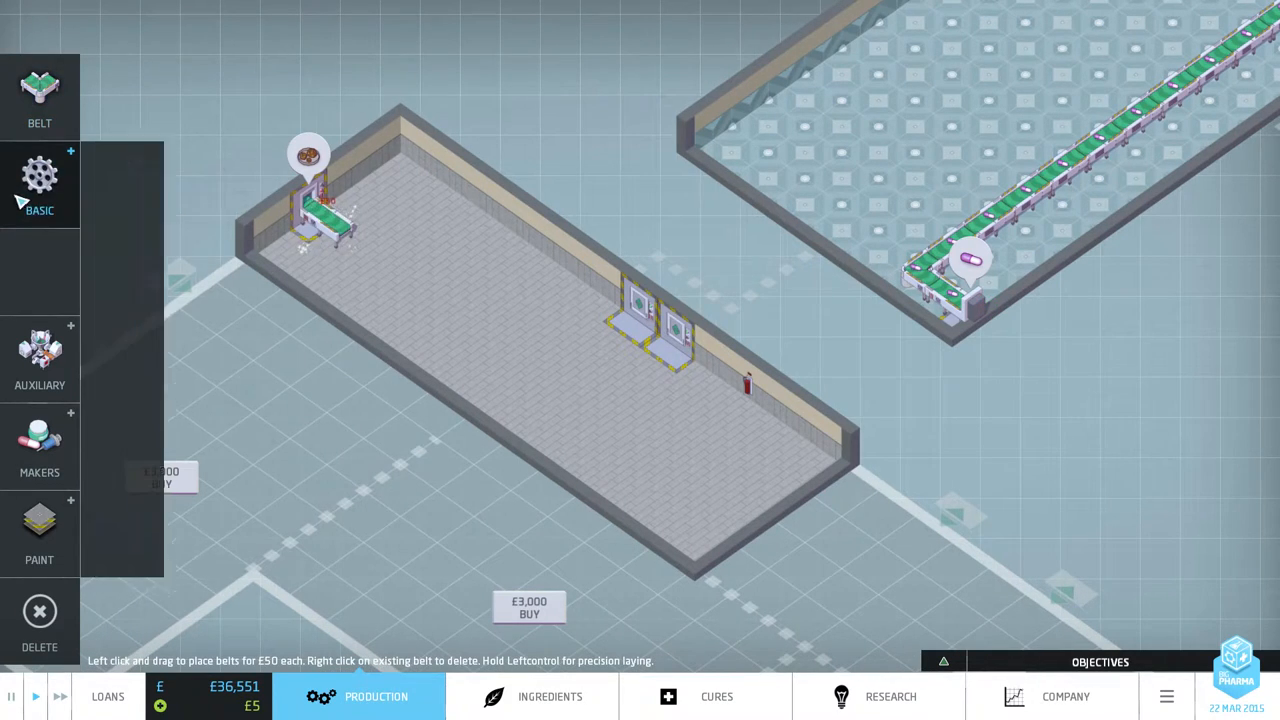
left_click(40, 185)
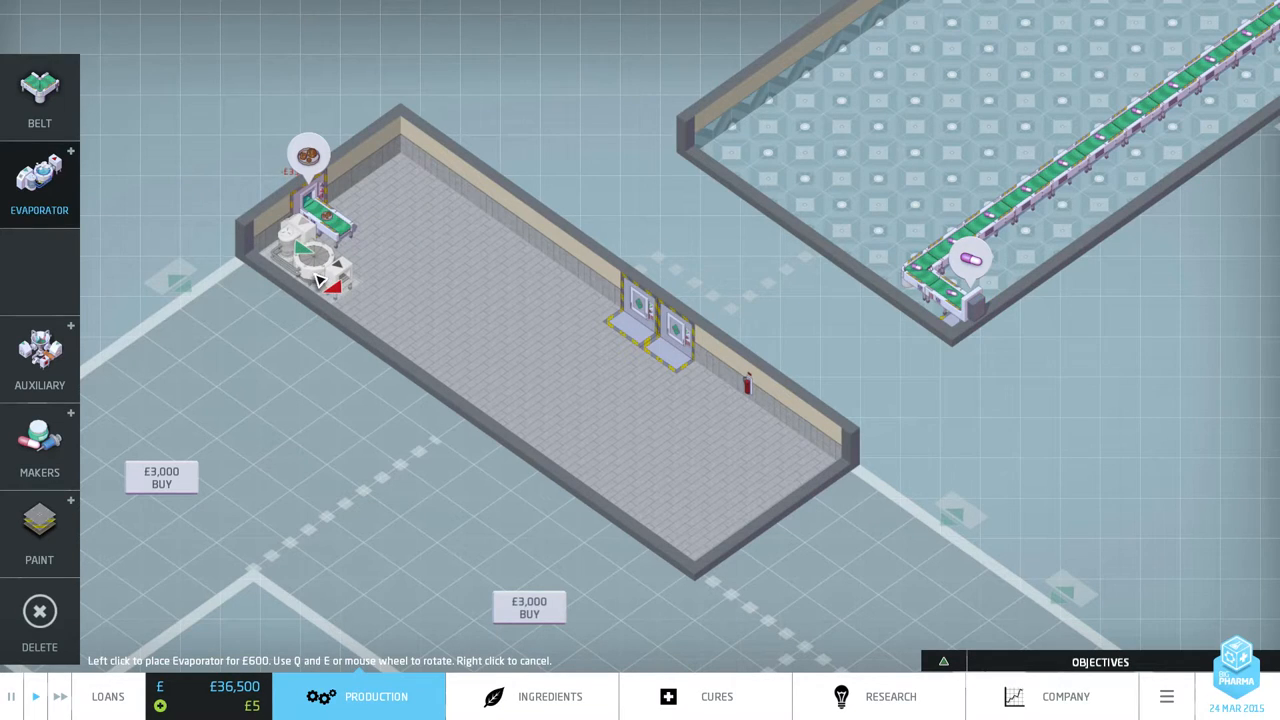
left_click(370, 230)
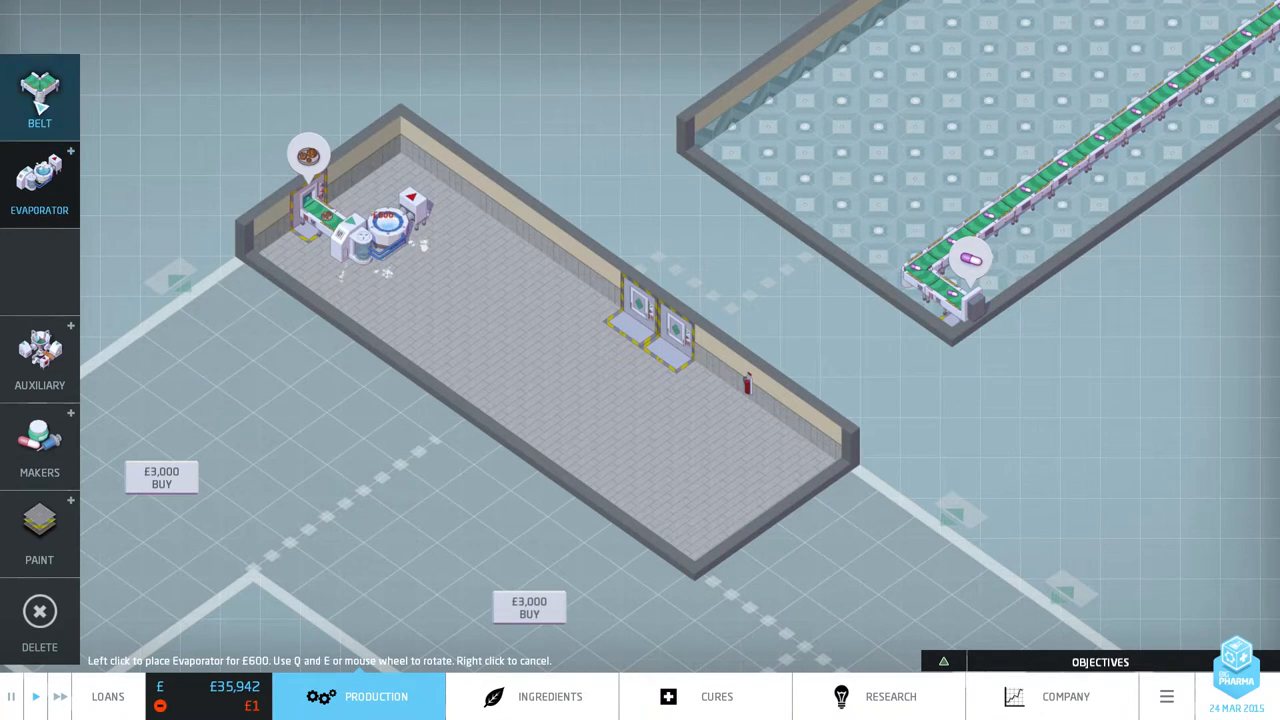
Lay belts, add a pill printer and another processing machine, linking to the exit.
left_click(39, 97)
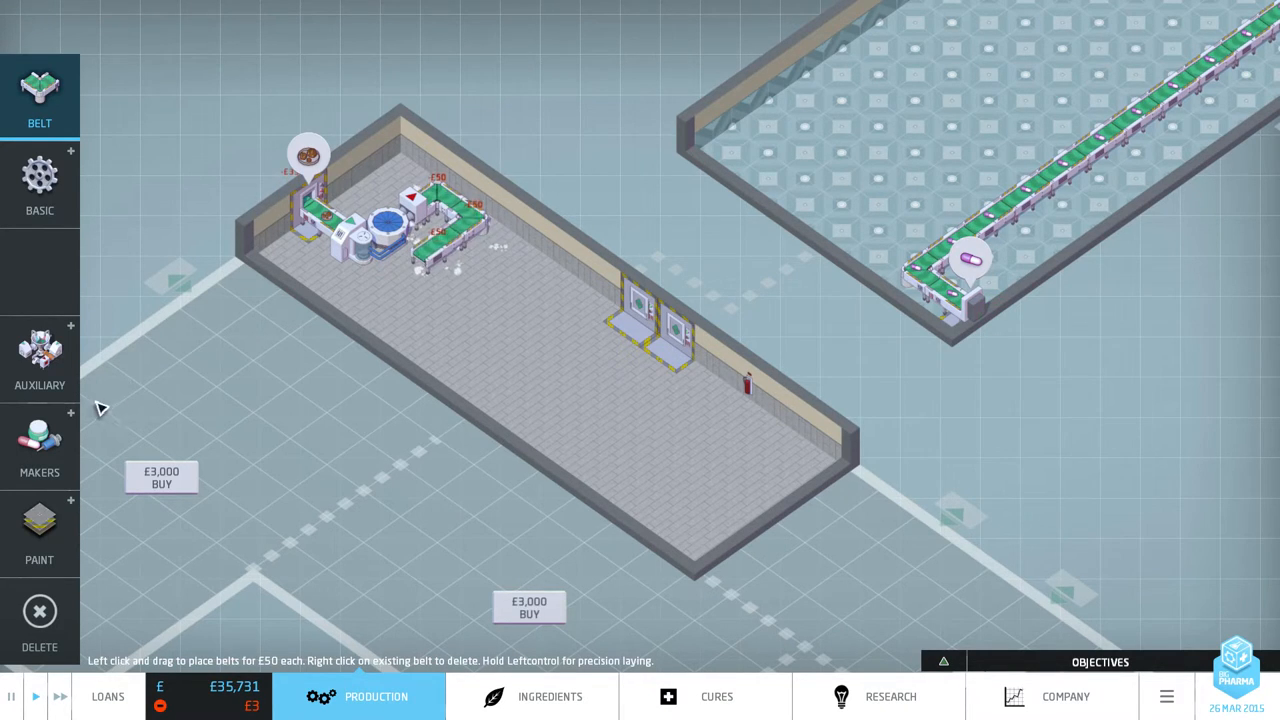
left_click(39, 445)
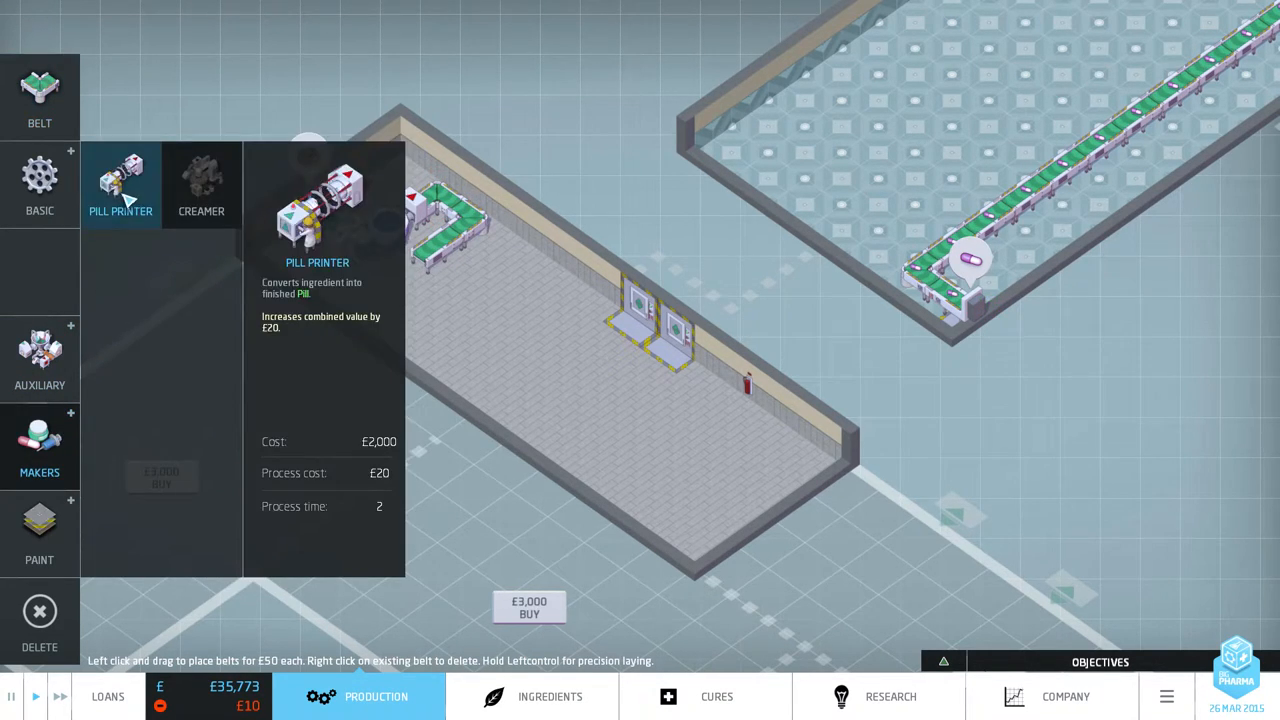
left_click(120, 185)
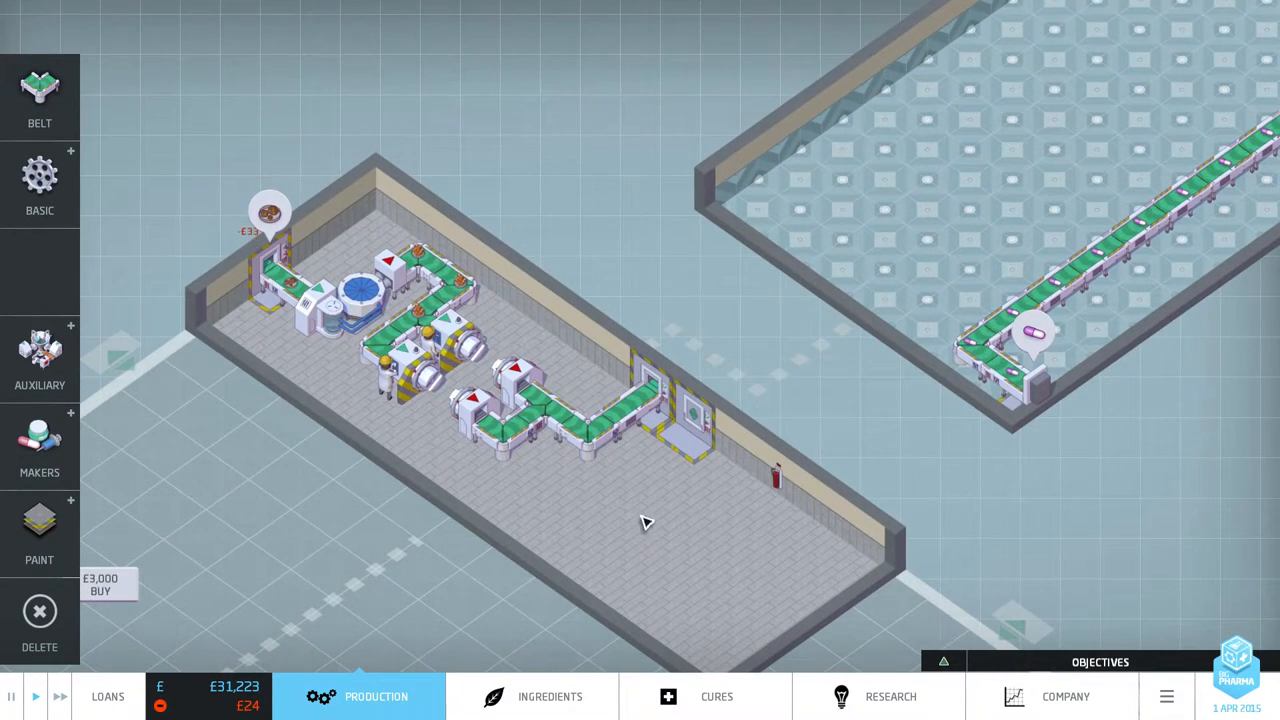
left_click(1035, 335)
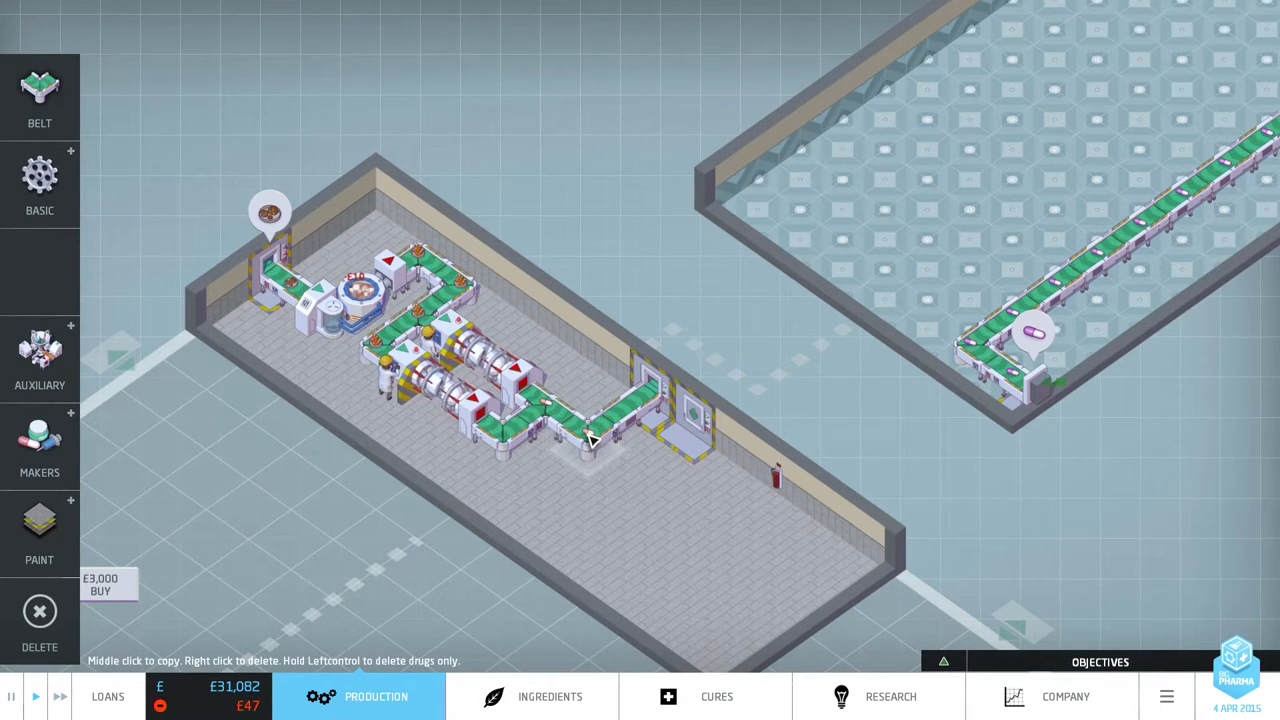
Edit the new cough pill's name to 'DrugBank Cough-Away' and confirm it.
left_click(590, 440)
type("DrugBank Cough-No-More")
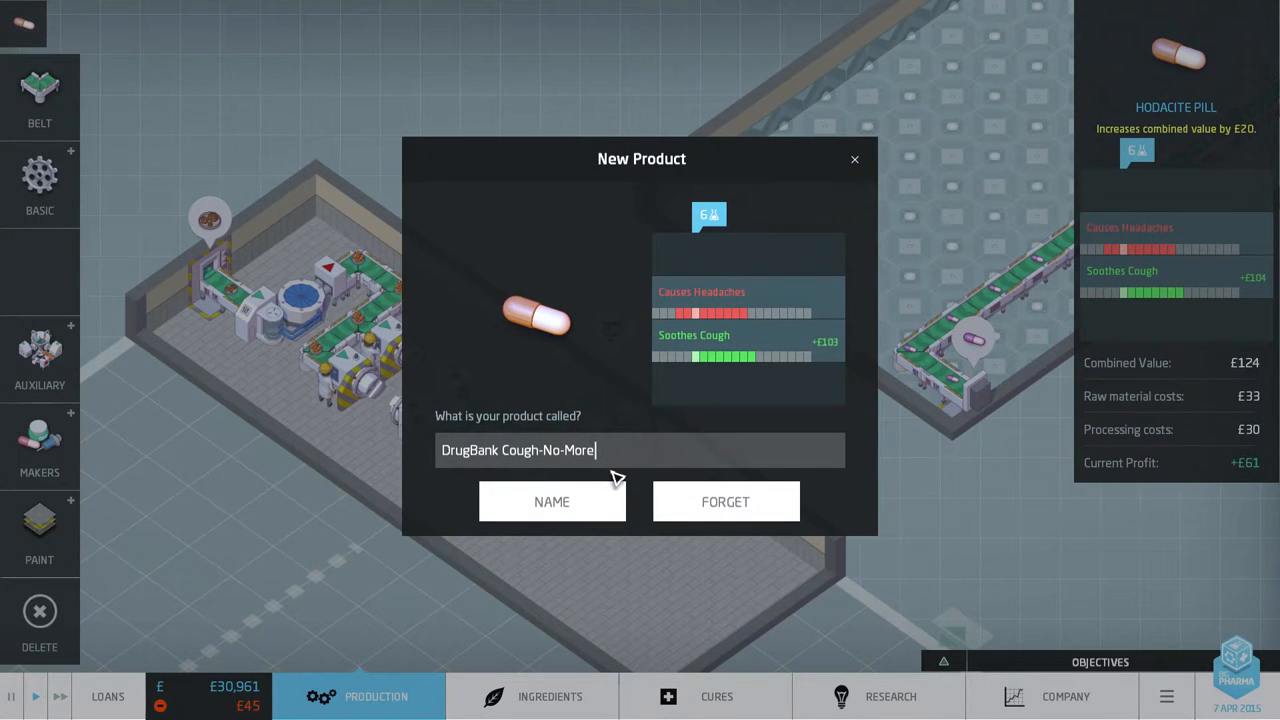
key("backspace")
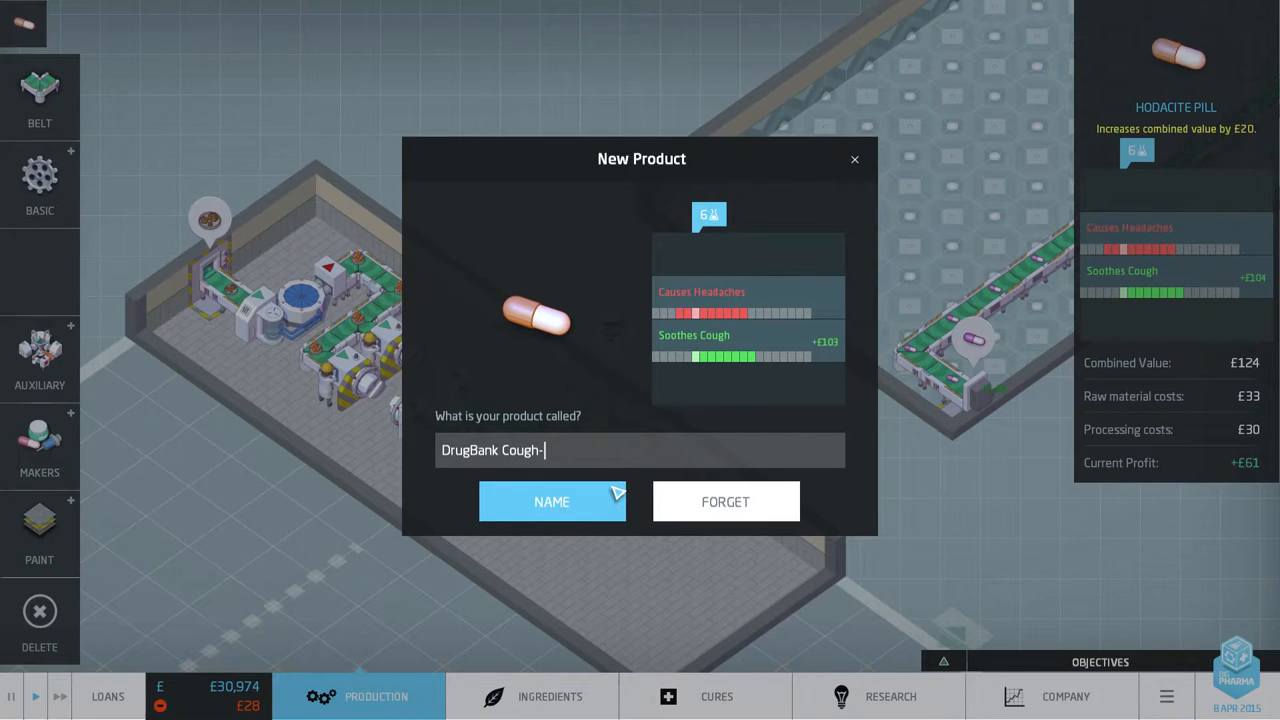
type("Away")
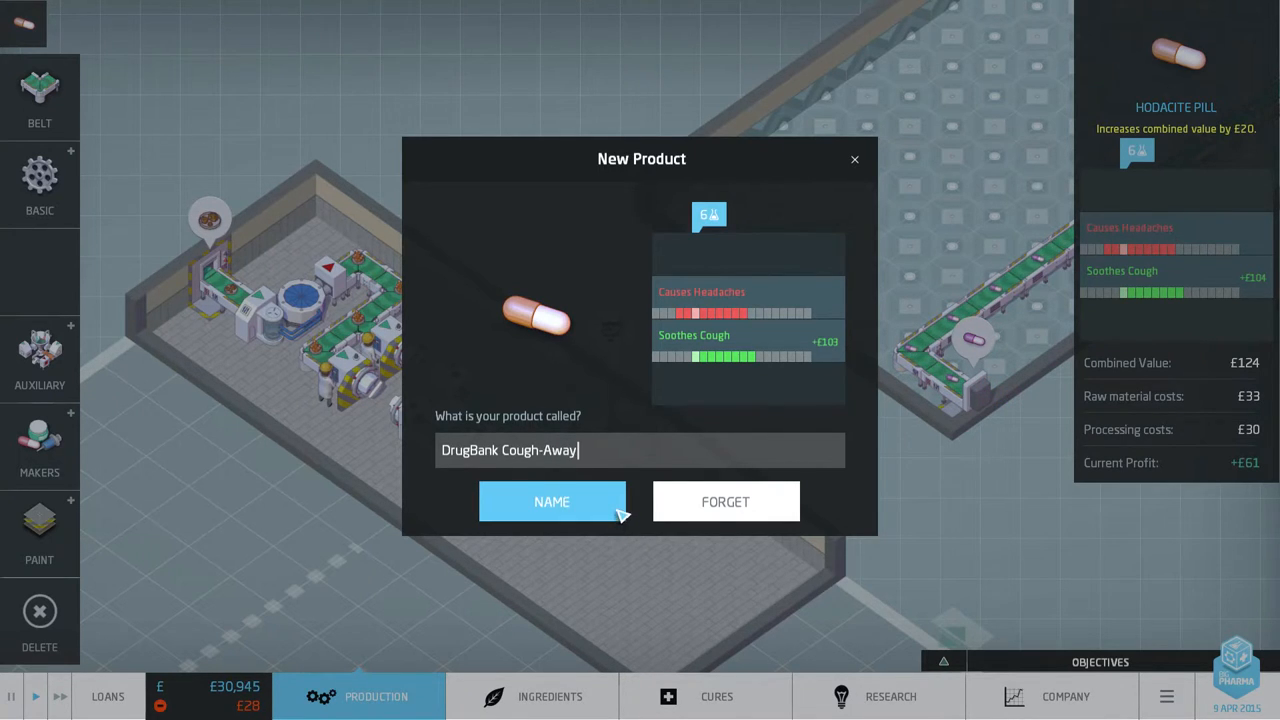
left_click(552, 501)
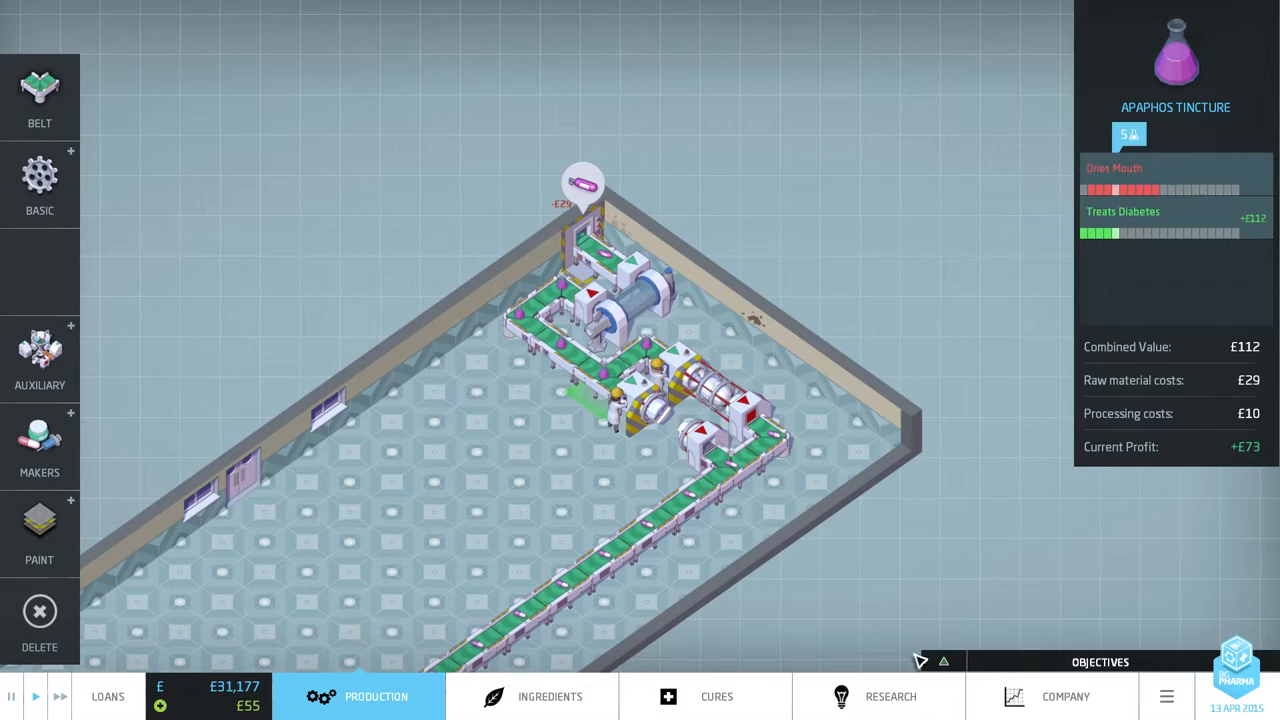
left_click(888, 696)
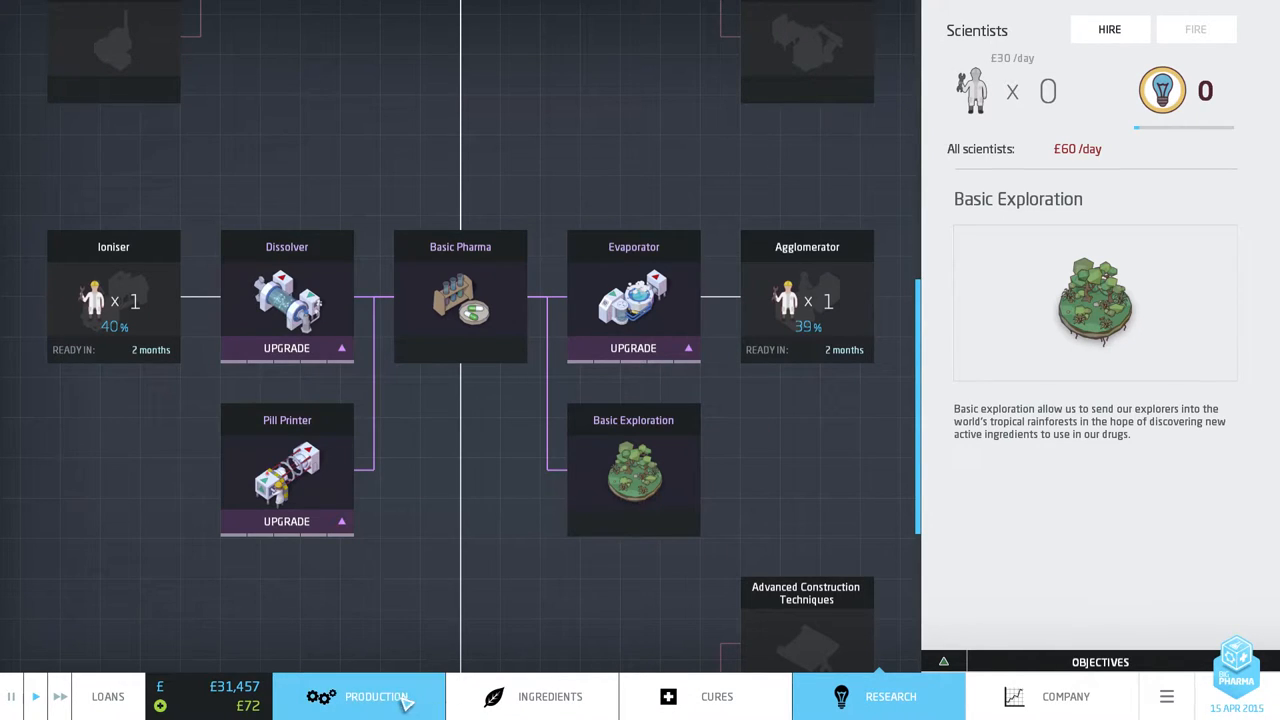
left_click(358, 696)
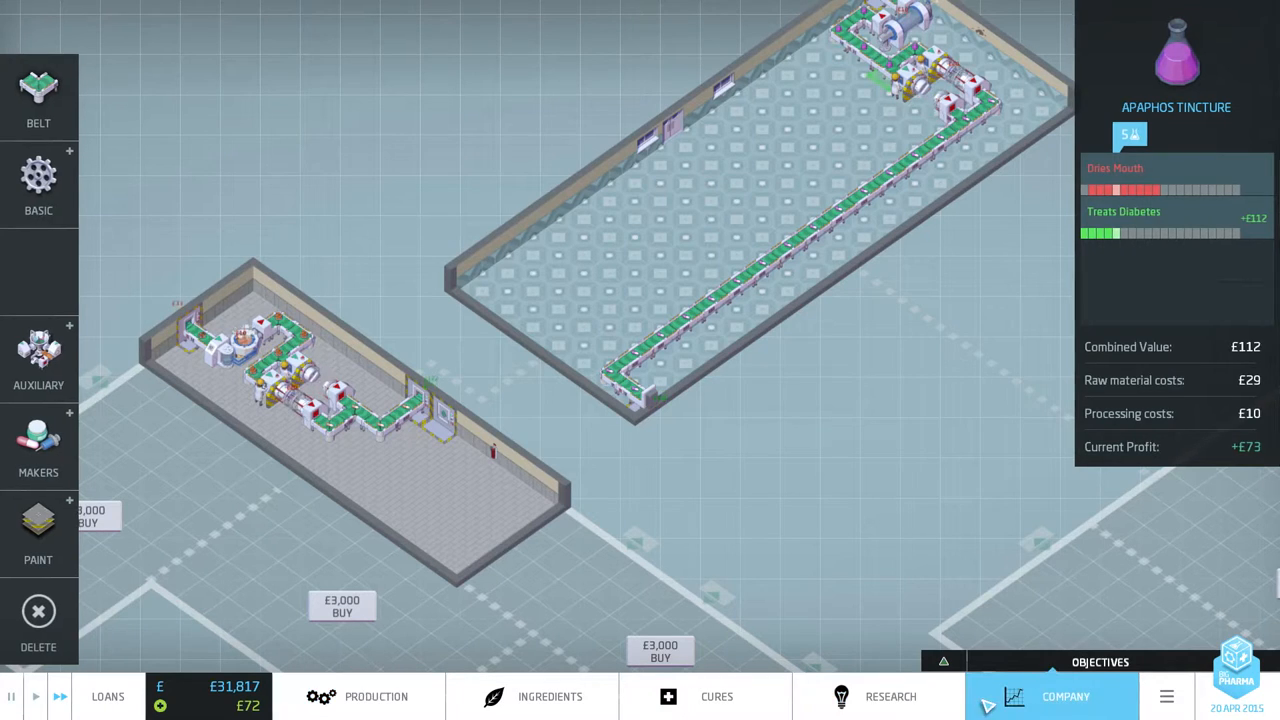
Review the Treats Diabetes and Soothes Cough cure markets.
left_click(1065, 696)
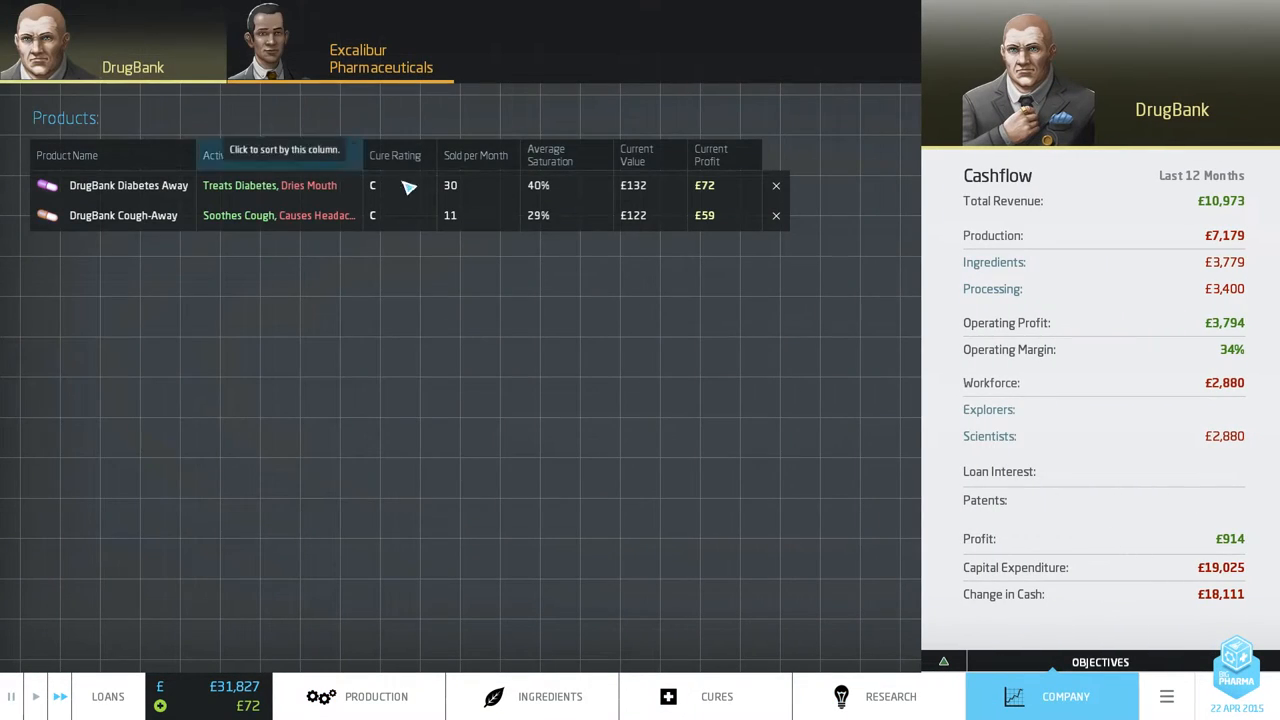
left_click(716, 696)
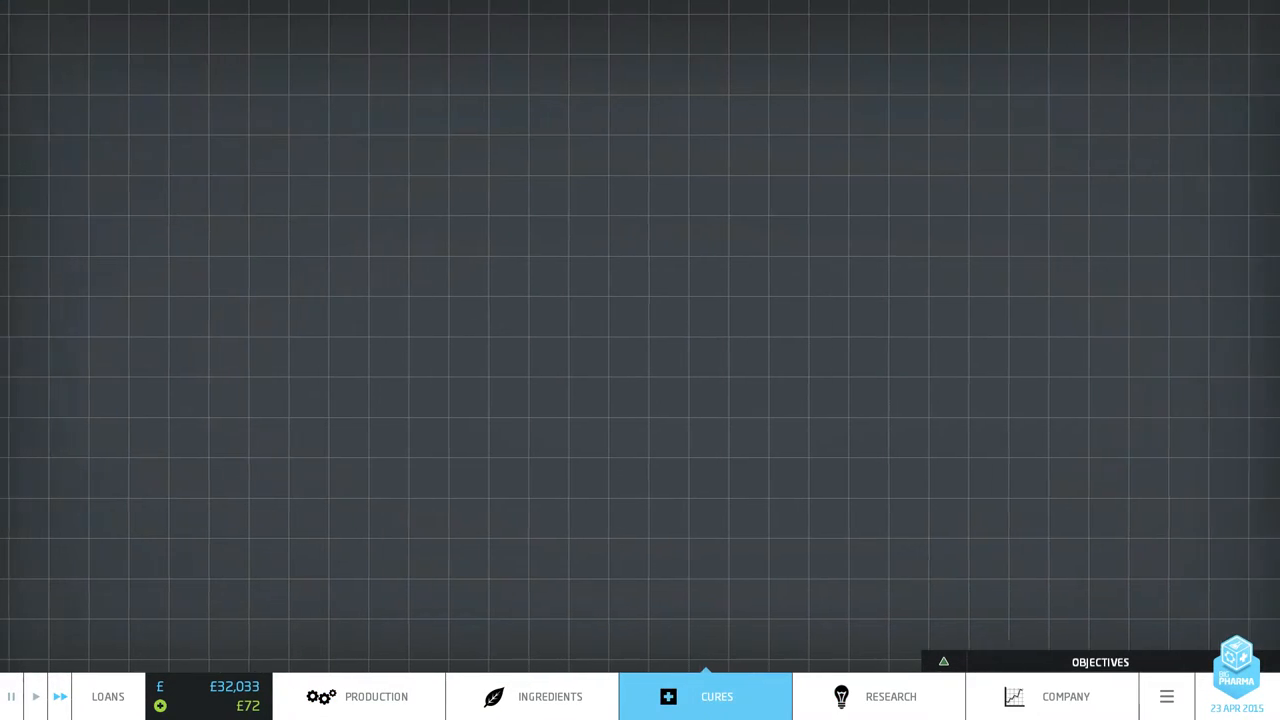
left_click(716, 696)
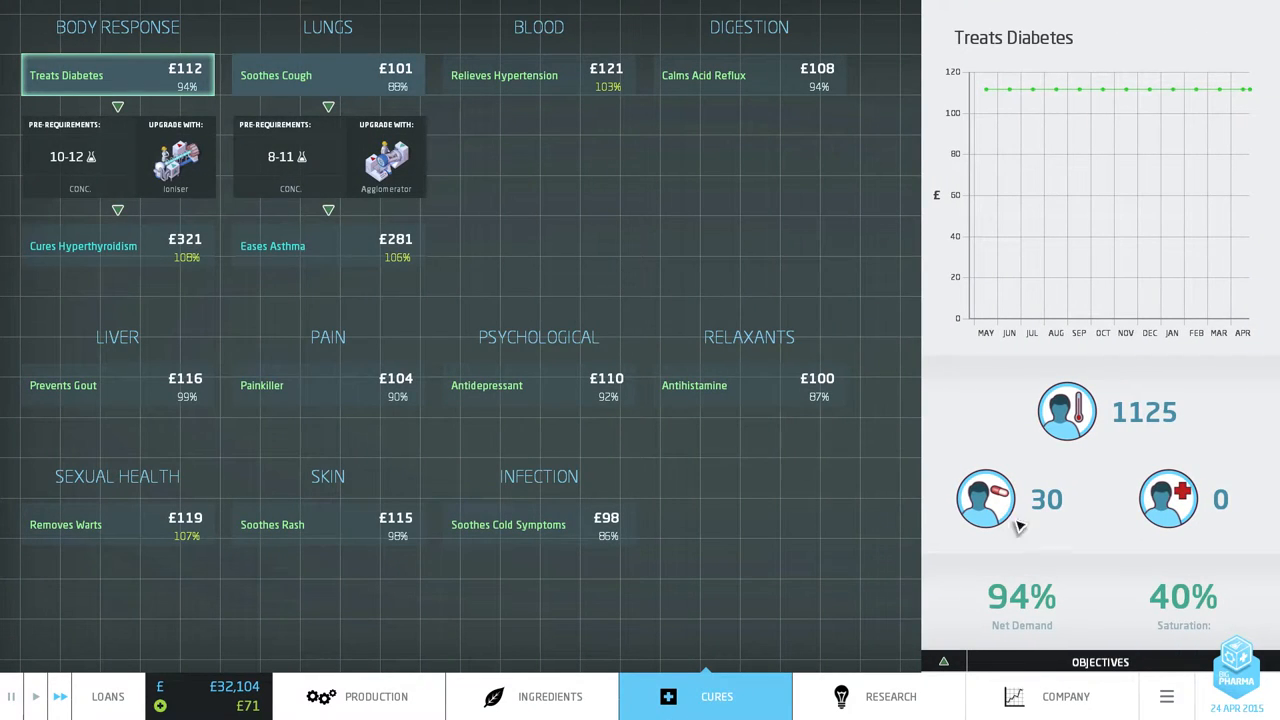
left_click(276, 75)
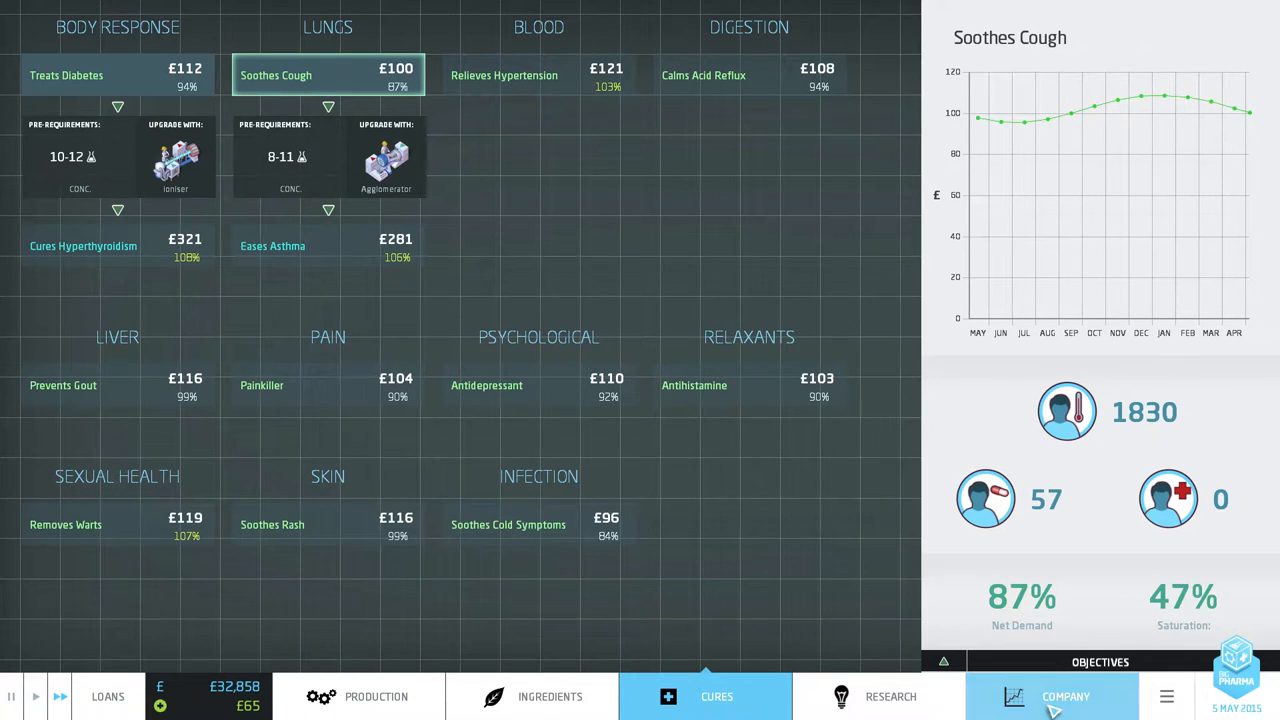
Compare DrugBank's products against Excalibur Pharmaceuticals', then go to the research screen.
left_click(1065, 696)
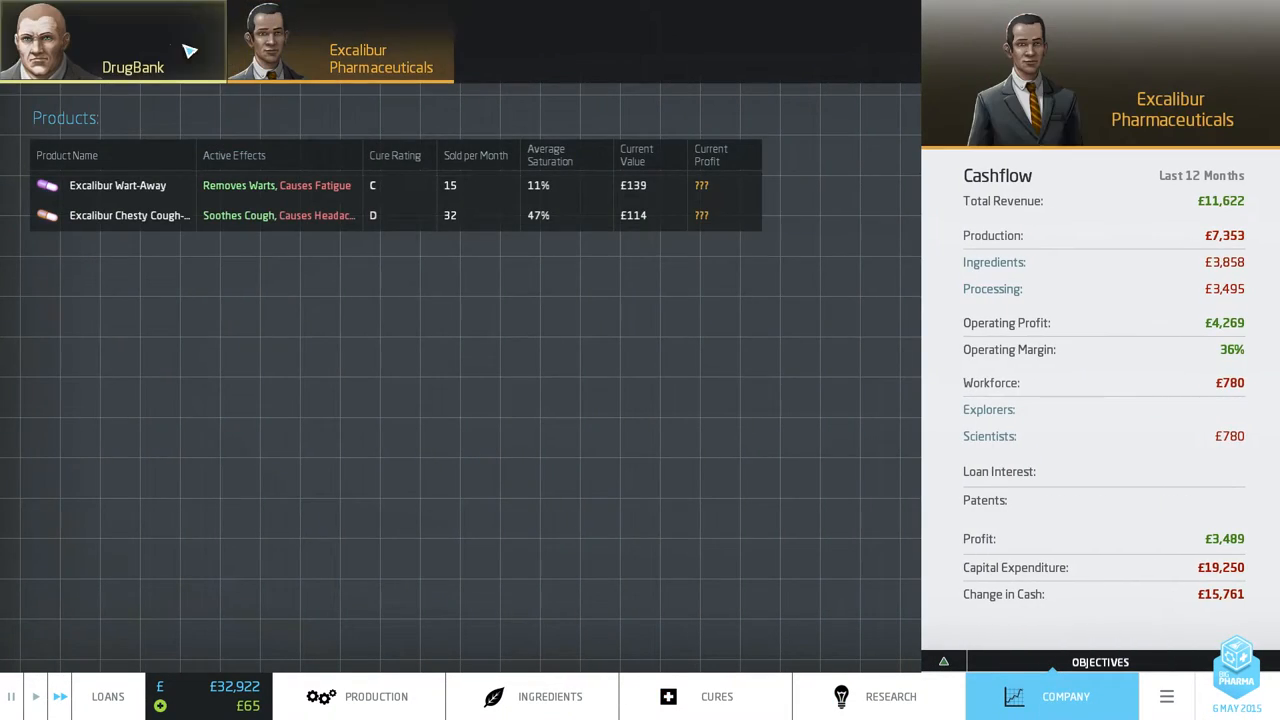
left_click(113, 41)
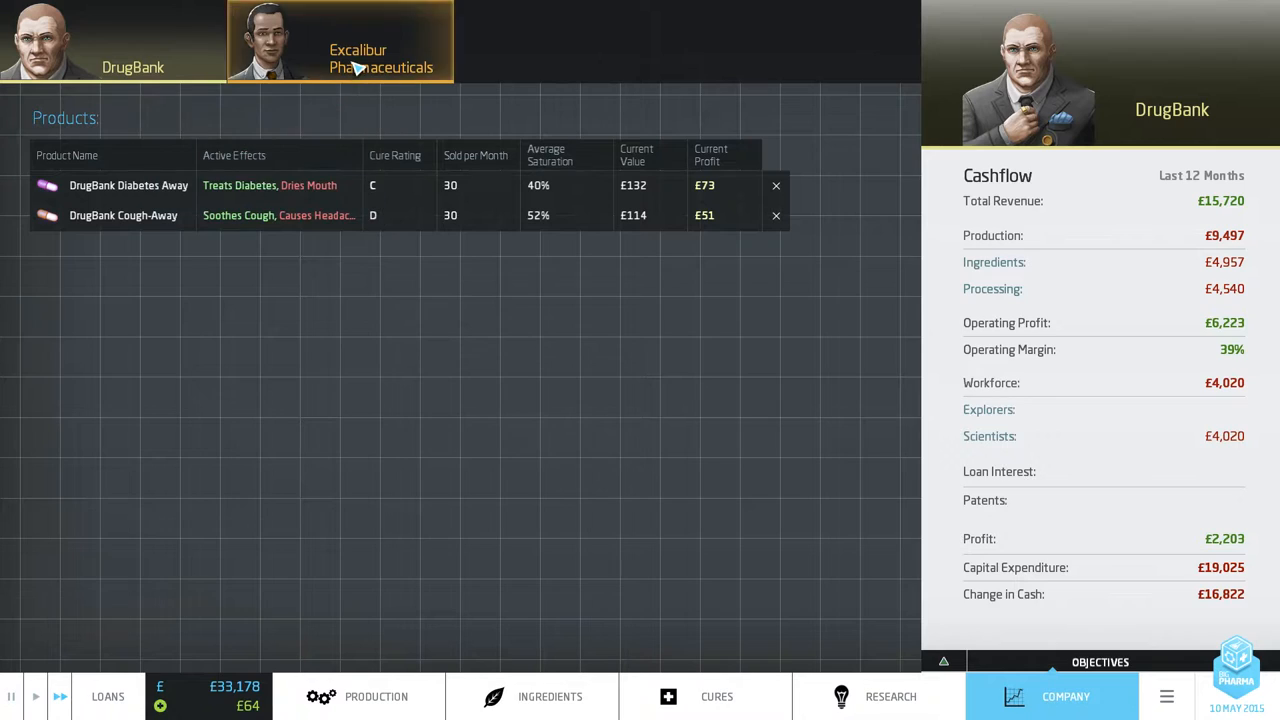
left_click(340, 41)
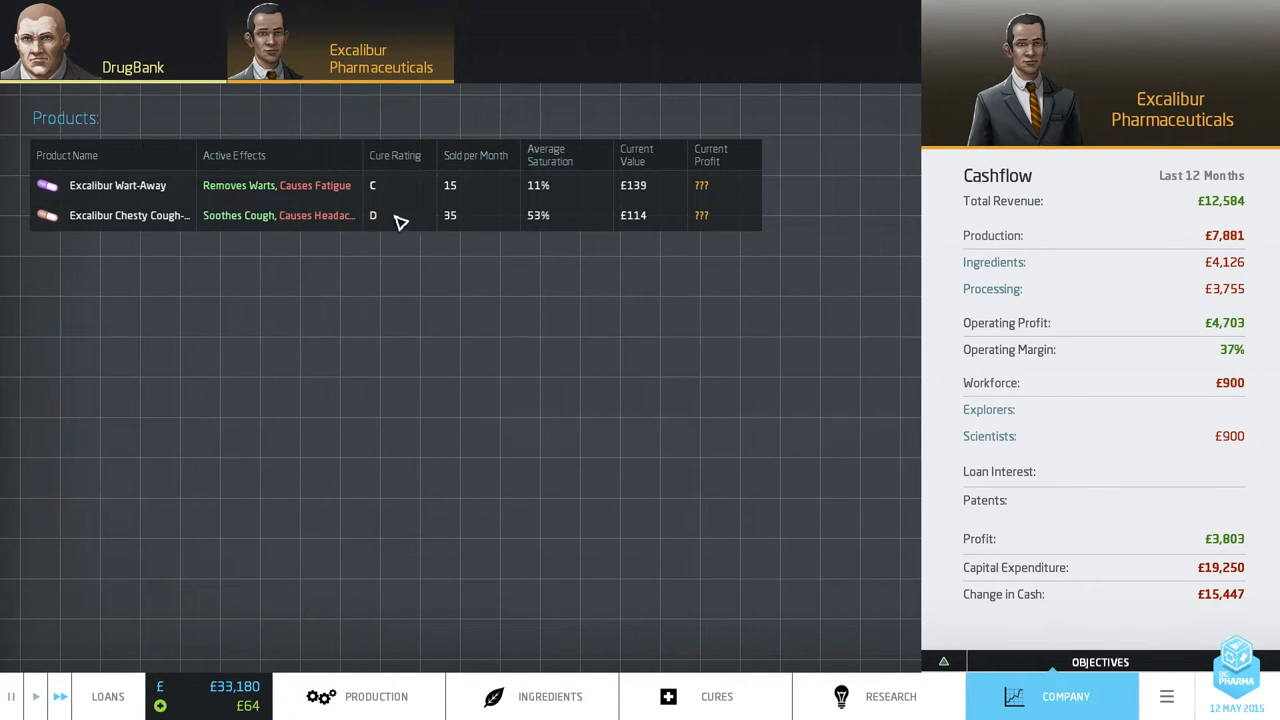
left_click(115, 42)
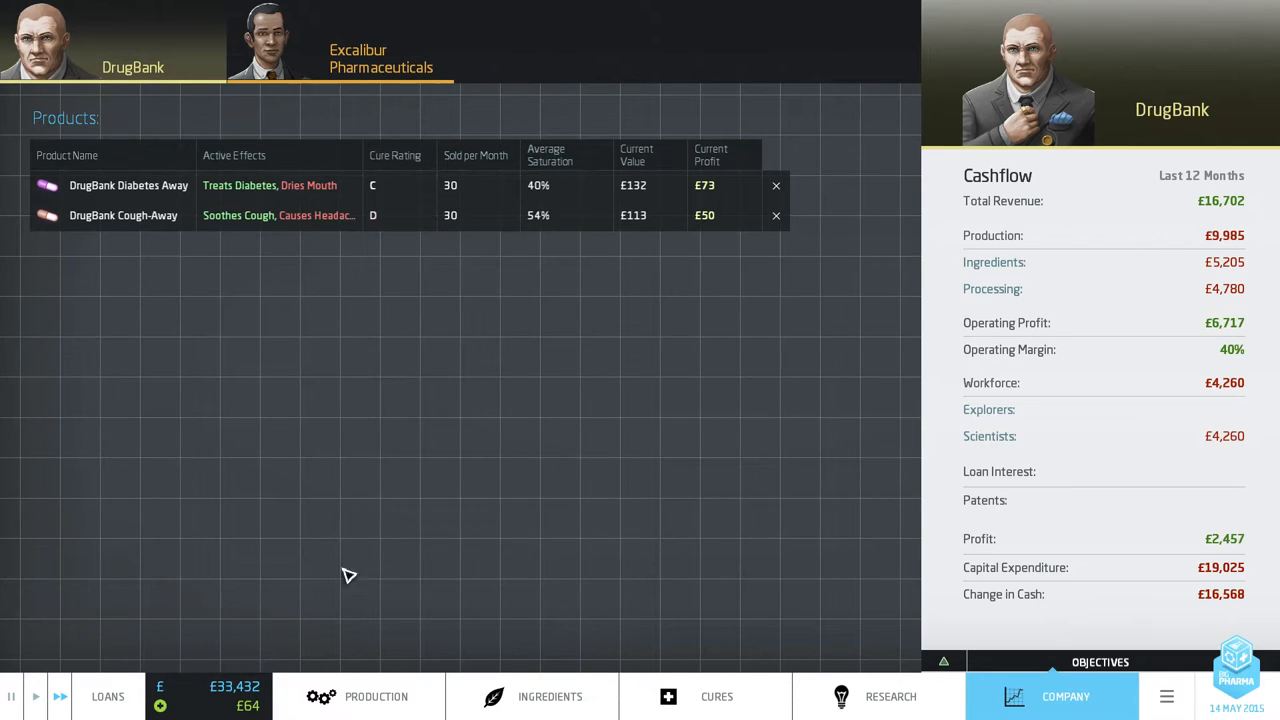
left_click(376, 696)
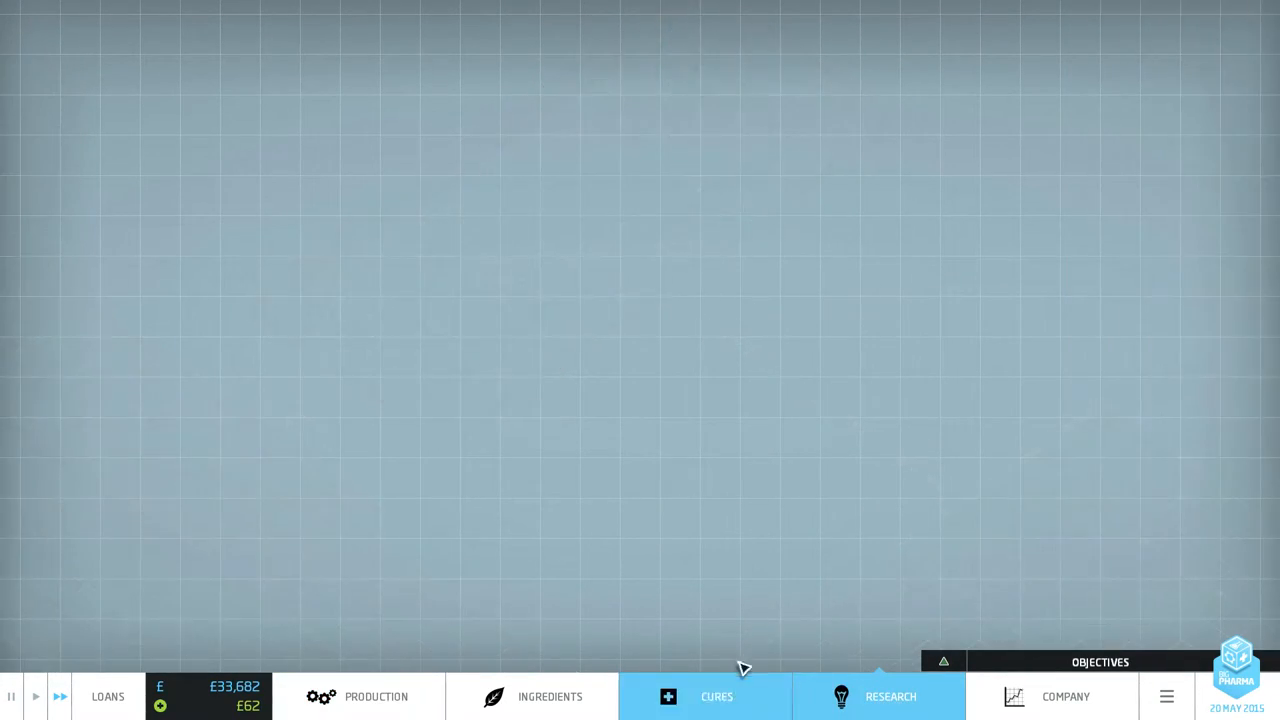
Check Ioniser and Agglomerator research at about 75%, then return to production.
left_click(878, 696)
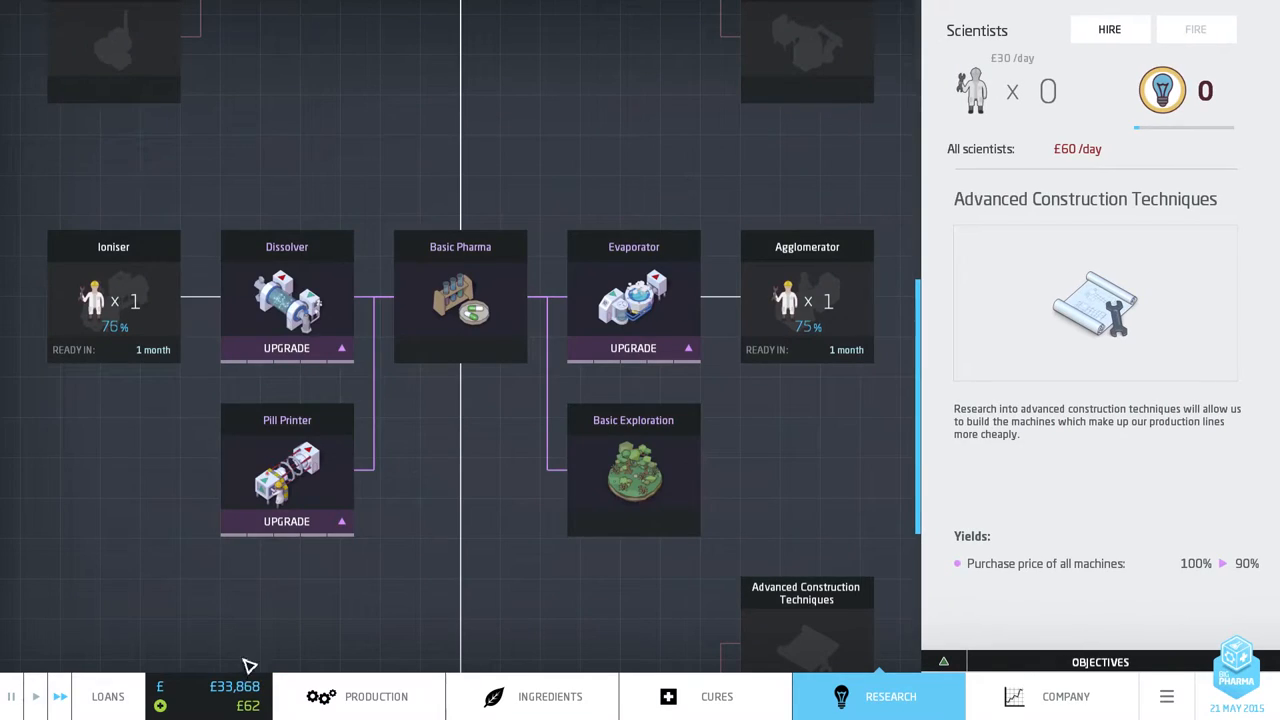
left_click(376, 696)
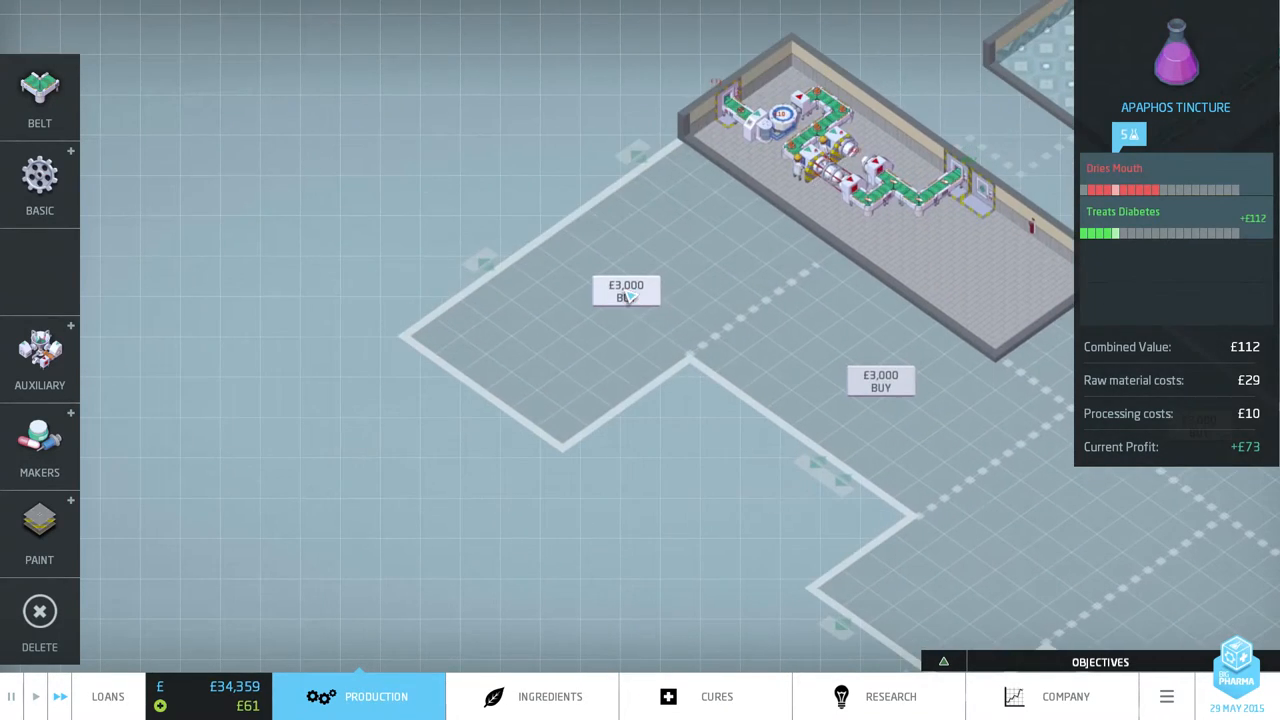
Buy the adjacent land plot and add a dissolver, belts and two pill printers.
left_click(39, 95)
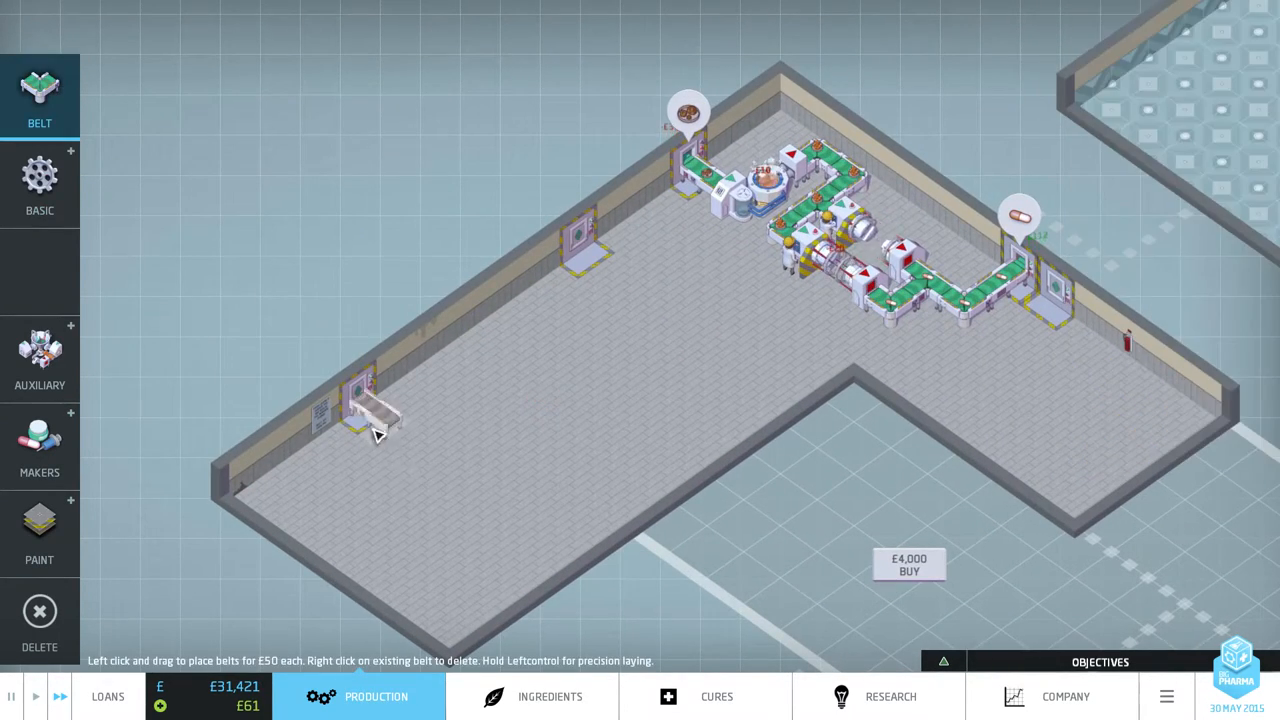
left_click(40, 185)
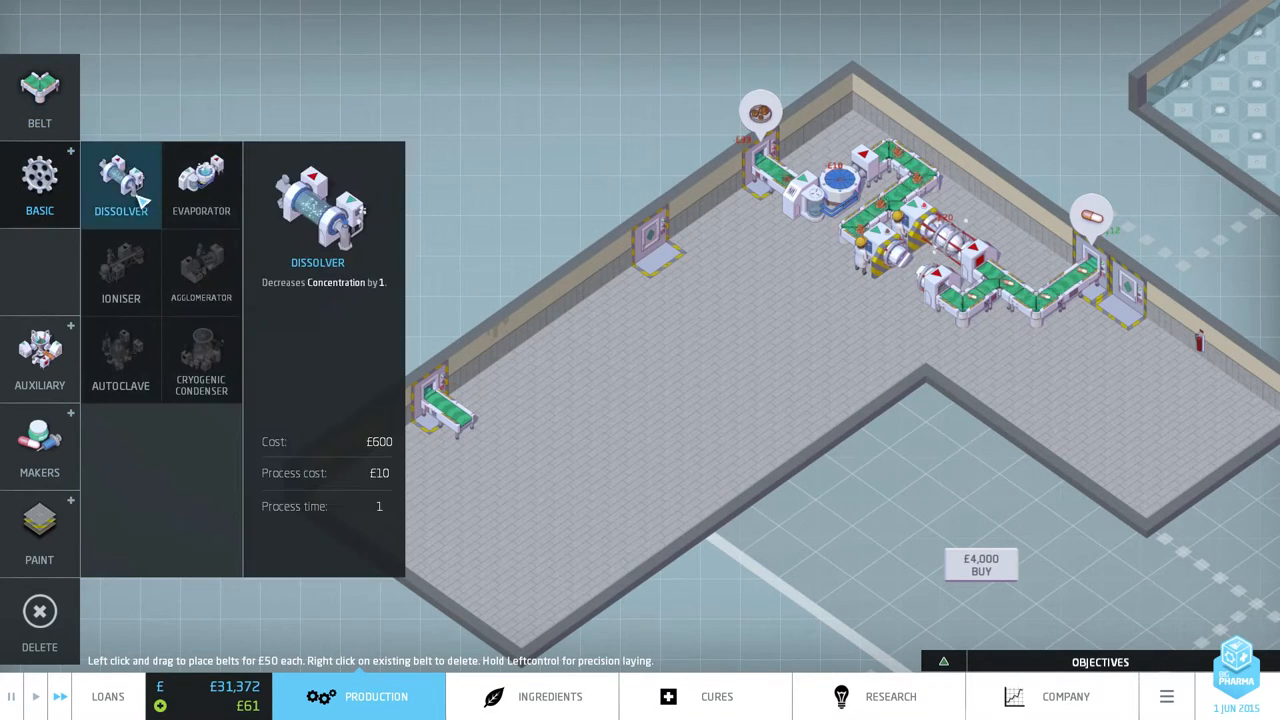
left_click(120, 185)
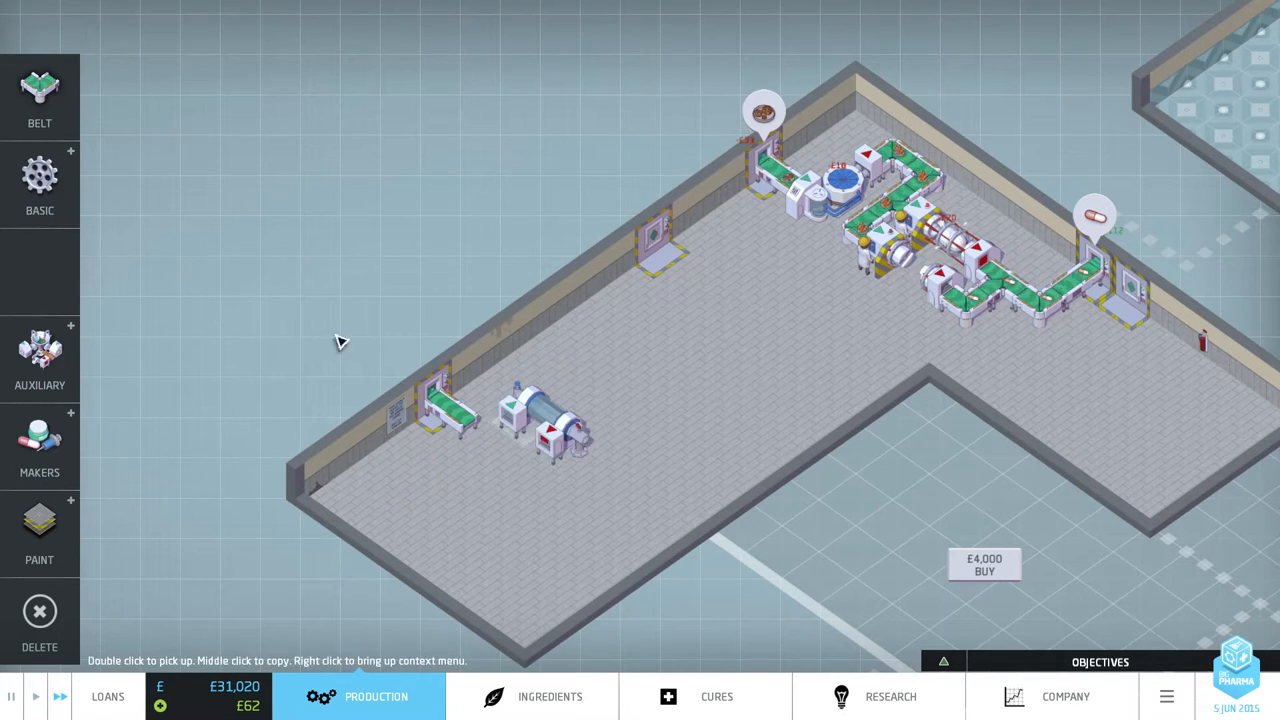
left_click(39, 95)
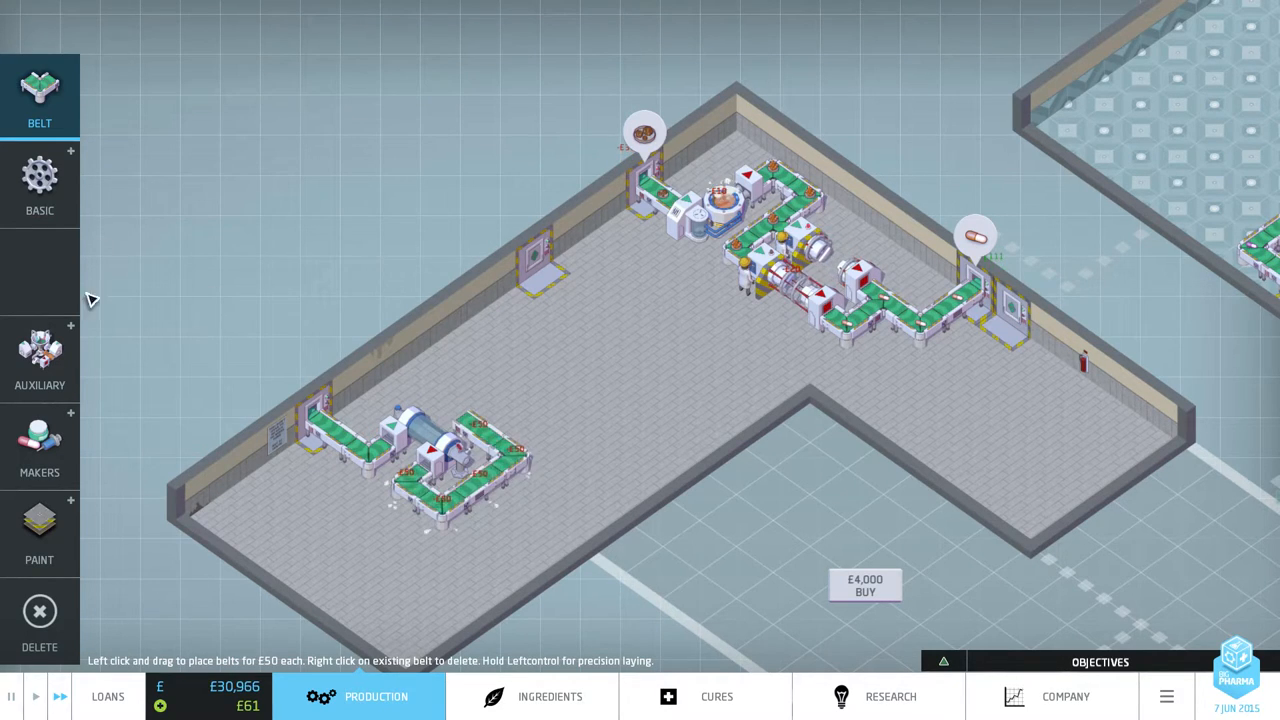
left_click(40, 440)
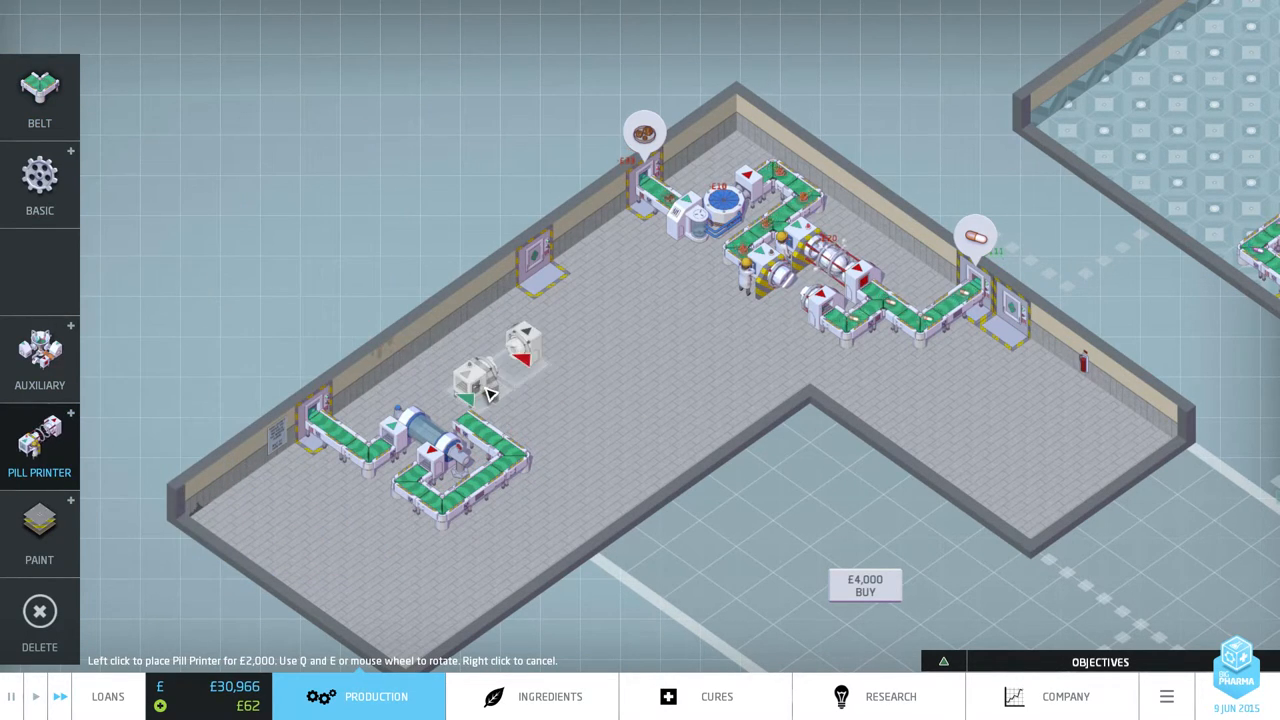
left_click(500, 385)
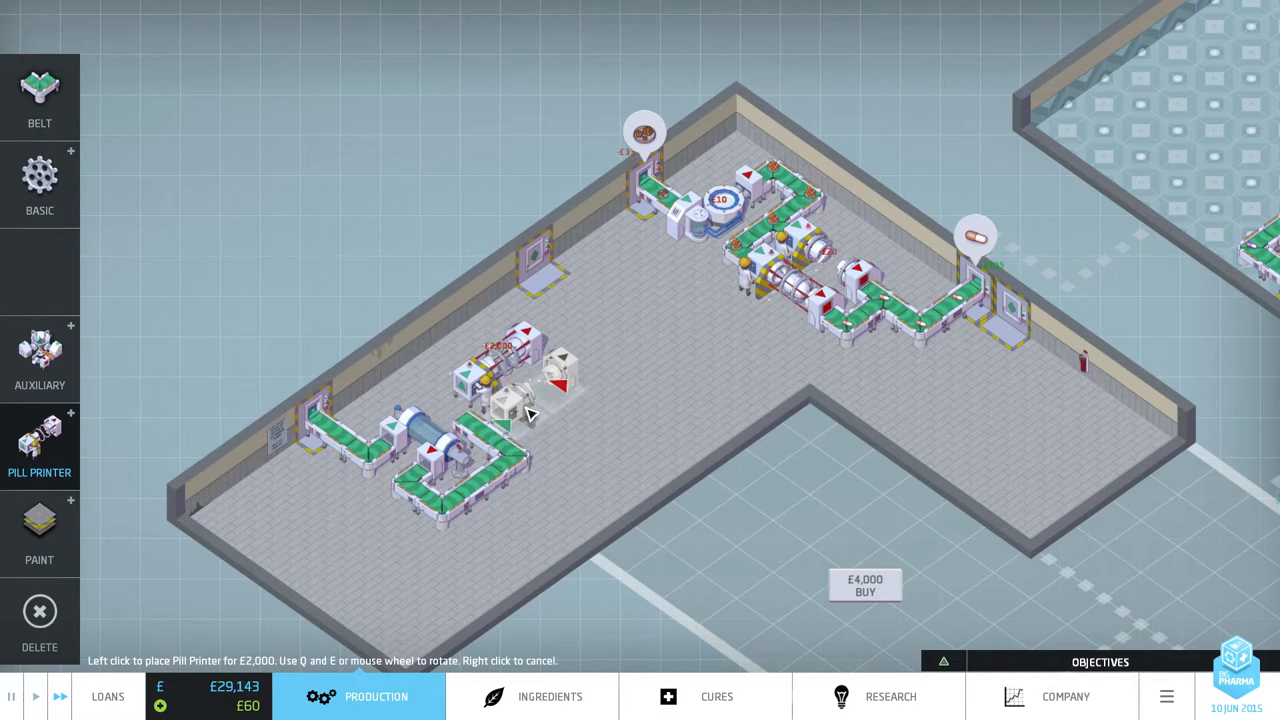
left_click(510, 380)
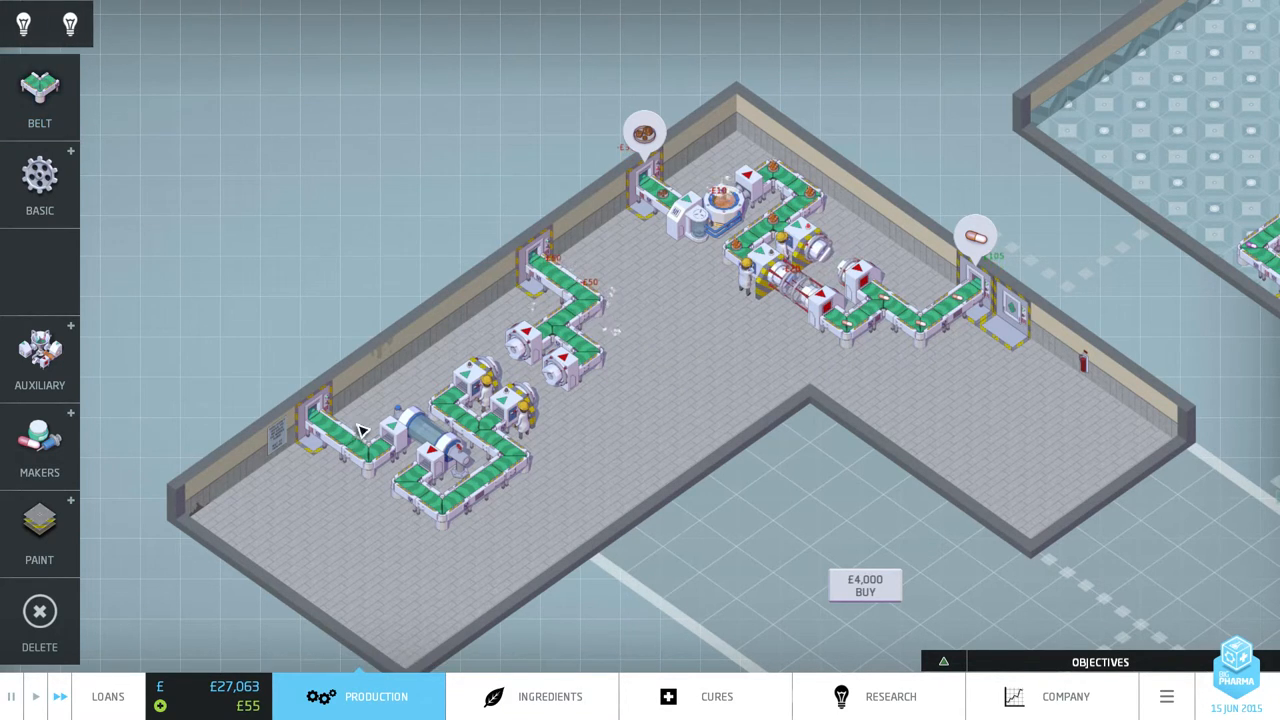
Inspect Rubbery Grub Grub Minerals in the ingredients market and return to production.
left_click(531, 696)
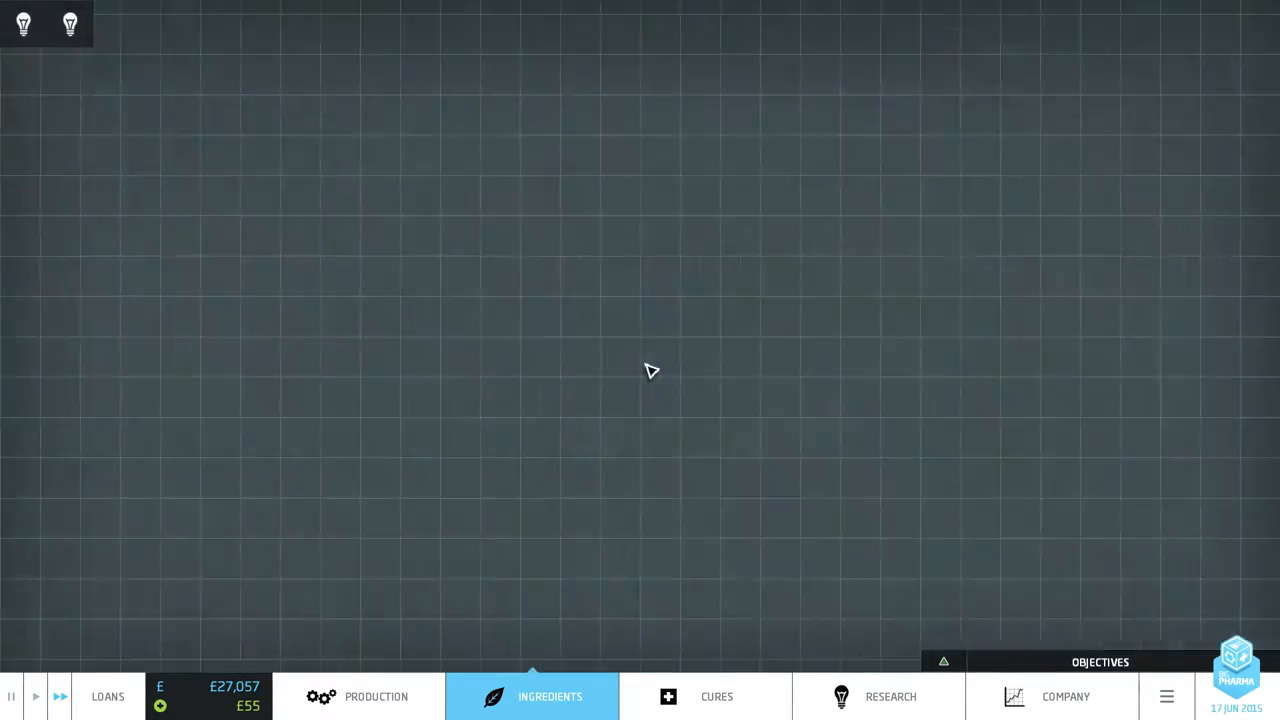
left_click(549, 696)
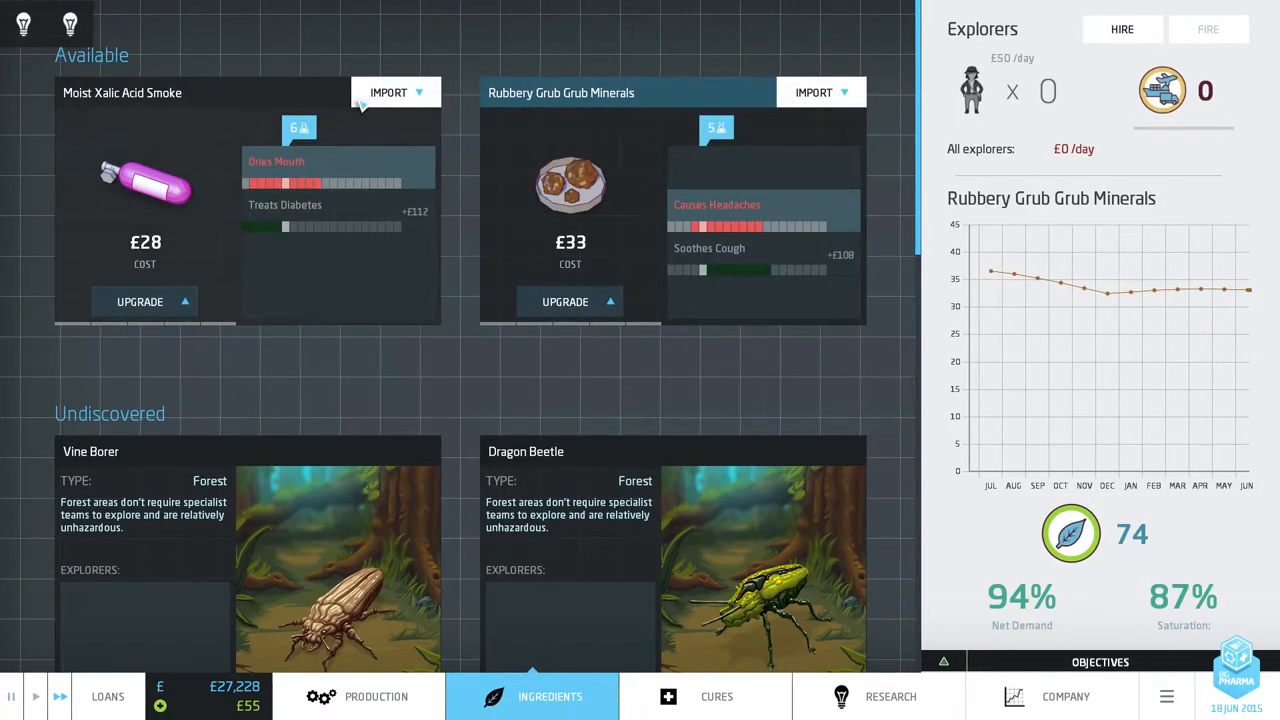
left_click(376, 696)
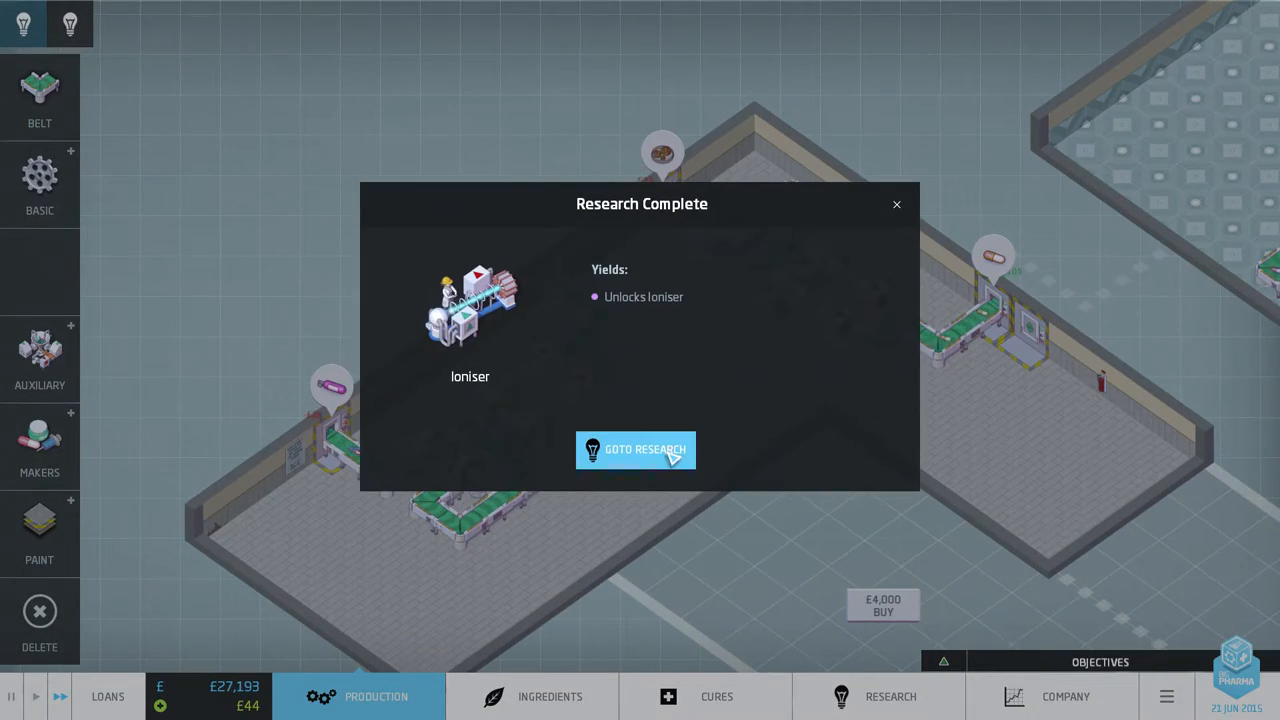
Assign both scientists to Alternative Delivery research and return to the factory floor.
left_click(635, 449)
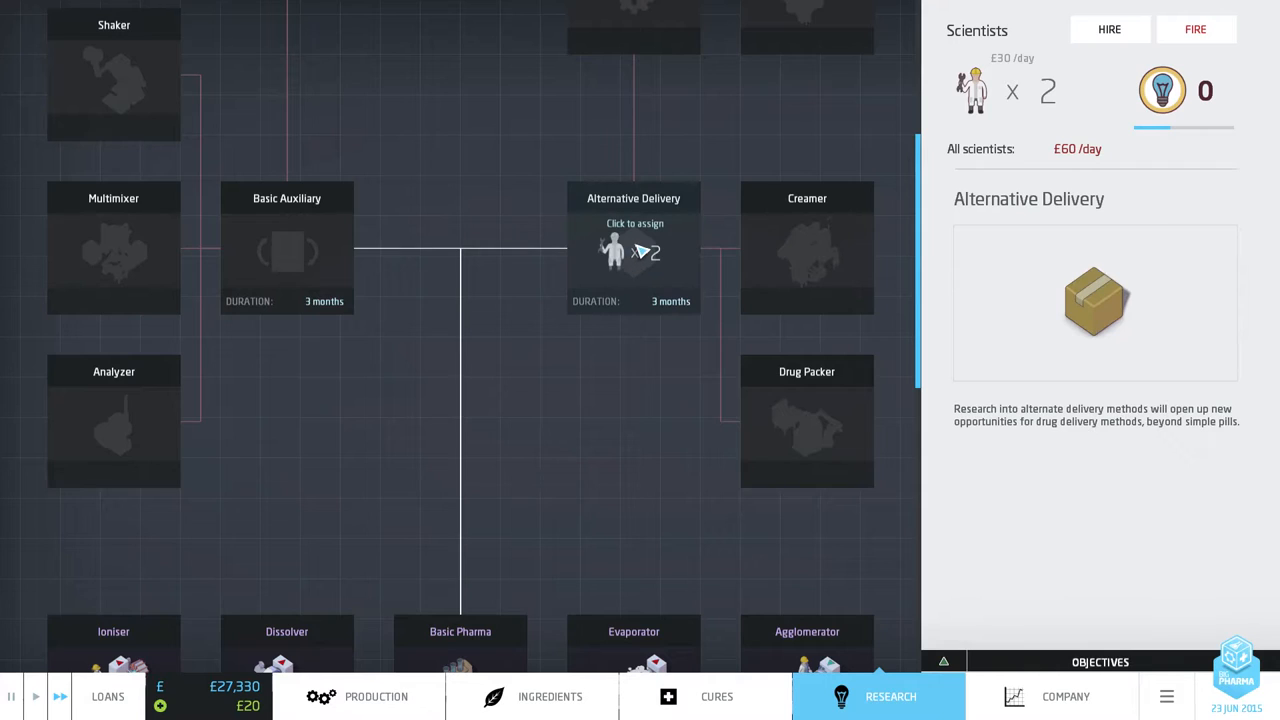
left_click(807, 420)
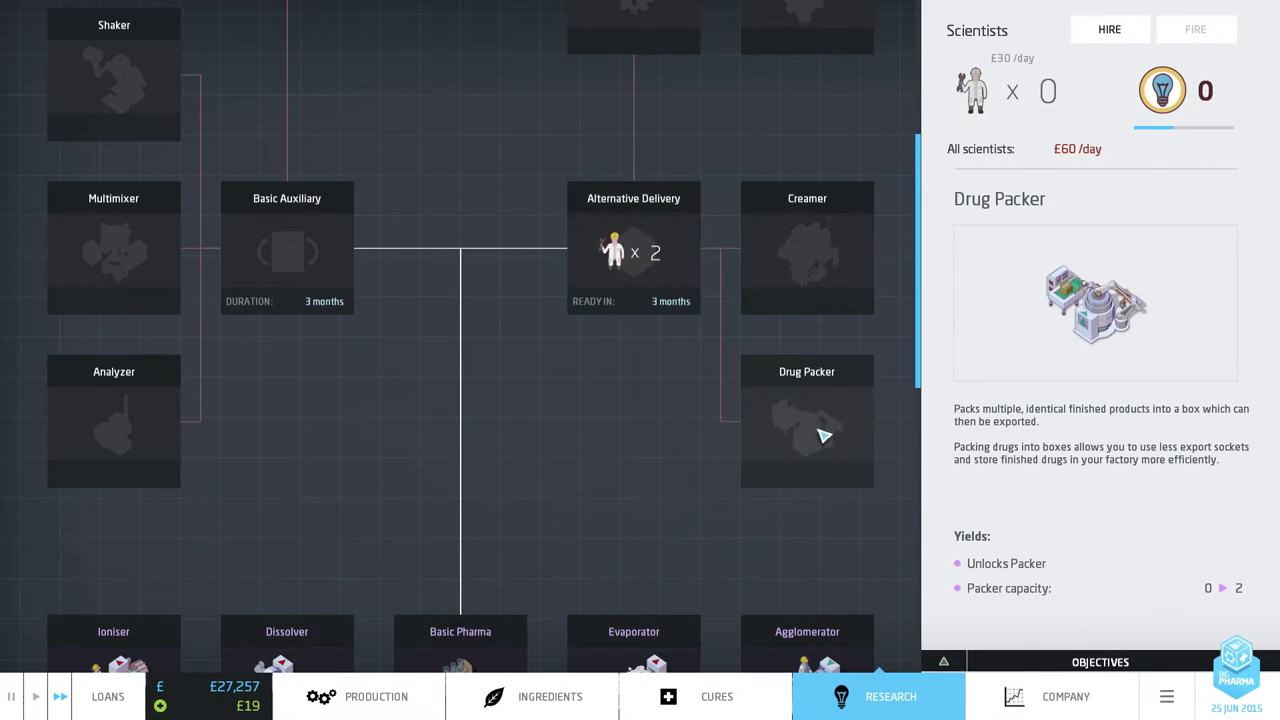
left_click(633, 250)
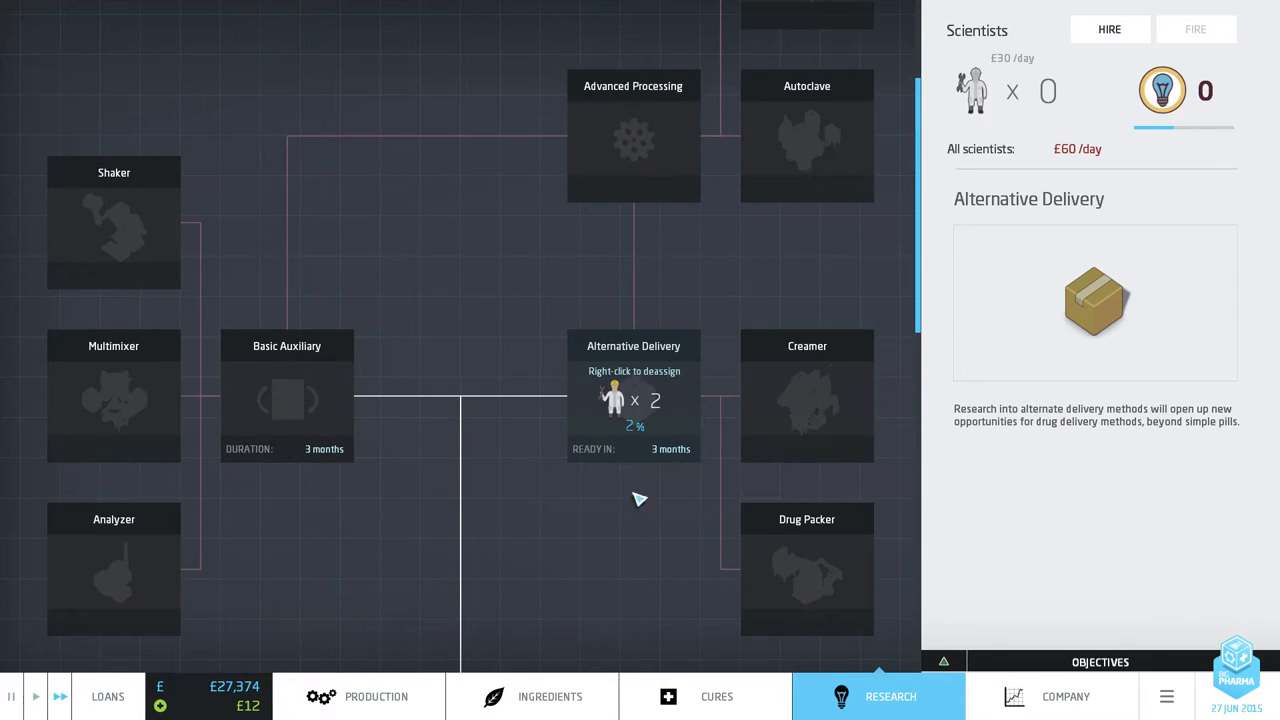
left_click(376, 696)
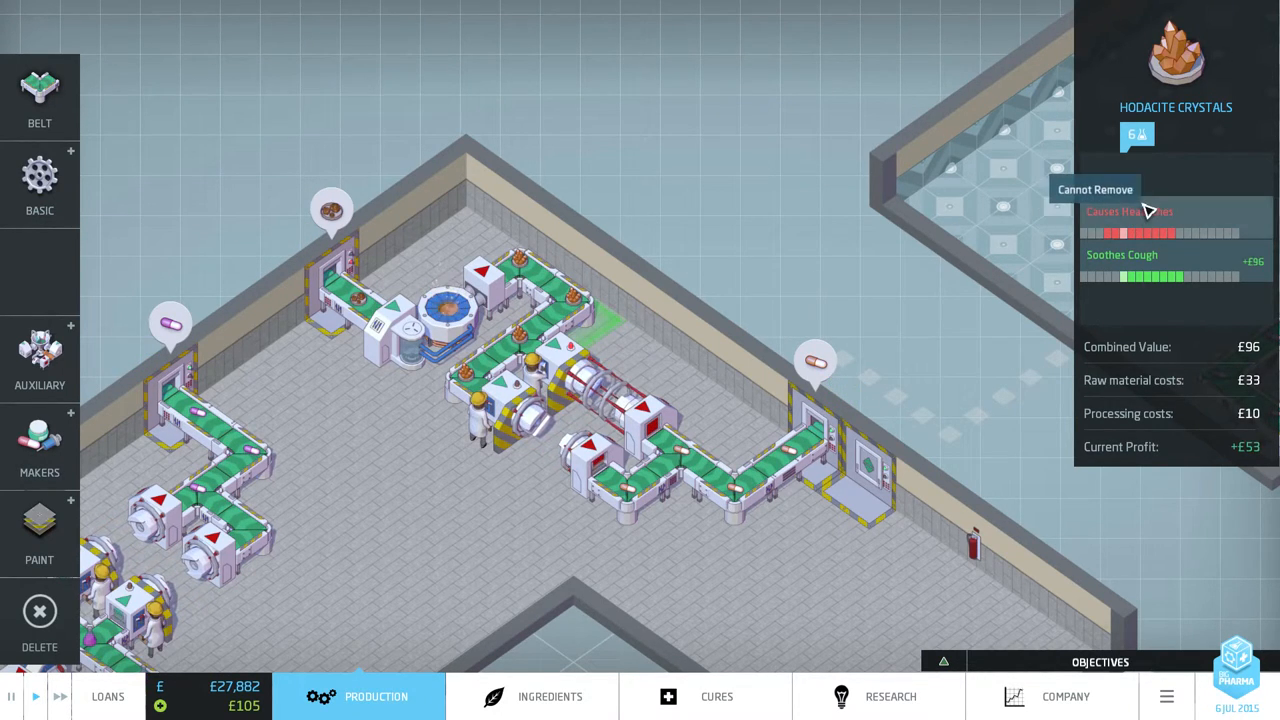
mouse_move(1045, 345)
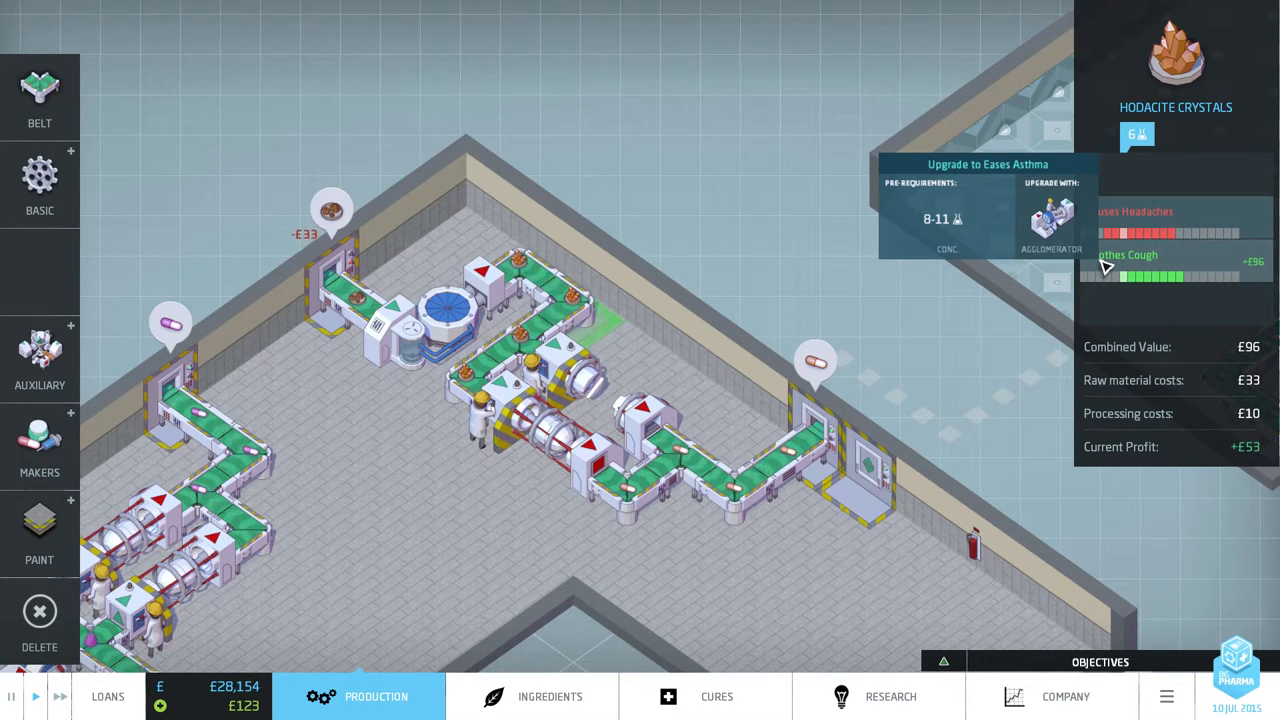
Place agglomerators on the cough line to make Veloxite Smoke at concentration 11.
left_click(39, 185)
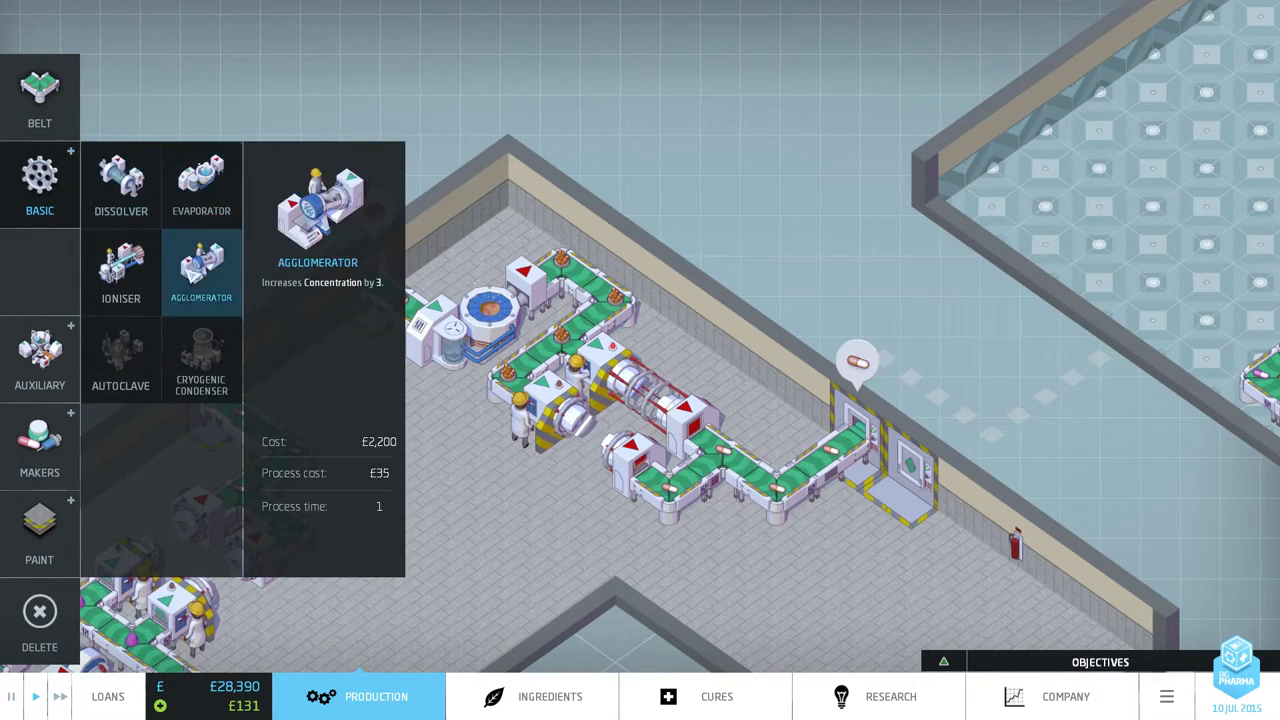
left_click(201, 270)
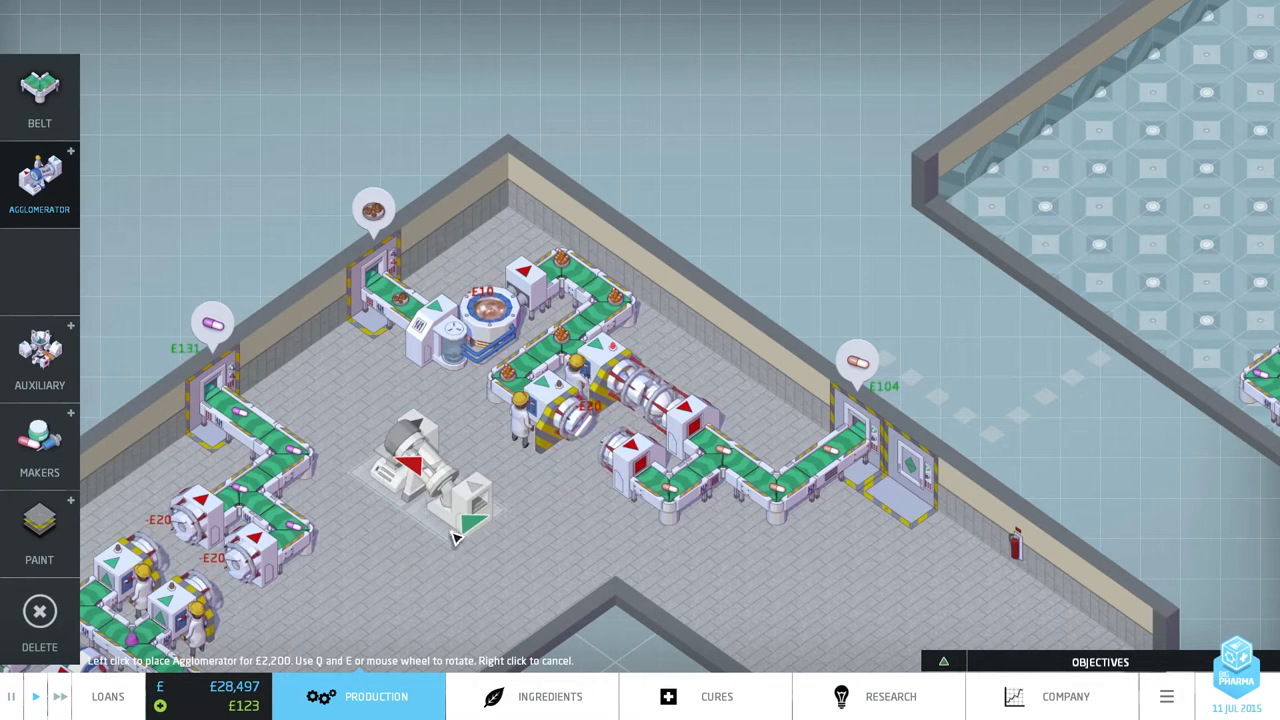
left_click(420, 470)
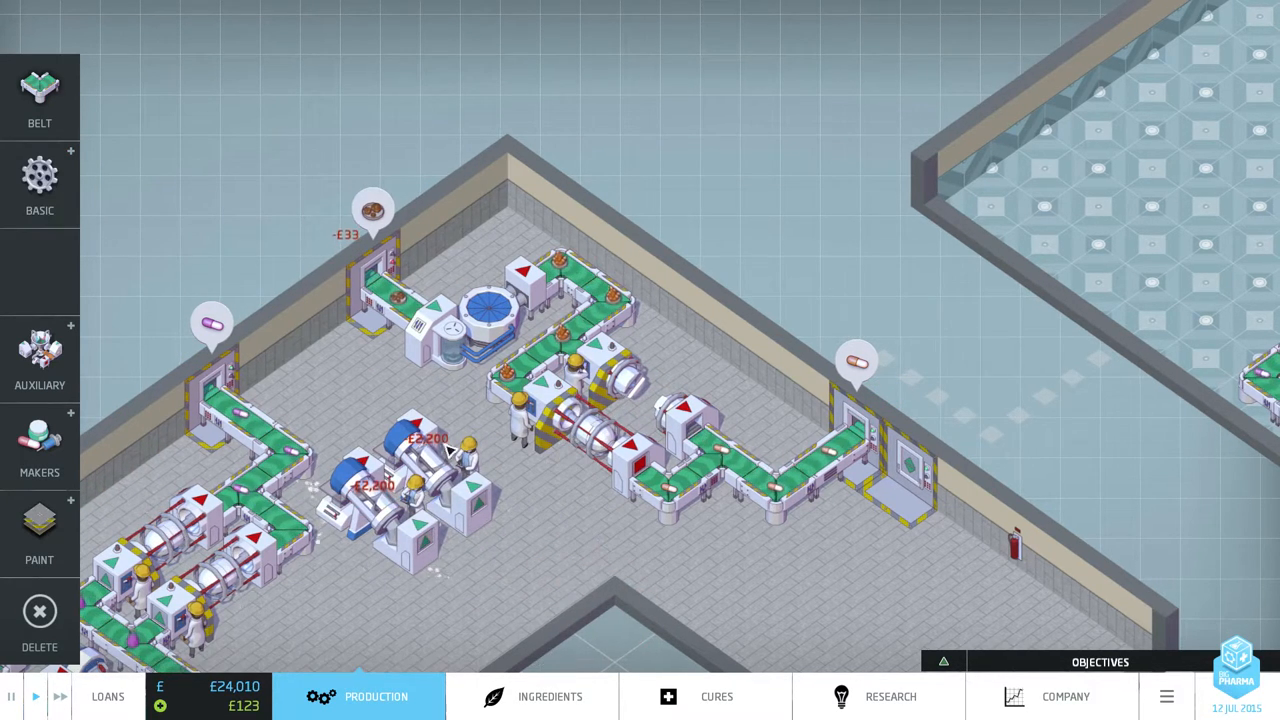
left_click(40, 185)
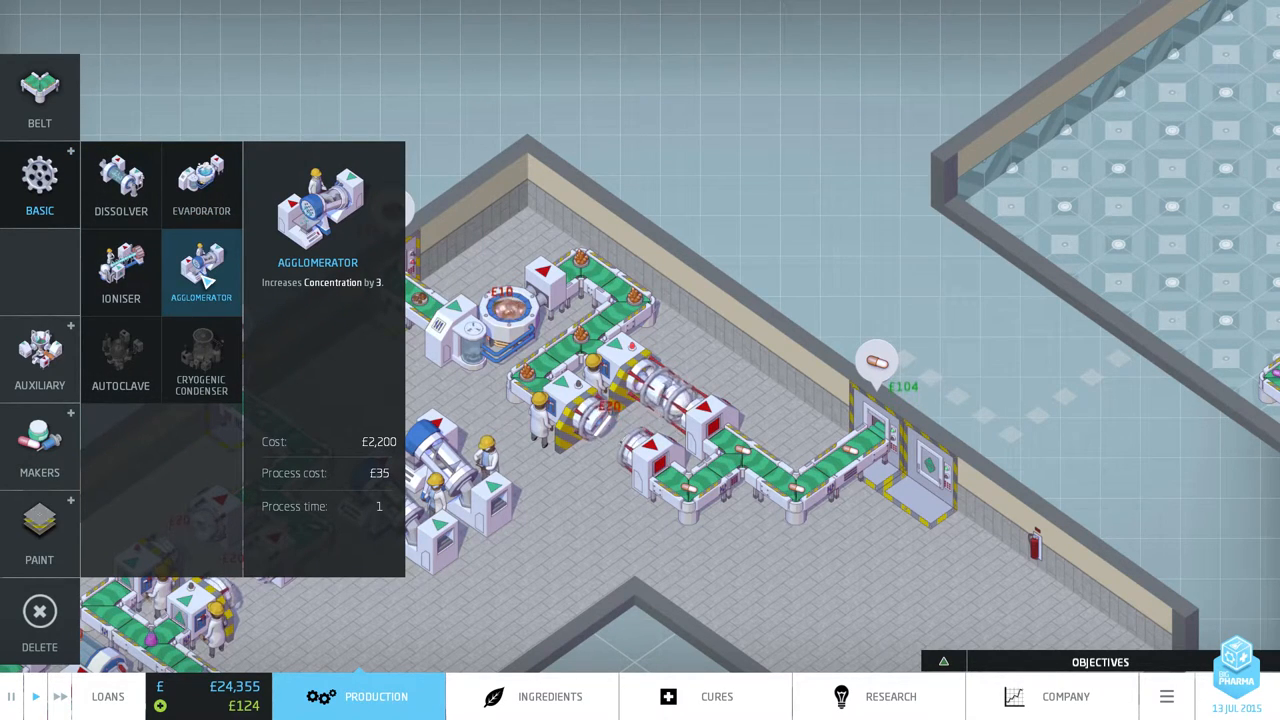
left_click(201, 185)
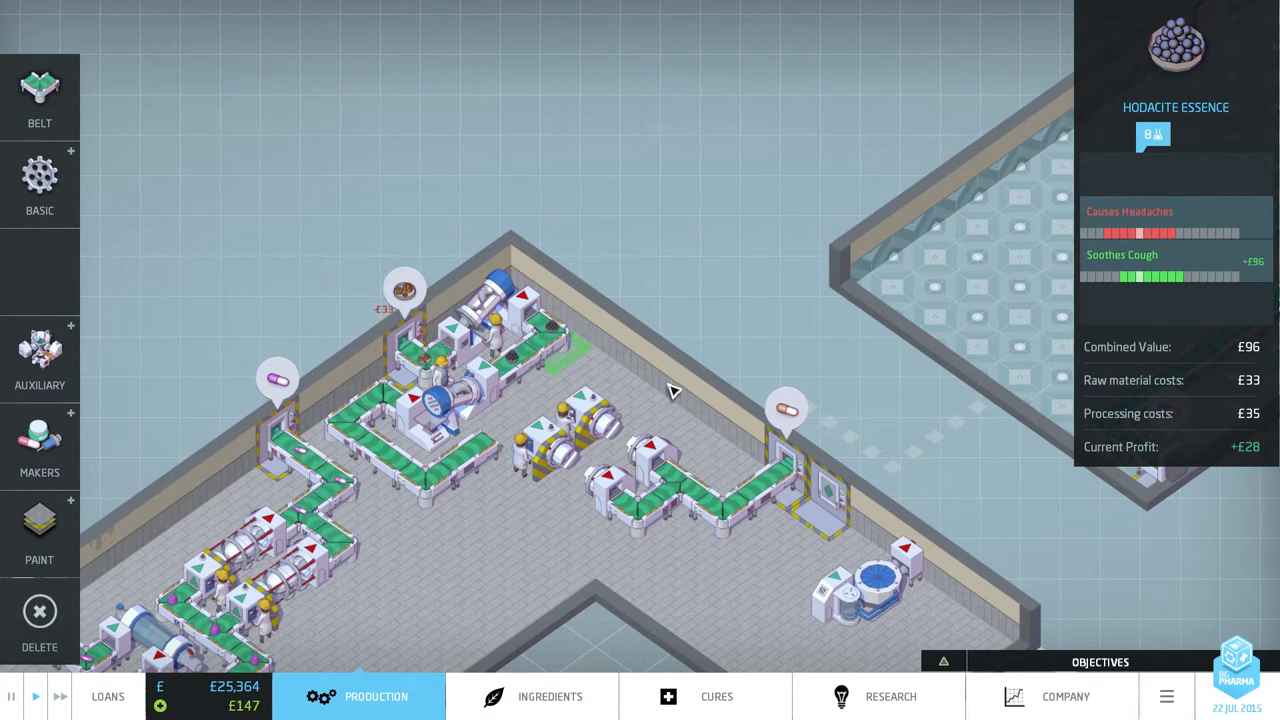
mouse_move(1180, 265)
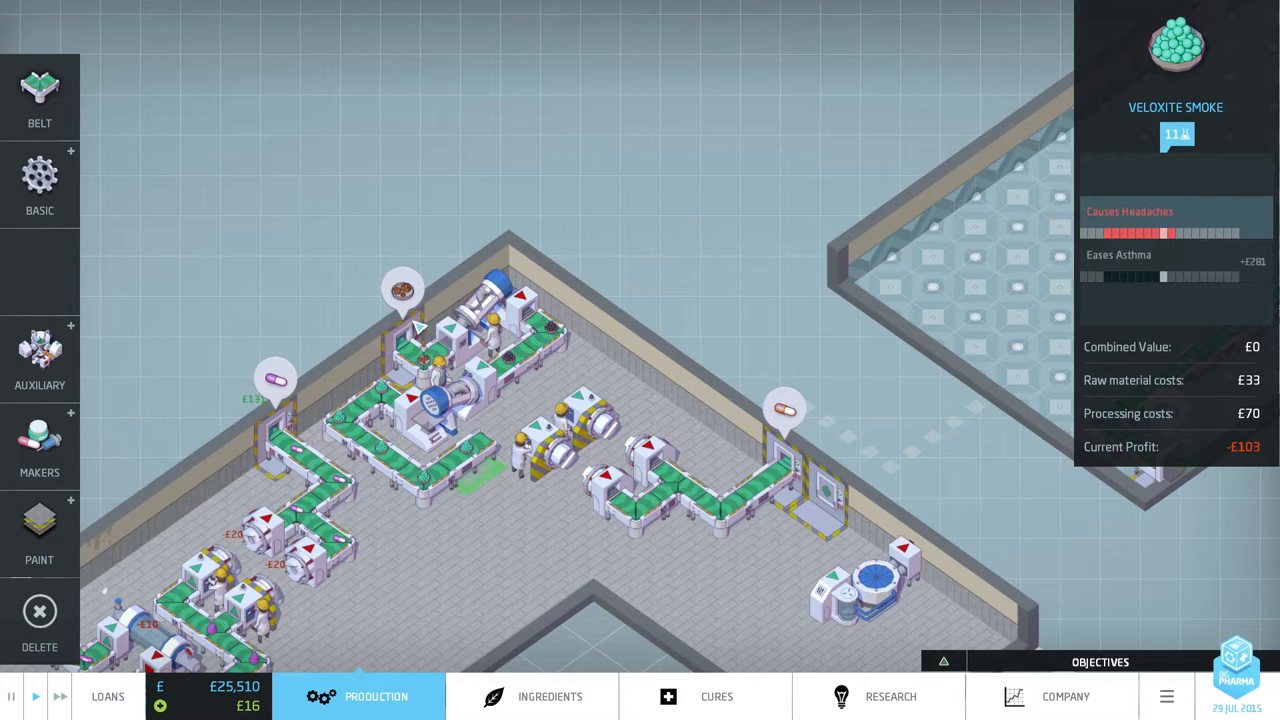
left_click(490, 325)
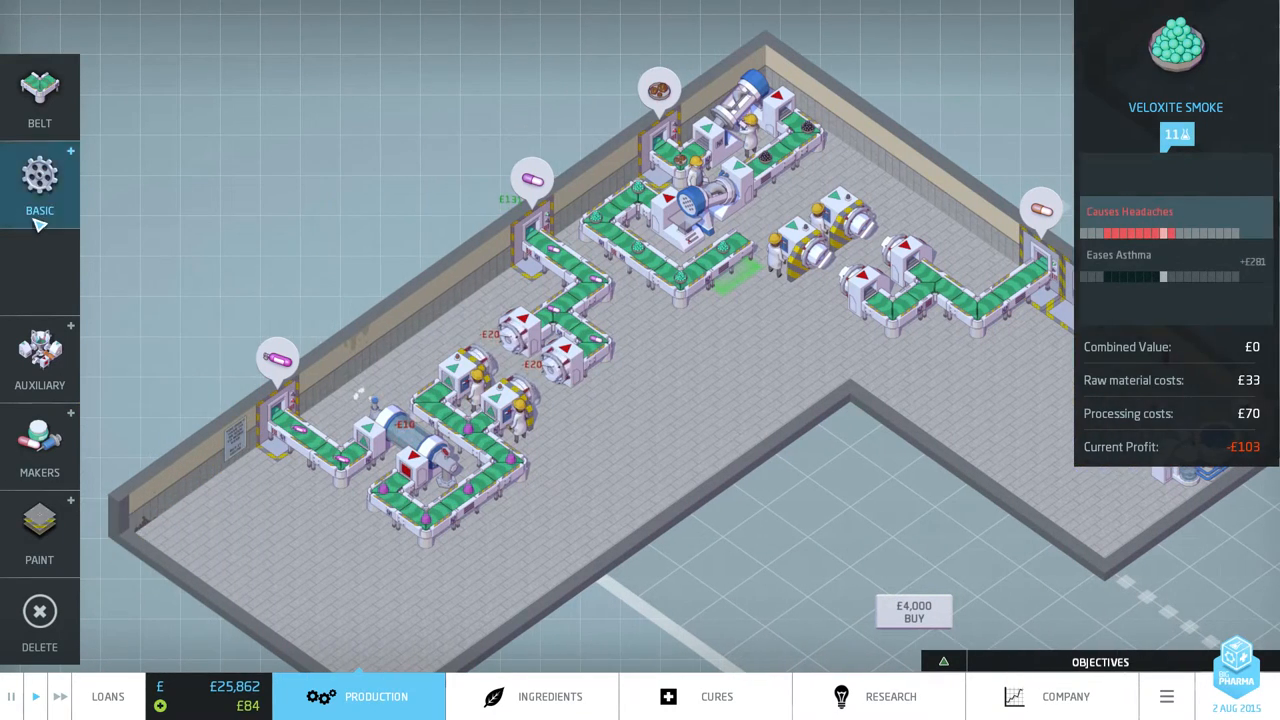
Place a concentration-lowering dissolver into the factory layout.
left_click(39, 185)
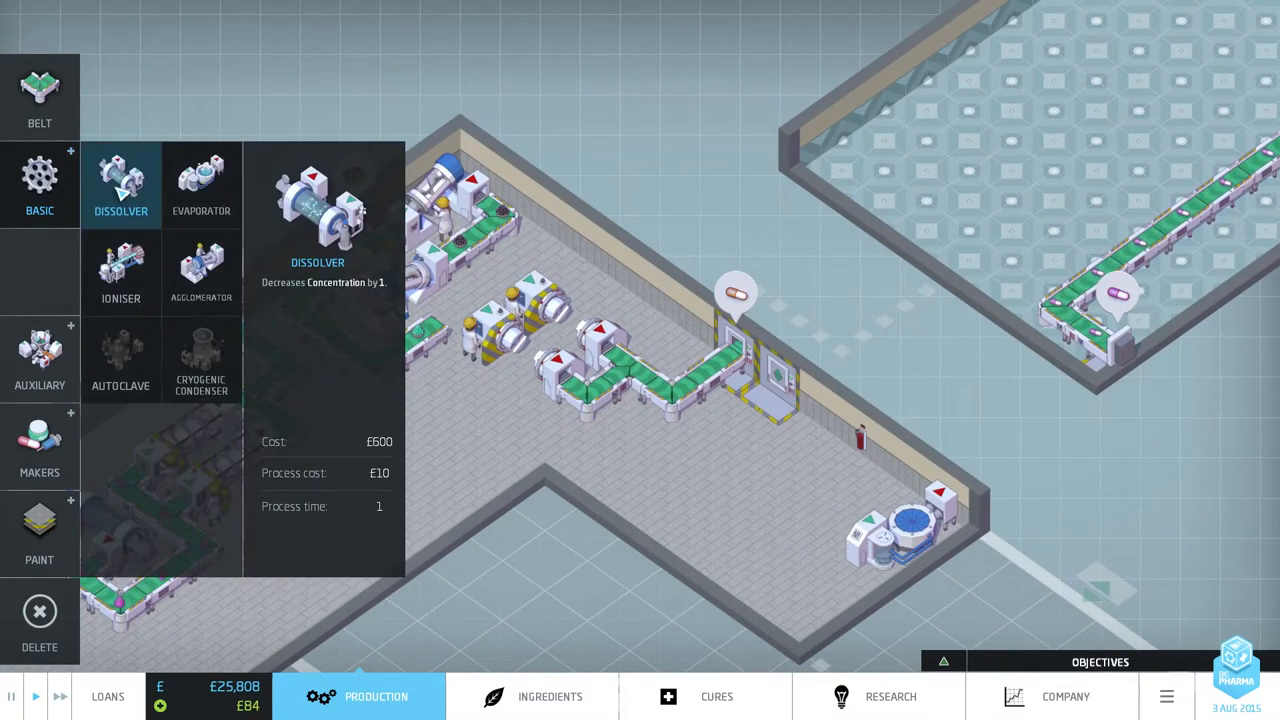
left_click(120, 185)
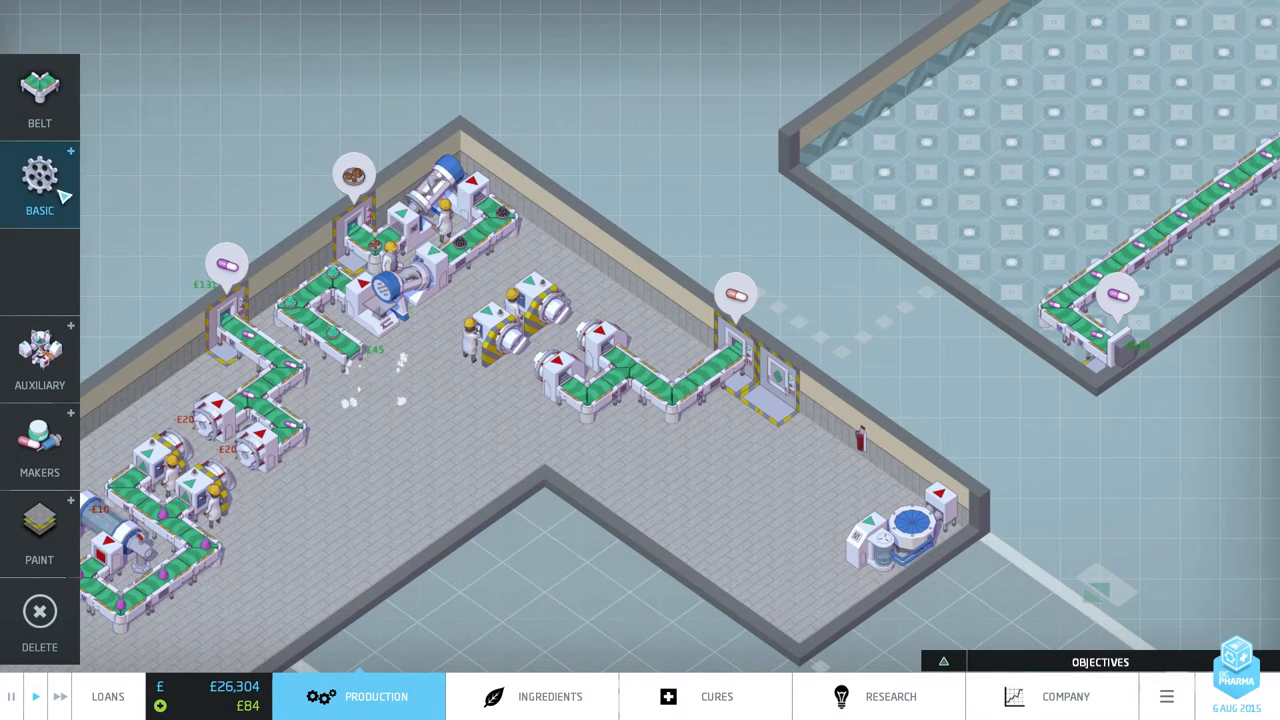
left_click(40, 175)
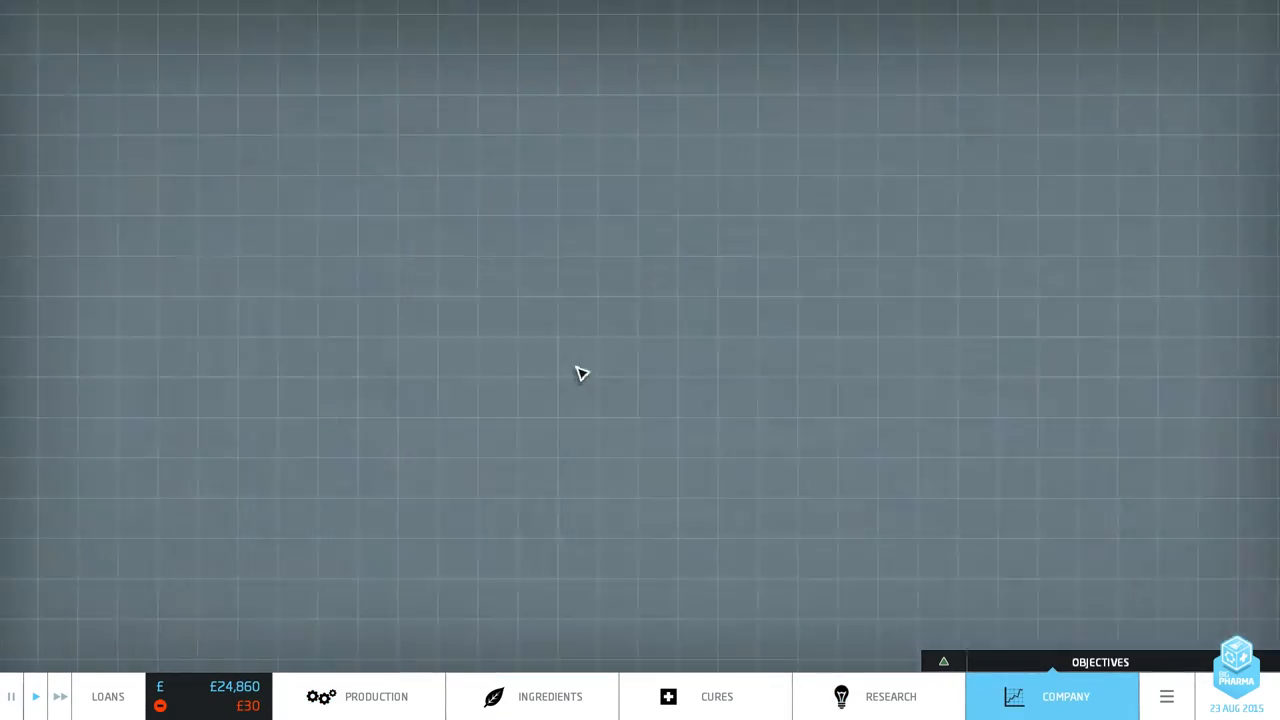
Check Excalibur's products and demand for Treats Bronchitis and Treats Diabetes.
left_click(1065, 696)
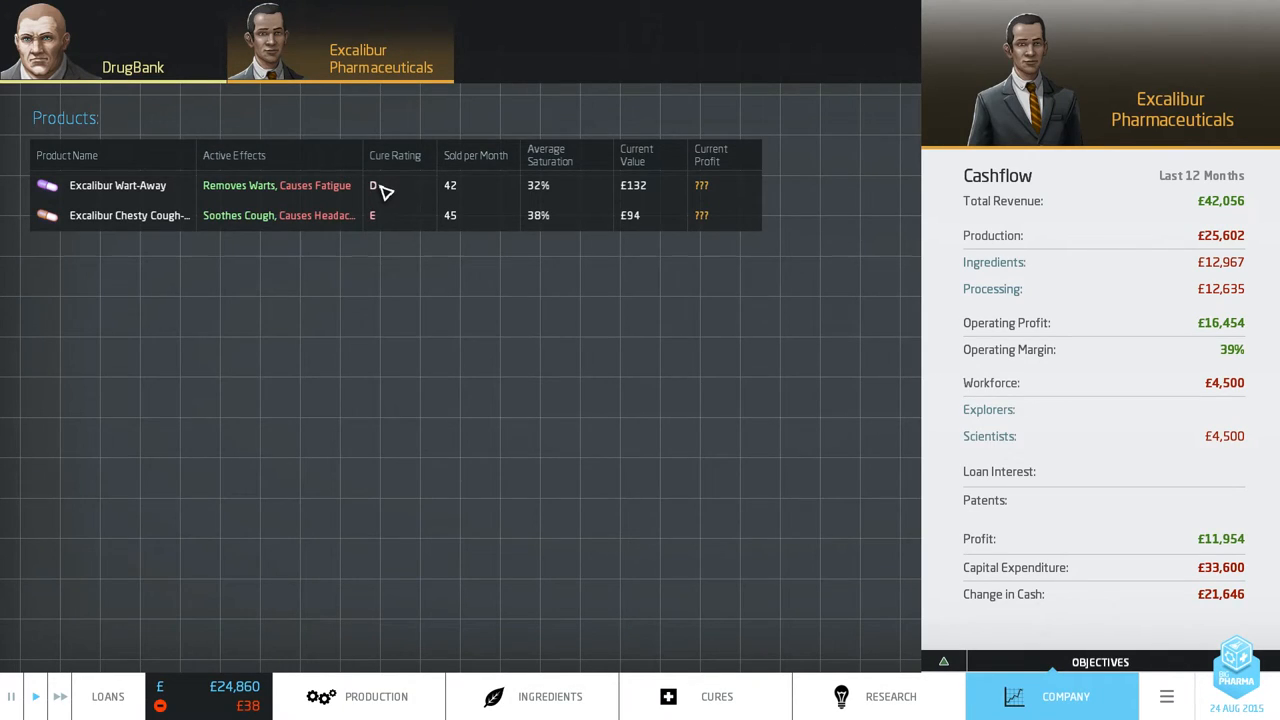
left_click(133, 40)
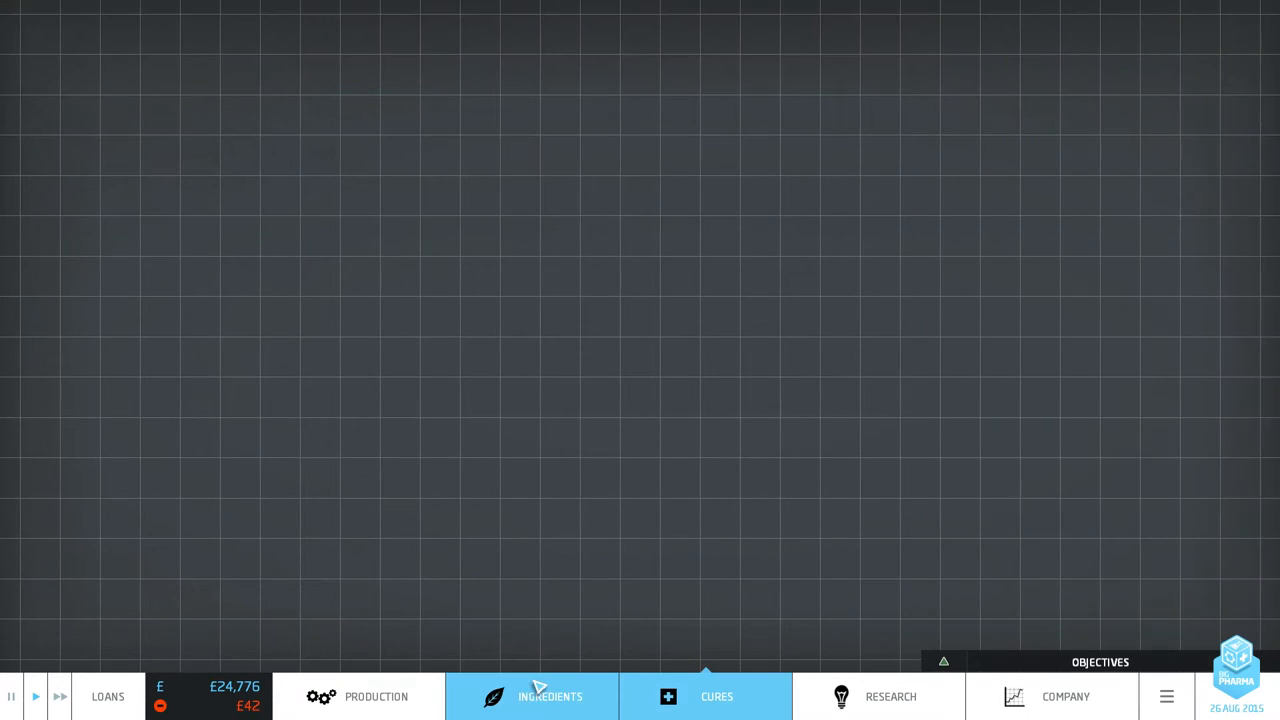
left_click(705, 696)
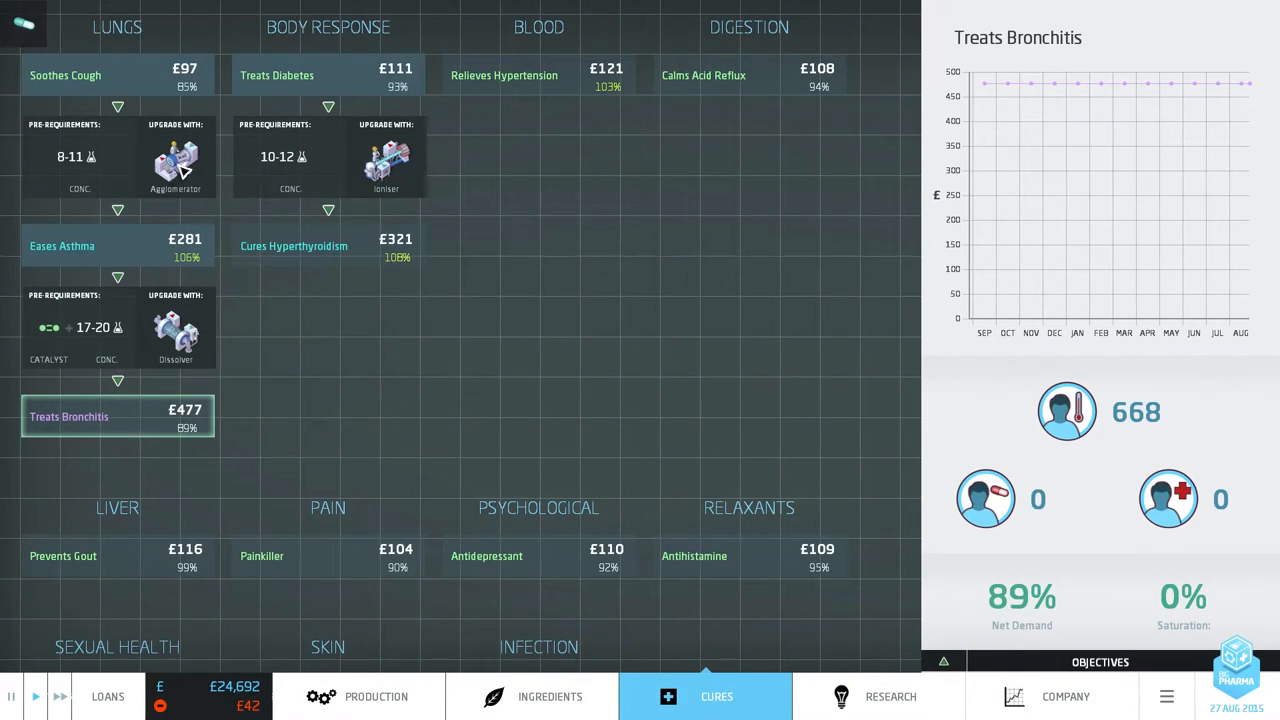
left_click(65, 75)
type("DrugBank A-Attack Helper")
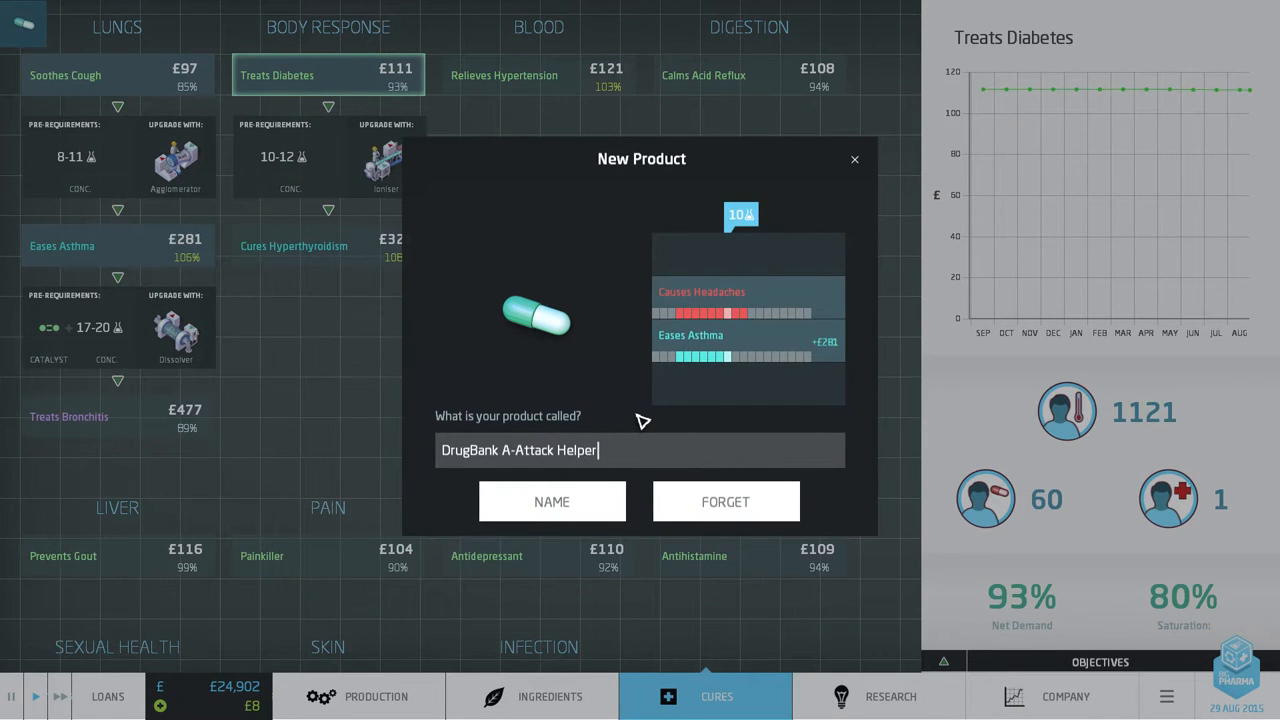
mouse_move(628, 462)
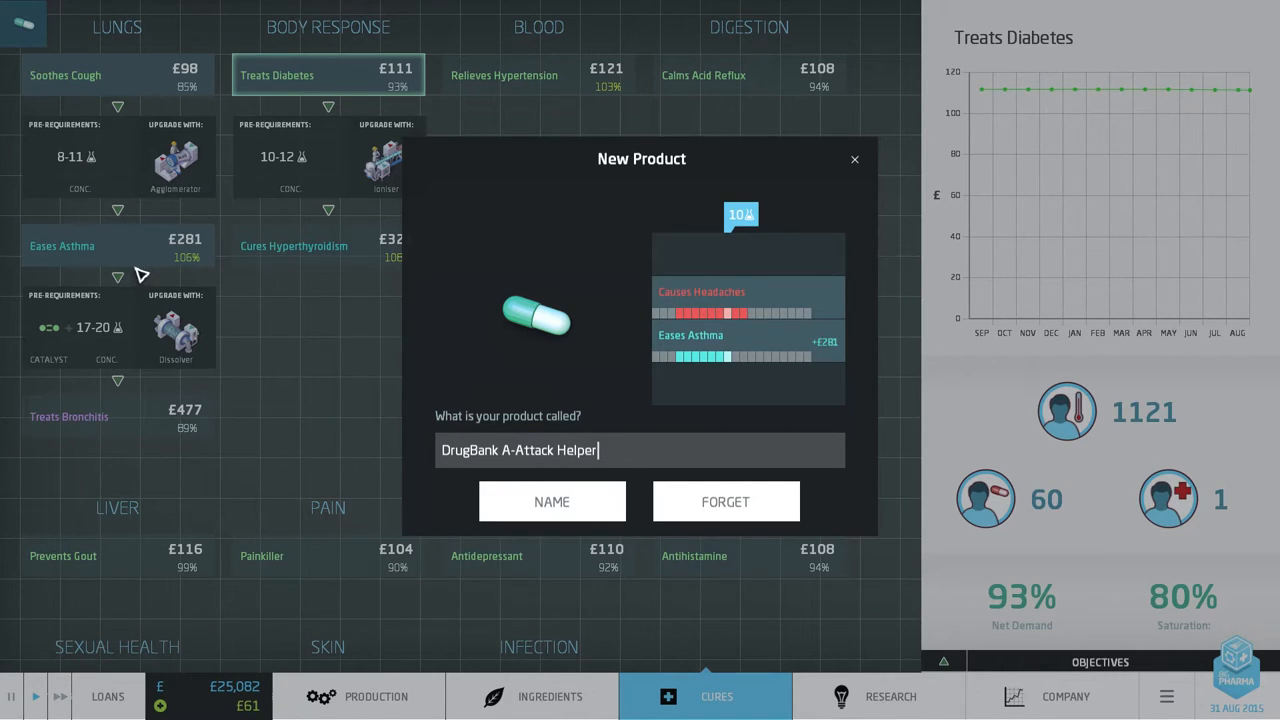
Change the asthma pill name from 'DrugBank A-Attack Helper' to 'DrugBank A-Attack Away'.
key("BackSpace")
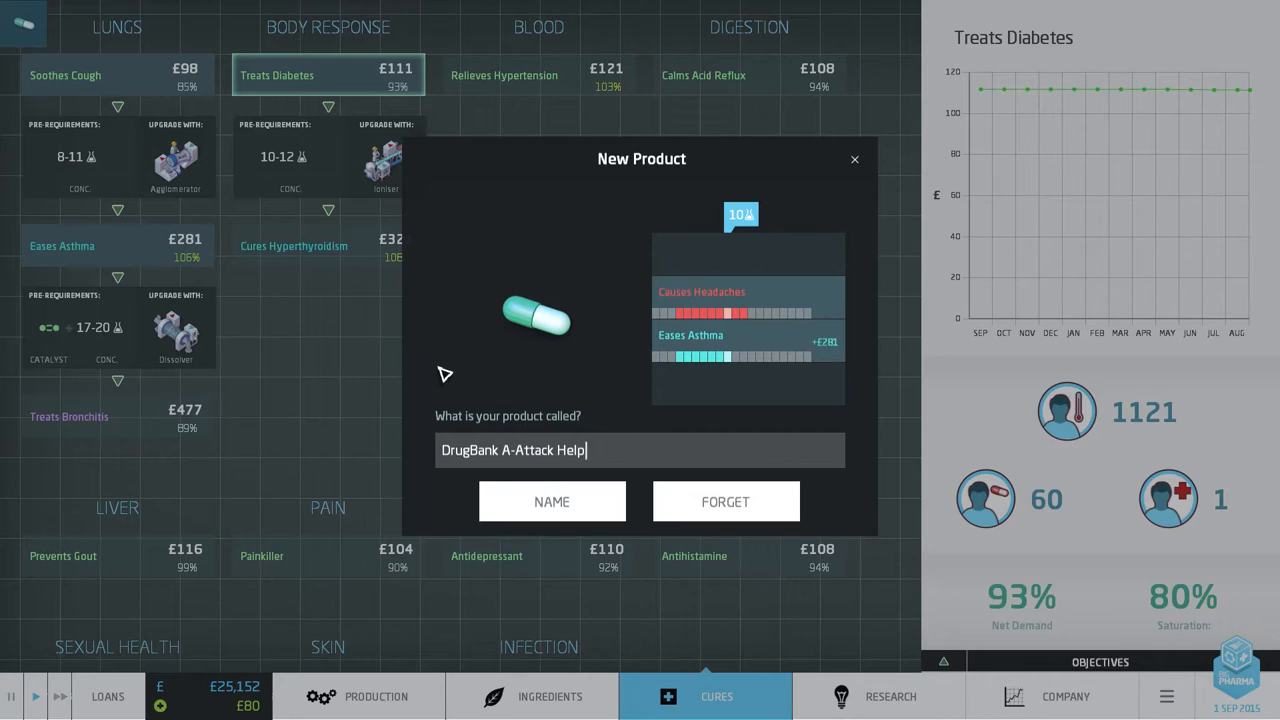
key("BackSpace")
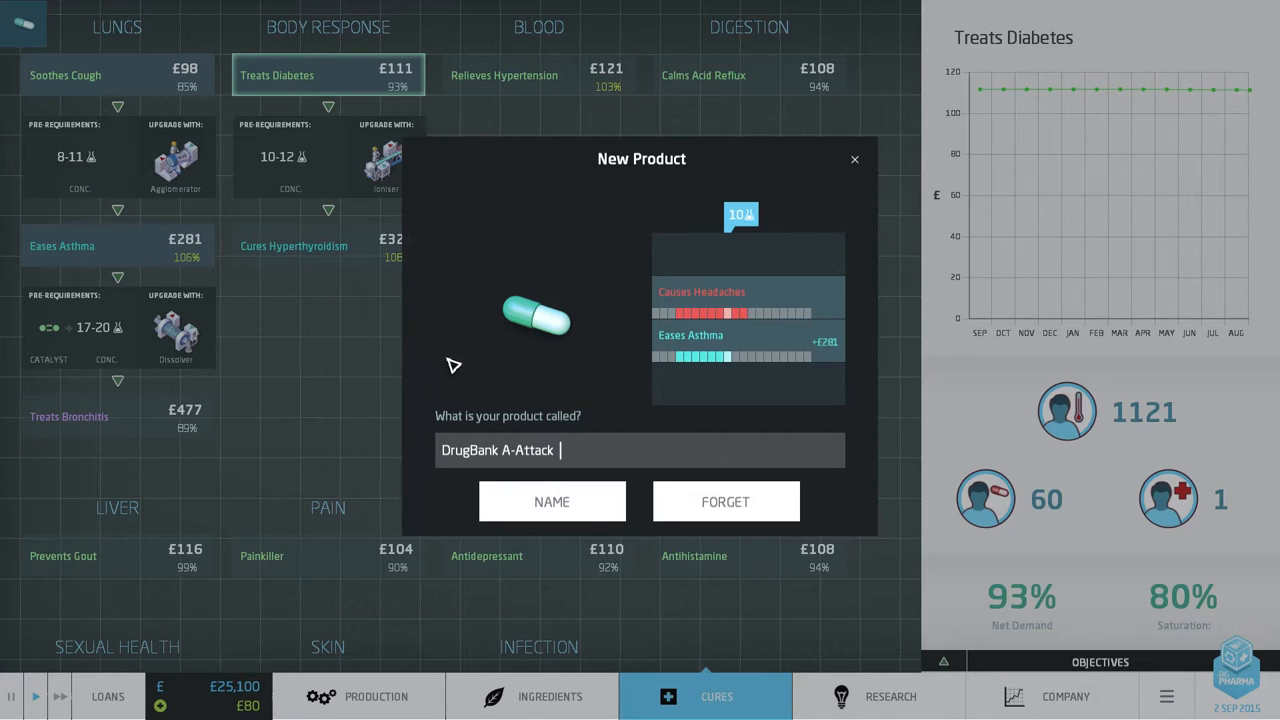
type("Away")
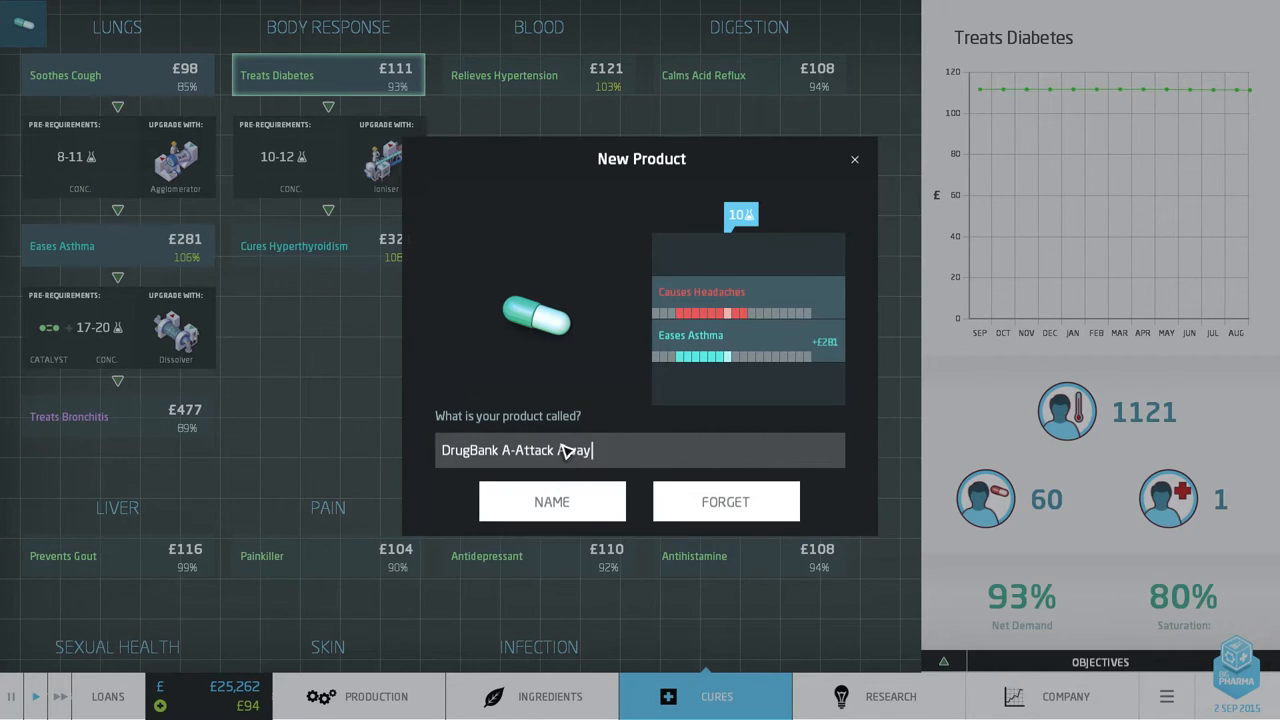
left_click(551, 501)
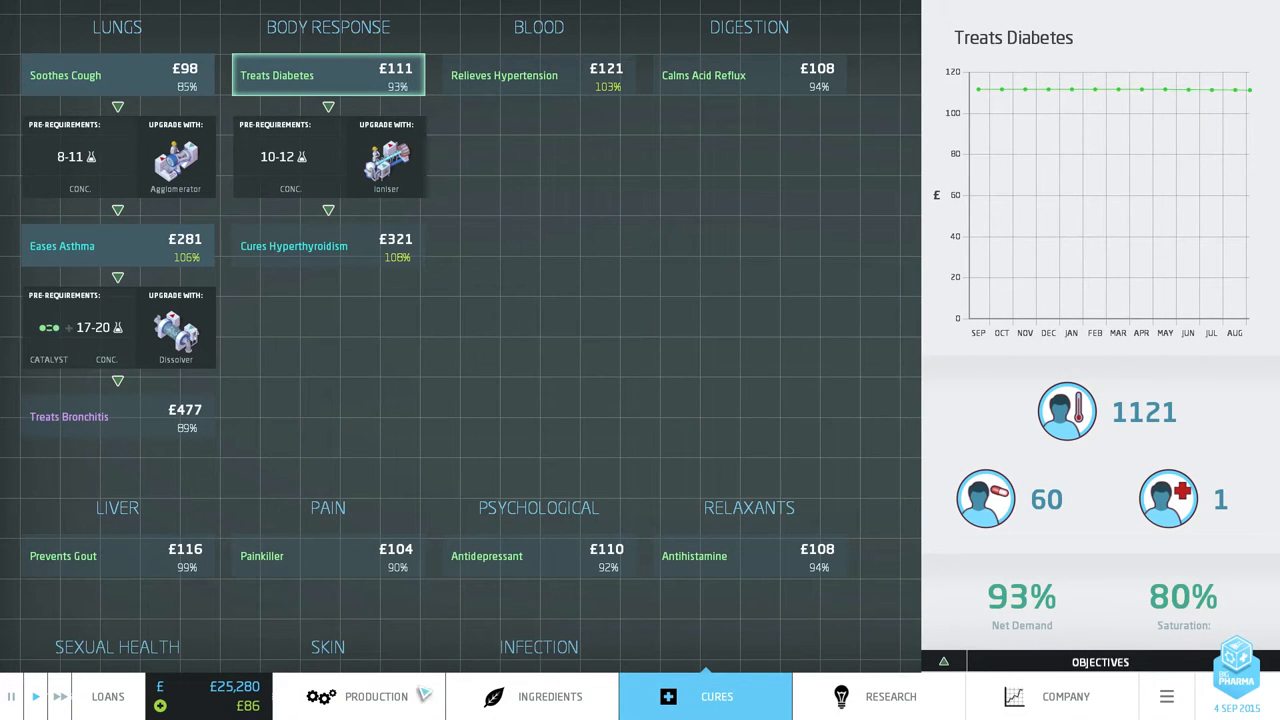
left_click(376, 696)
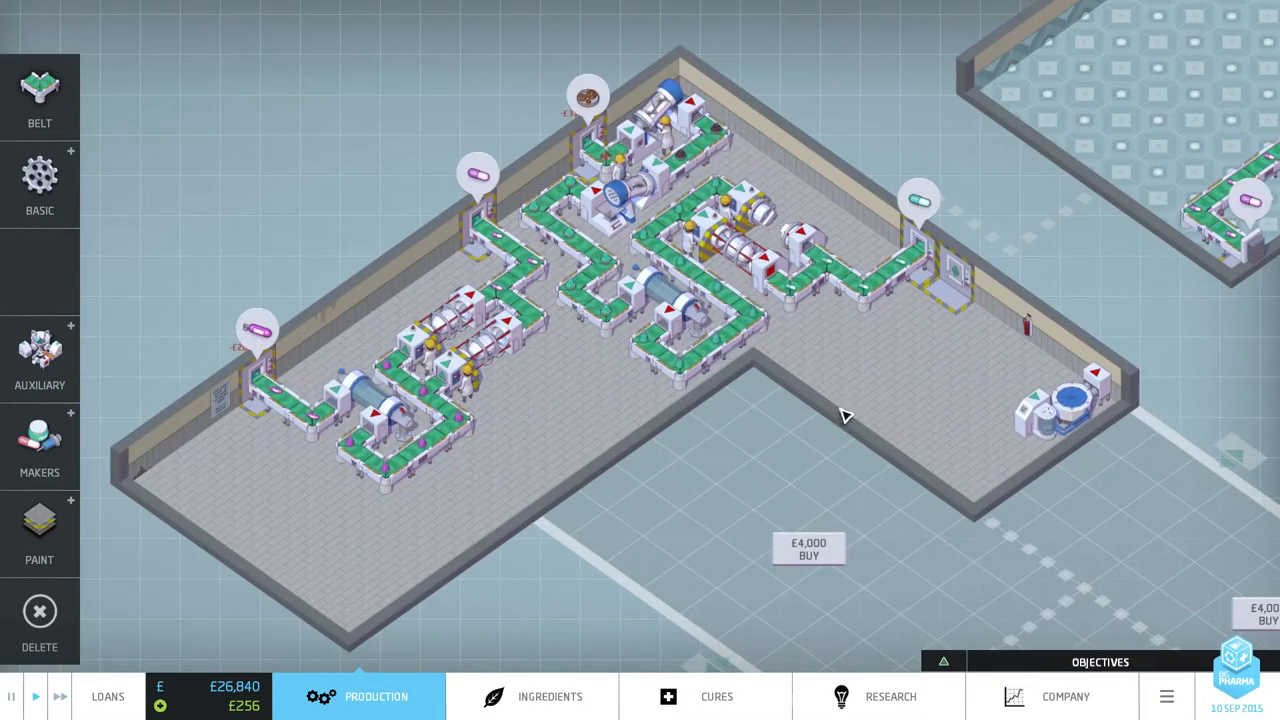
Check Alternative Delivery progress and send explorers to Vine Borer and Dragon Beetle forests.
left_click(890, 696)
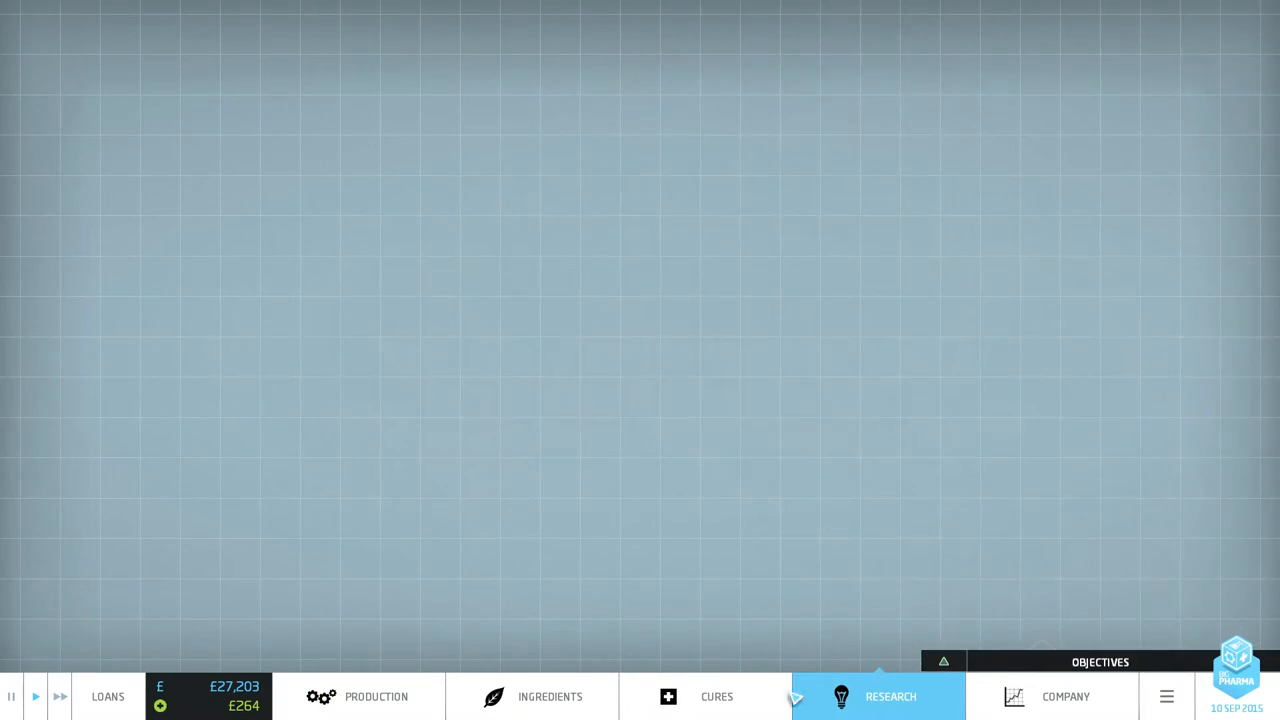
left_click(889, 696)
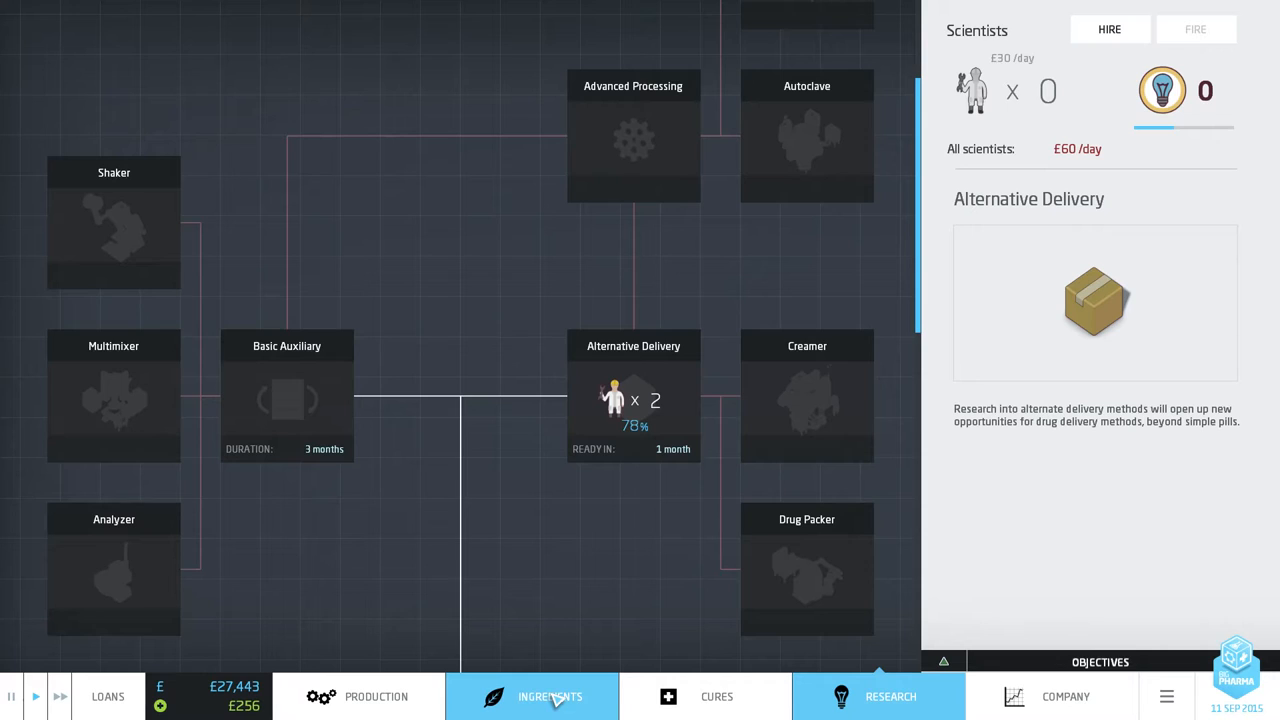
left_click(549, 696)
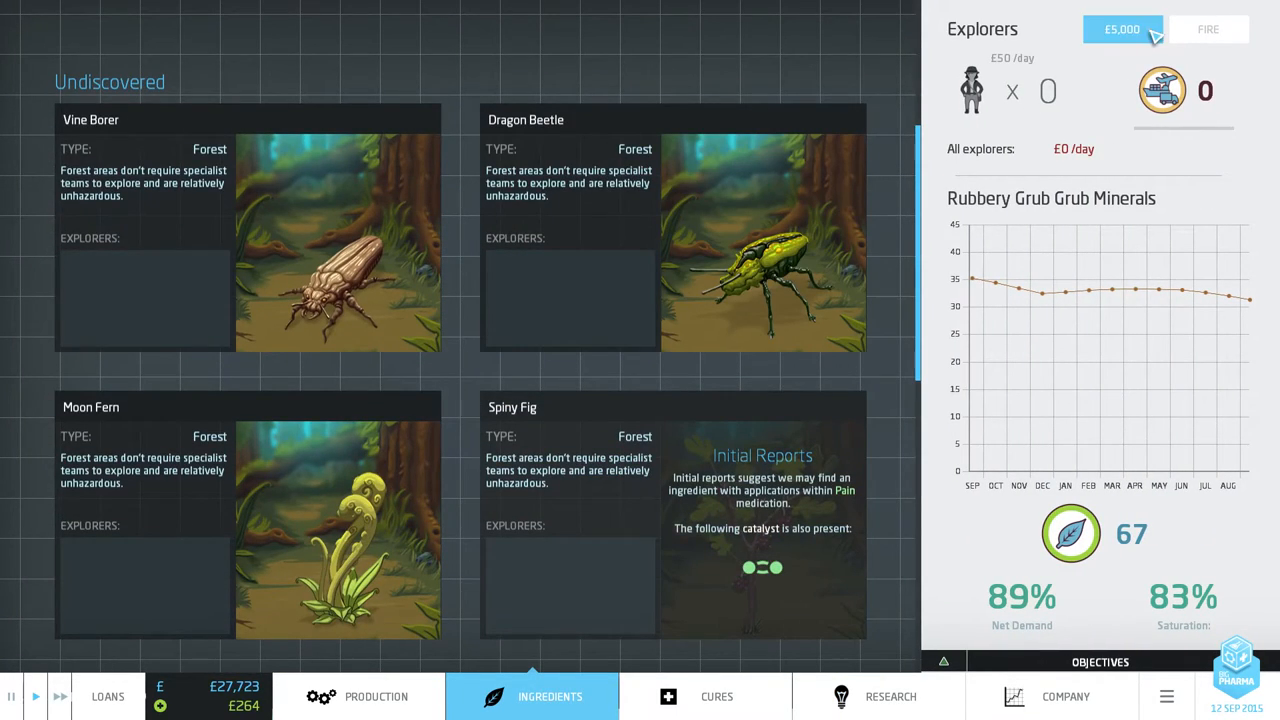
left_click(1122, 28)
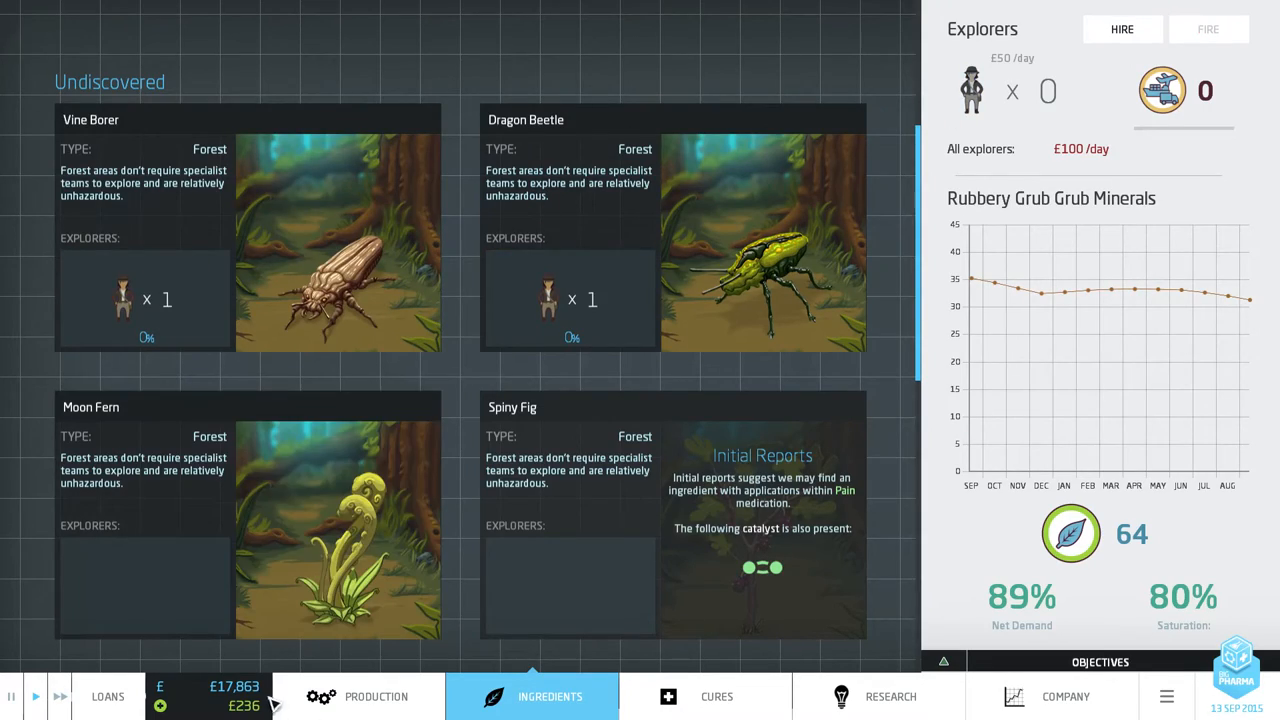
left_click(376, 696)
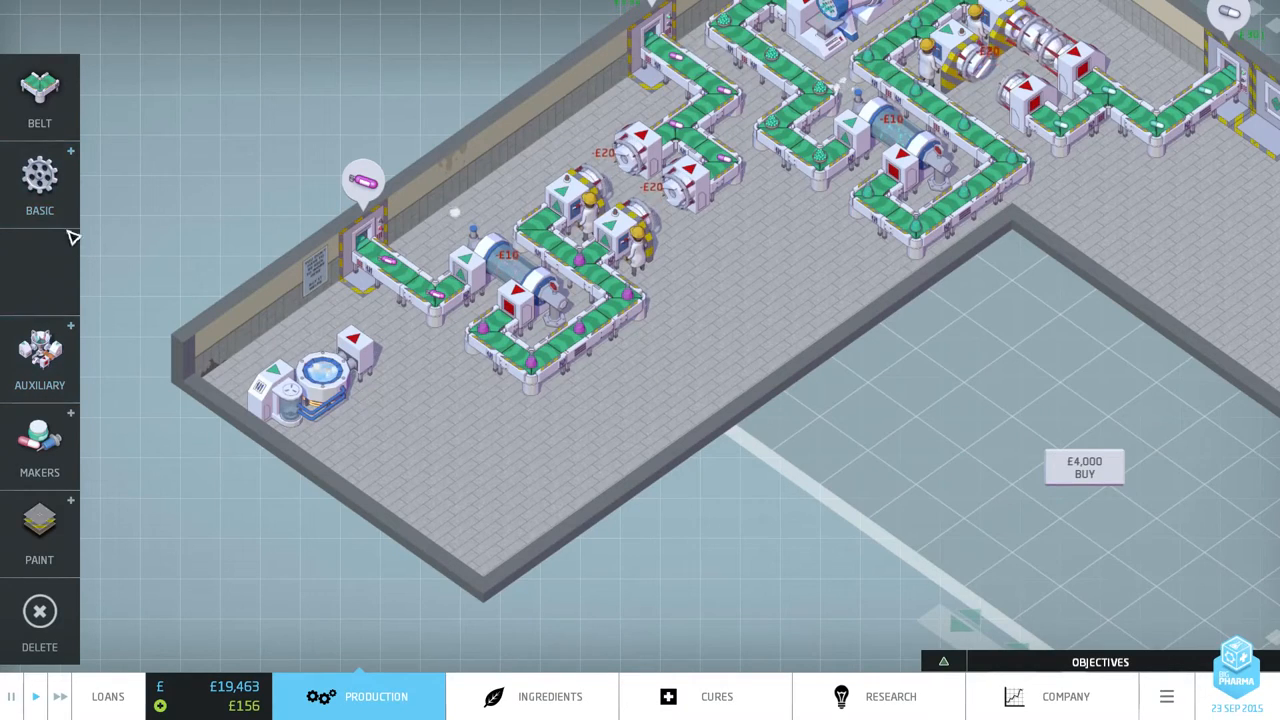
Place an evaporator beside the lower line's ingredient intake.
left_click(40, 185)
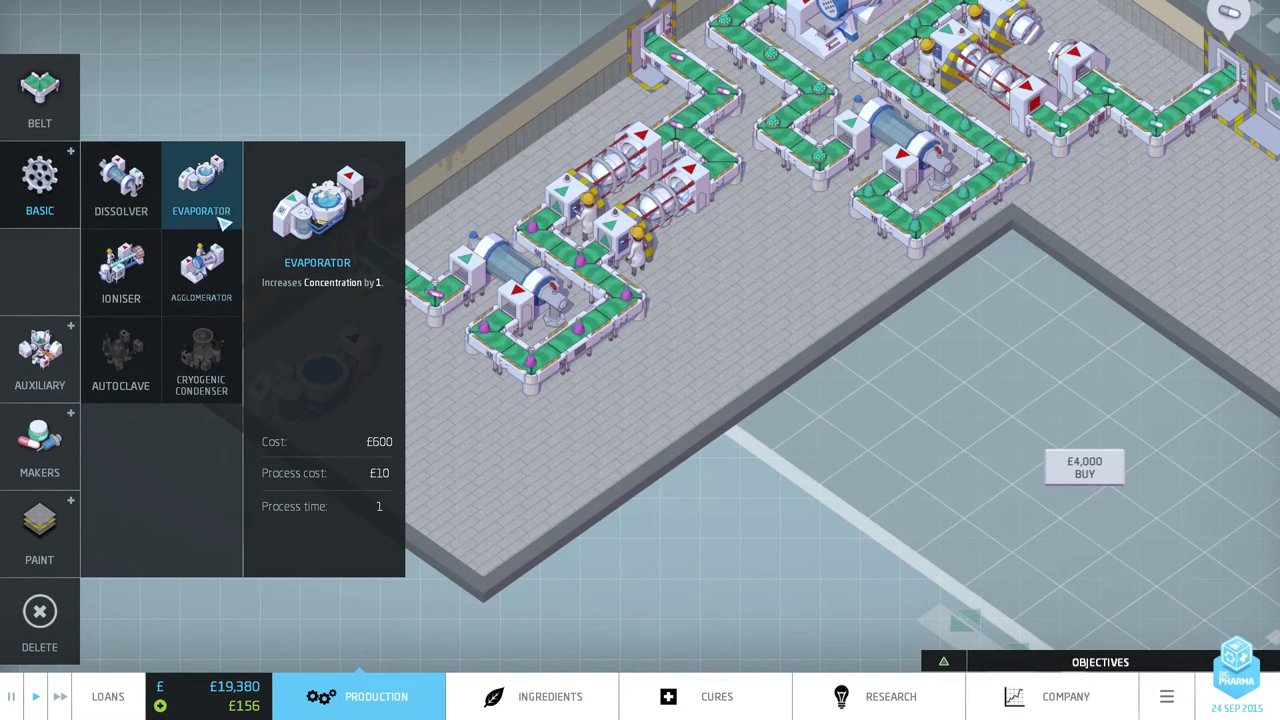
left_click(201, 270)
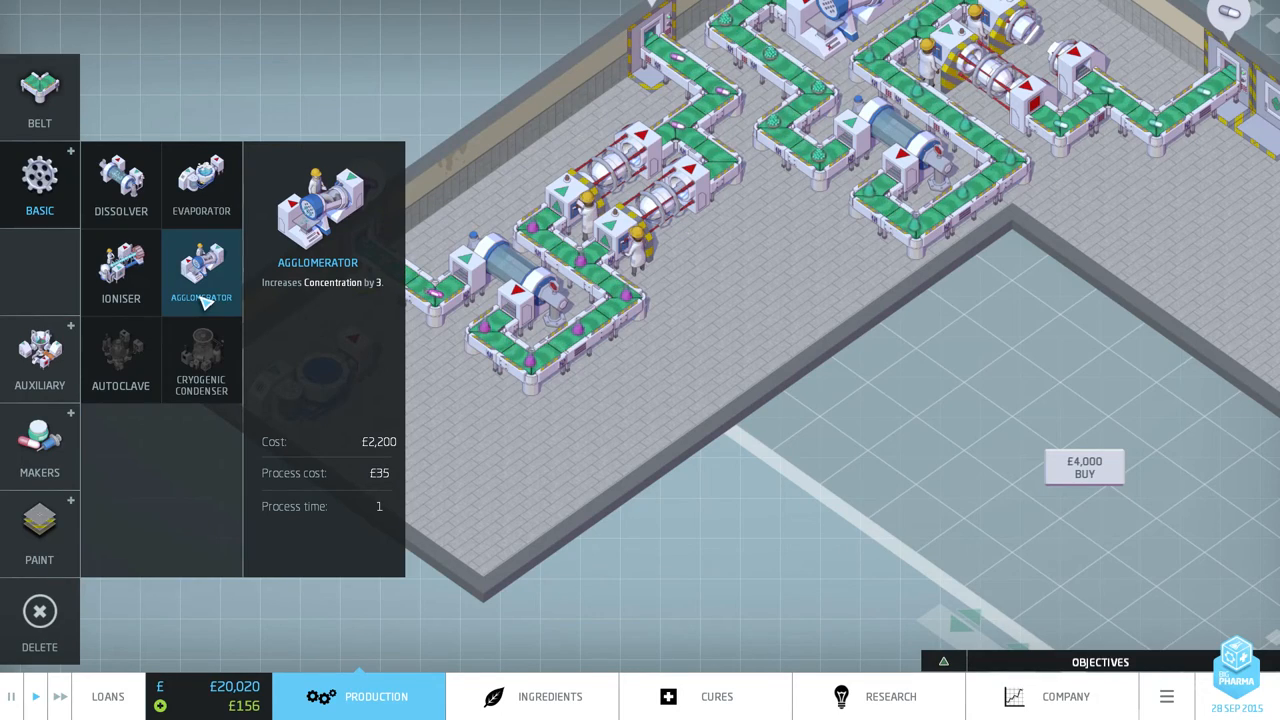
left_click(201, 270)
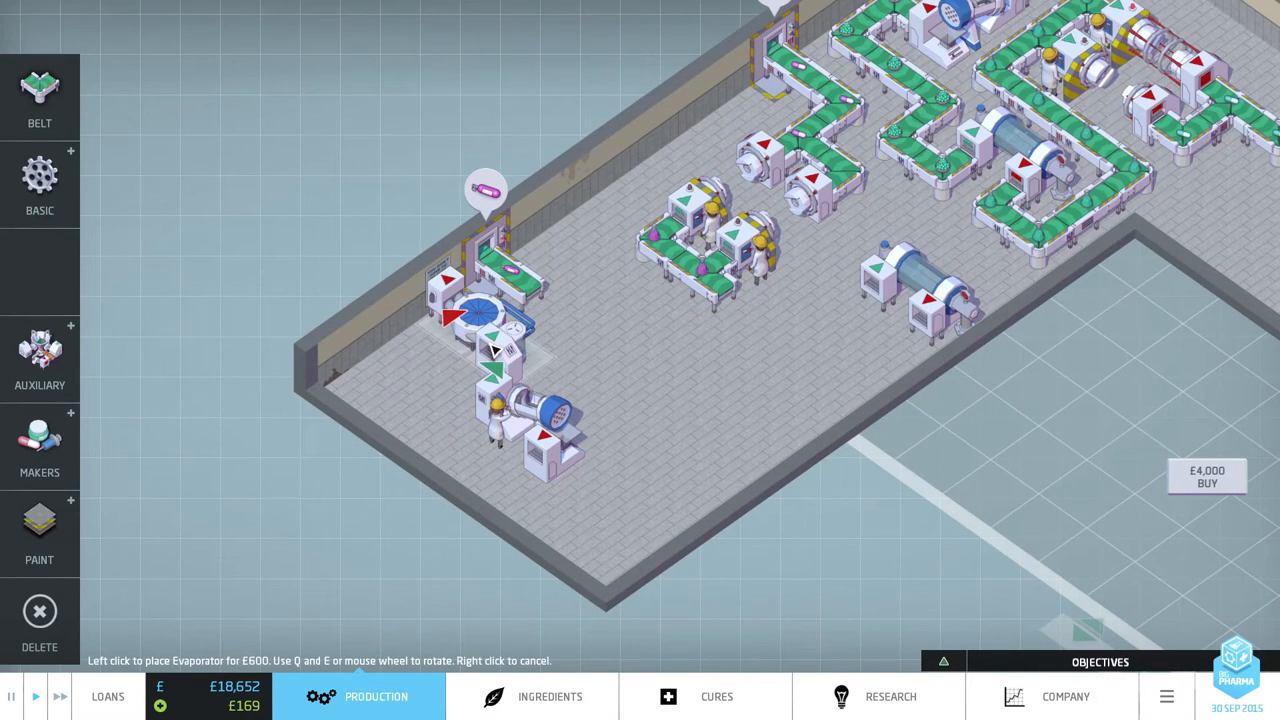
left_click(39, 97)
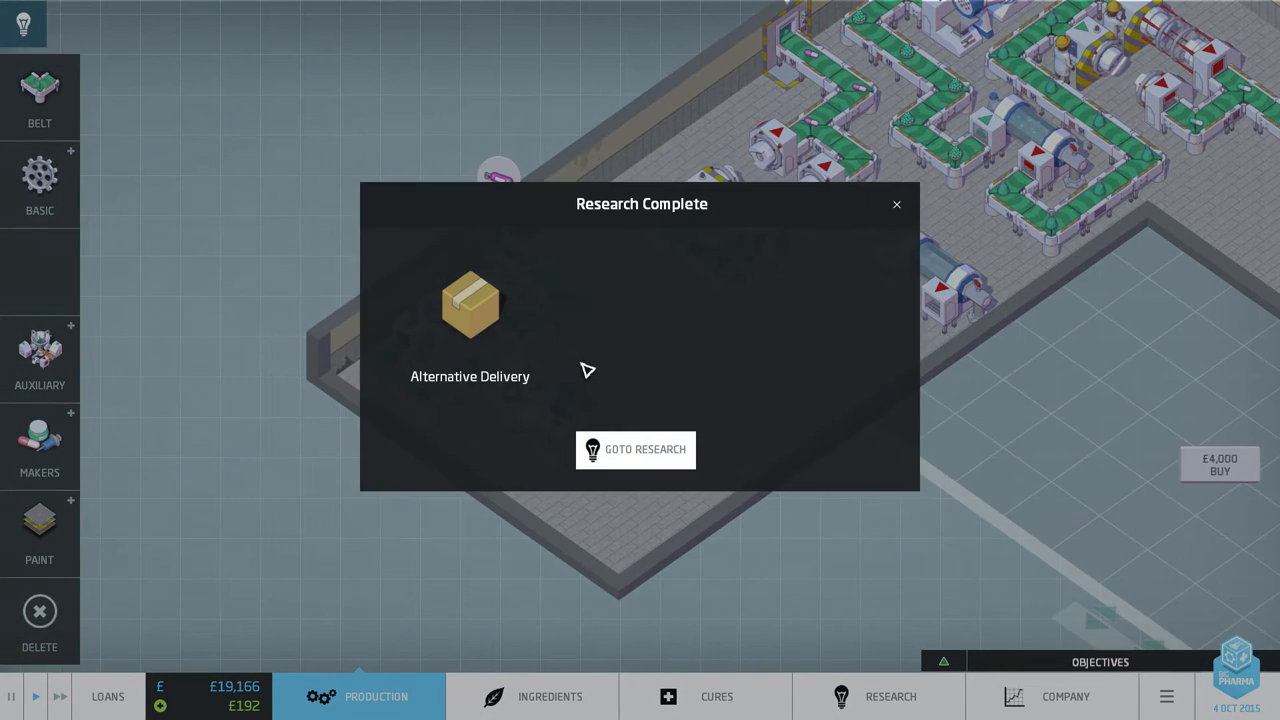
Assign scientists to research the Shaker from the research tree.
left_click(635, 449)
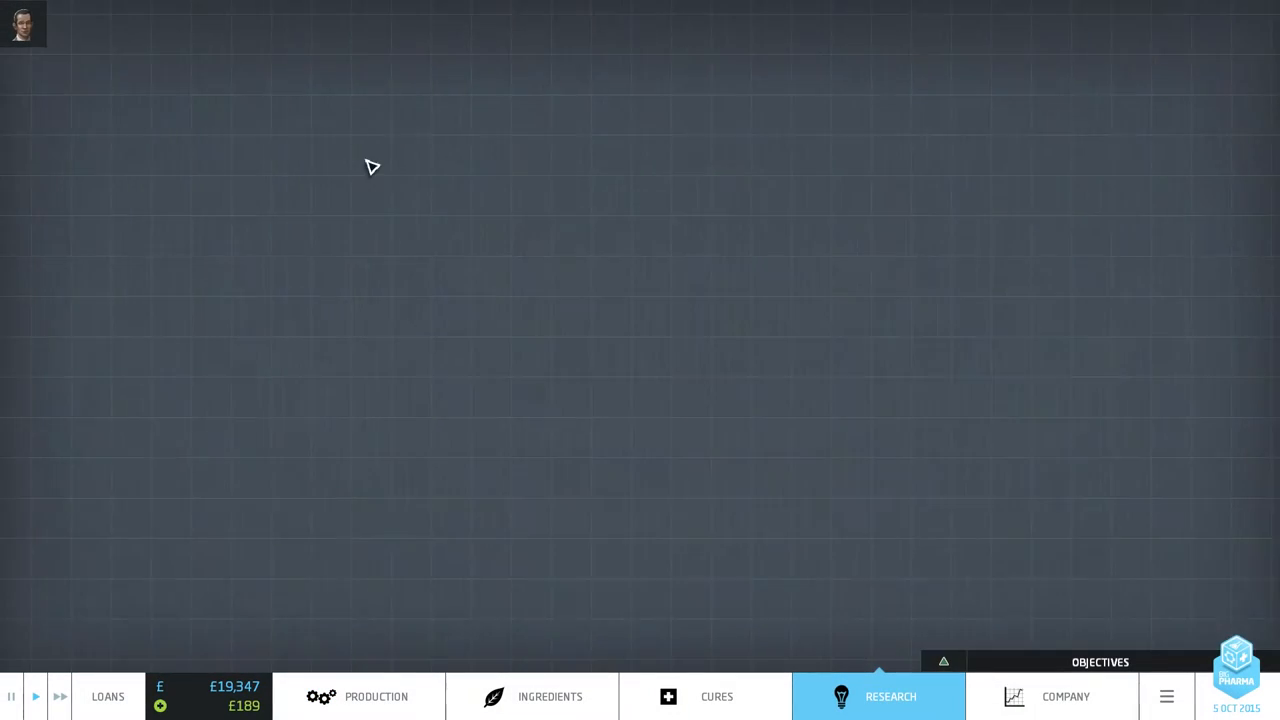
left_click(889, 696)
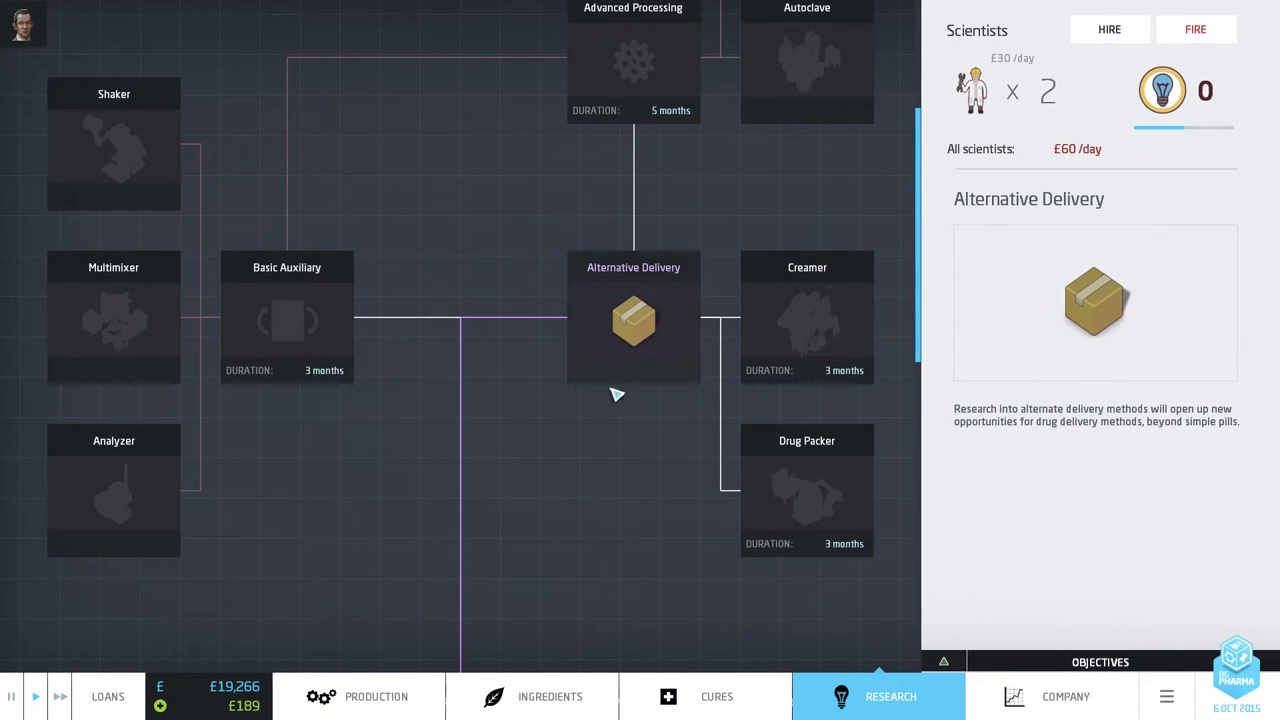
left_click(807, 490)
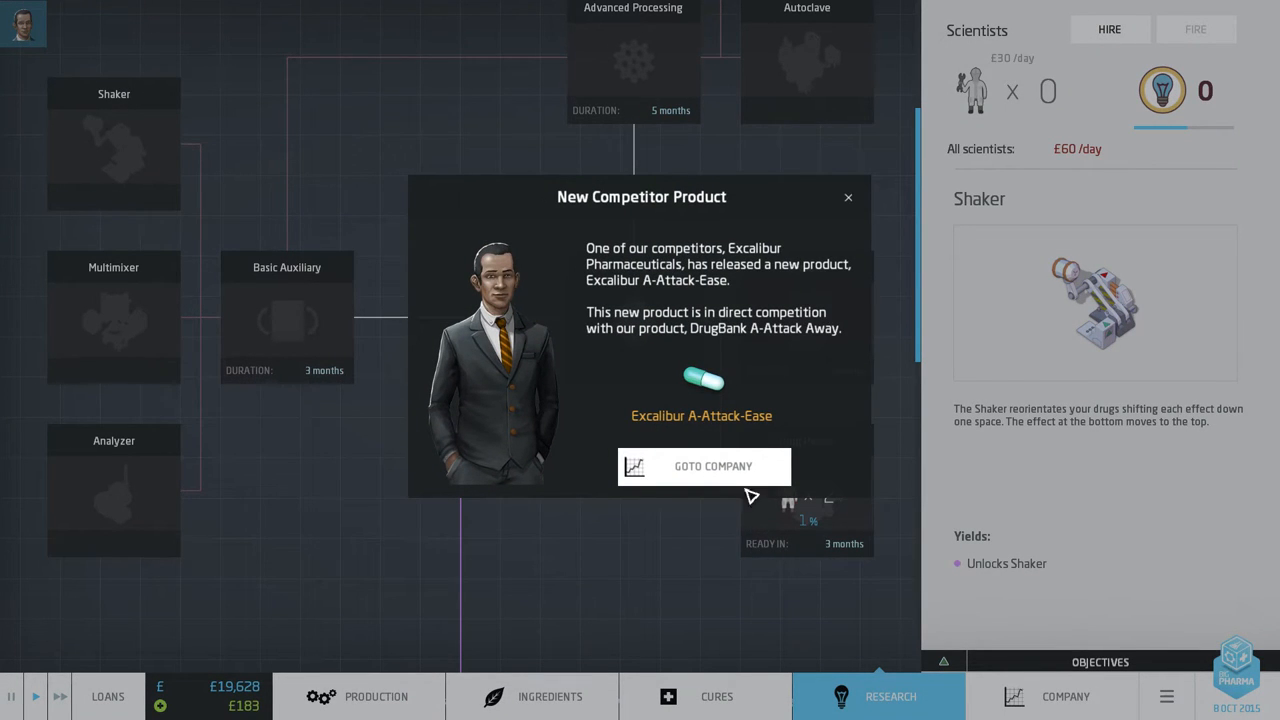
Dismiss Excalibur's A-Attack-Ease notice, review DrugBank's product cure ratings, and return to the factory.
left_click(848, 197)
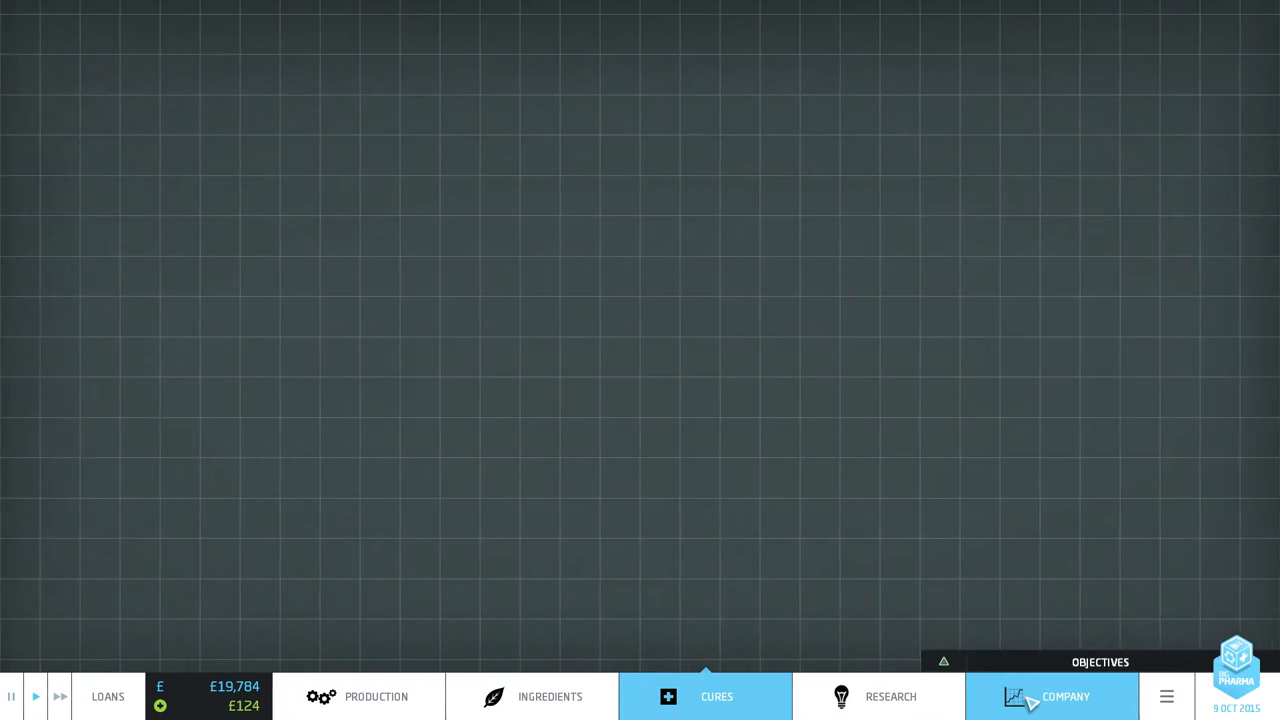
left_click(716, 696)
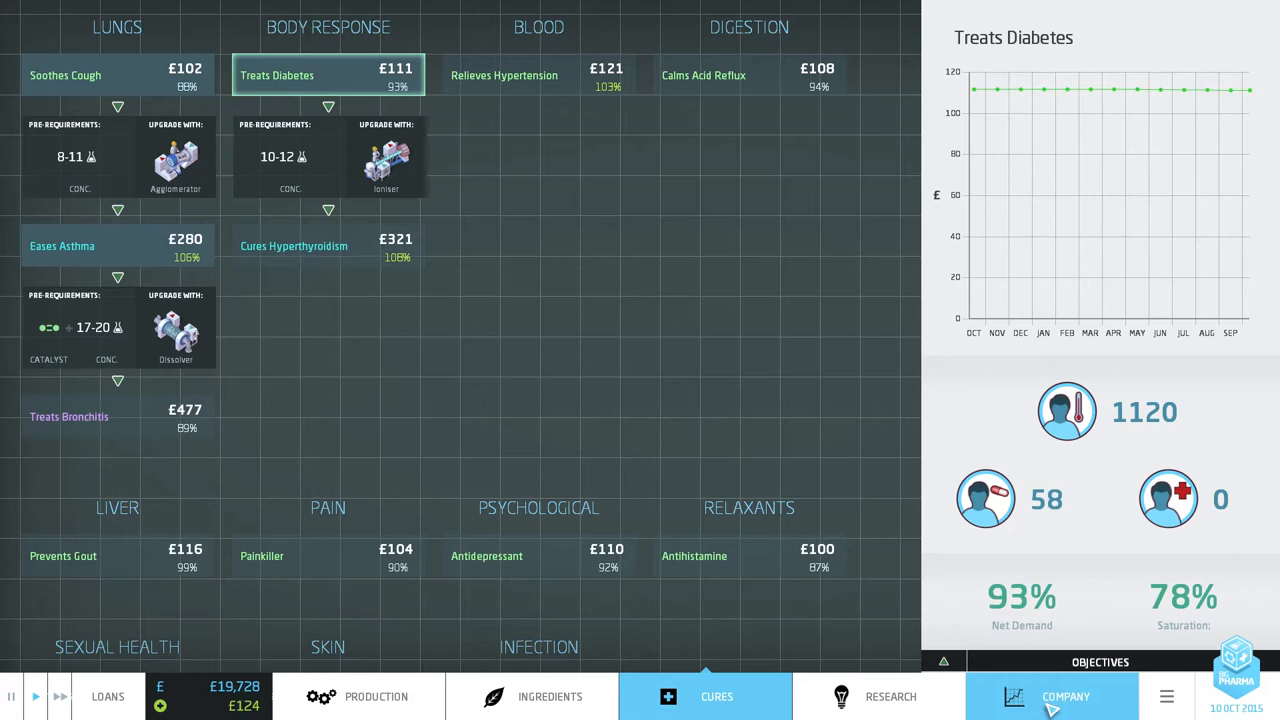
left_click(1065, 696)
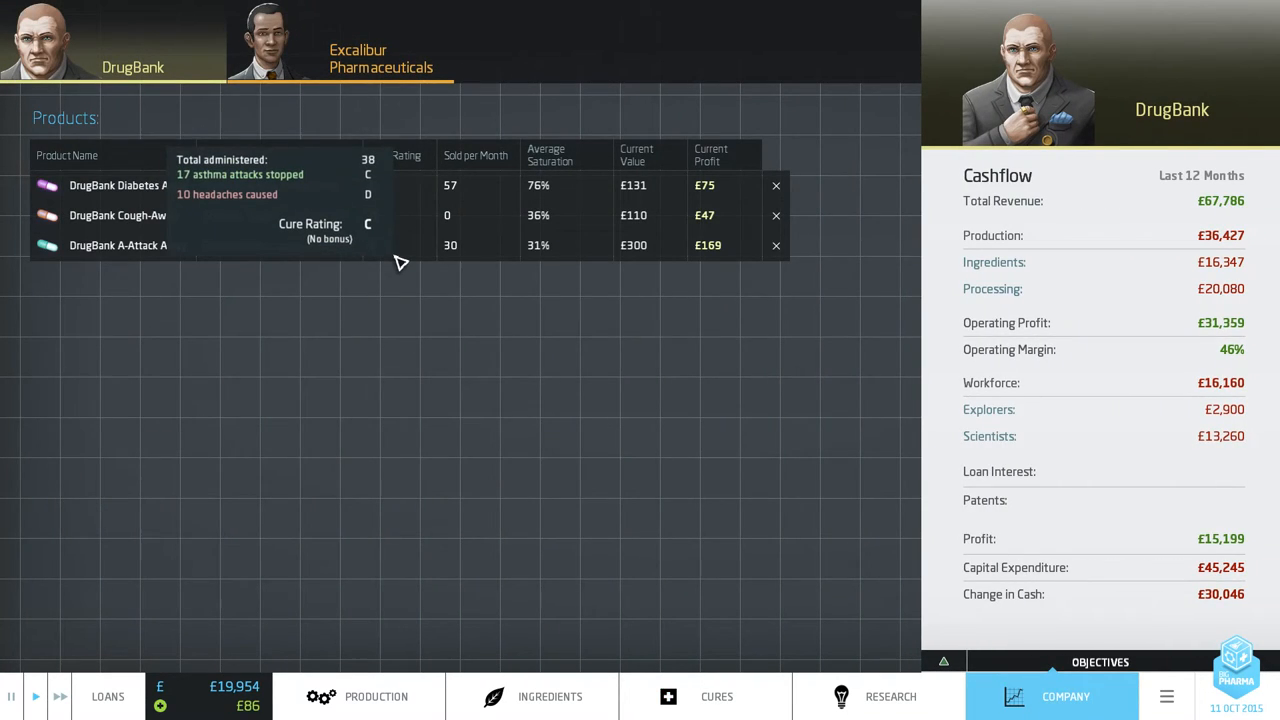
left_click(381, 42)
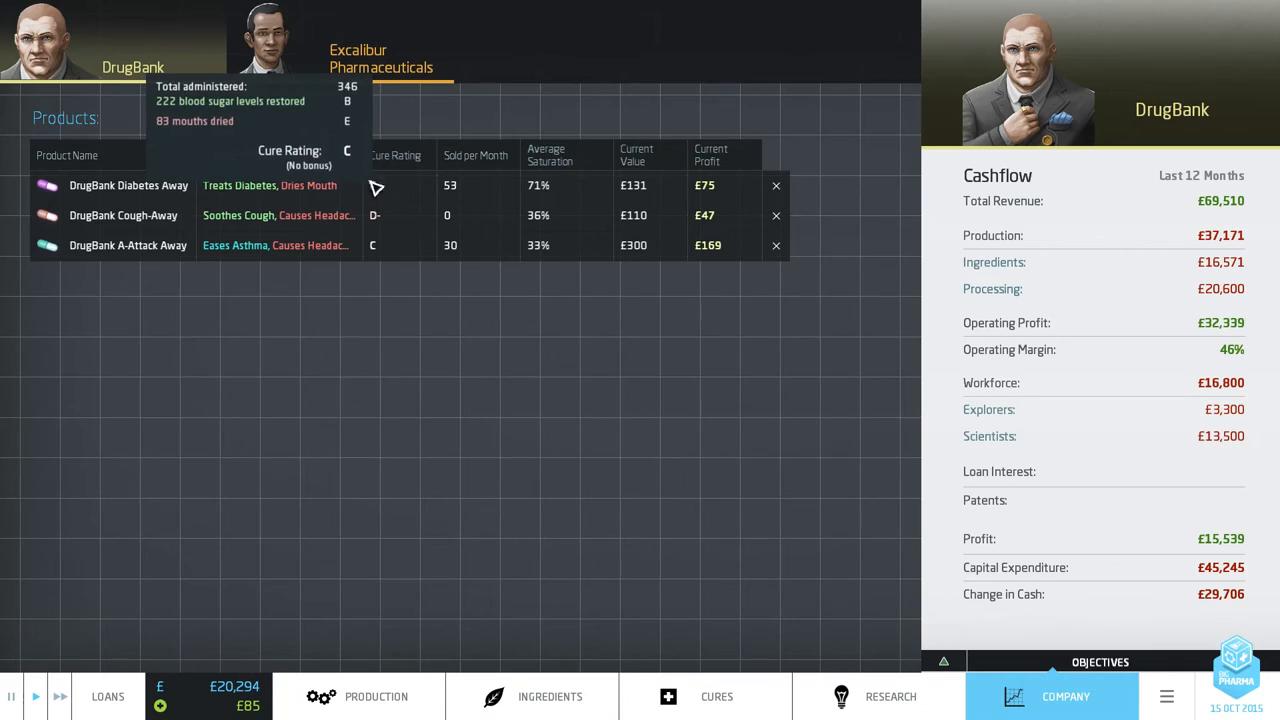
left_click(360, 696)
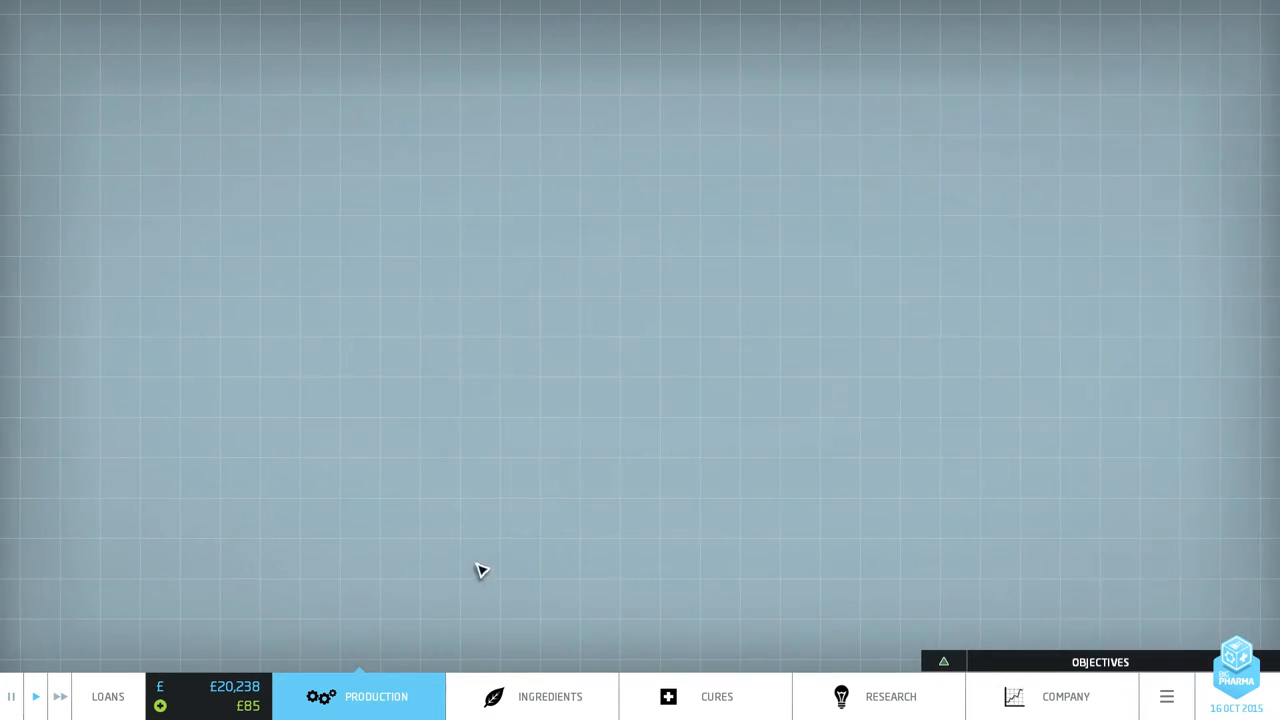
Add an ioniser and an agglomerator to the lower-left A-Attack Away conveyor line.
left_click(376, 696)
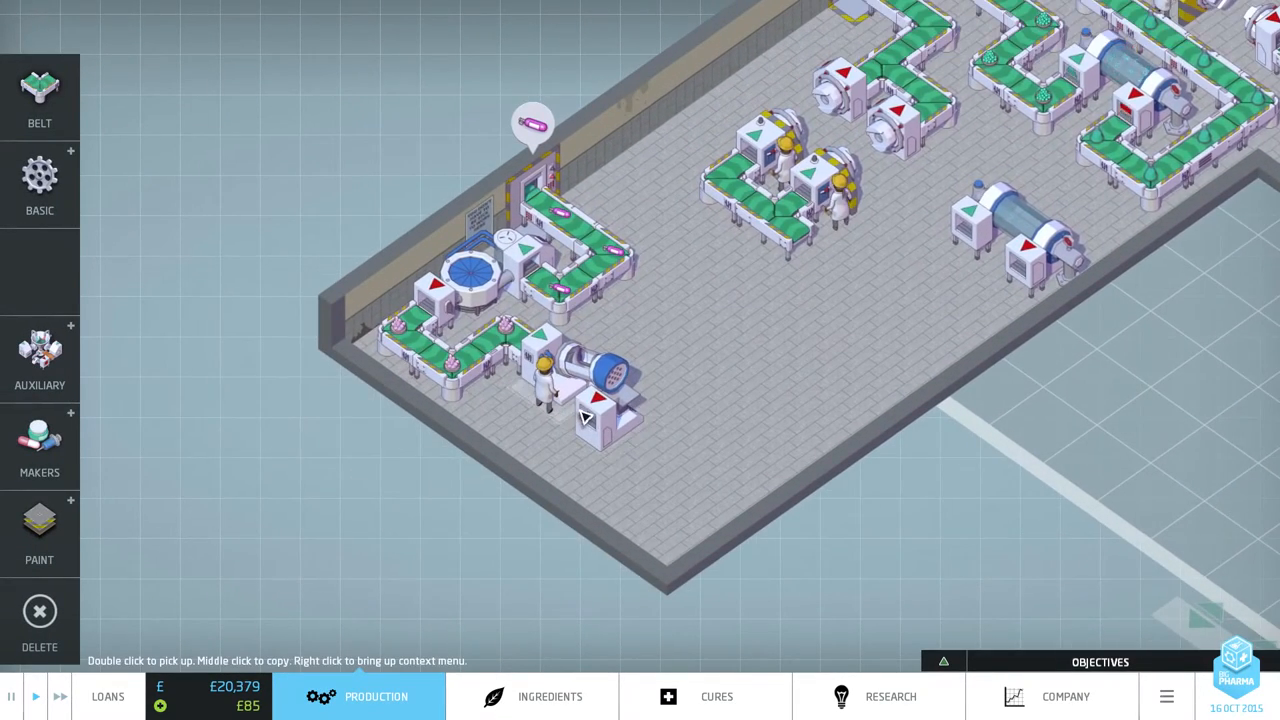
left_click(600, 400)
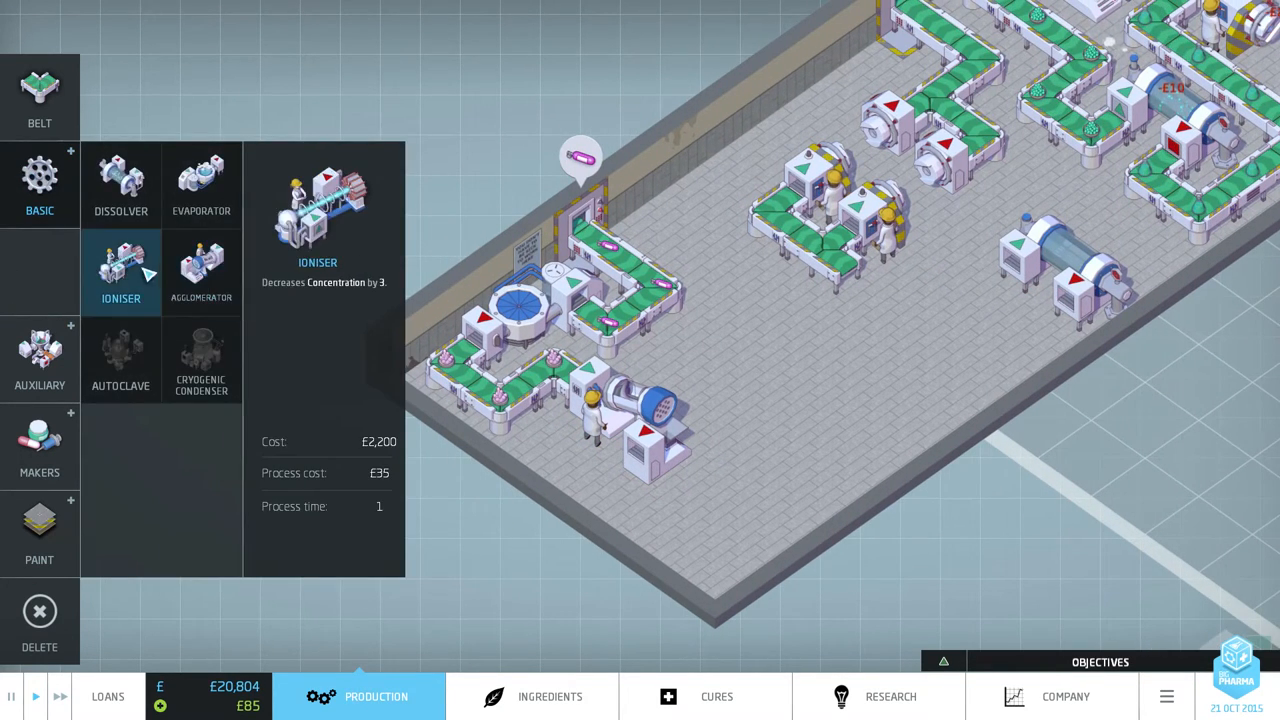
left_click(120, 272)
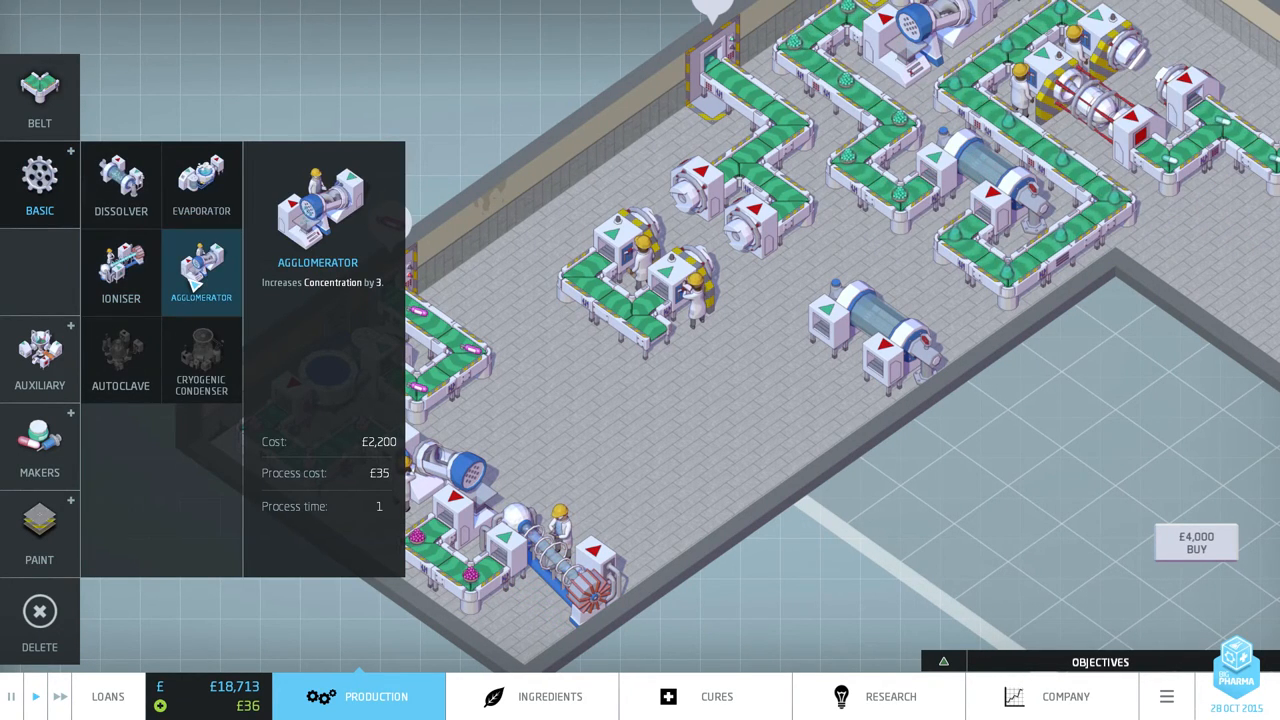
left_click(201, 270)
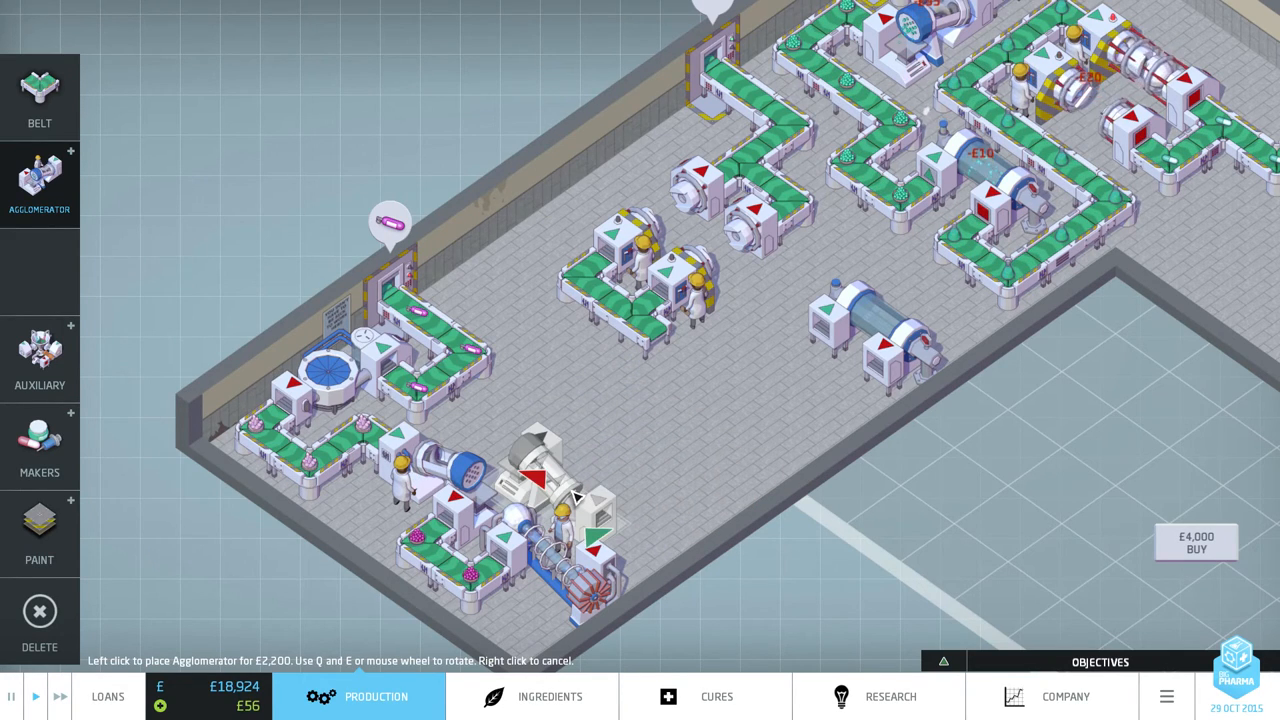
left_click(620, 410)
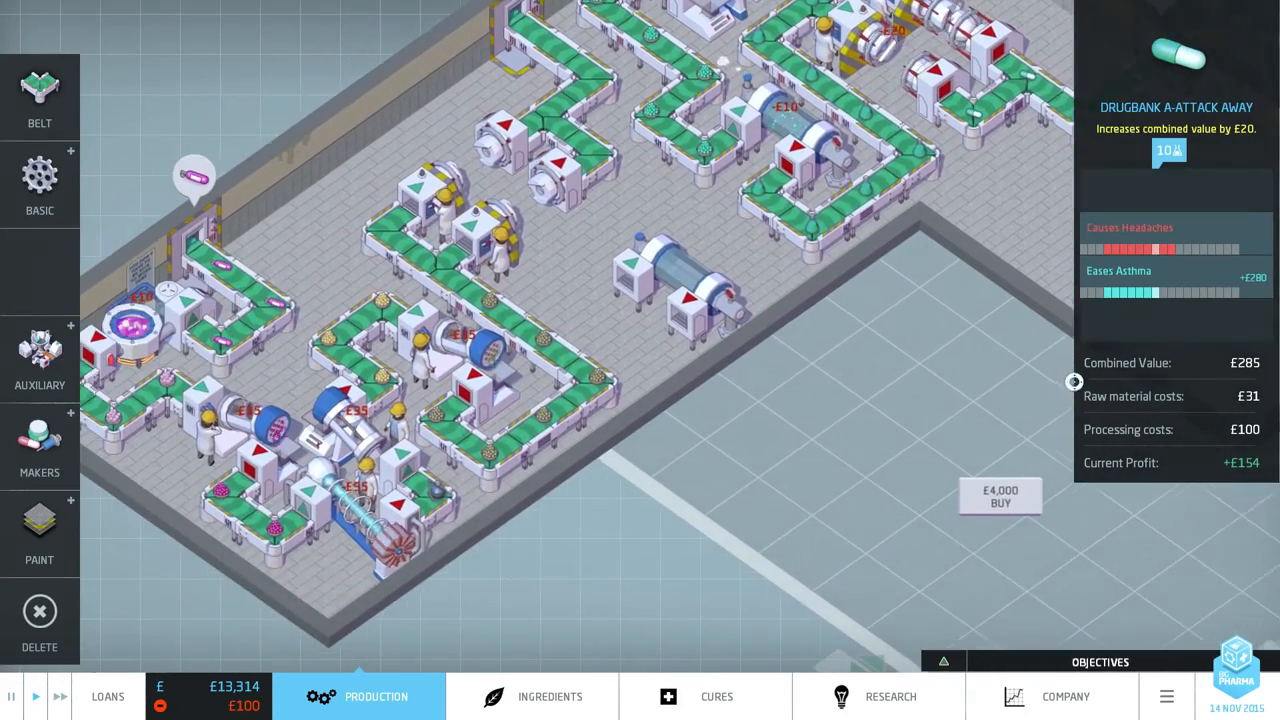
View DrugBank's and Excalibur Pharmaceuticals' product lists side by side, then return to the factory floor.
left_click(716, 696)
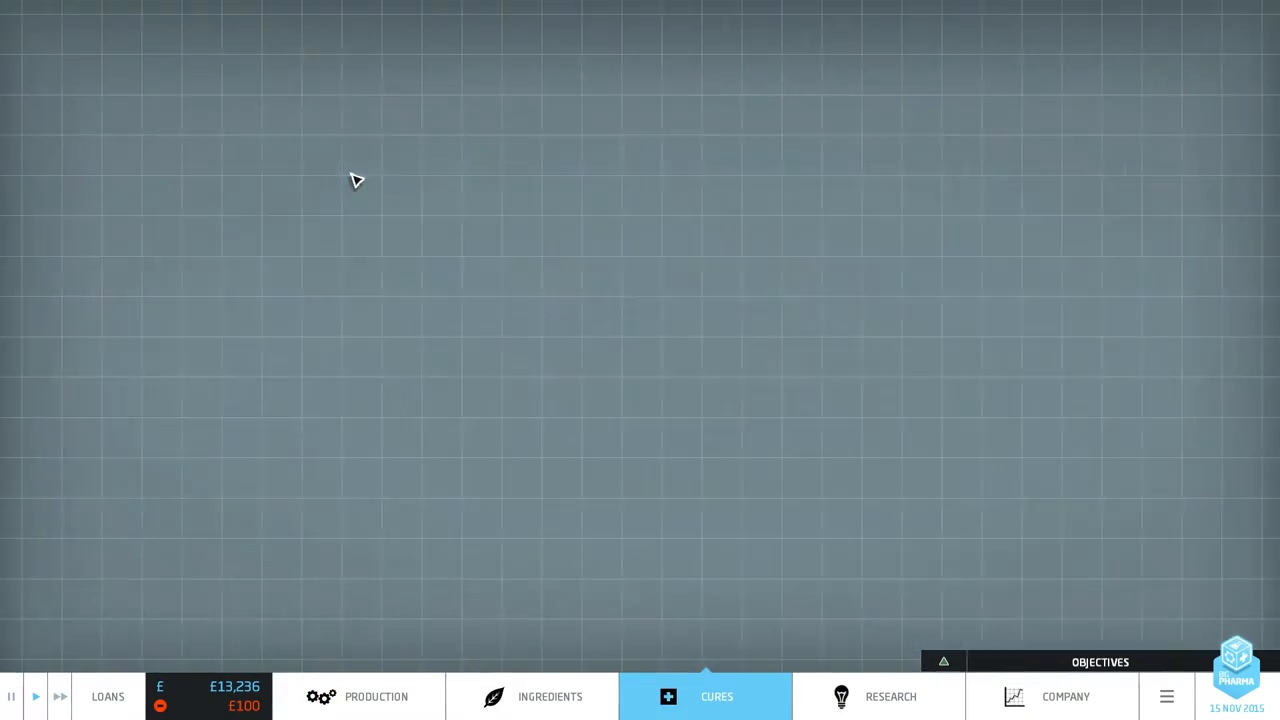
left_click(1065, 696)
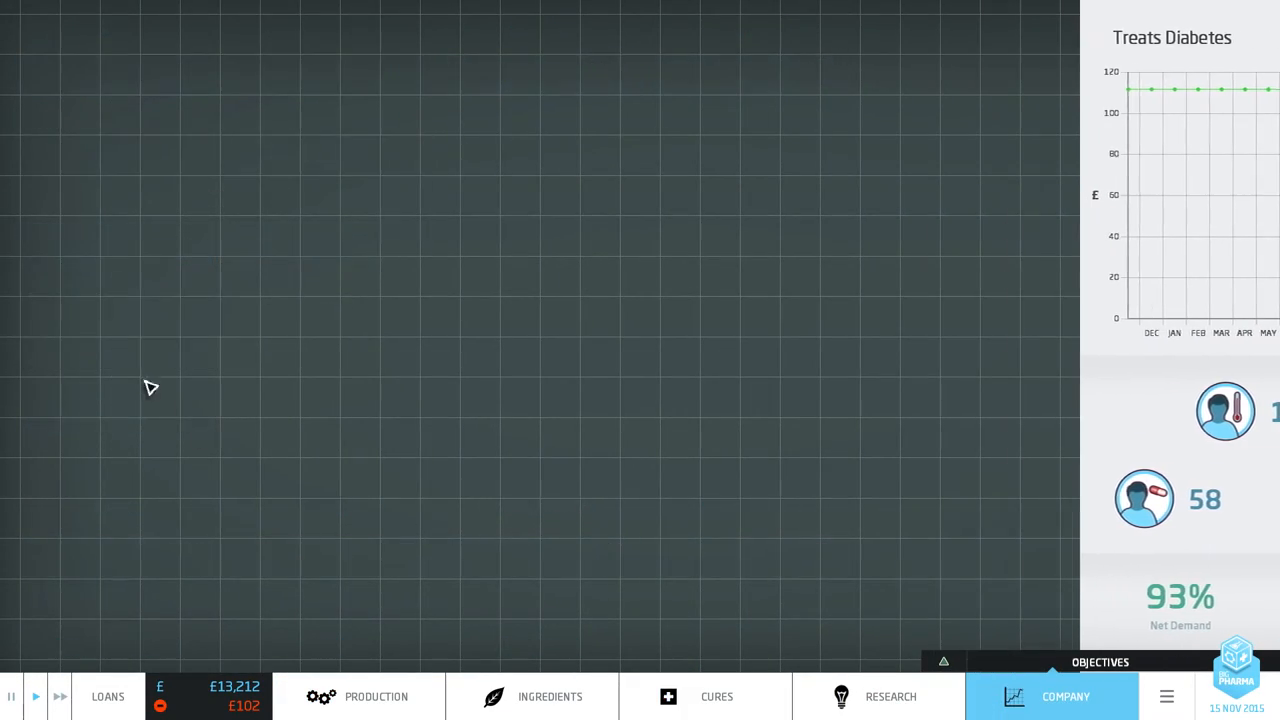
left_click(1065, 696)
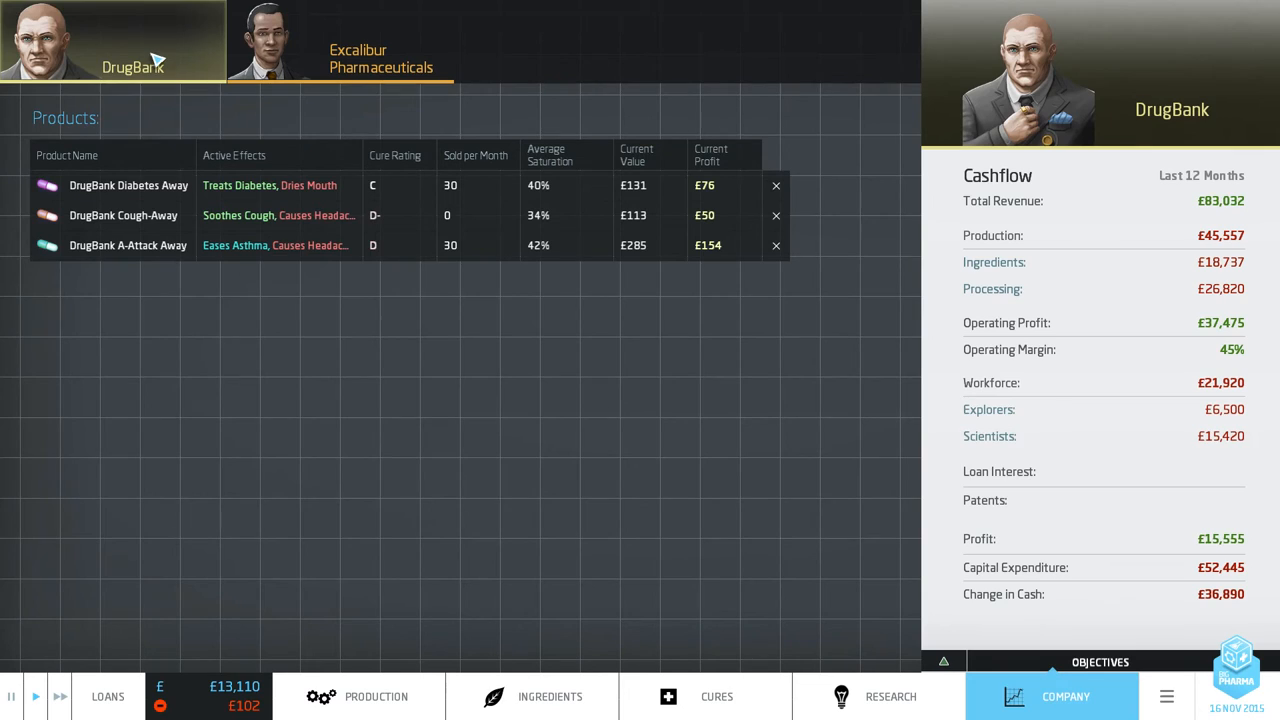
left_click(380, 58)
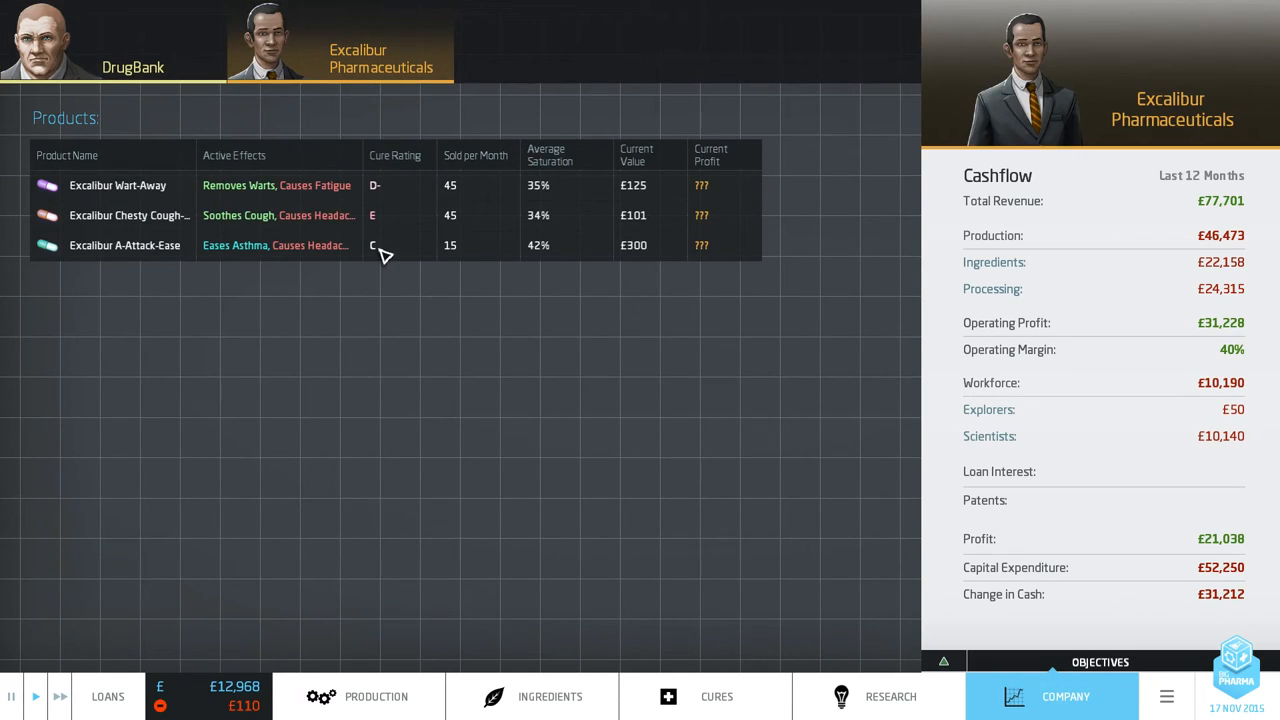
left_click(115, 40)
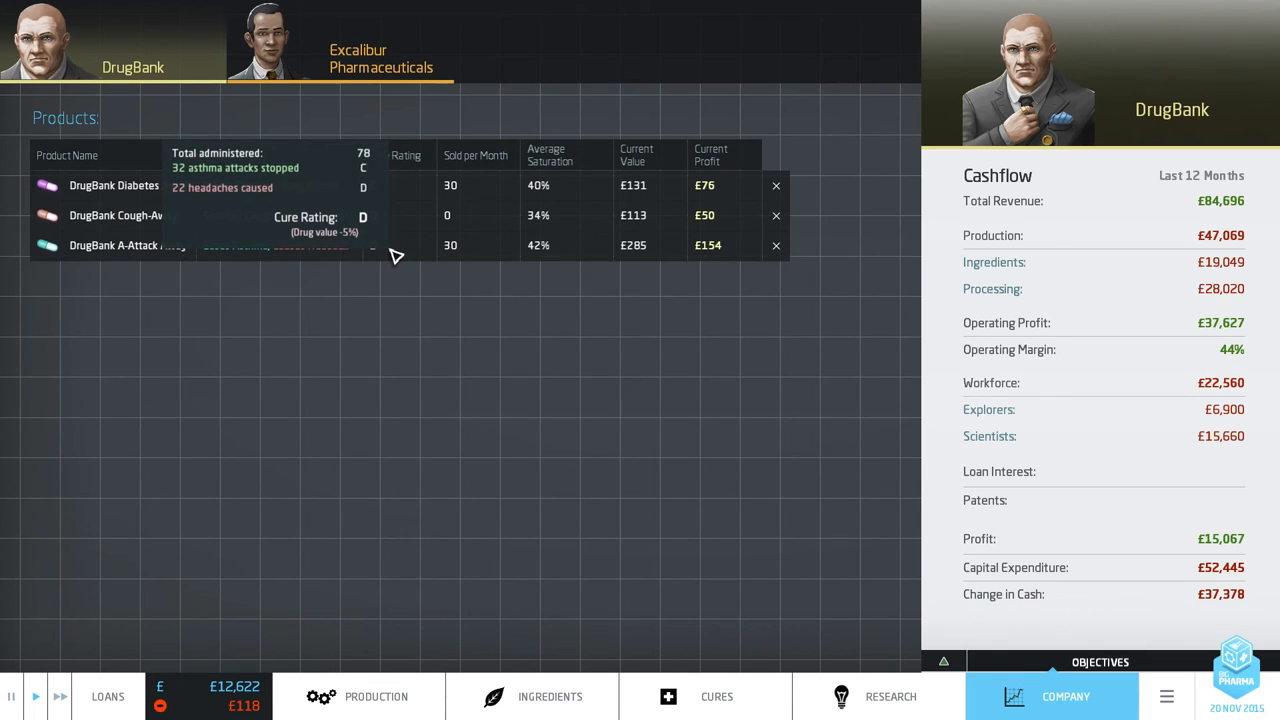
left_click(358, 696)
type("DrugBank Hyperthyroidism Helpe")
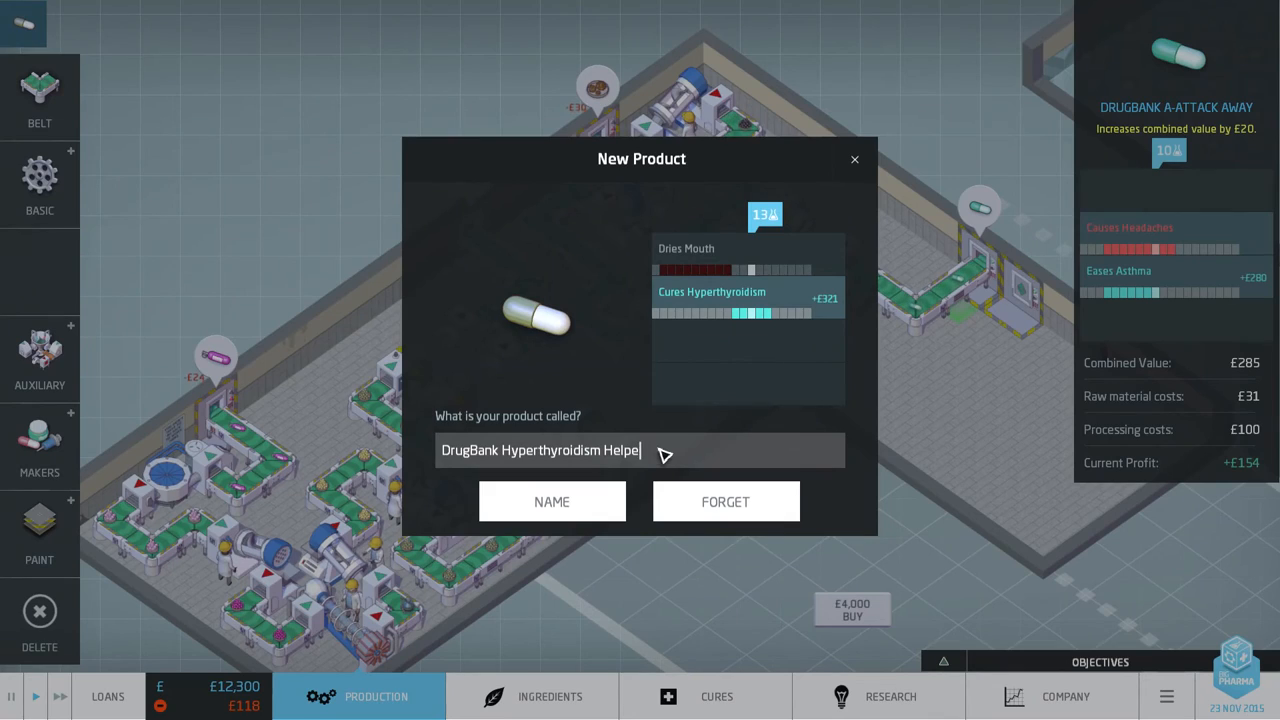
Replace the suggested name ending with 'Away', giving 'DrugBank Hyperthyroidism Away'.
key("BackSpace")
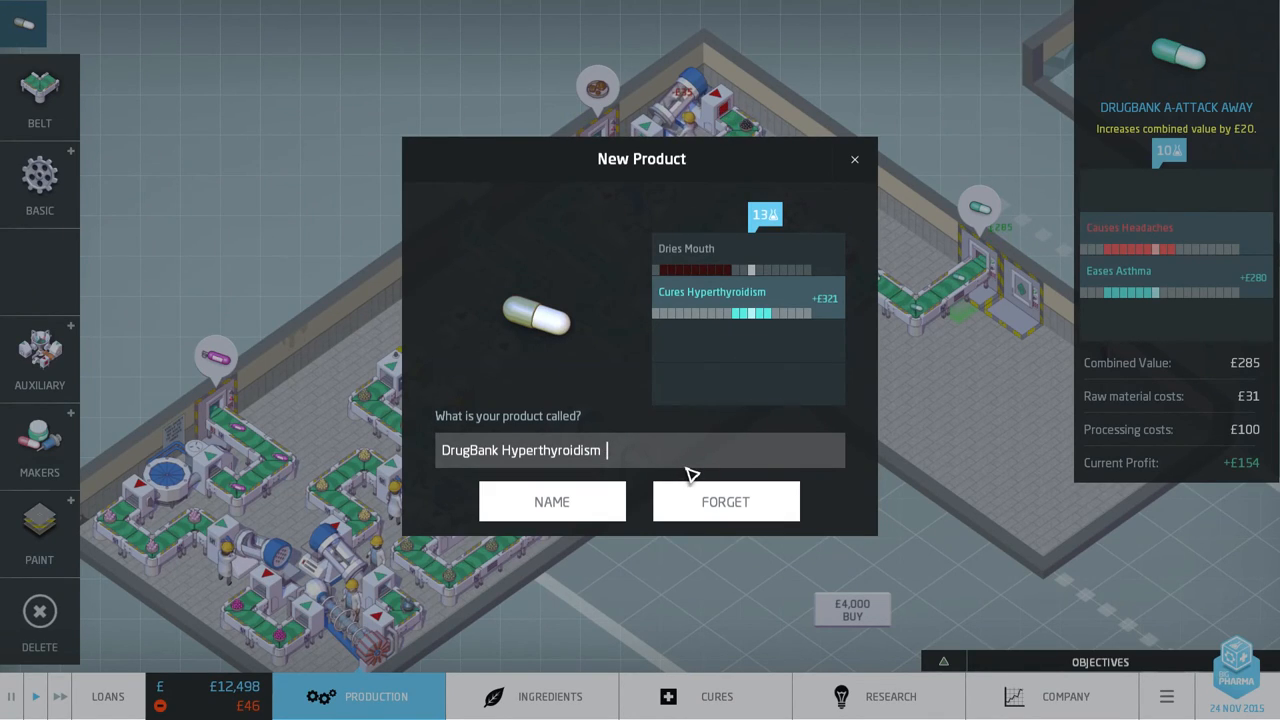
type("Away")
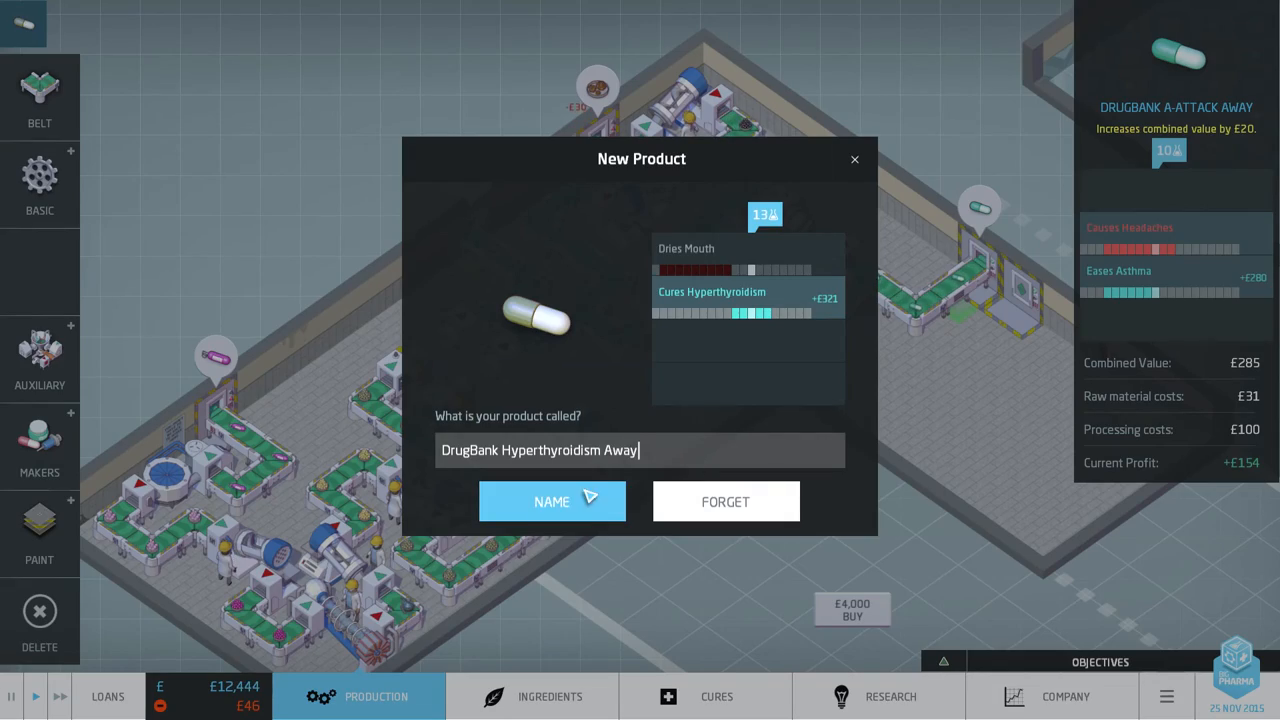